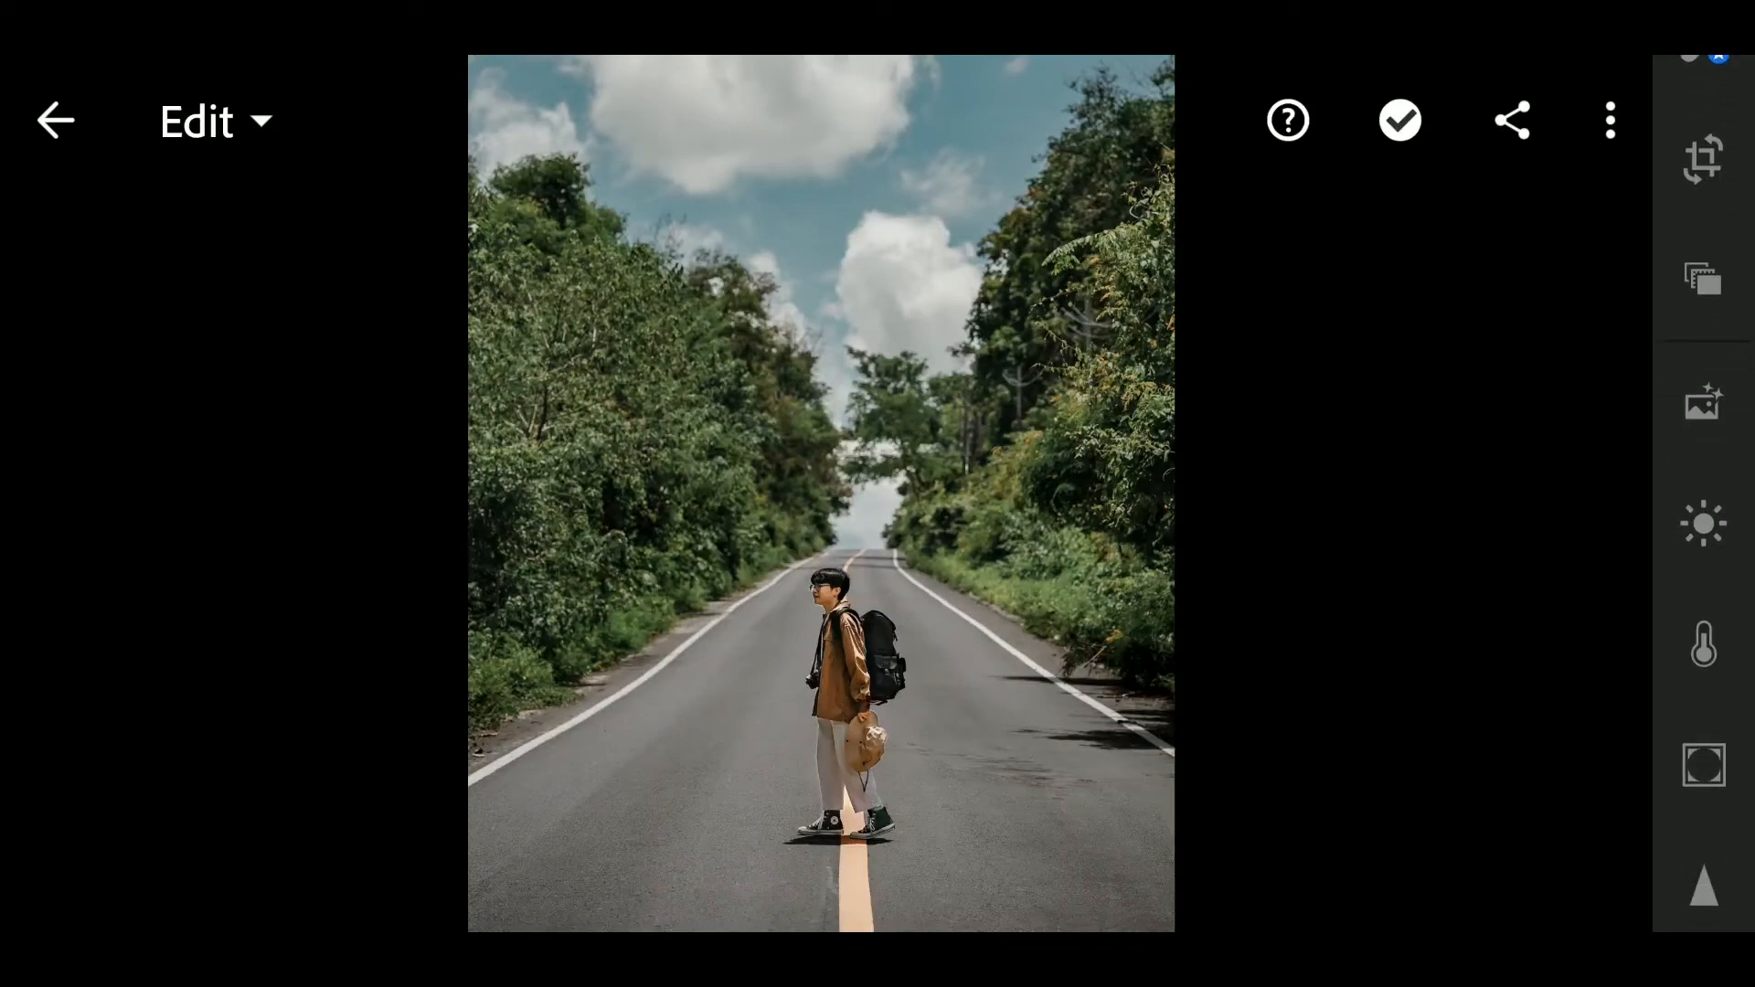
- In the Light panel, set Exposure to -0.10 and raise Contrast to 28
{"action": "left_click", "coordinate": [1702, 522]}
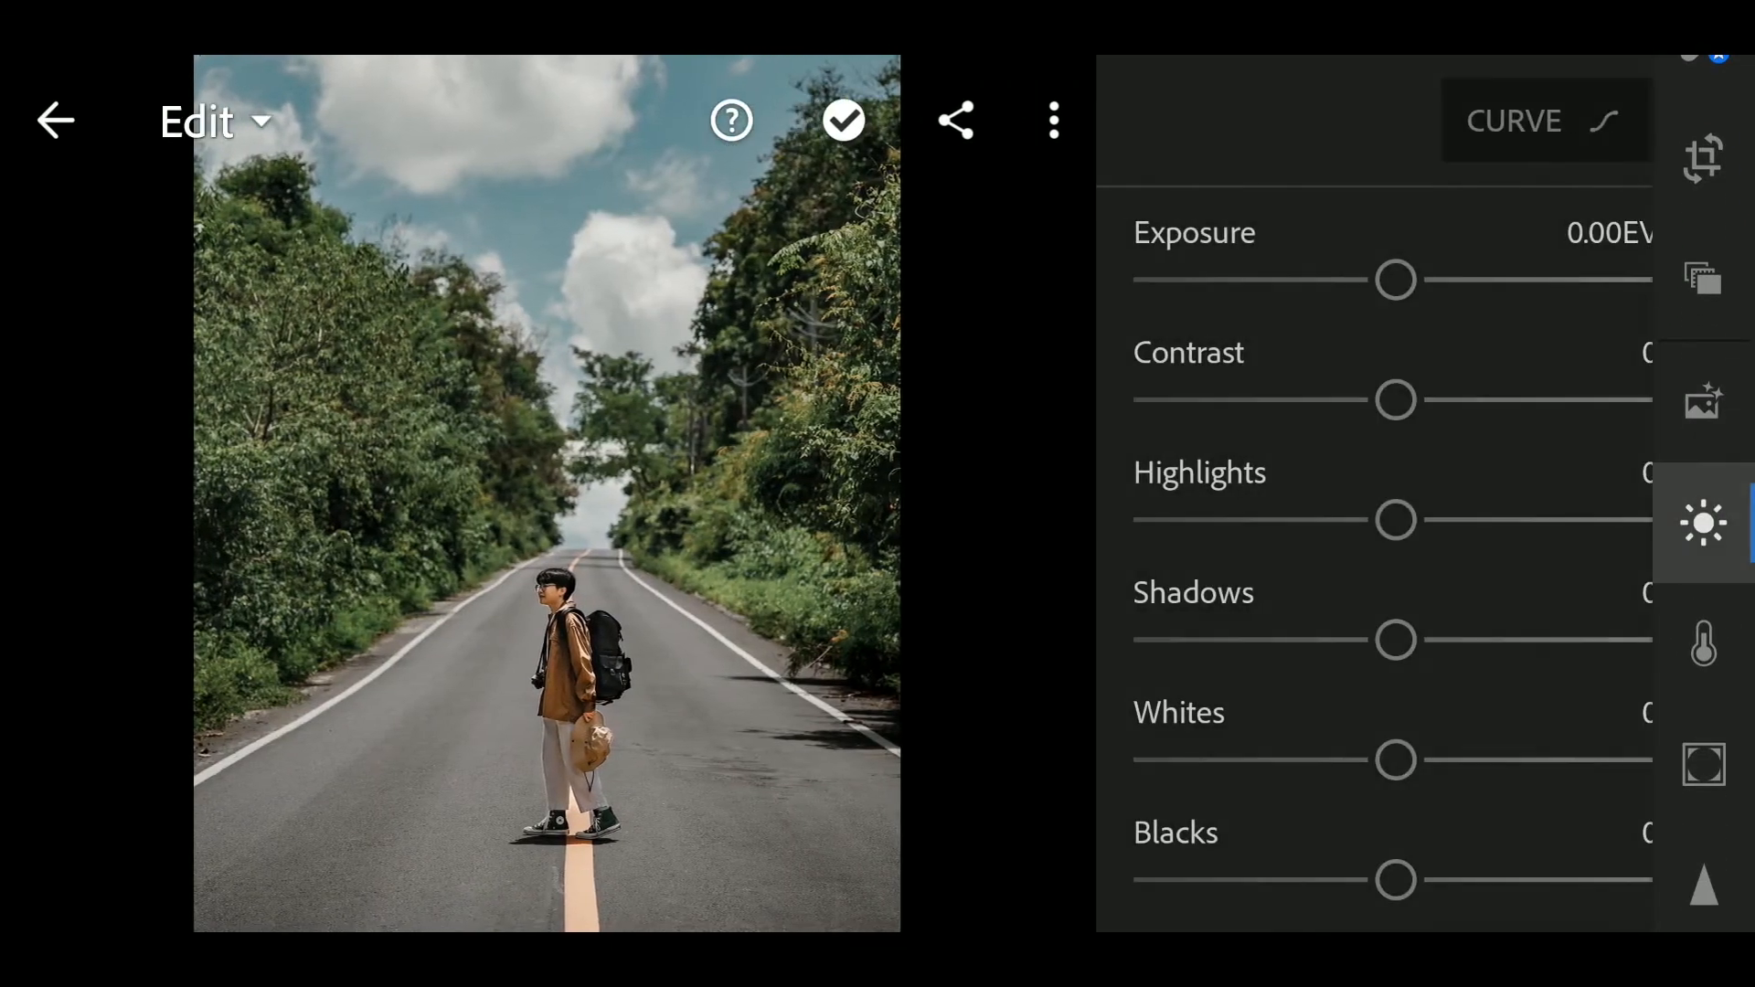
{"action": "left_click_drag", "start_coordinate": [1395, 280], "coordinate": [1347, 279]}
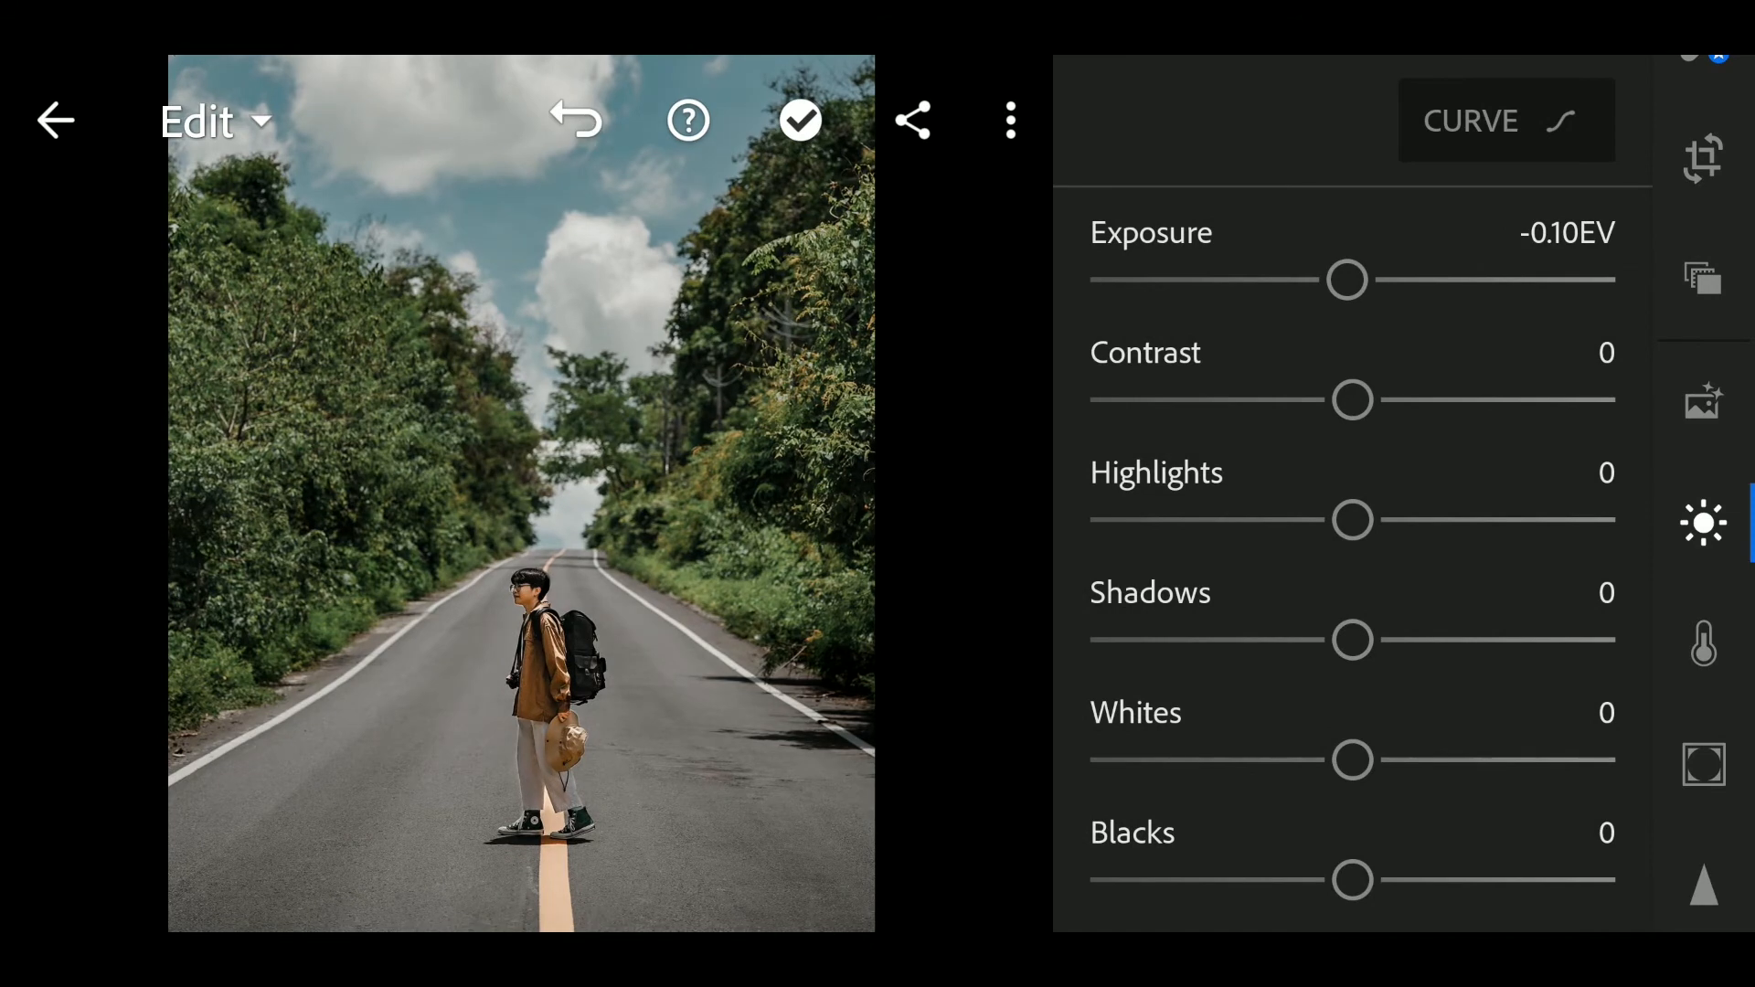
{"action": "left_click_drag", "start_coordinate": [1351, 400], "coordinate": [1372, 401]}
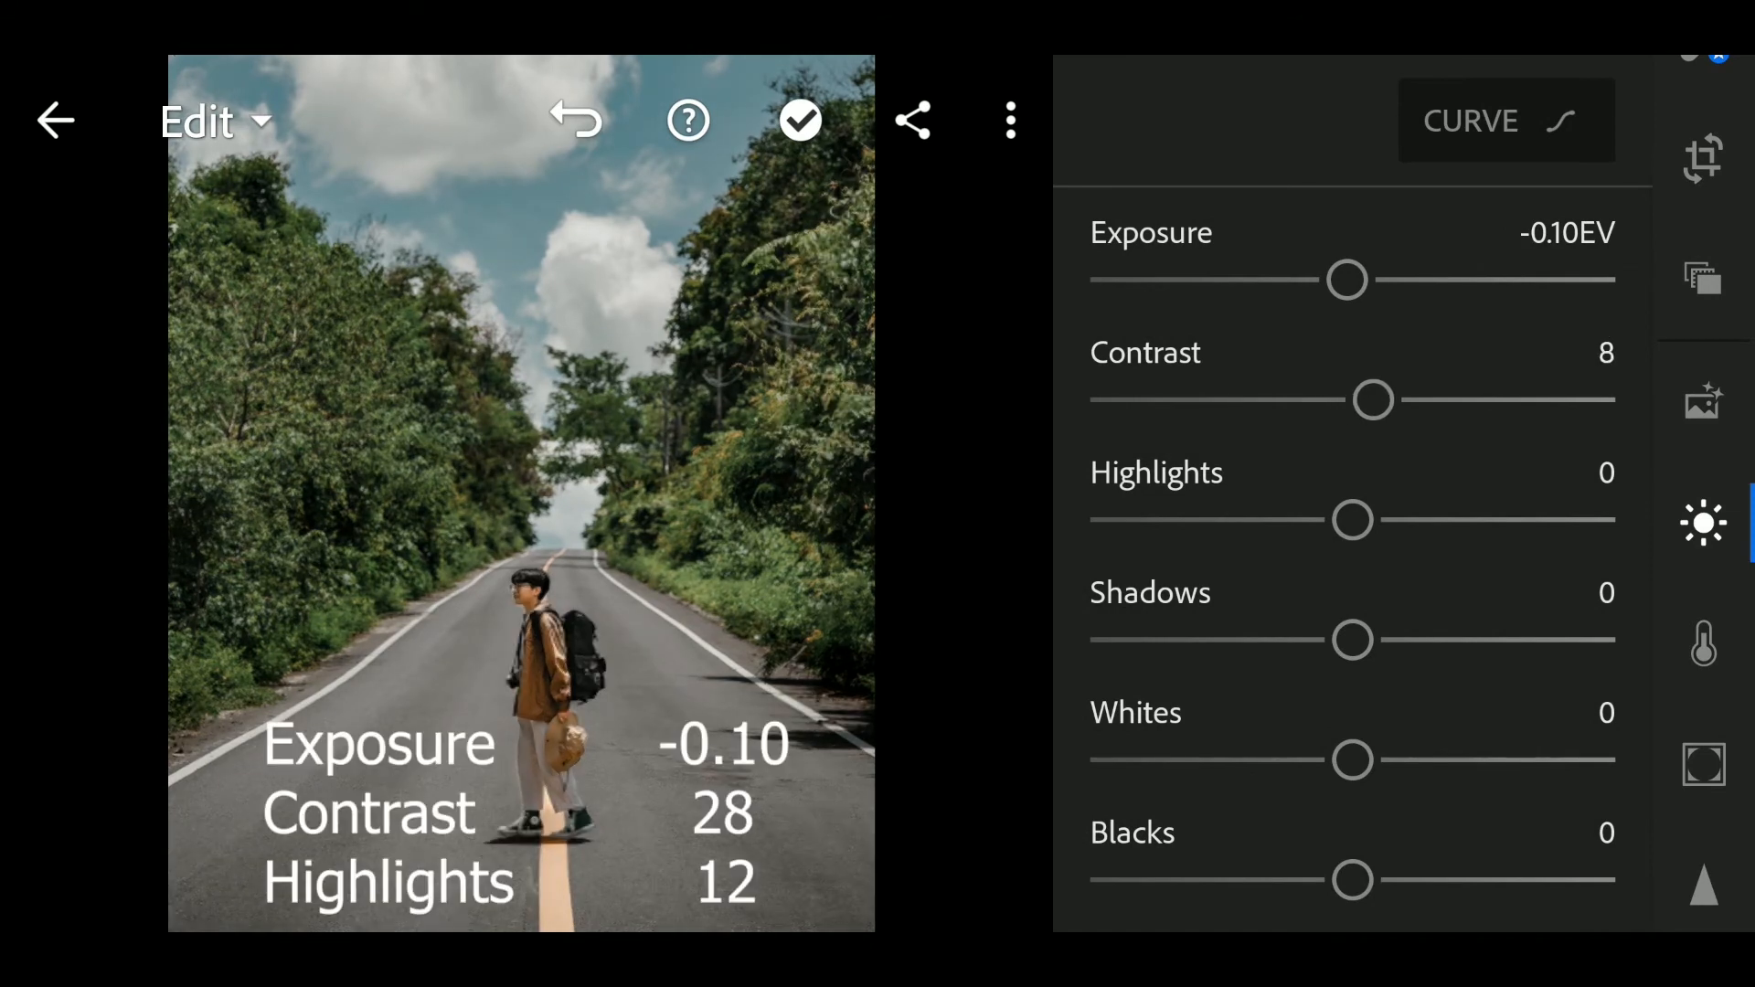
{"action": "left_click_drag", "start_coordinate": [1371, 400], "coordinate": [1404, 400]}
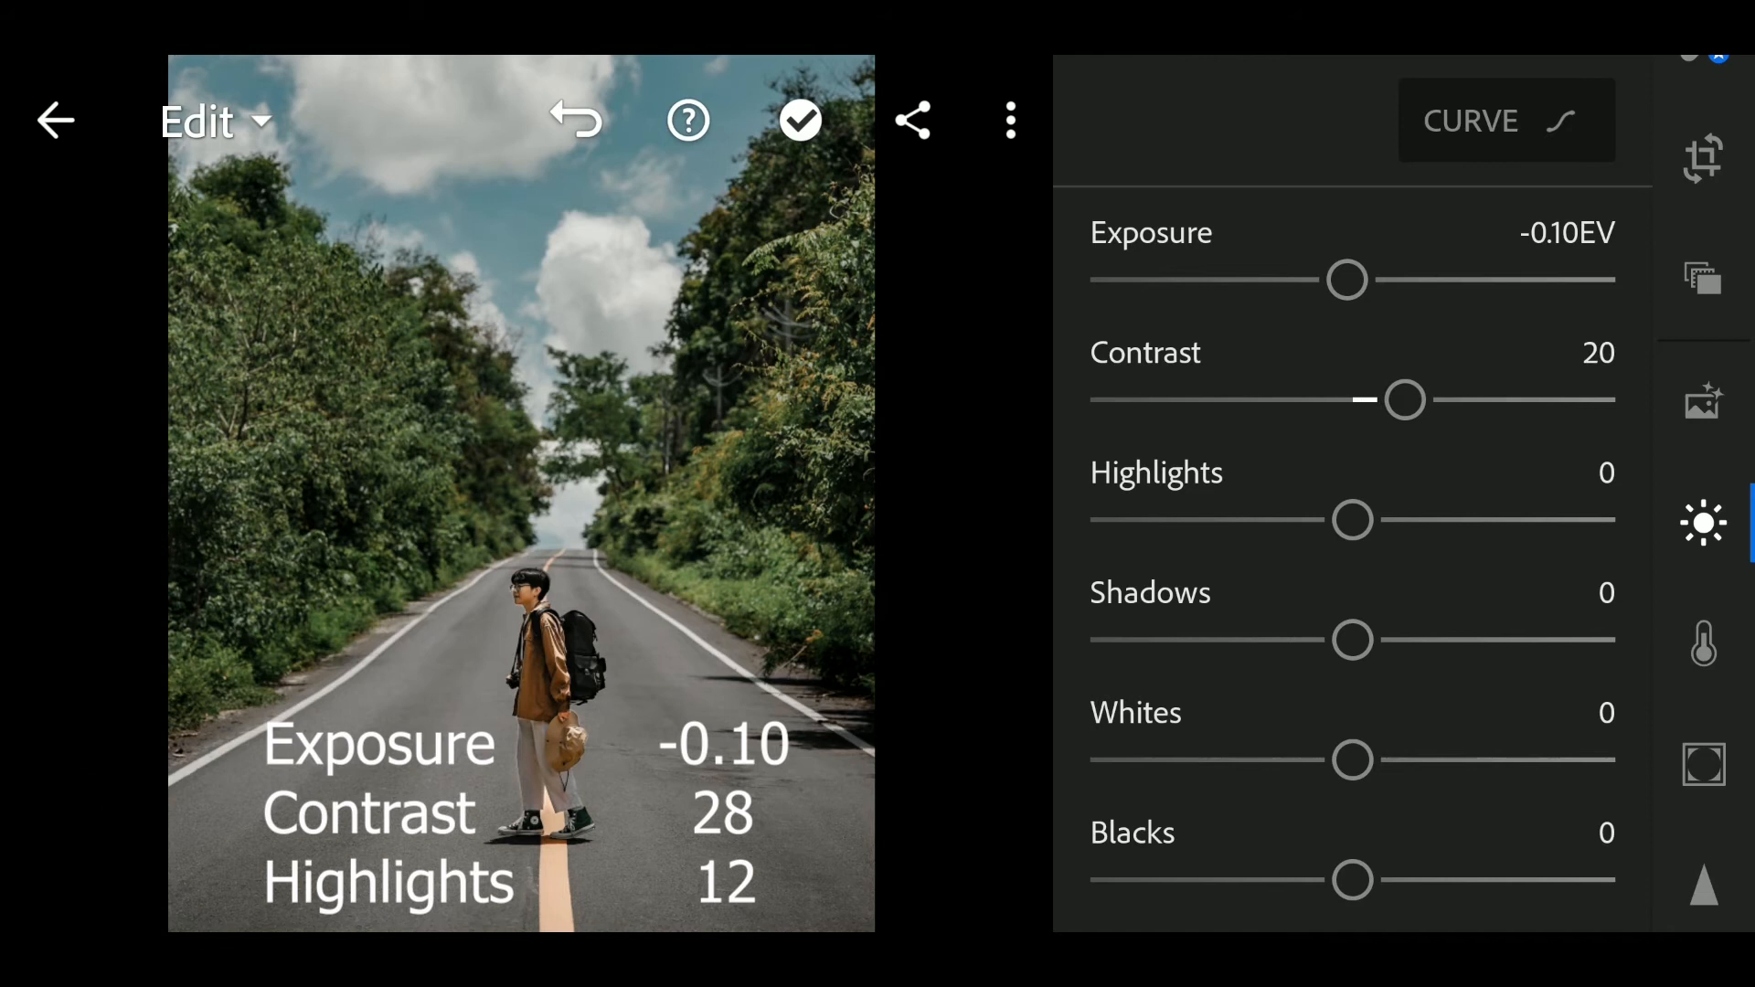
{"action": "left_click_drag", "start_coordinate": [1404, 400], "coordinate": [1430, 401]}
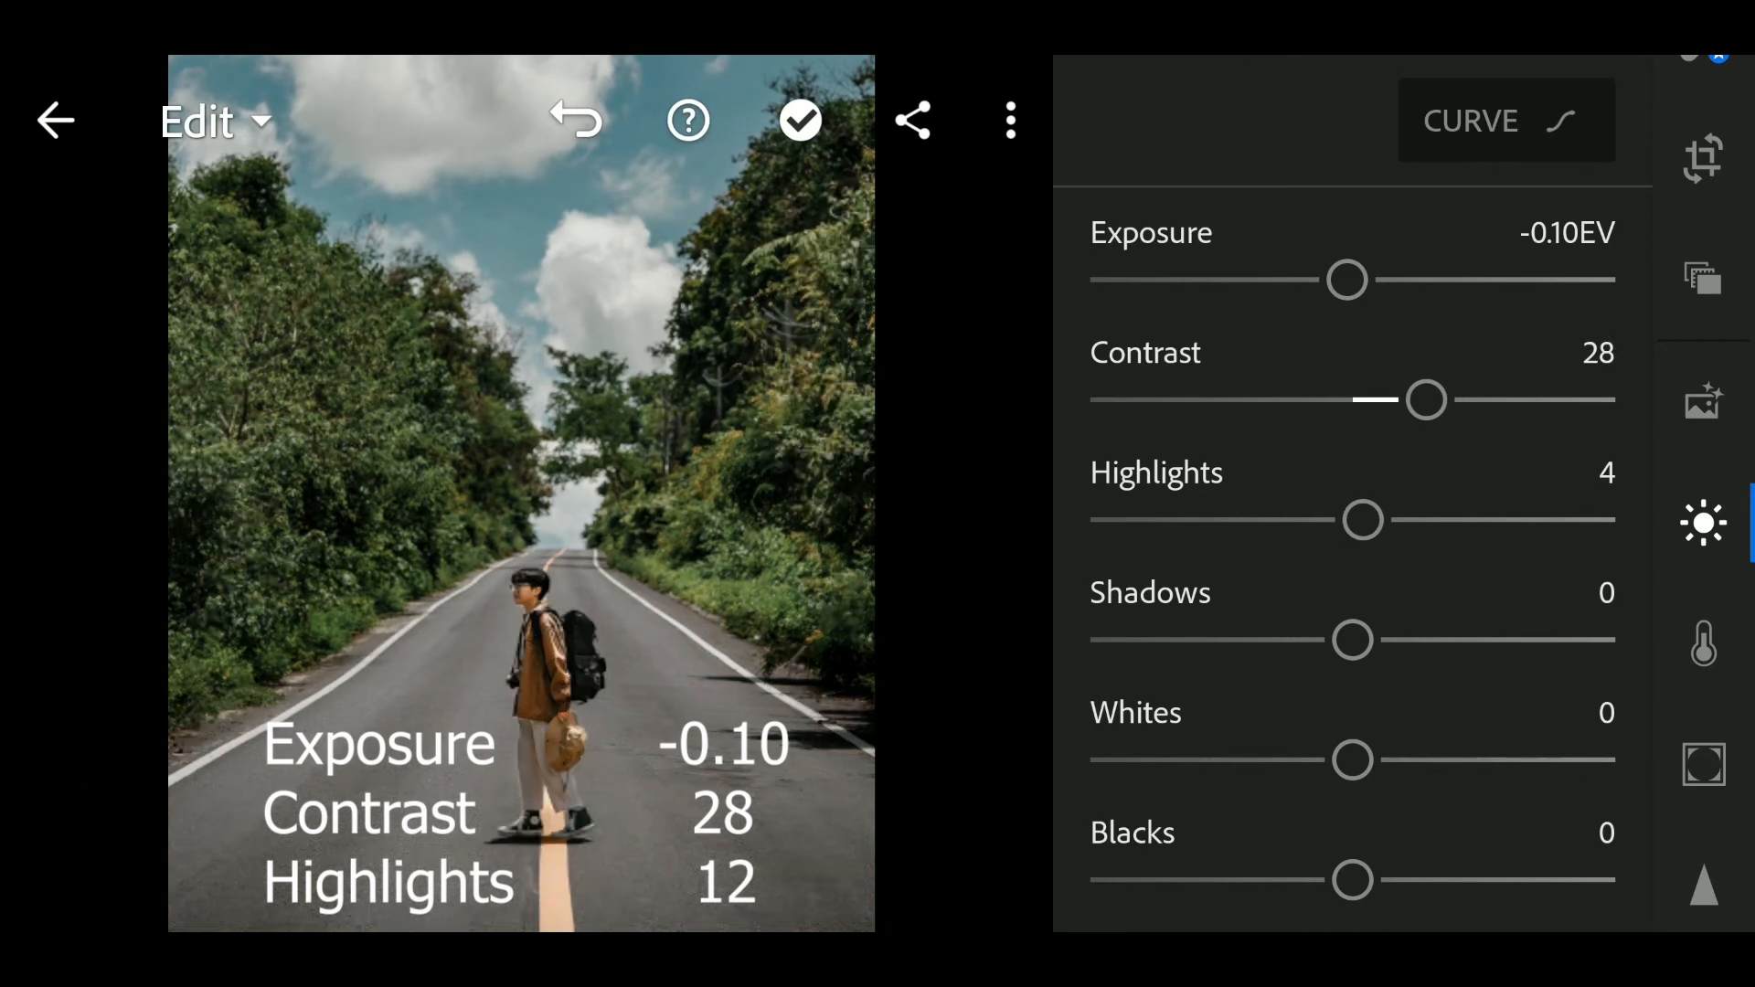
- Raise Highlights to 12 and Shadows to 46
{"action": "left_click_drag", "start_coordinate": [1363, 519], "coordinate": [1384, 519]}
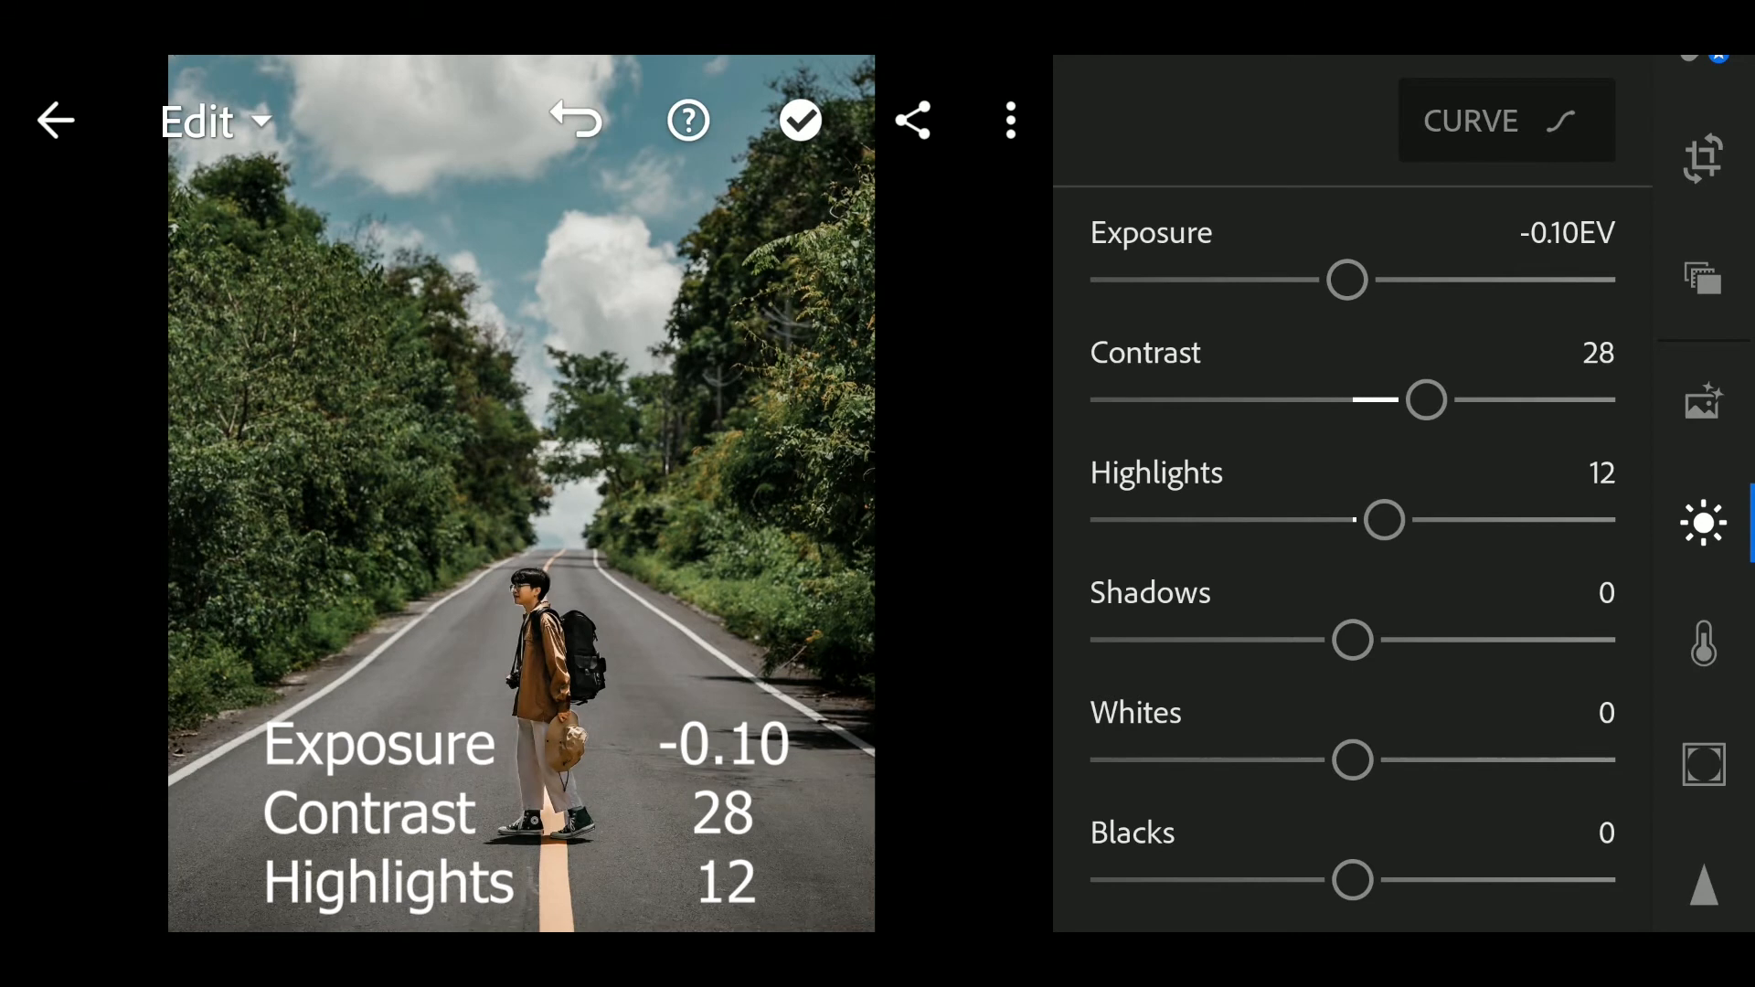
{"action": "left_click_drag", "start_coordinate": [1353, 640], "coordinate": [1386, 639]}
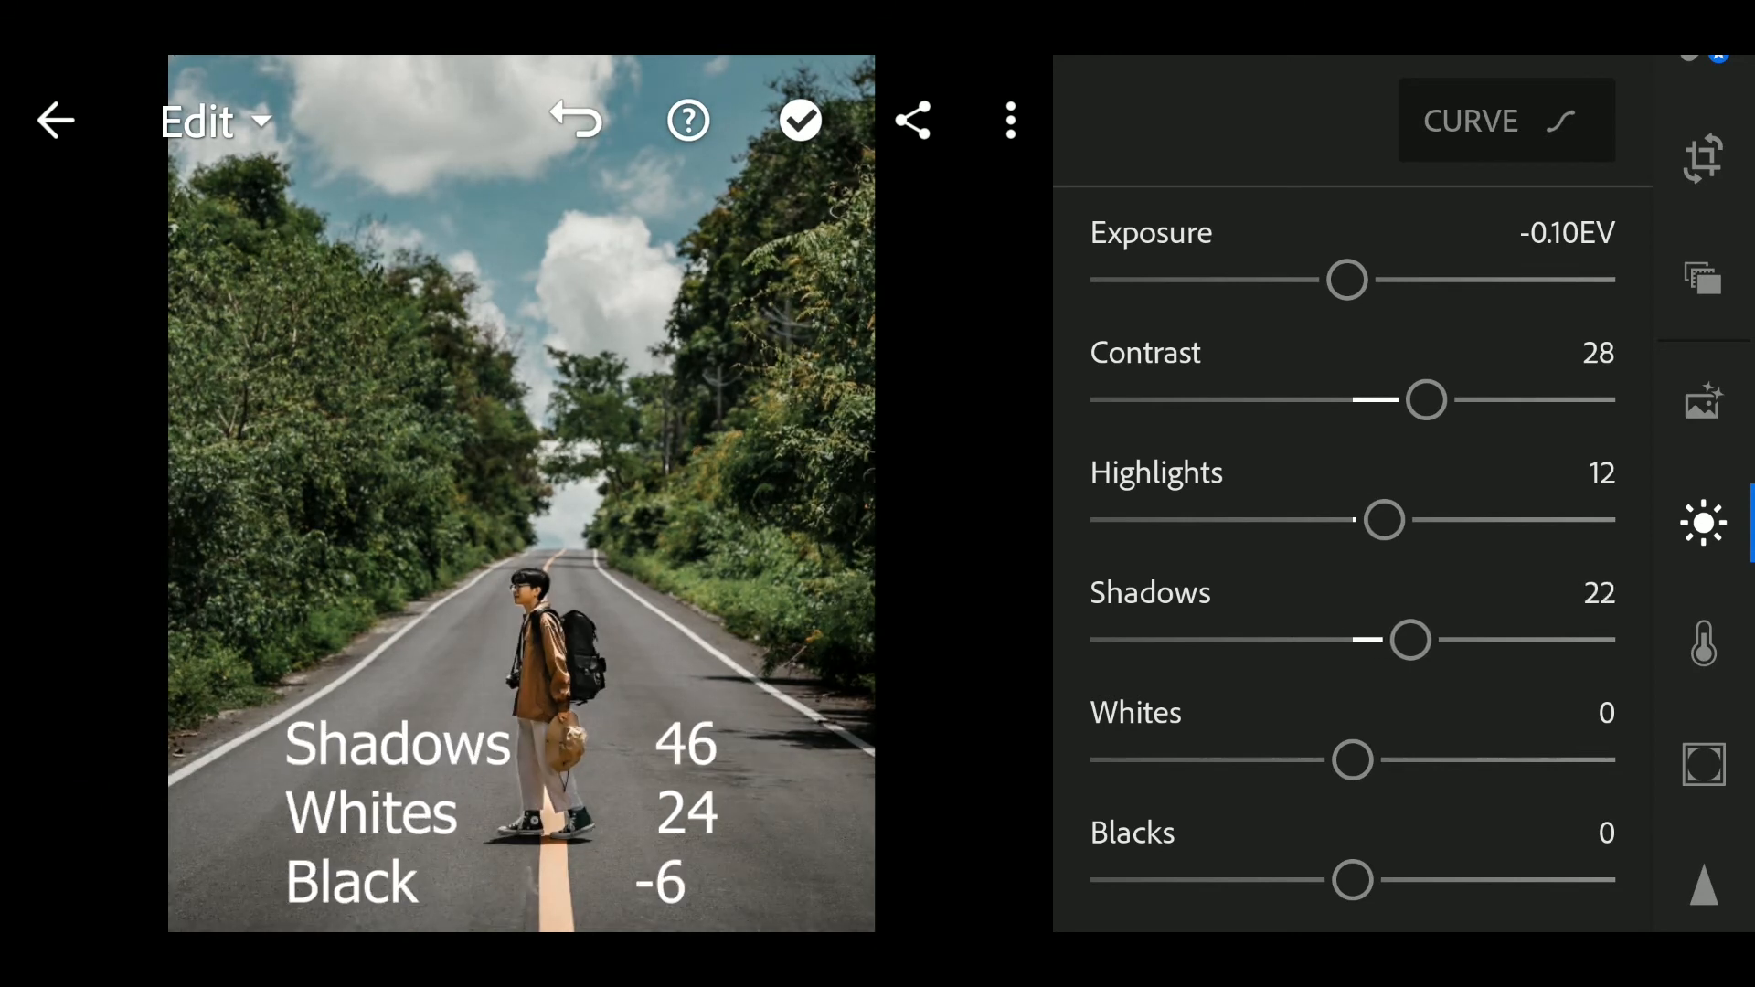
{"action": "left_click_drag", "start_coordinate": [1407, 640], "coordinate": [1438, 640]}
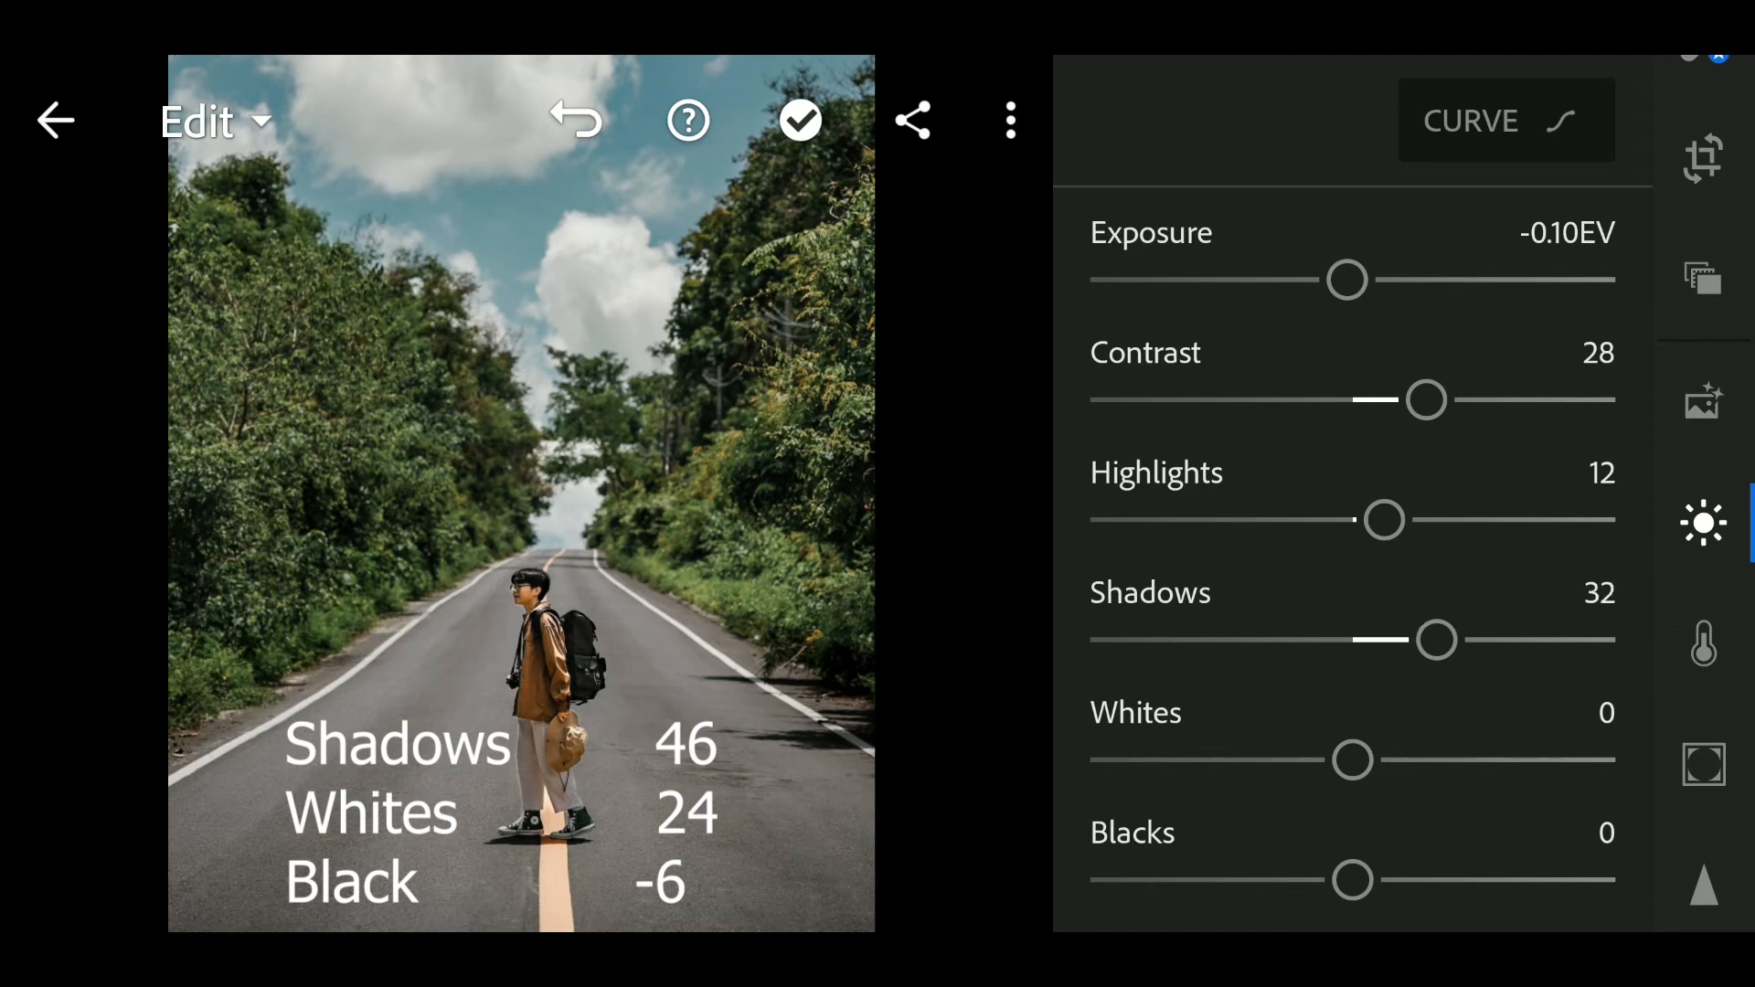
{"action": "left_click_drag", "start_coordinate": [1439, 640], "coordinate": [1462, 639]}
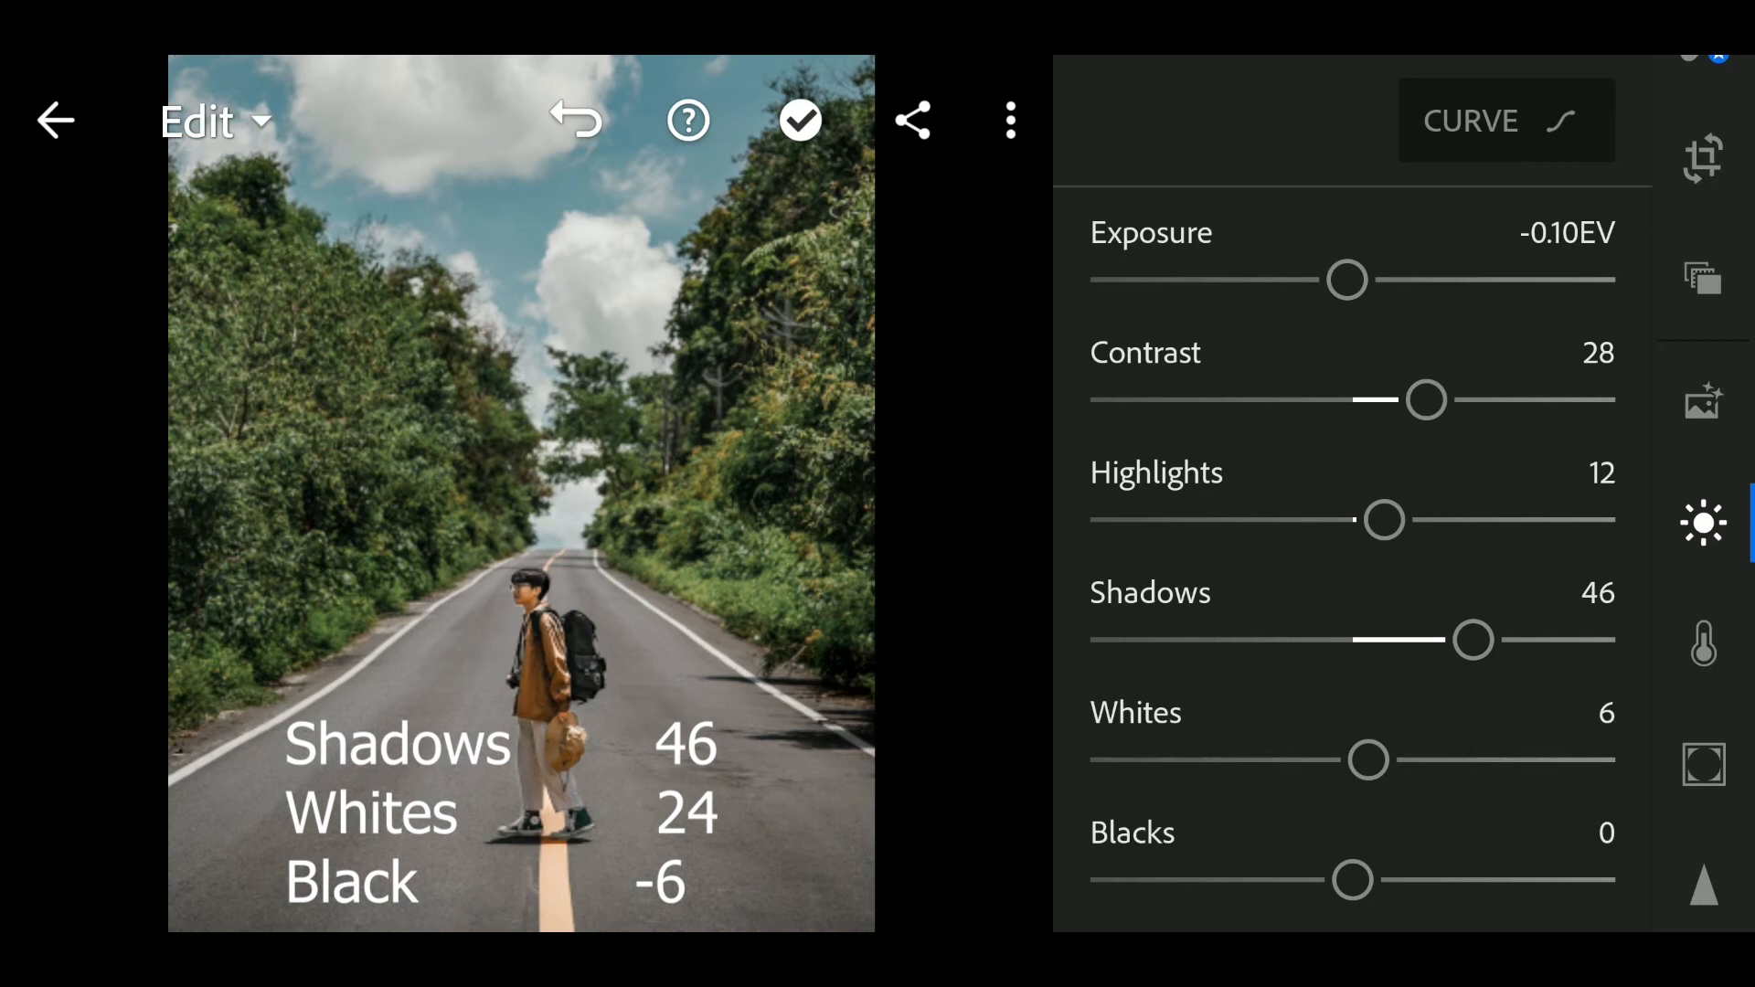
- Bring Whites up to 24 and pull Blacks slightly below zero
{"action": "left_click_drag", "start_coordinate": [1368, 760], "coordinate": [1387, 760]}
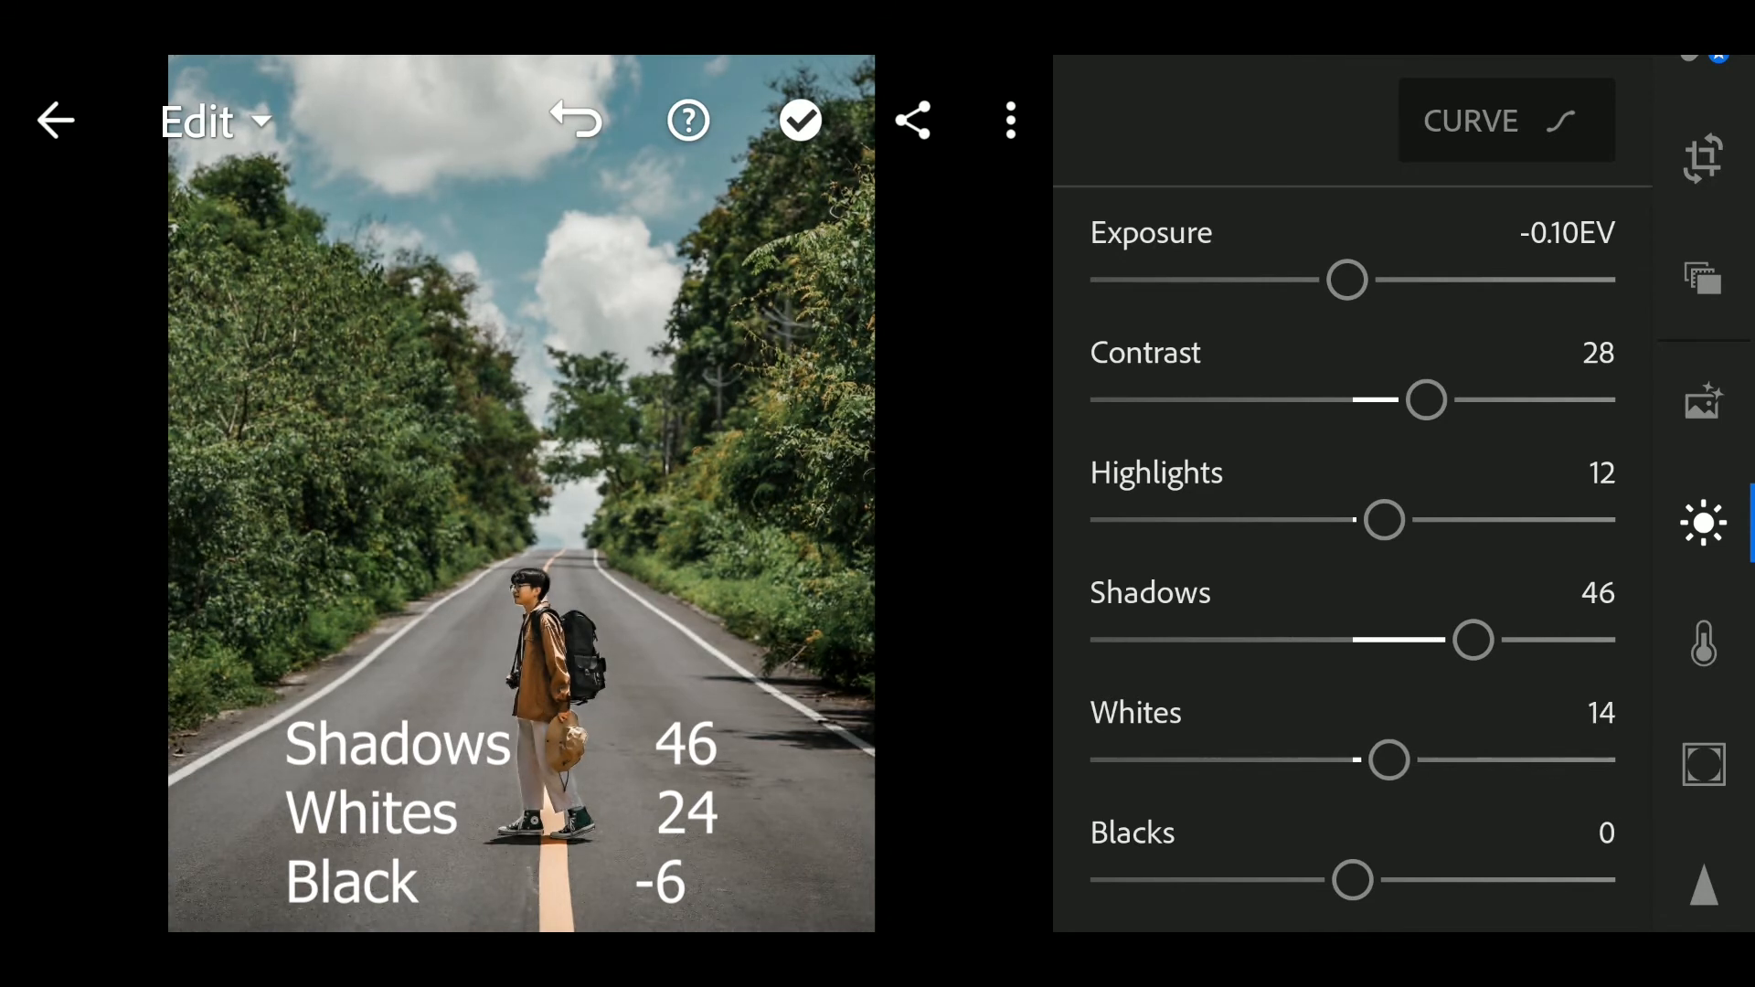
{"action": "left_click_drag", "start_coordinate": [1387, 760], "coordinate": [1413, 761]}
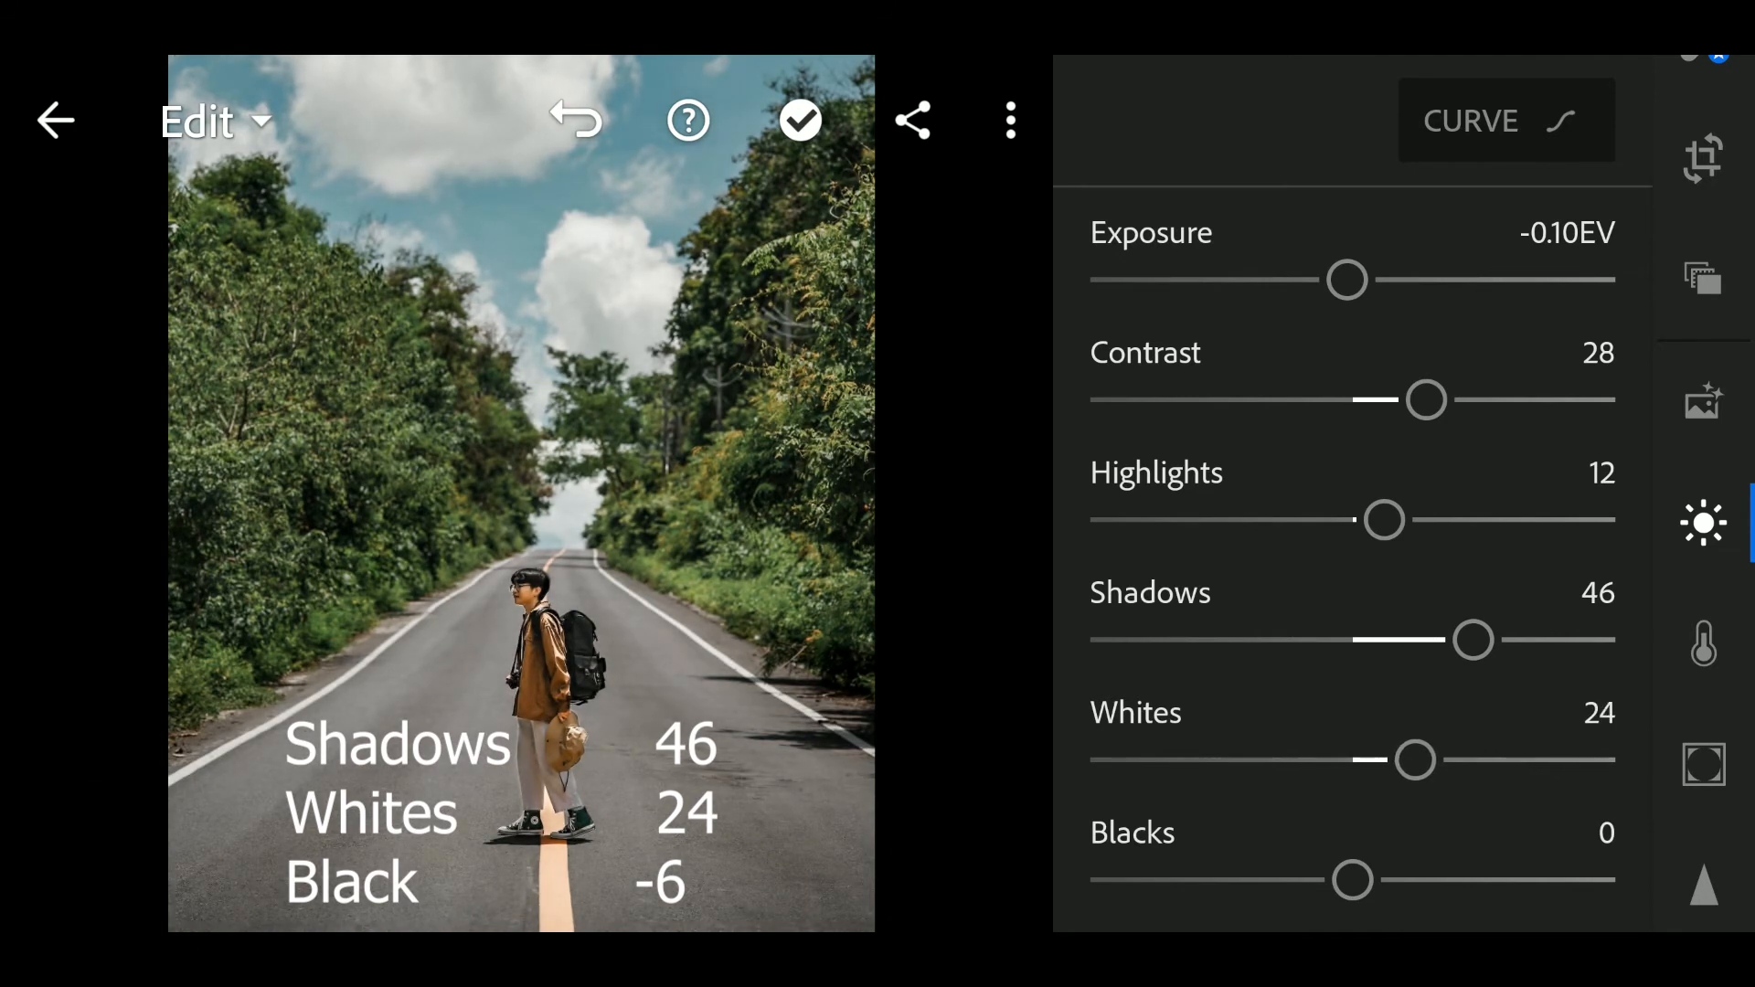
{"action": "left_click_drag", "start_coordinate": [1352, 881], "coordinate": [1327, 882]}
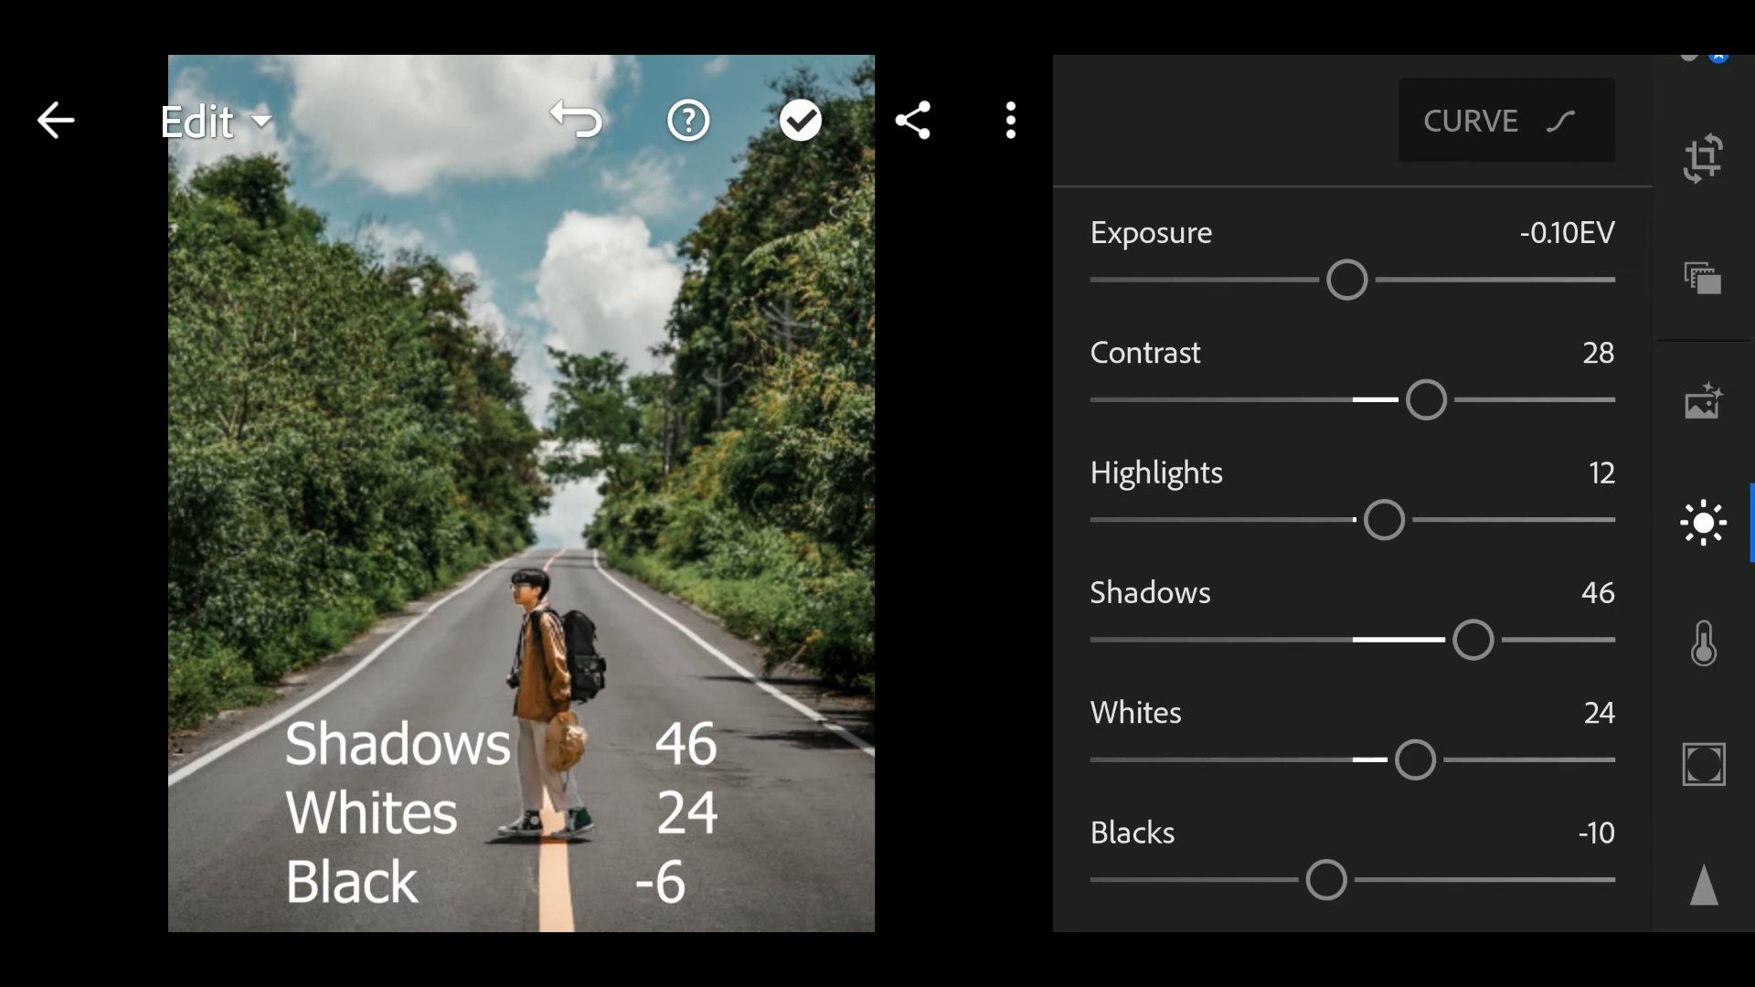
{"action": "left_click_drag", "start_coordinate": [1328, 881], "coordinate": [1338, 881]}
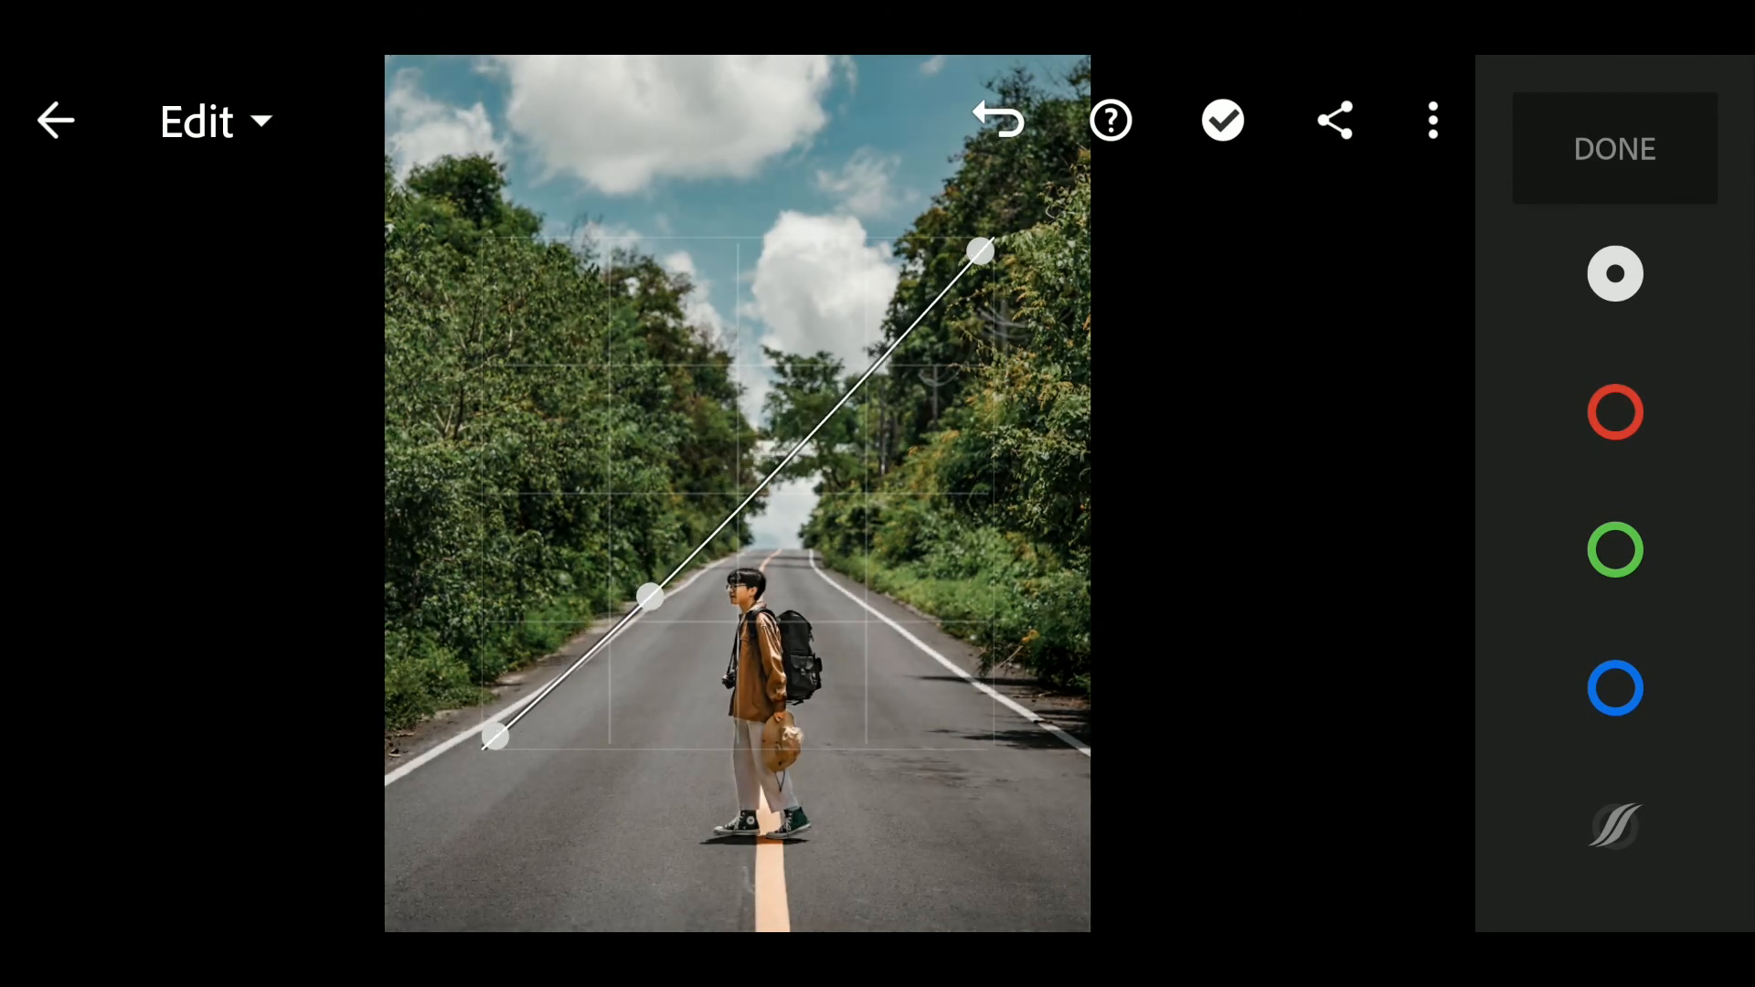
- Add shadow and upper midtone points to the tone curve and settle the upper point's position
{"action": "left_click_drag", "start_coordinate": [647, 598], "coordinate": [671, 620]}
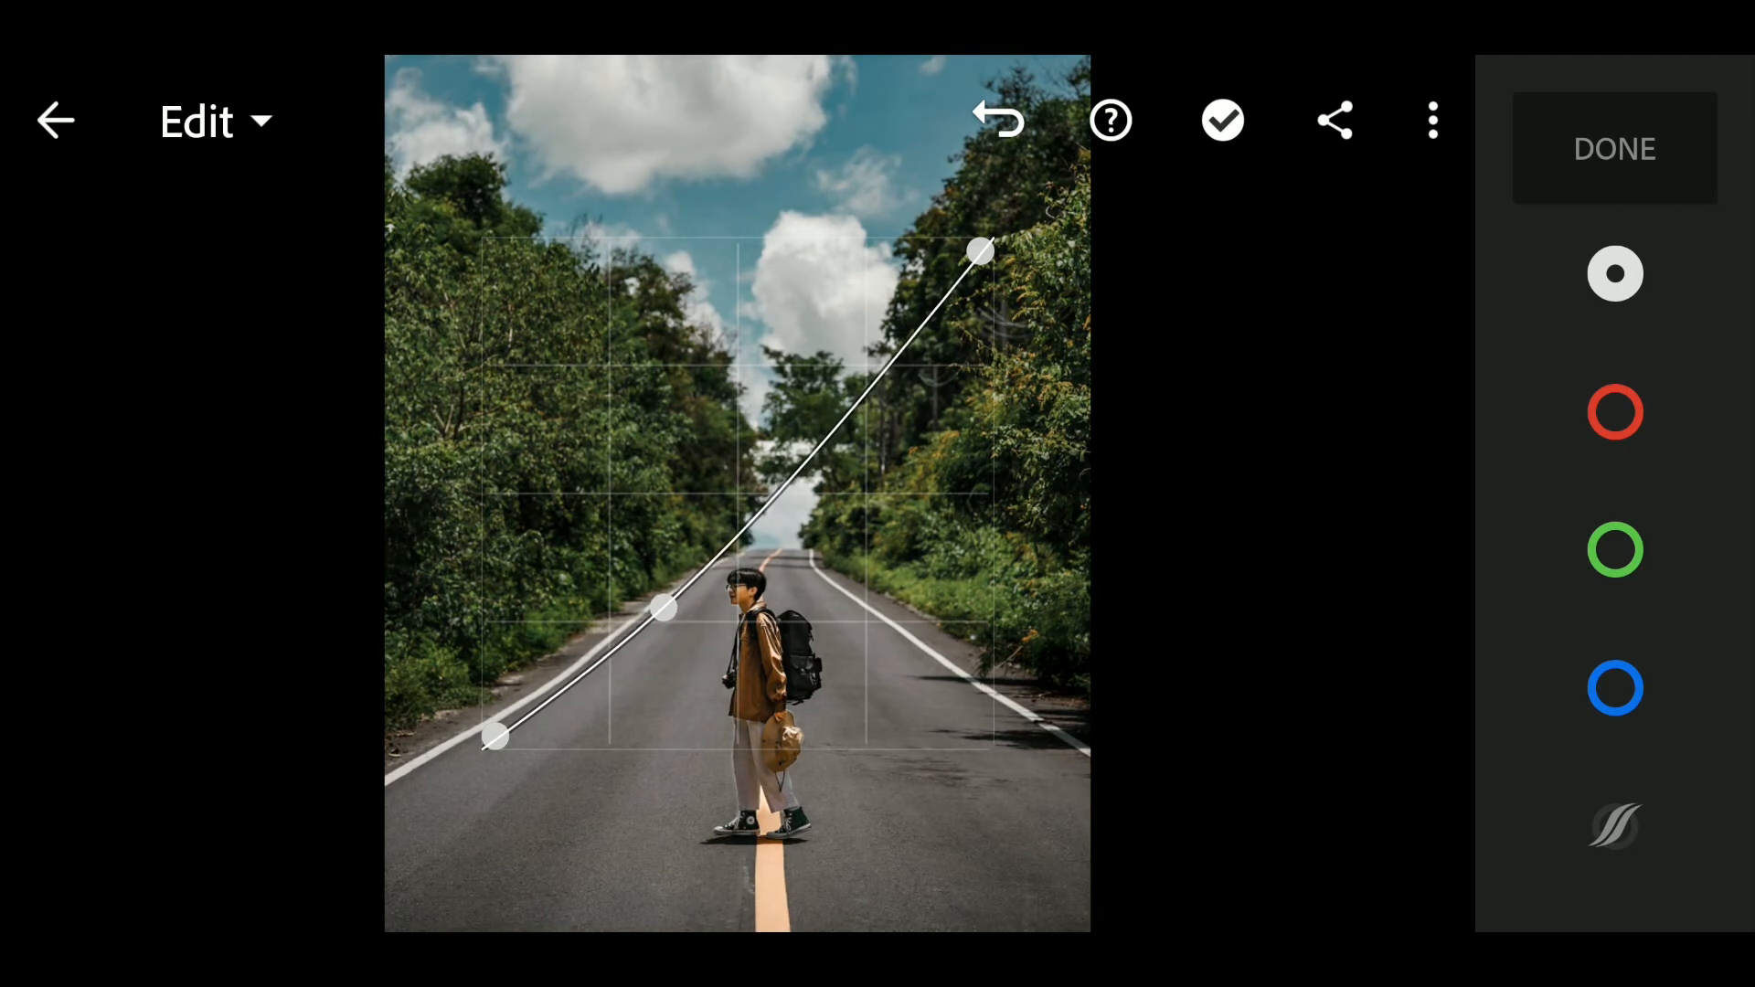
{"action": "left_click_drag", "start_coordinate": [660, 609], "coordinate": [654, 602]}
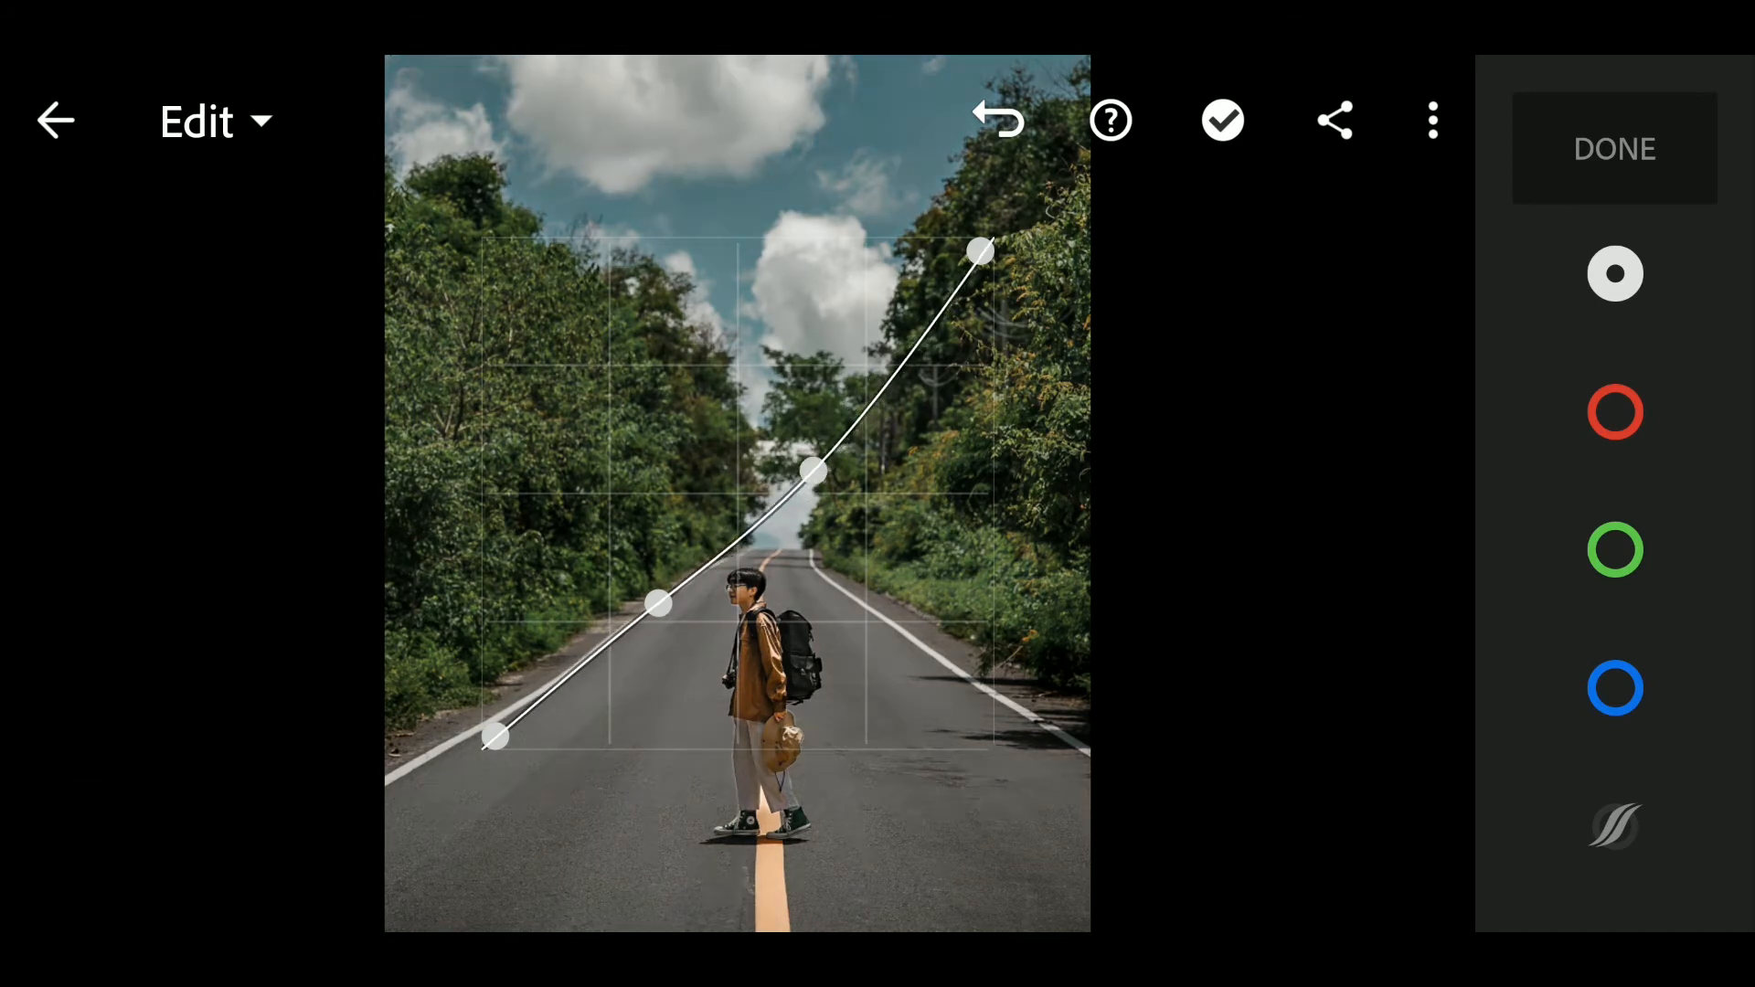
{"action": "left_click_drag", "start_coordinate": [822, 472], "coordinate": [744, 433]}
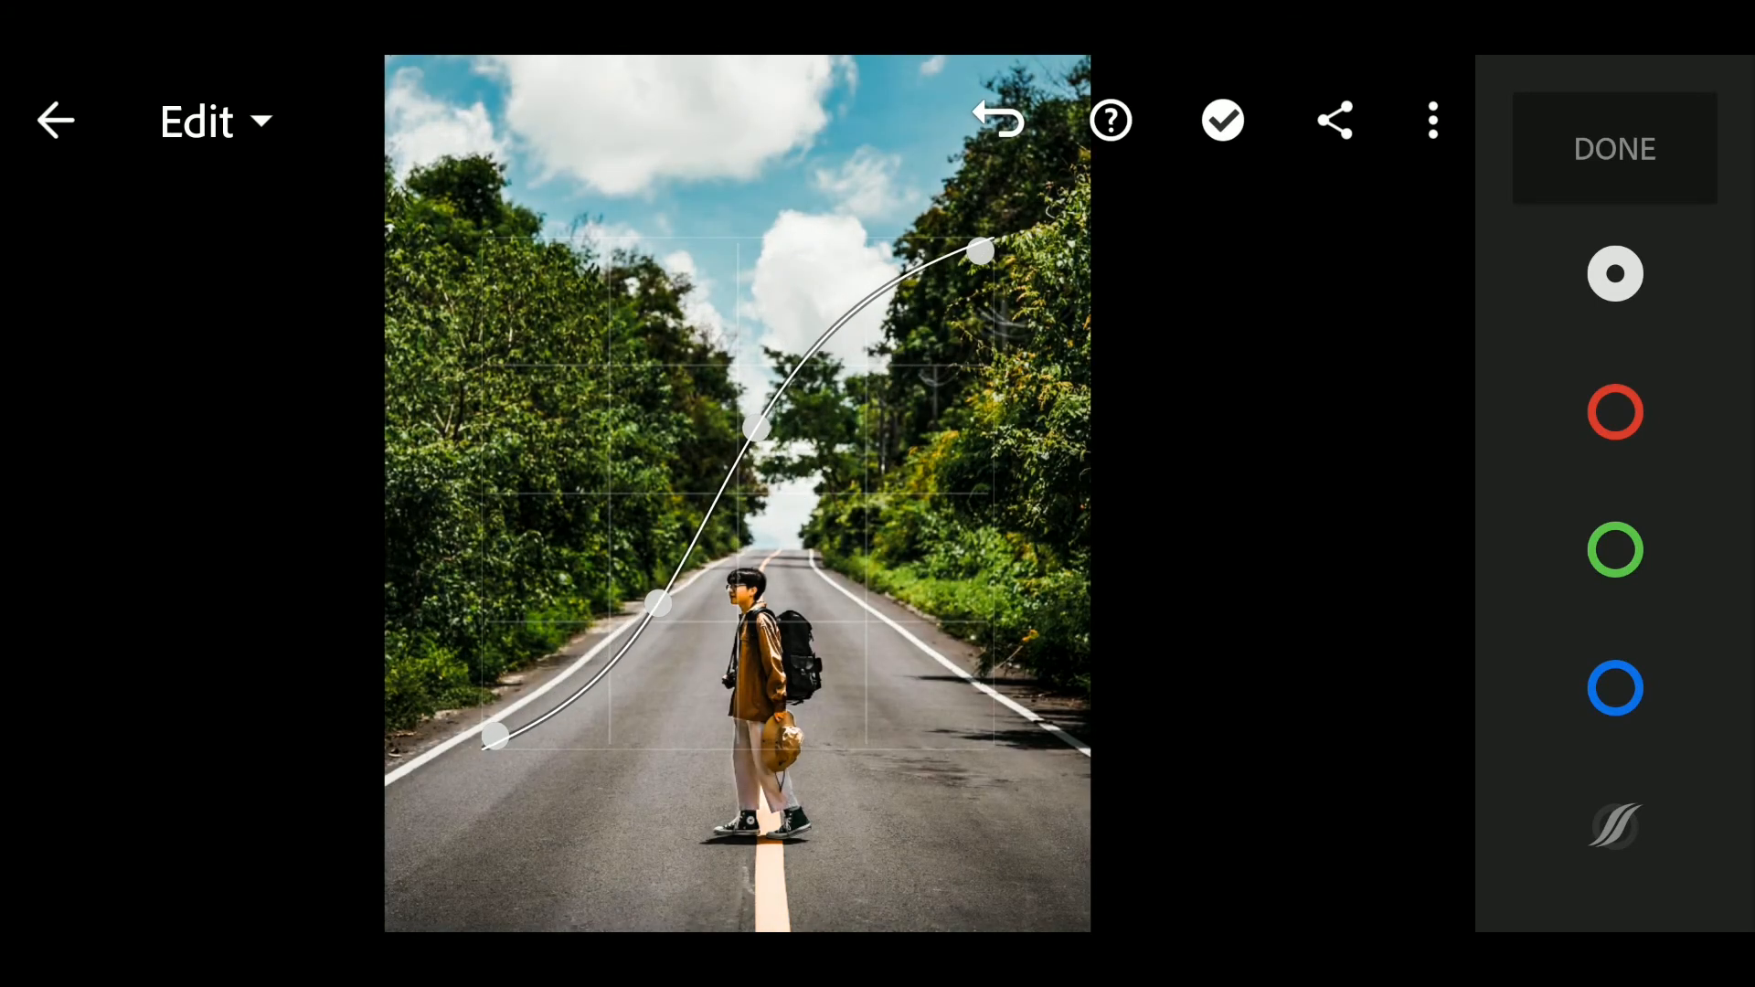
{"action": "left_click_drag", "start_coordinate": [744, 431], "coordinate": [779, 472]}
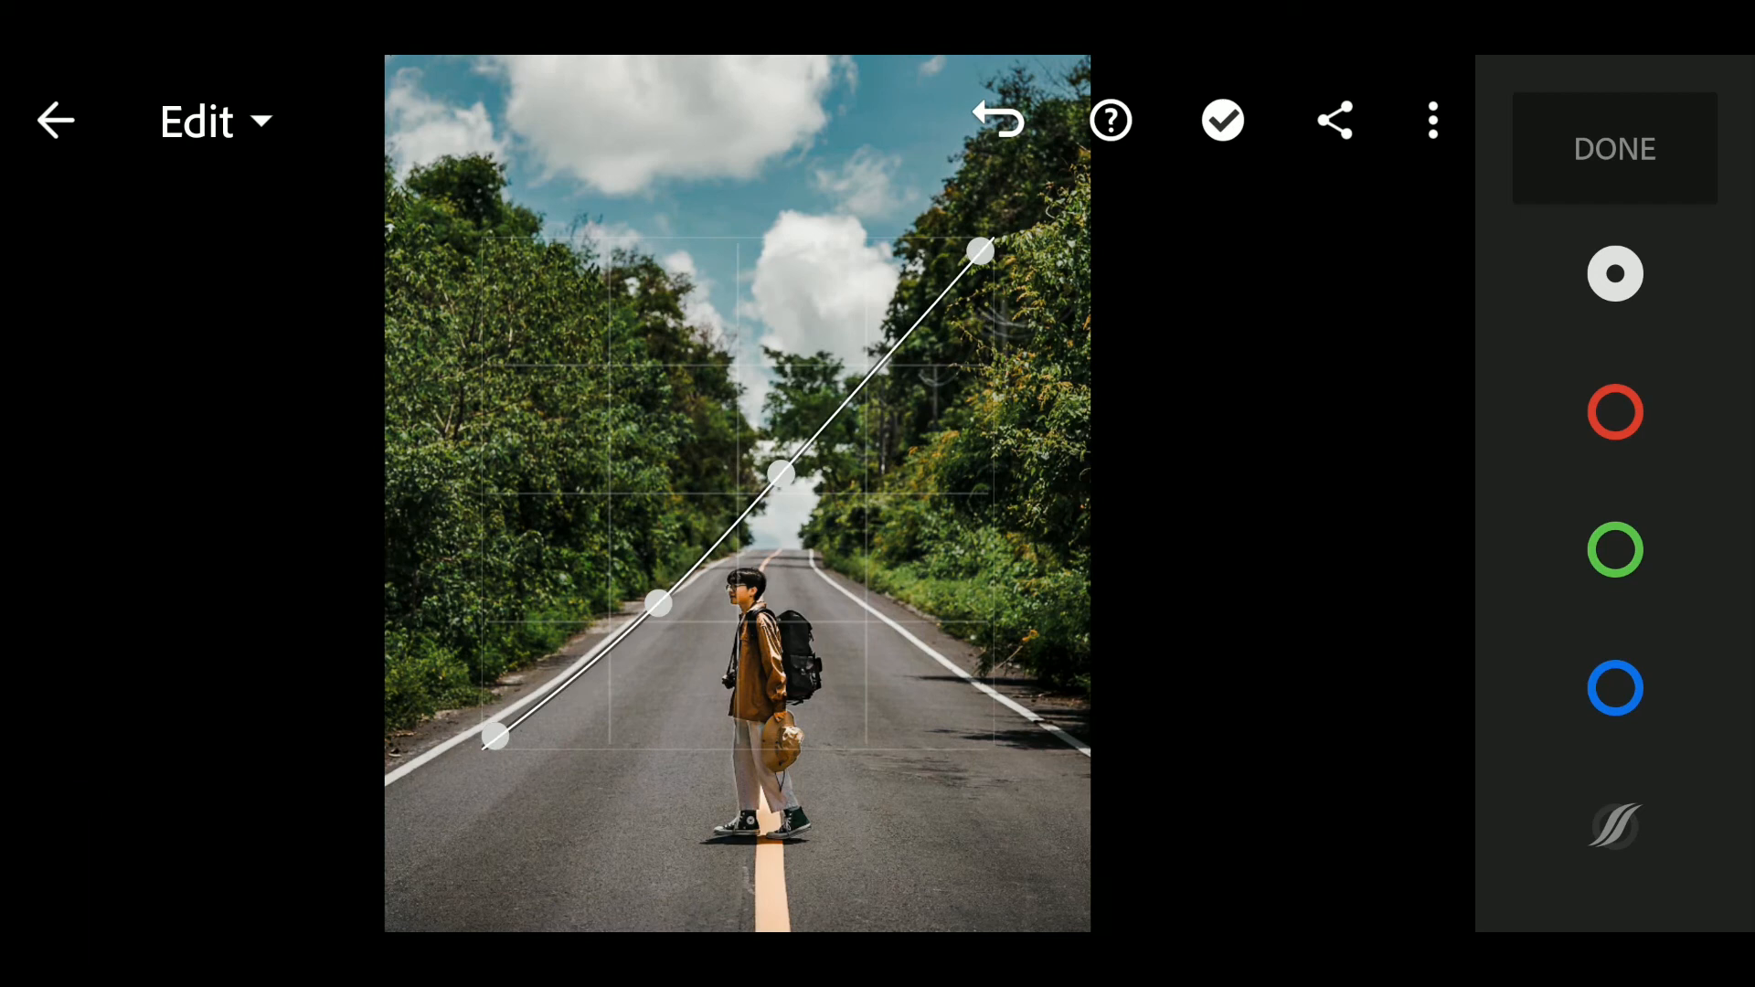
{"action": "left_click_drag", "start_coordinate": [781, 475], "coordinate": [800, 486]}
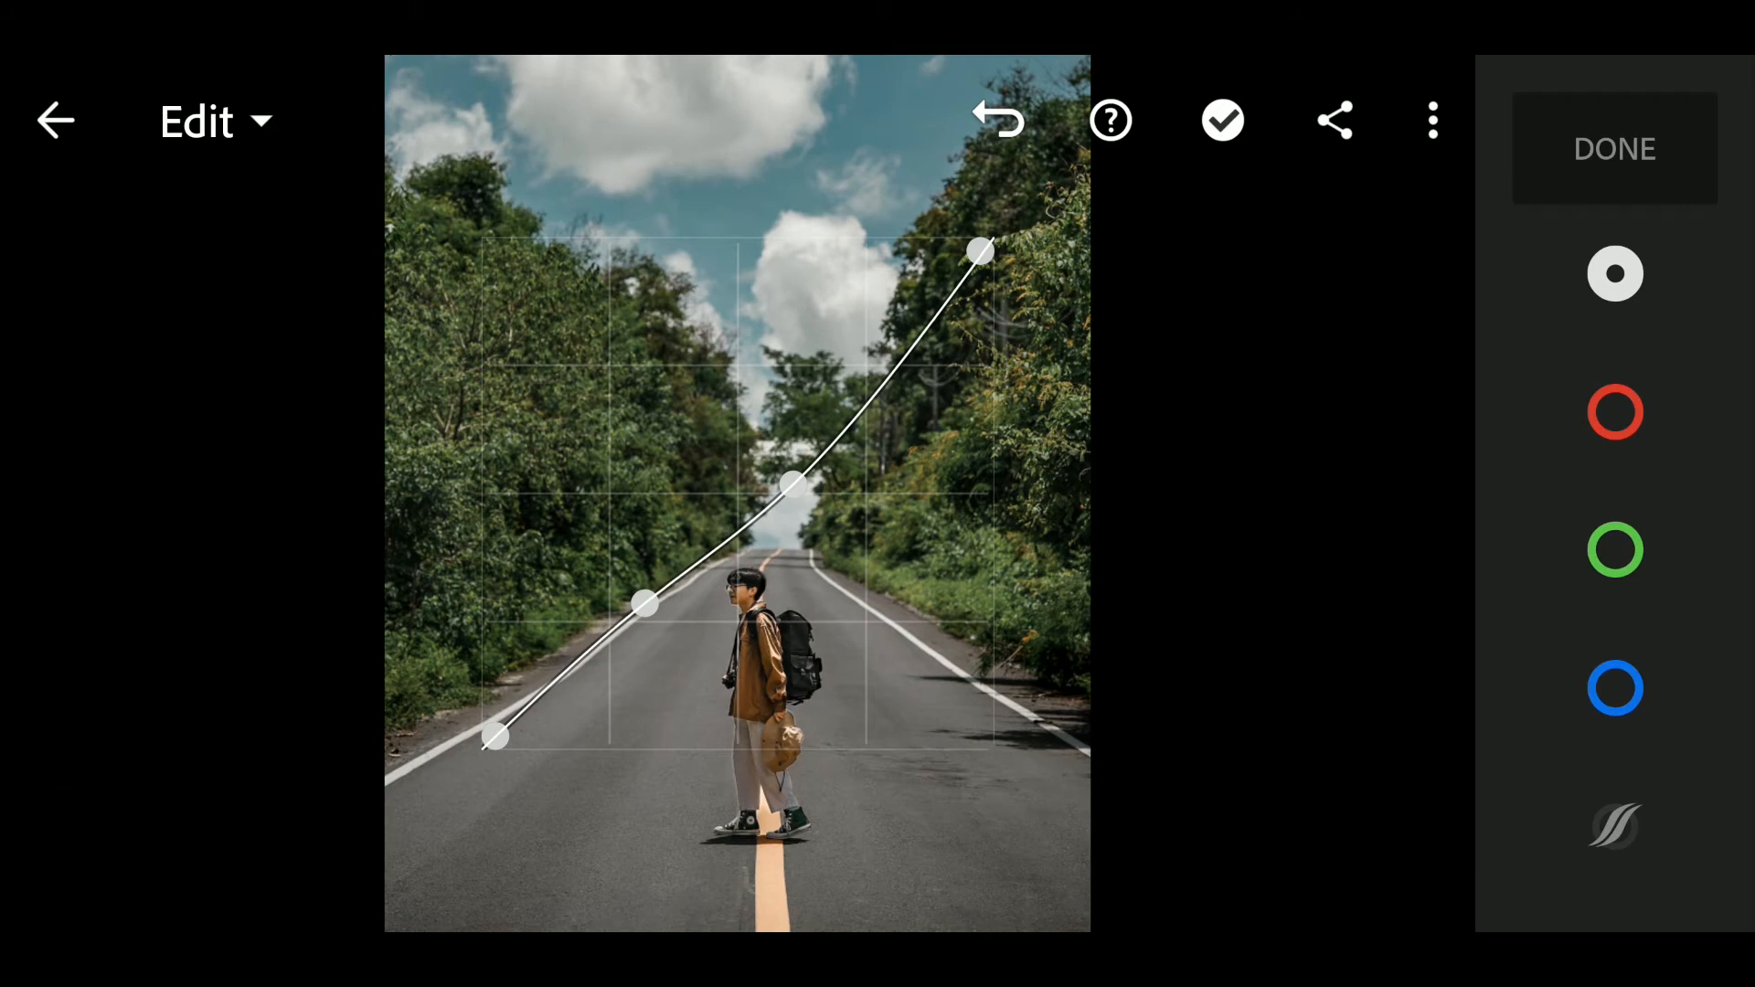
- Fine-tune the lower curve point, lifting it to brighten the darker tones
{"action": "left_click_drag", "start_coordinate": [645, 602], "coordinate": [652, 616]}
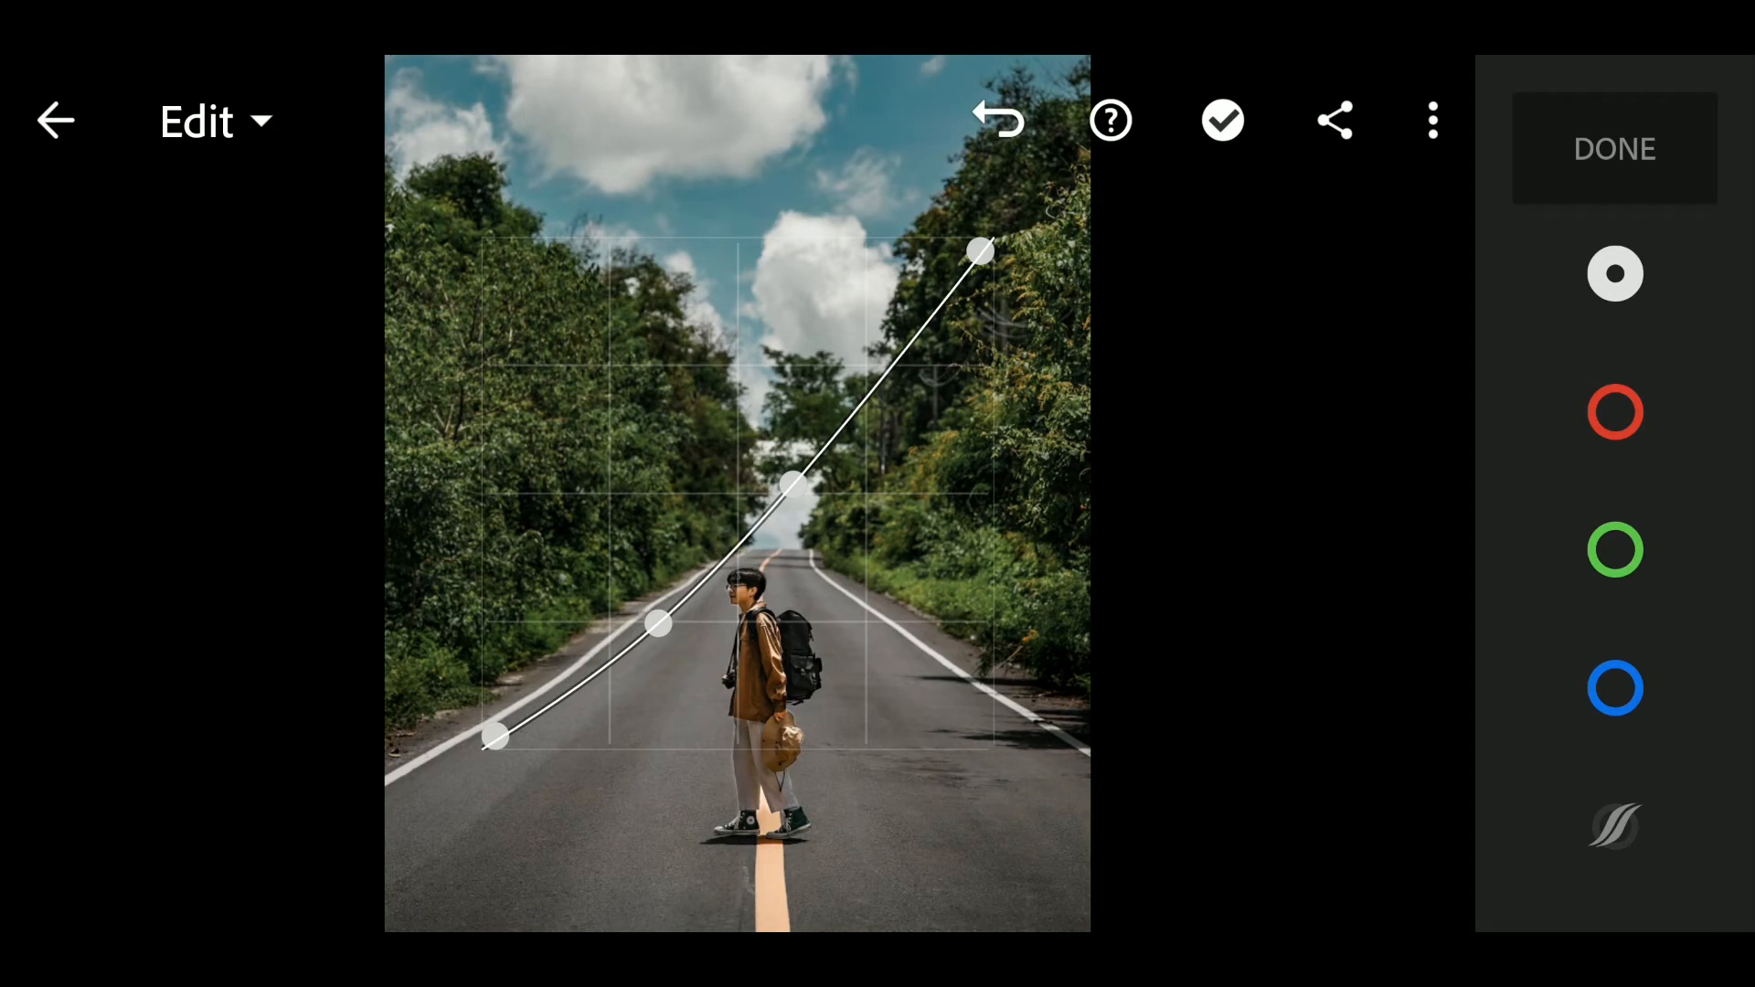
{"action": "left_click_drag", "start_coordinate": [658, 625], "coordinate": [658, 626]}
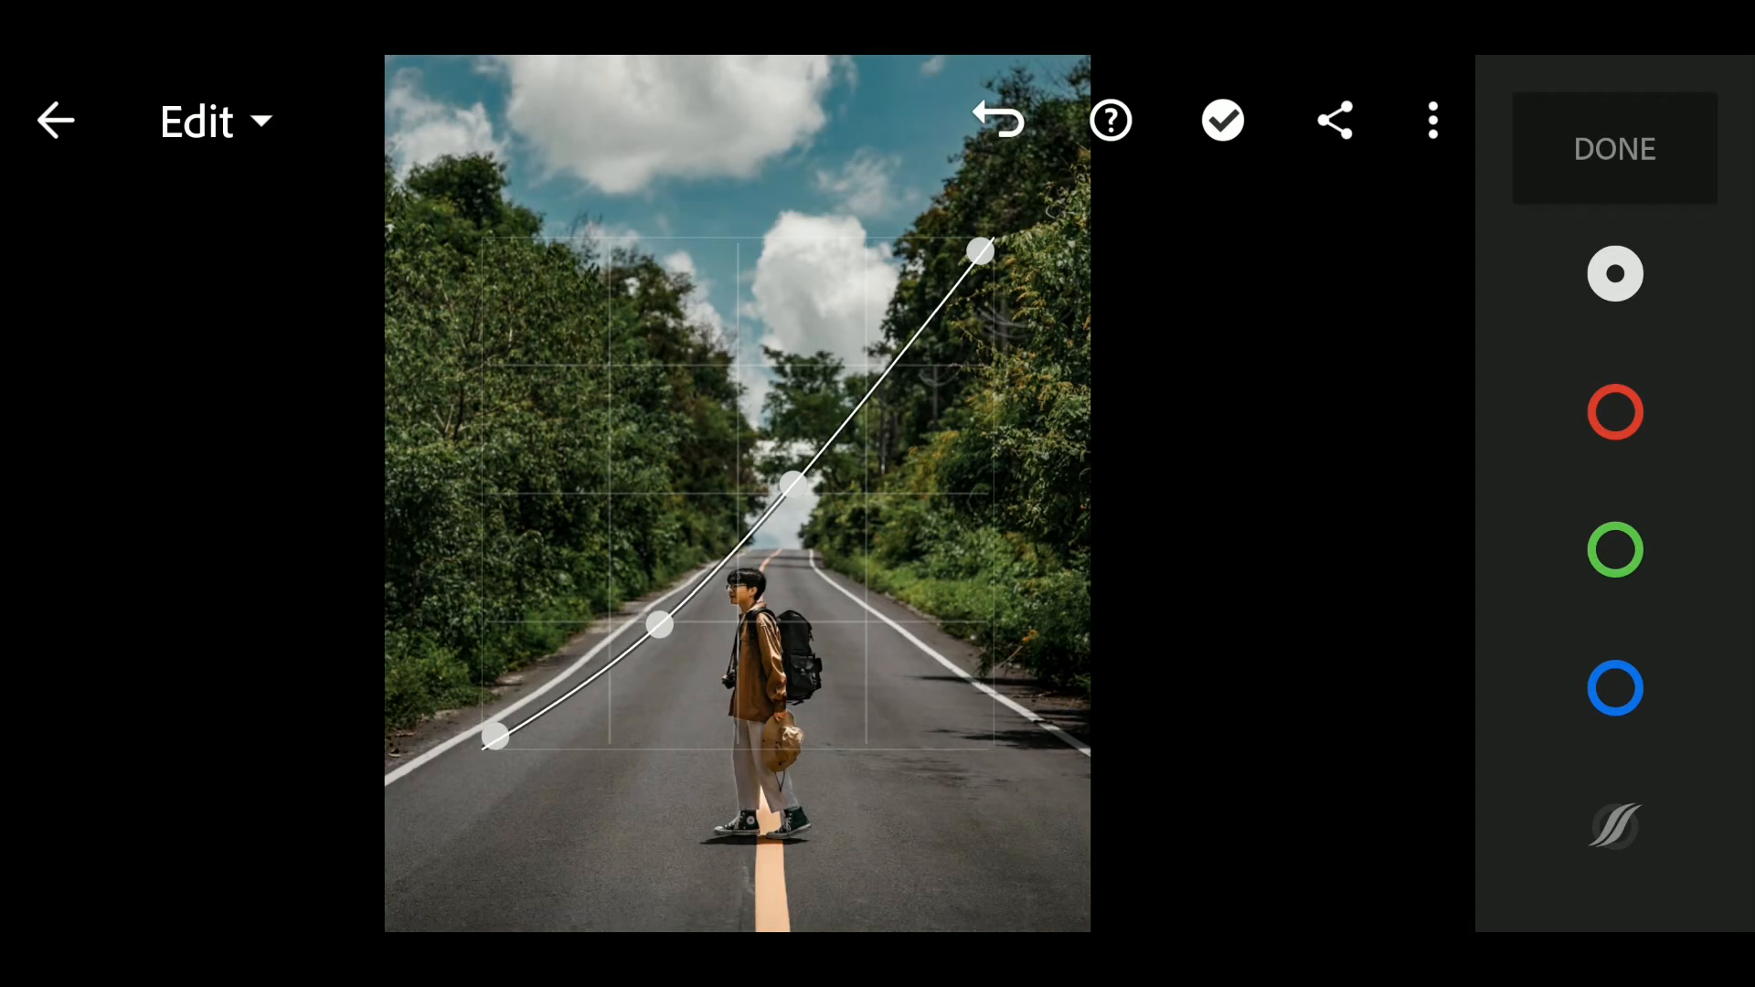
{"action": "left_click_drag", "start_coordinate": [656, 625], "coordinate": [656, 619]}
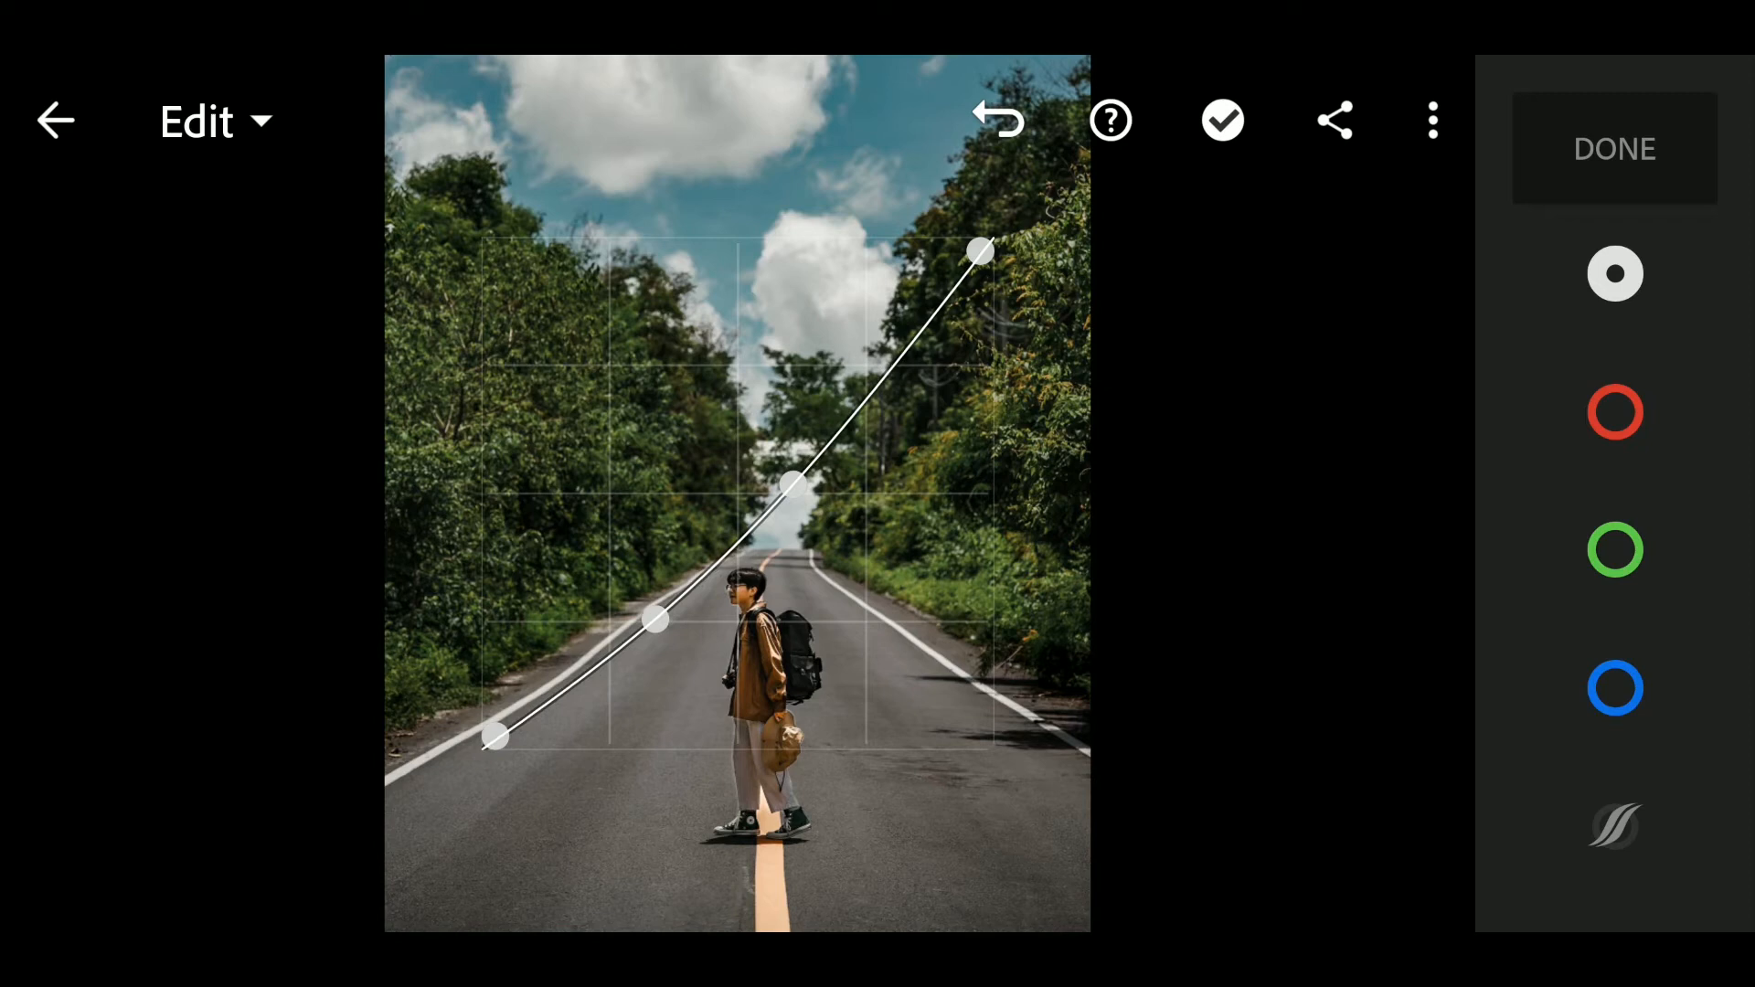
{"action": "left_click_drag", "start_coordinate": [658, 622], "coordinate": [647, 607]}
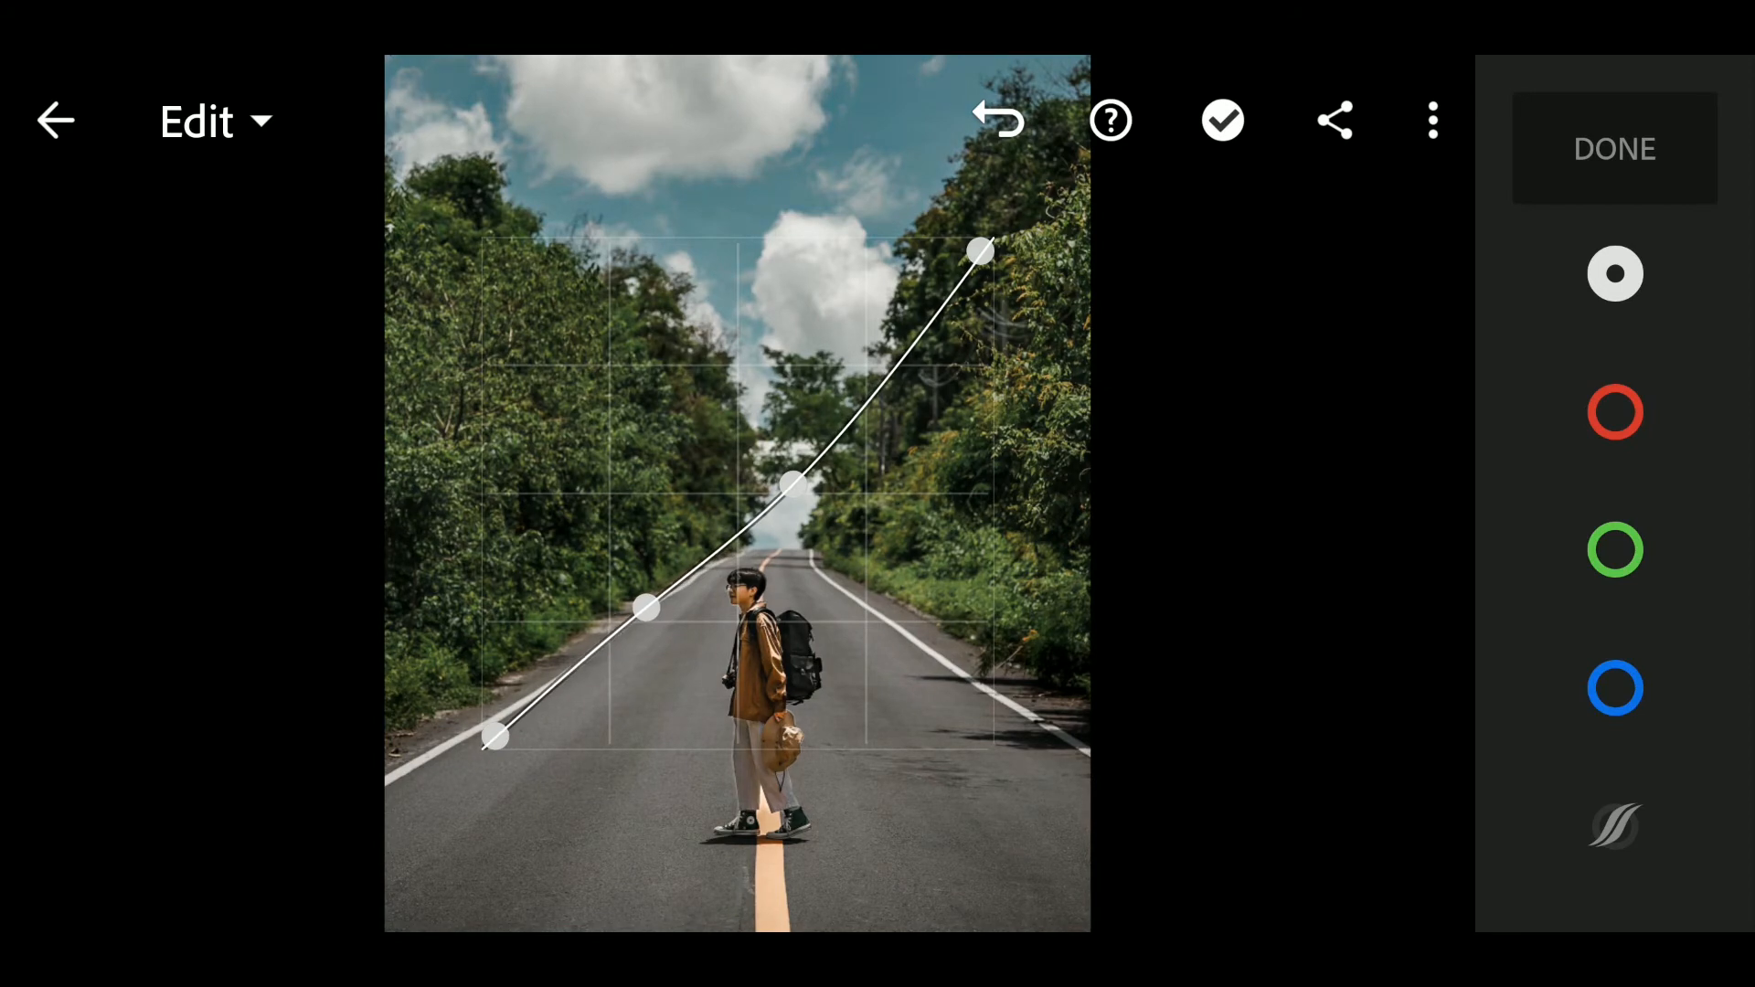
{"action": "left_click_drag", "start_coordinate": [645, 606], "coordinate": [645, 551]}
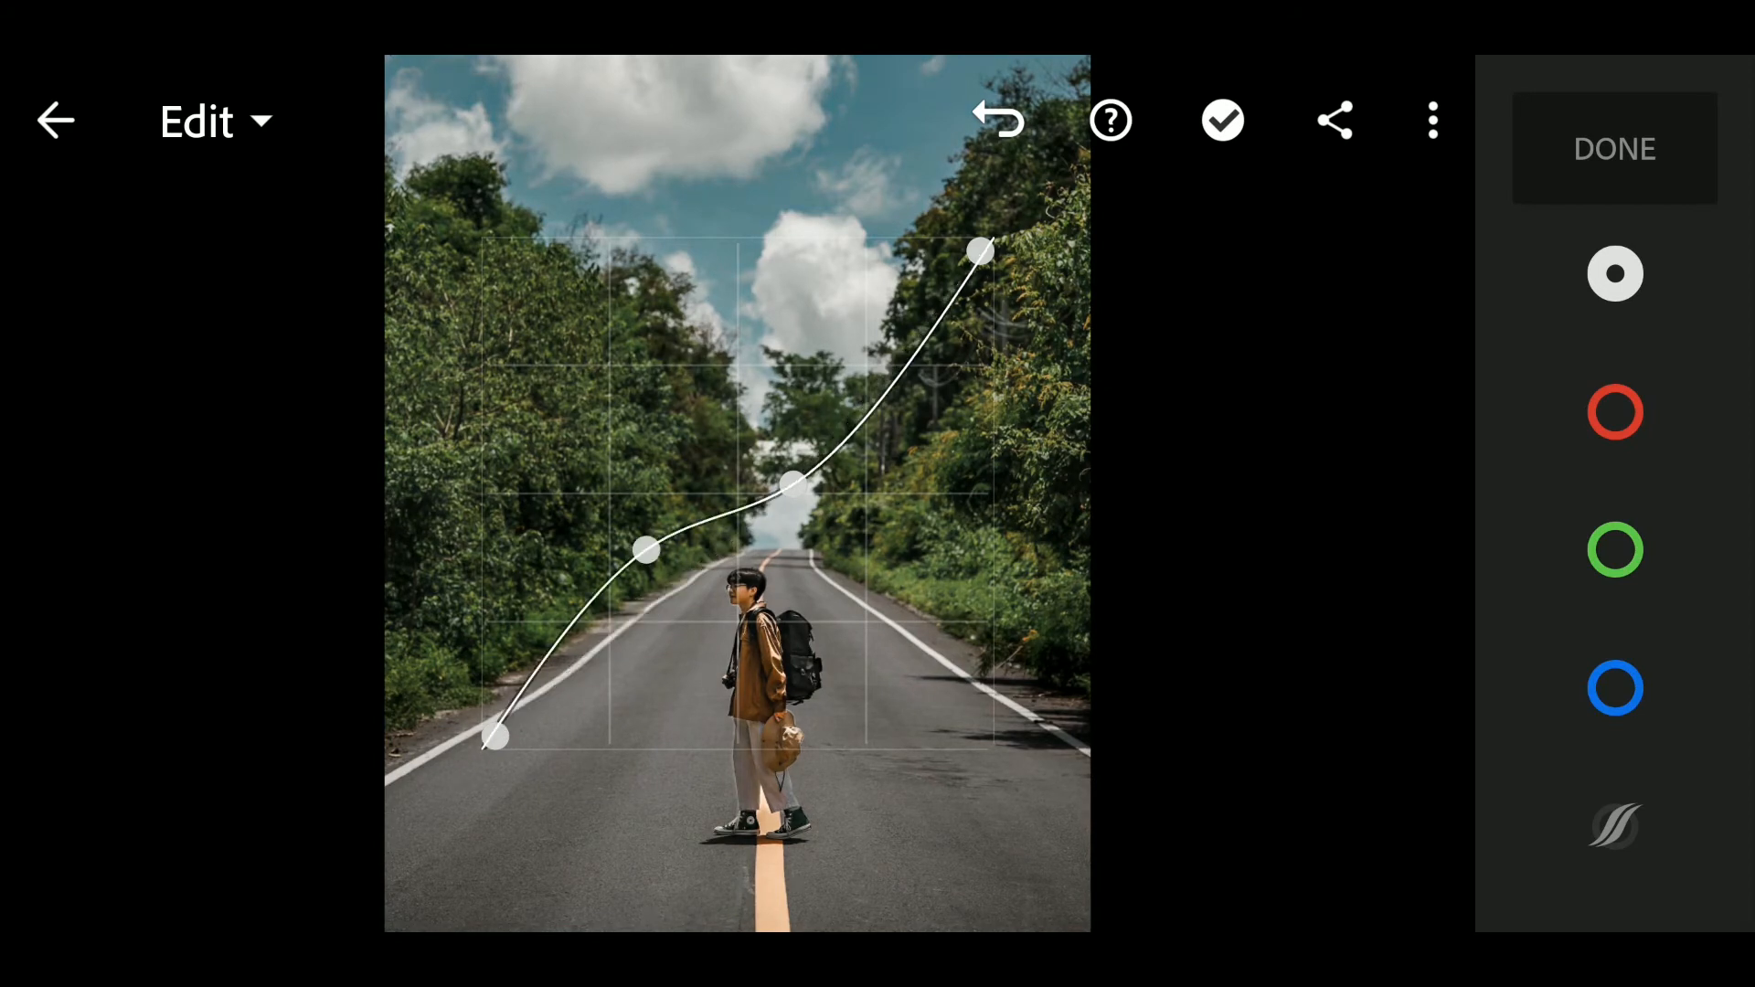
{"action": "left_click_drag", "start_coordinate": [643, 551], "coordinate": [658, 559]}
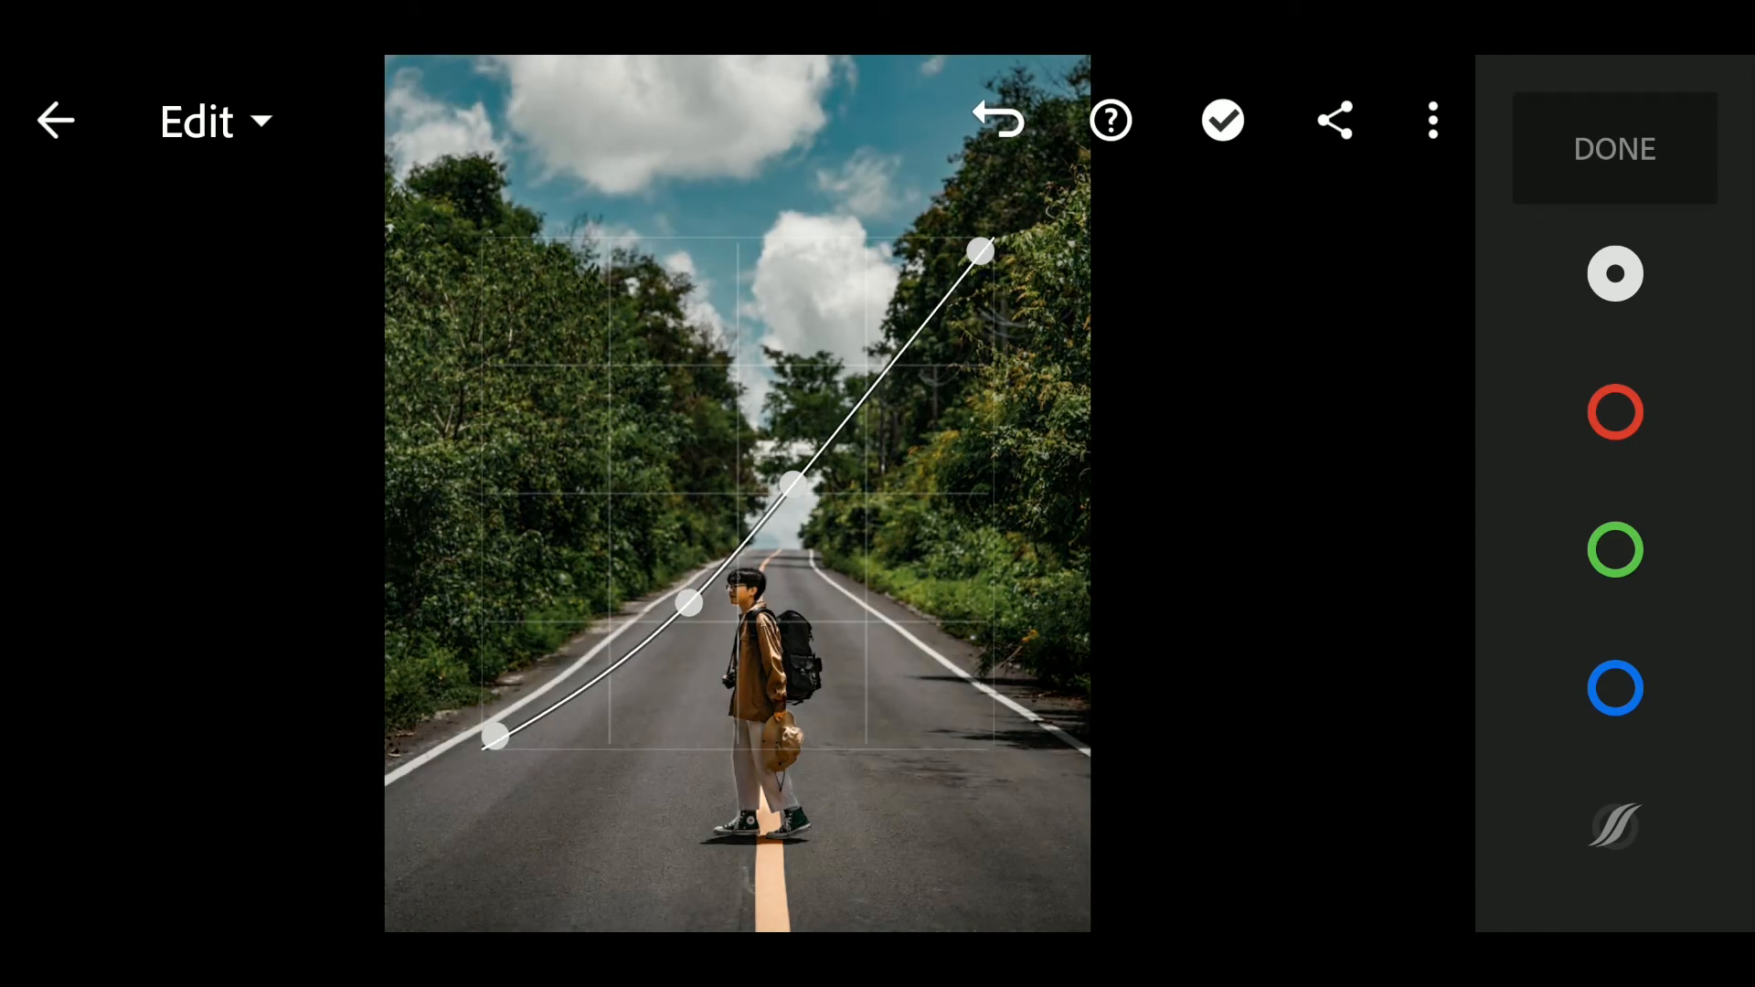
- Reposition the upper curve point rightward to lift highlights for more contrast
{"action": "left_click_drag", "start_coordinate": [689, 601], "coordinate": [680, 592]}
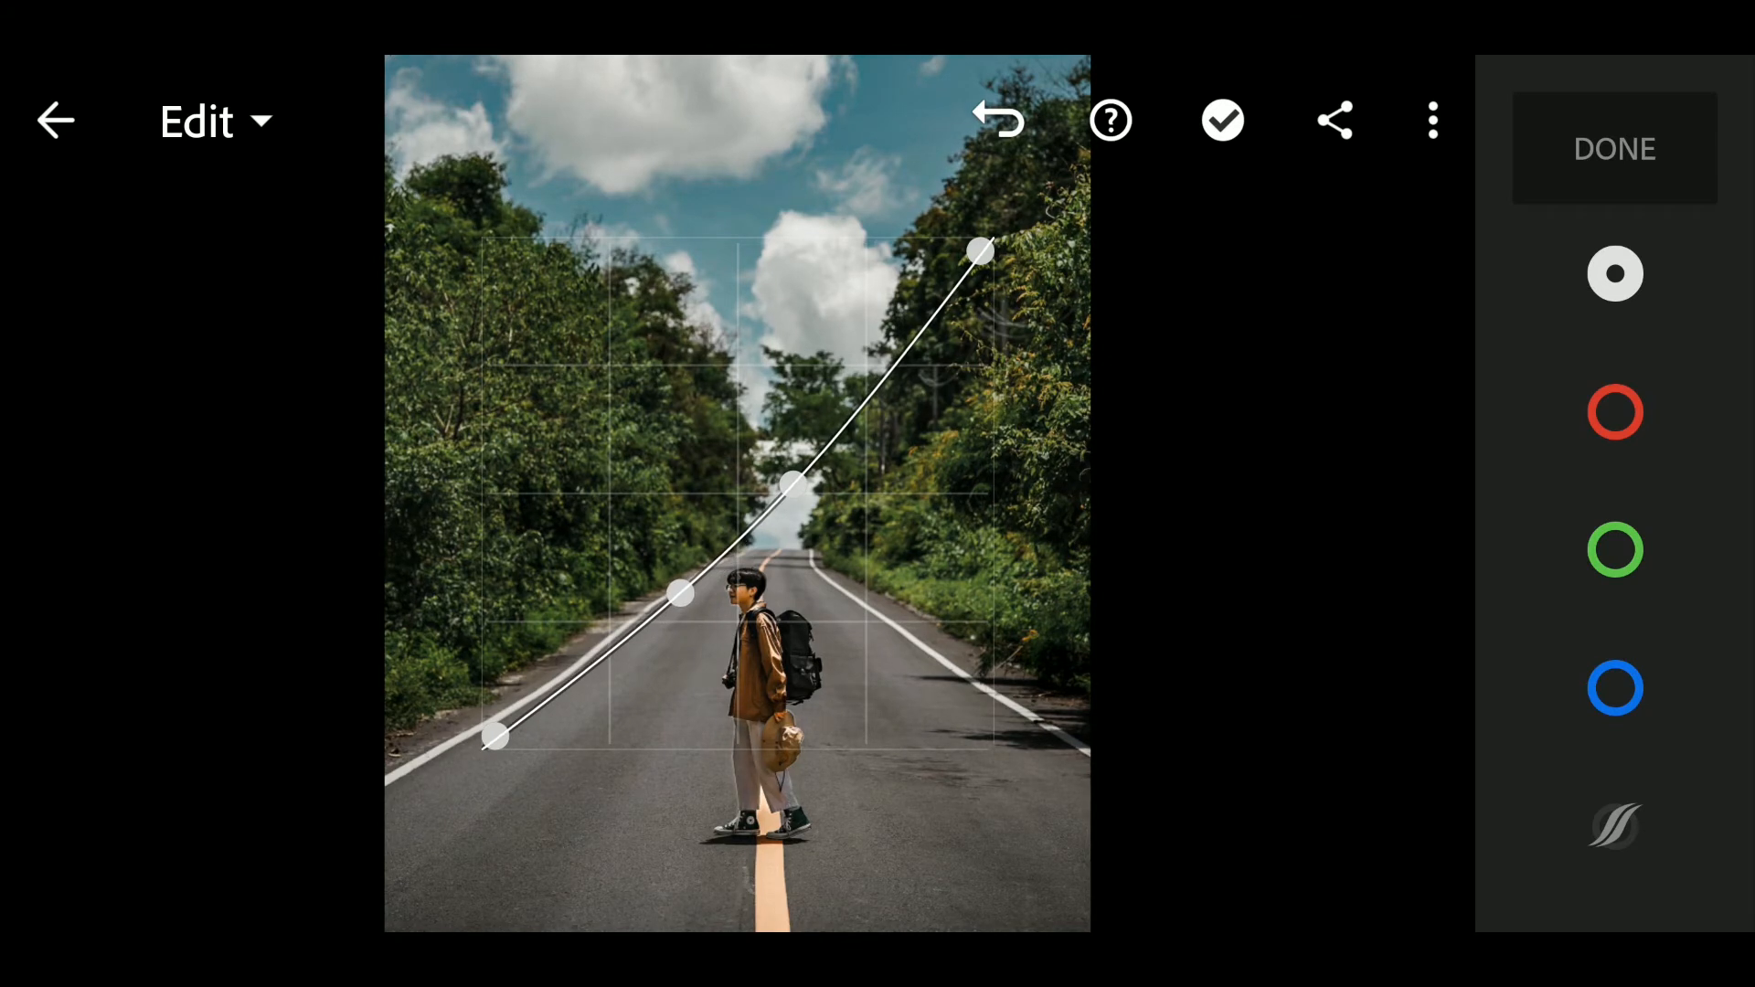
{"action": "left_click_drag", "start_coordinate": [682, 593], "coordinate": [686, 596]}
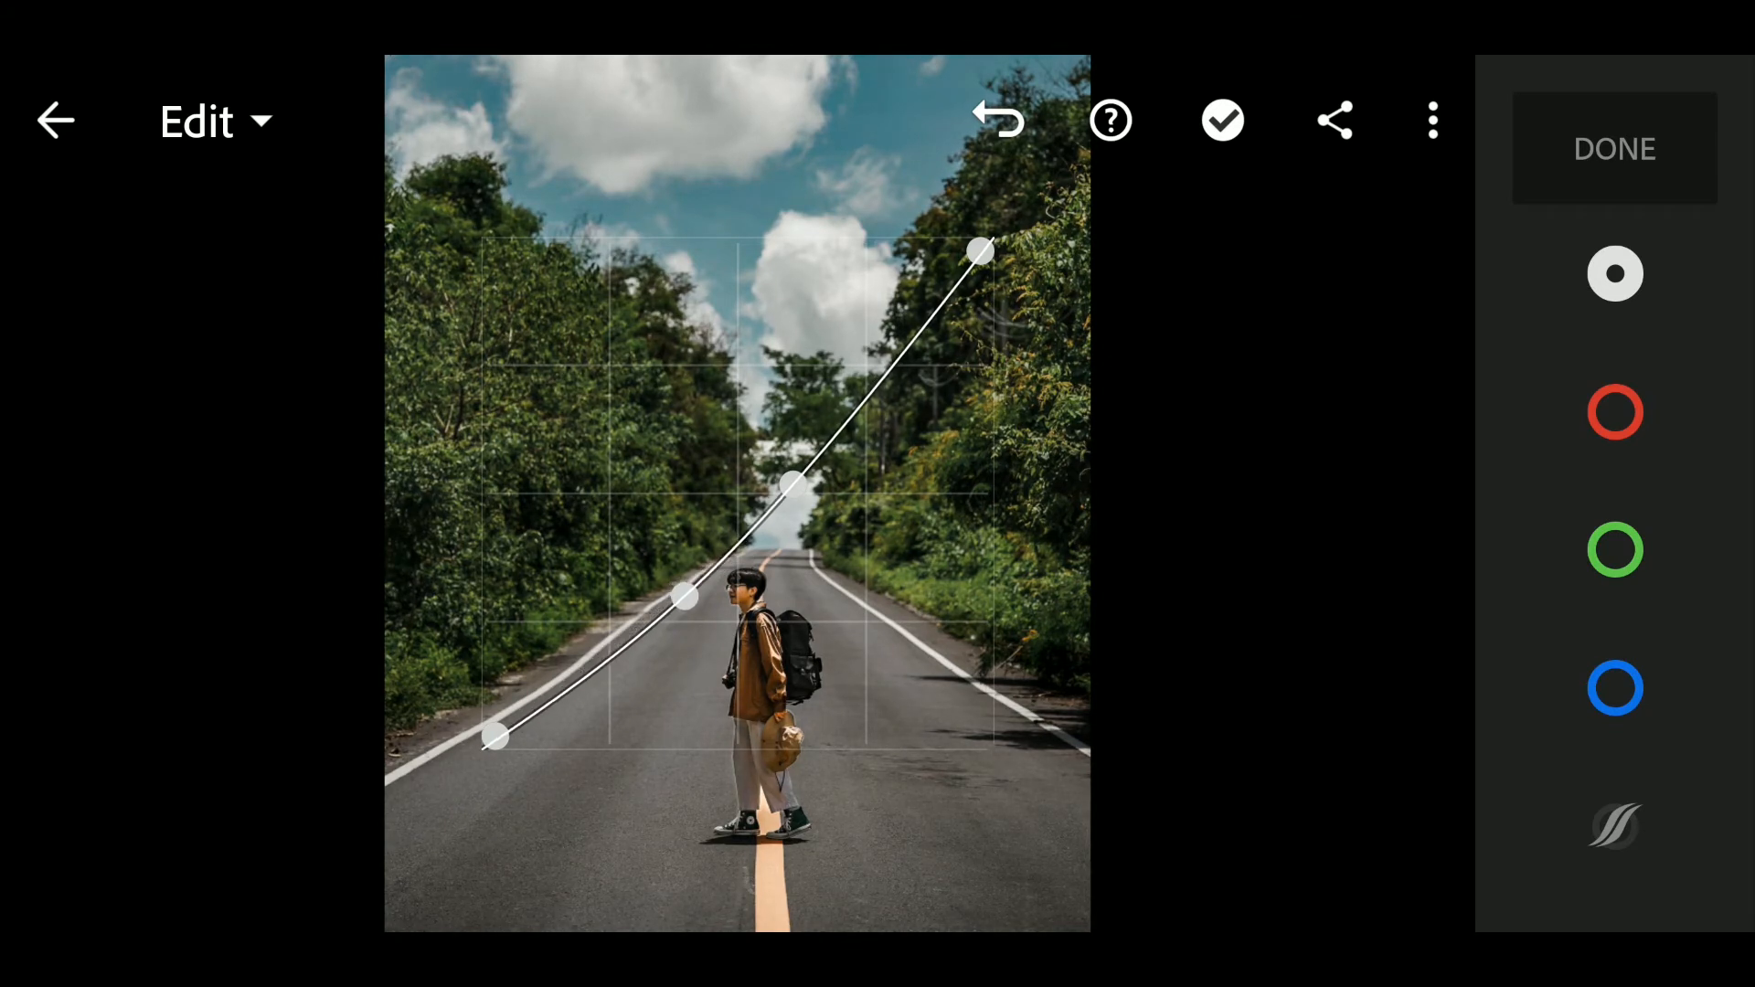
{"action": "left_click_drag", "start_coordinate": [797, 481], "coordinate": [806, 516]}
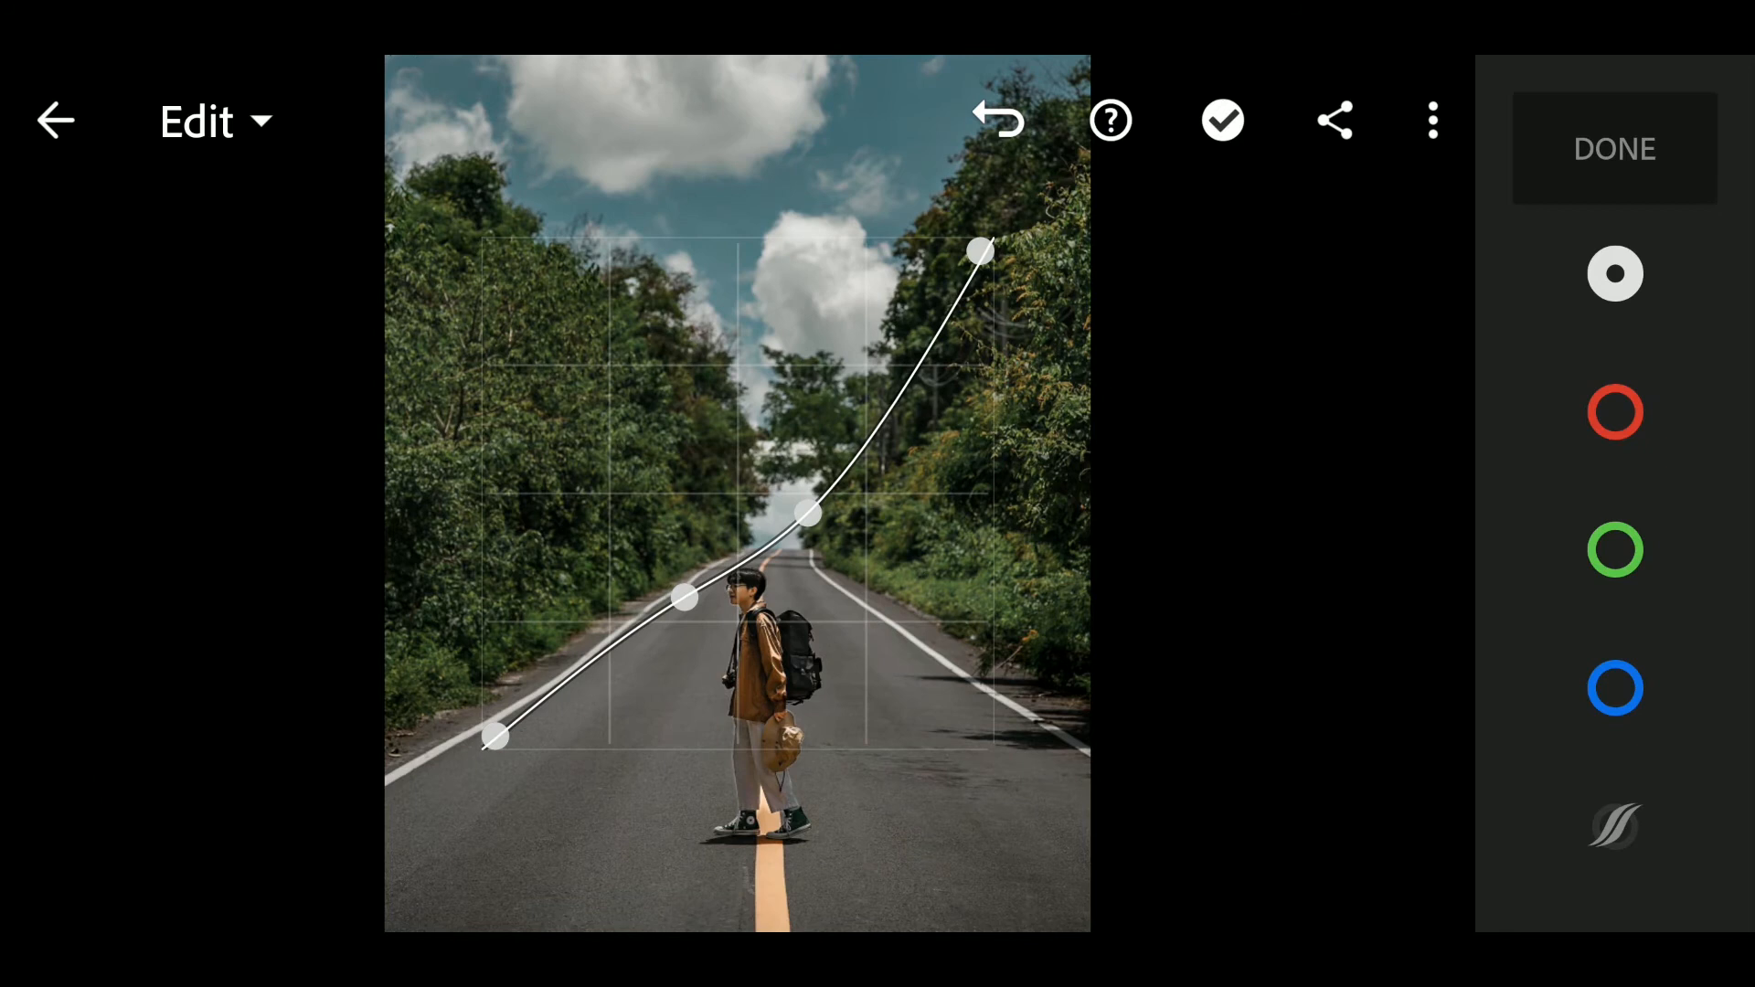
{"action": "left_click_drag", "start_coordinate": [806, 515], "coordinate": [784, 527]}
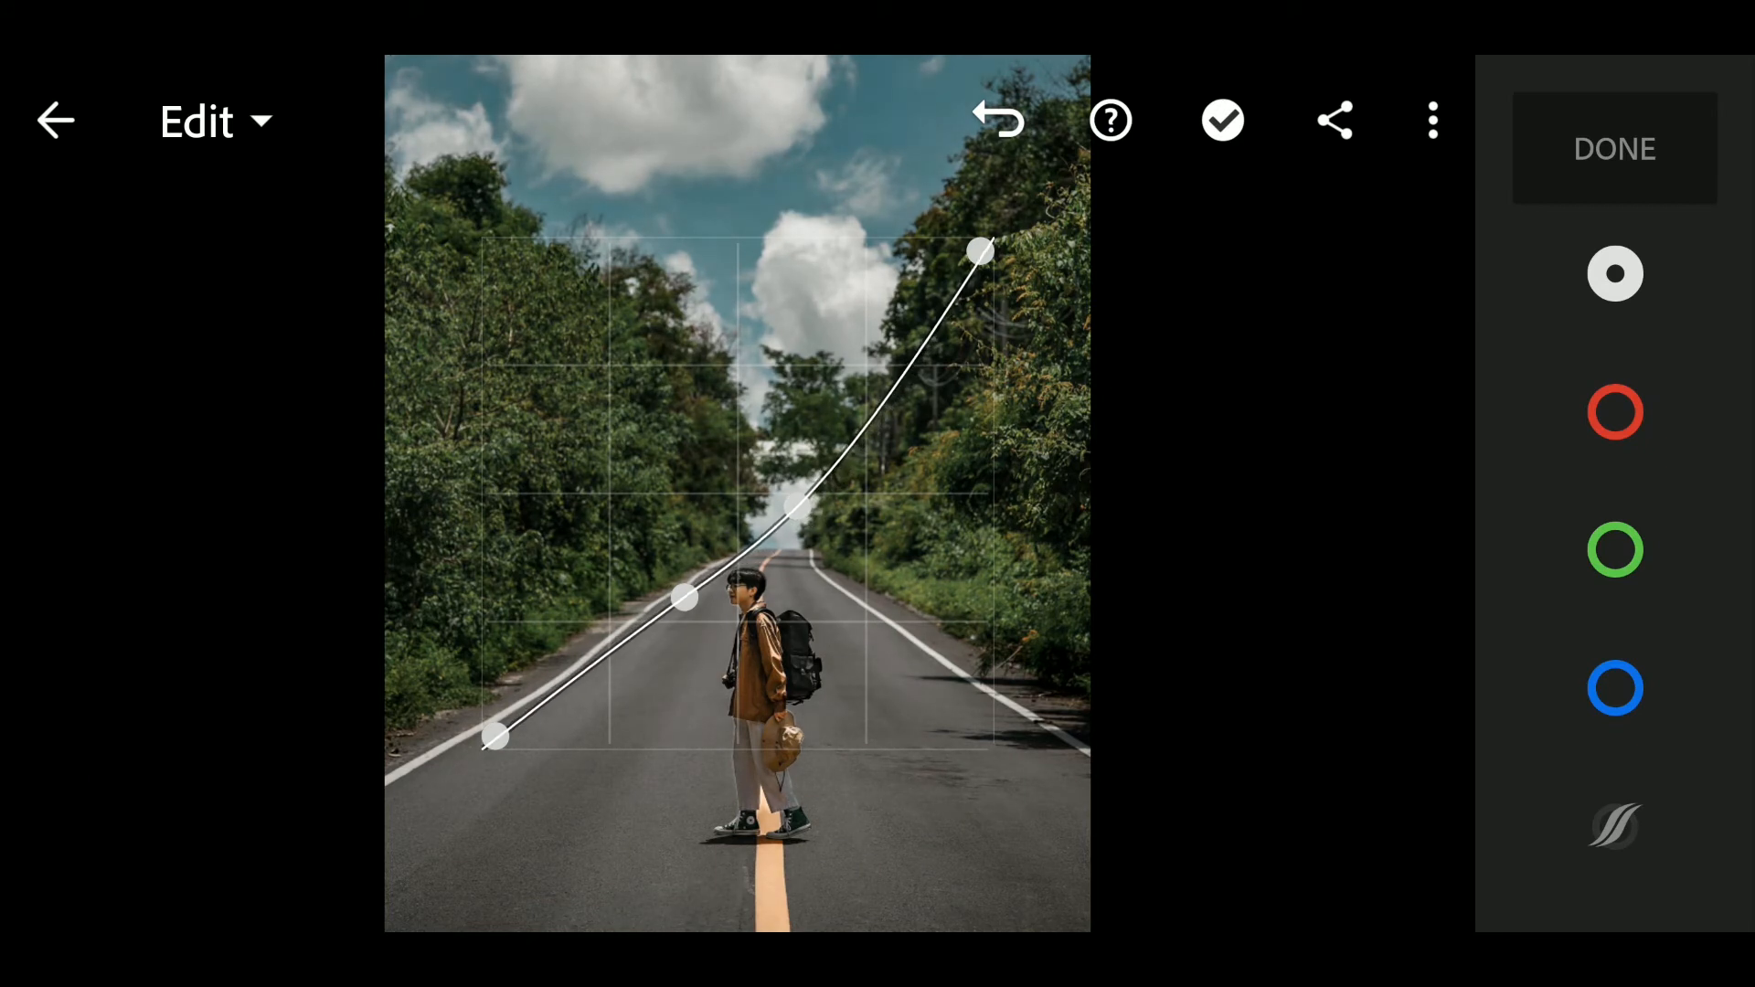
{"action": "left_click_drag", "start_coordinate": [795, 515], "coordinate": [831, 517]}
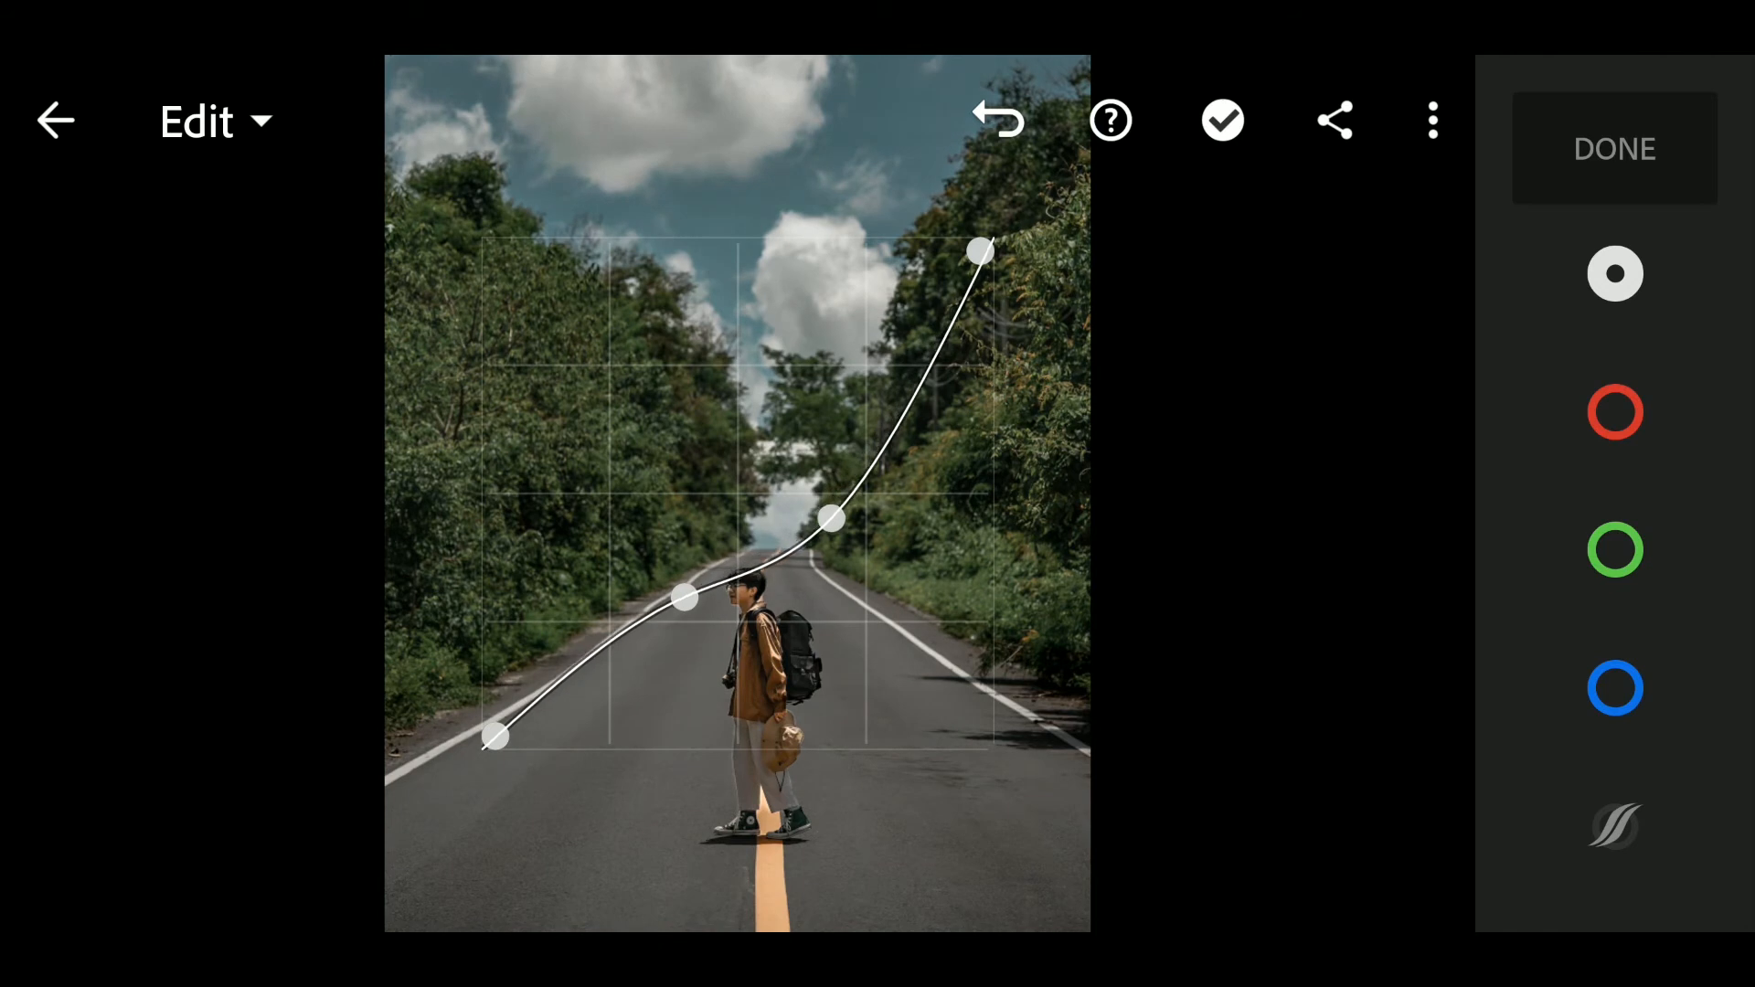
{"action": "left_click_drag", "start_coordinate": [834, 517], "coordinate": [841, 515]}
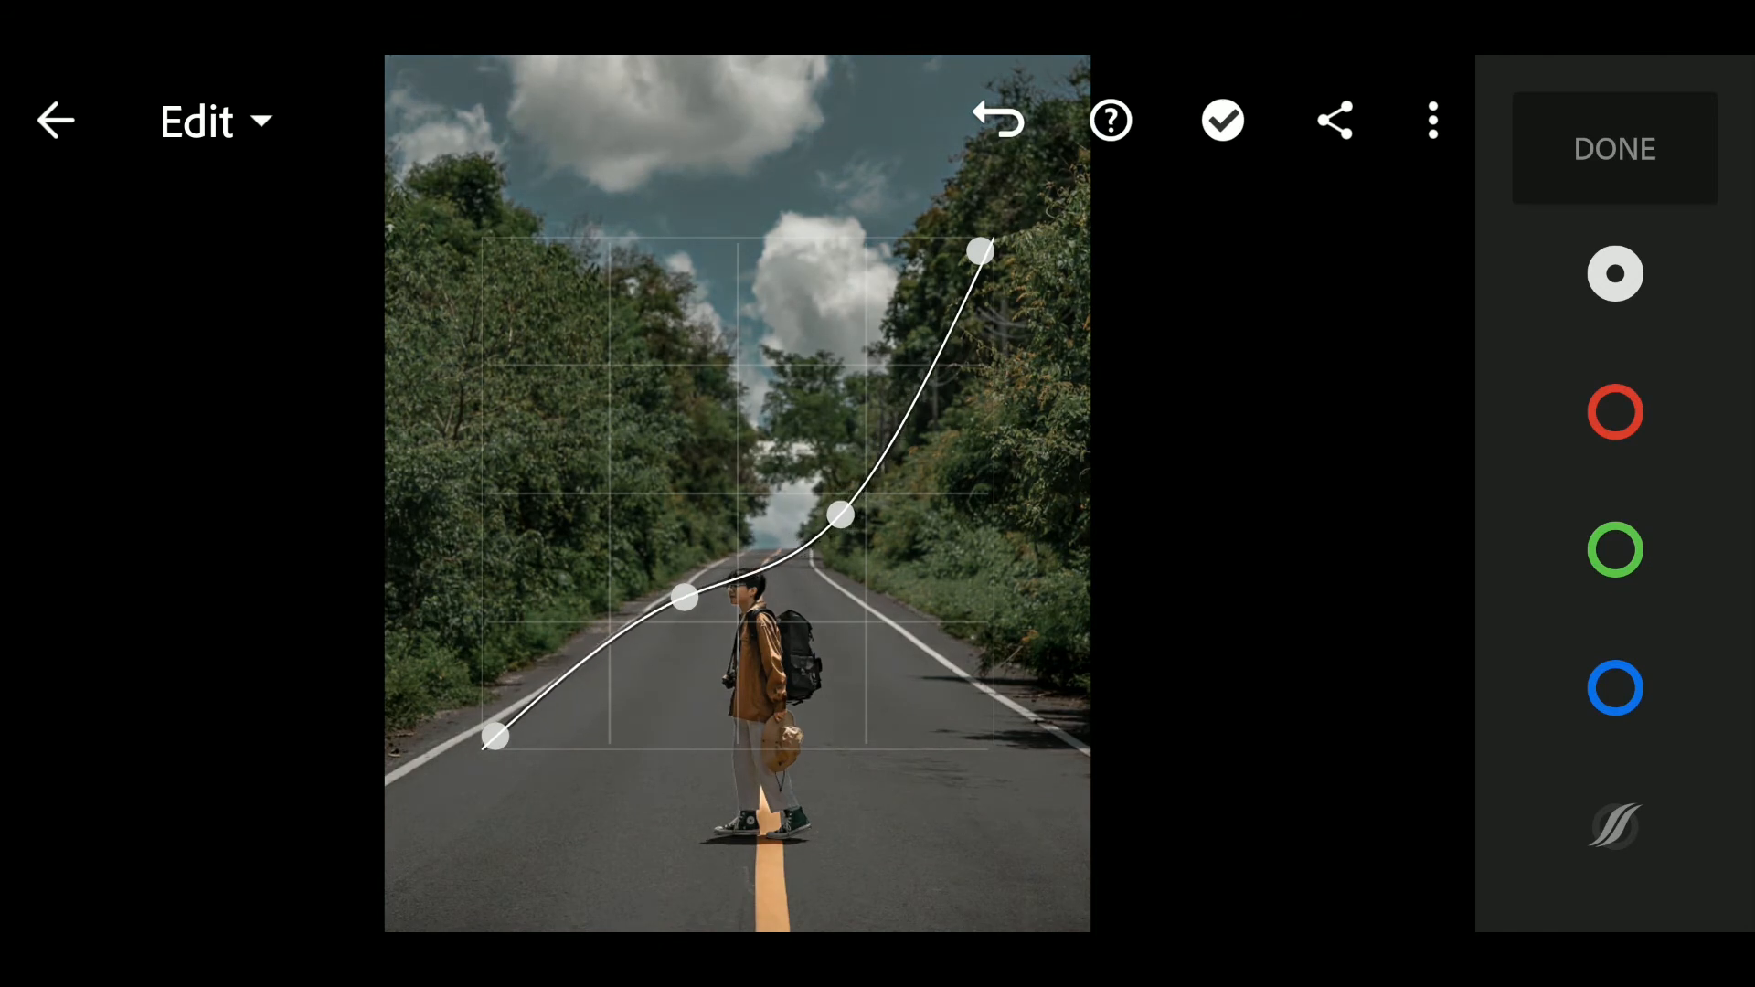
{"action": "left_click_drag", "start_coordinate": [843, 516], "coordinate": [827, 503]}
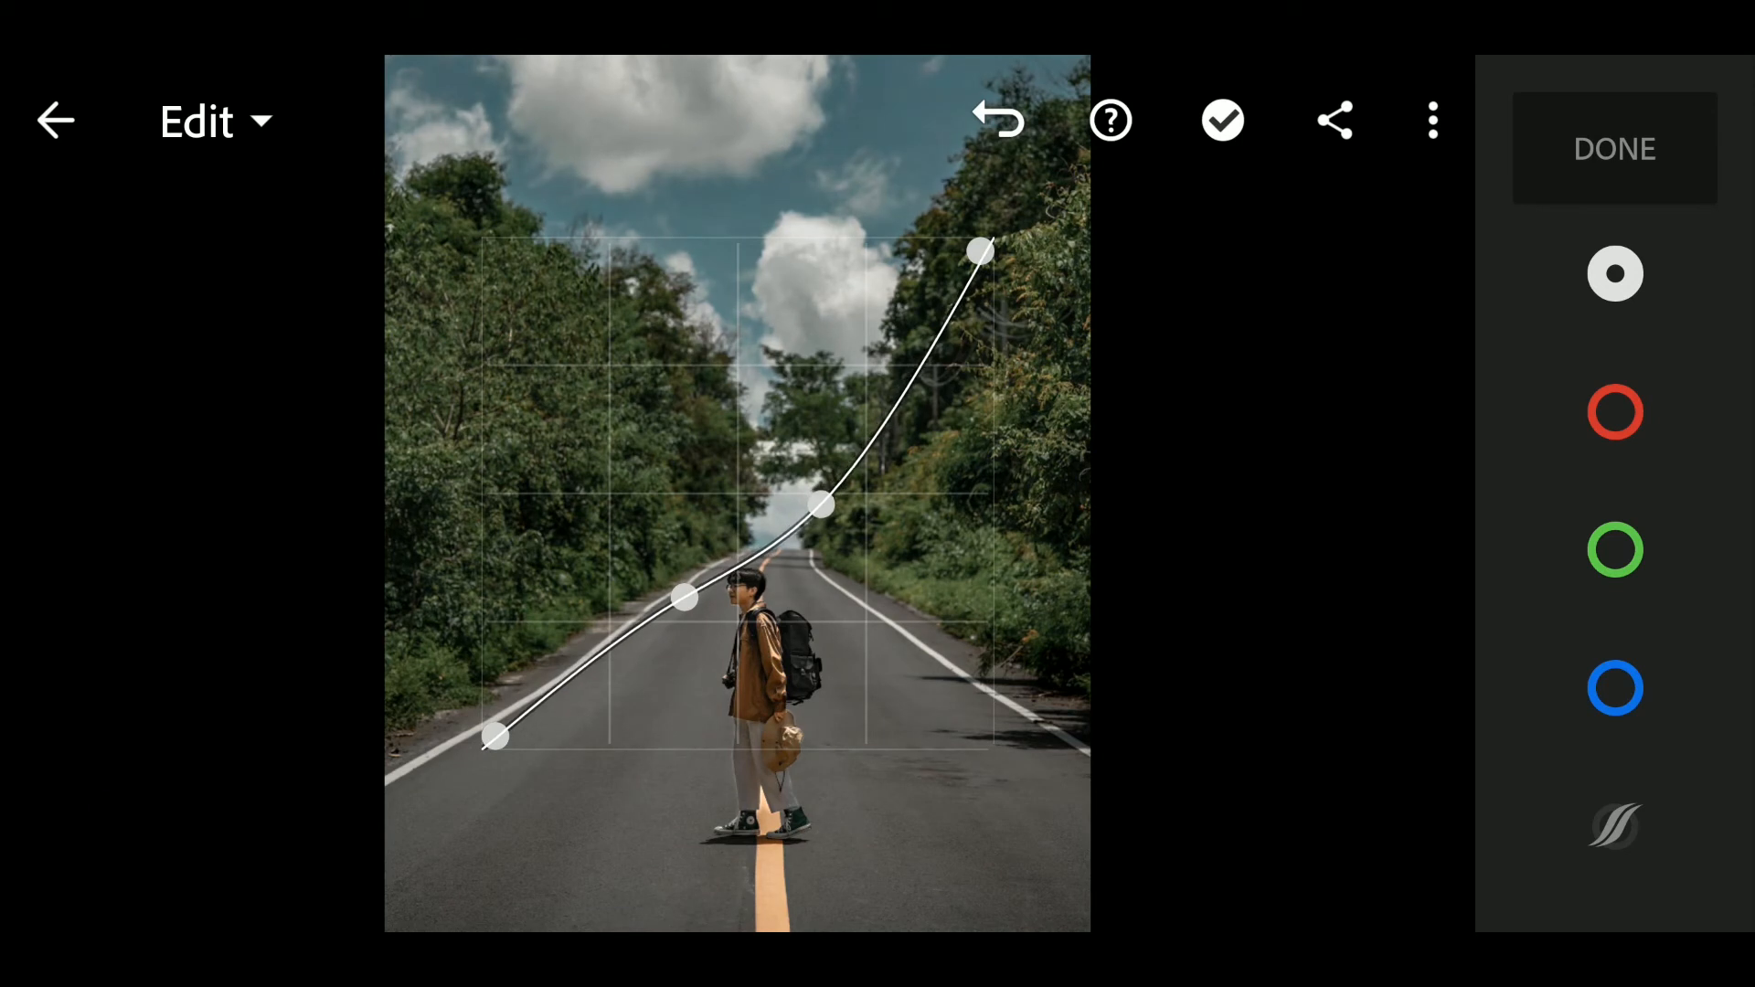
- Pull the shadow point down to complete the four-point S-shaped tone curve
{"action": "left_click_drag", "start_coordinate": [685, 596], "coordinate": [685, 631]}
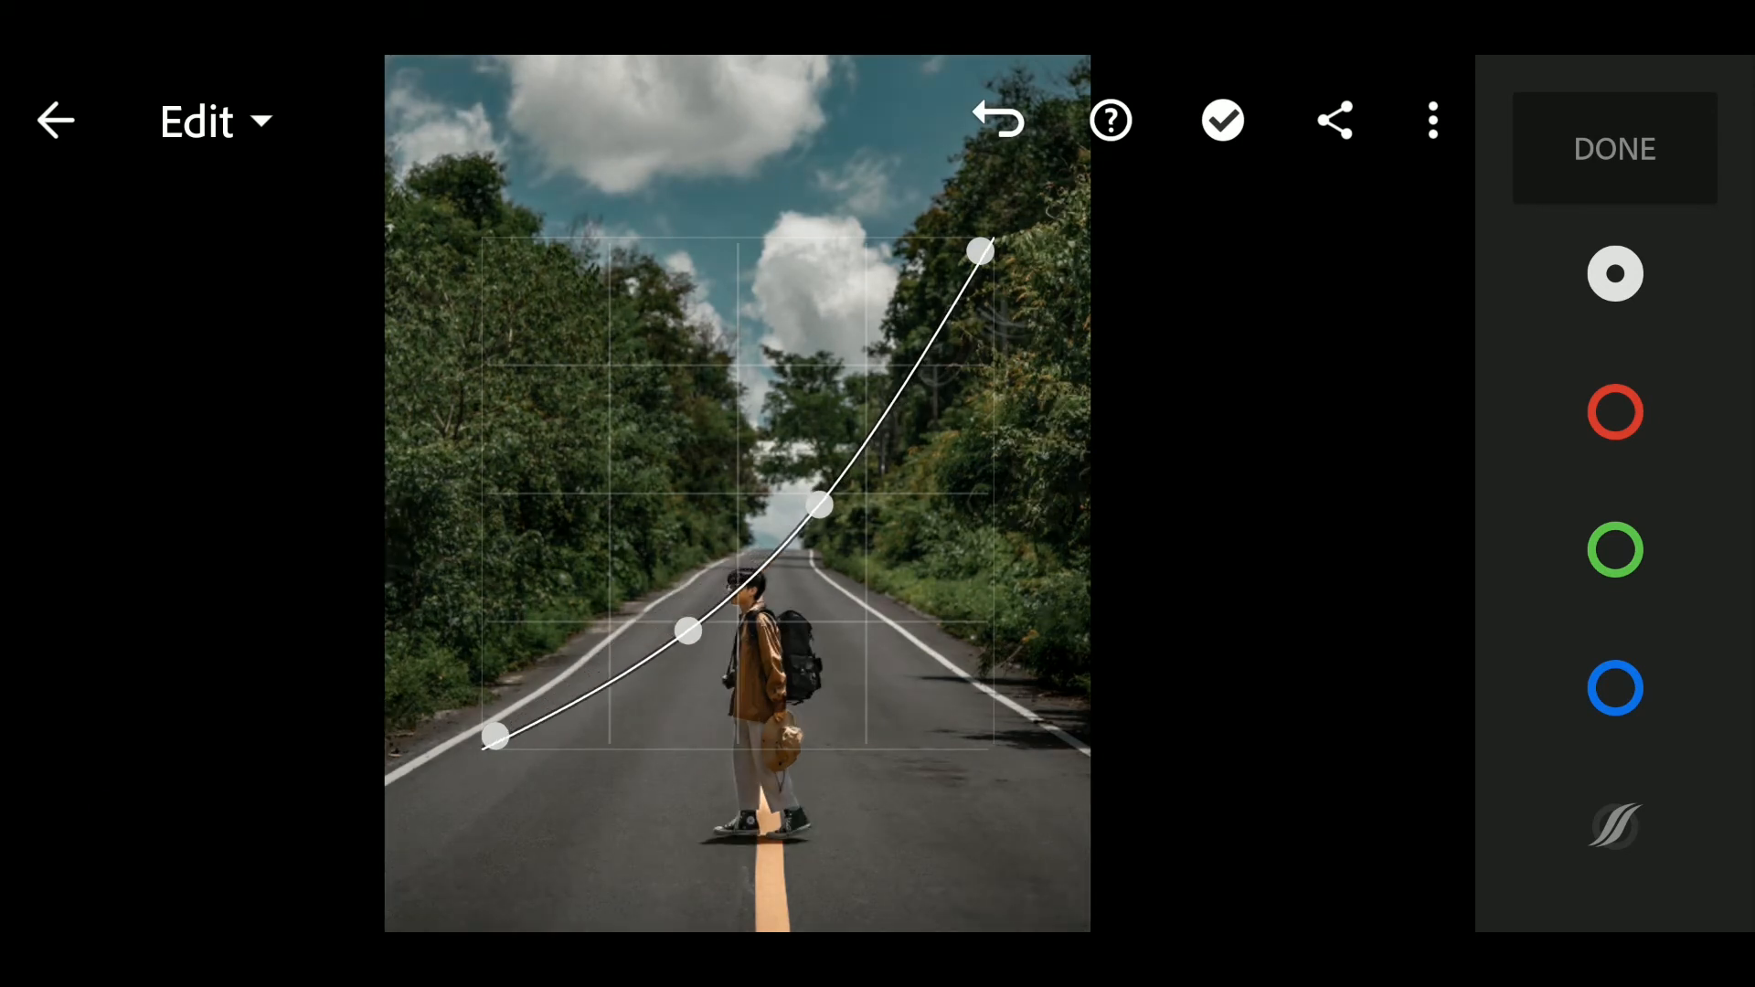
{"action": "left_click_drag", "start_coordinate": [689, 631], "coordinate": [674, 636]}
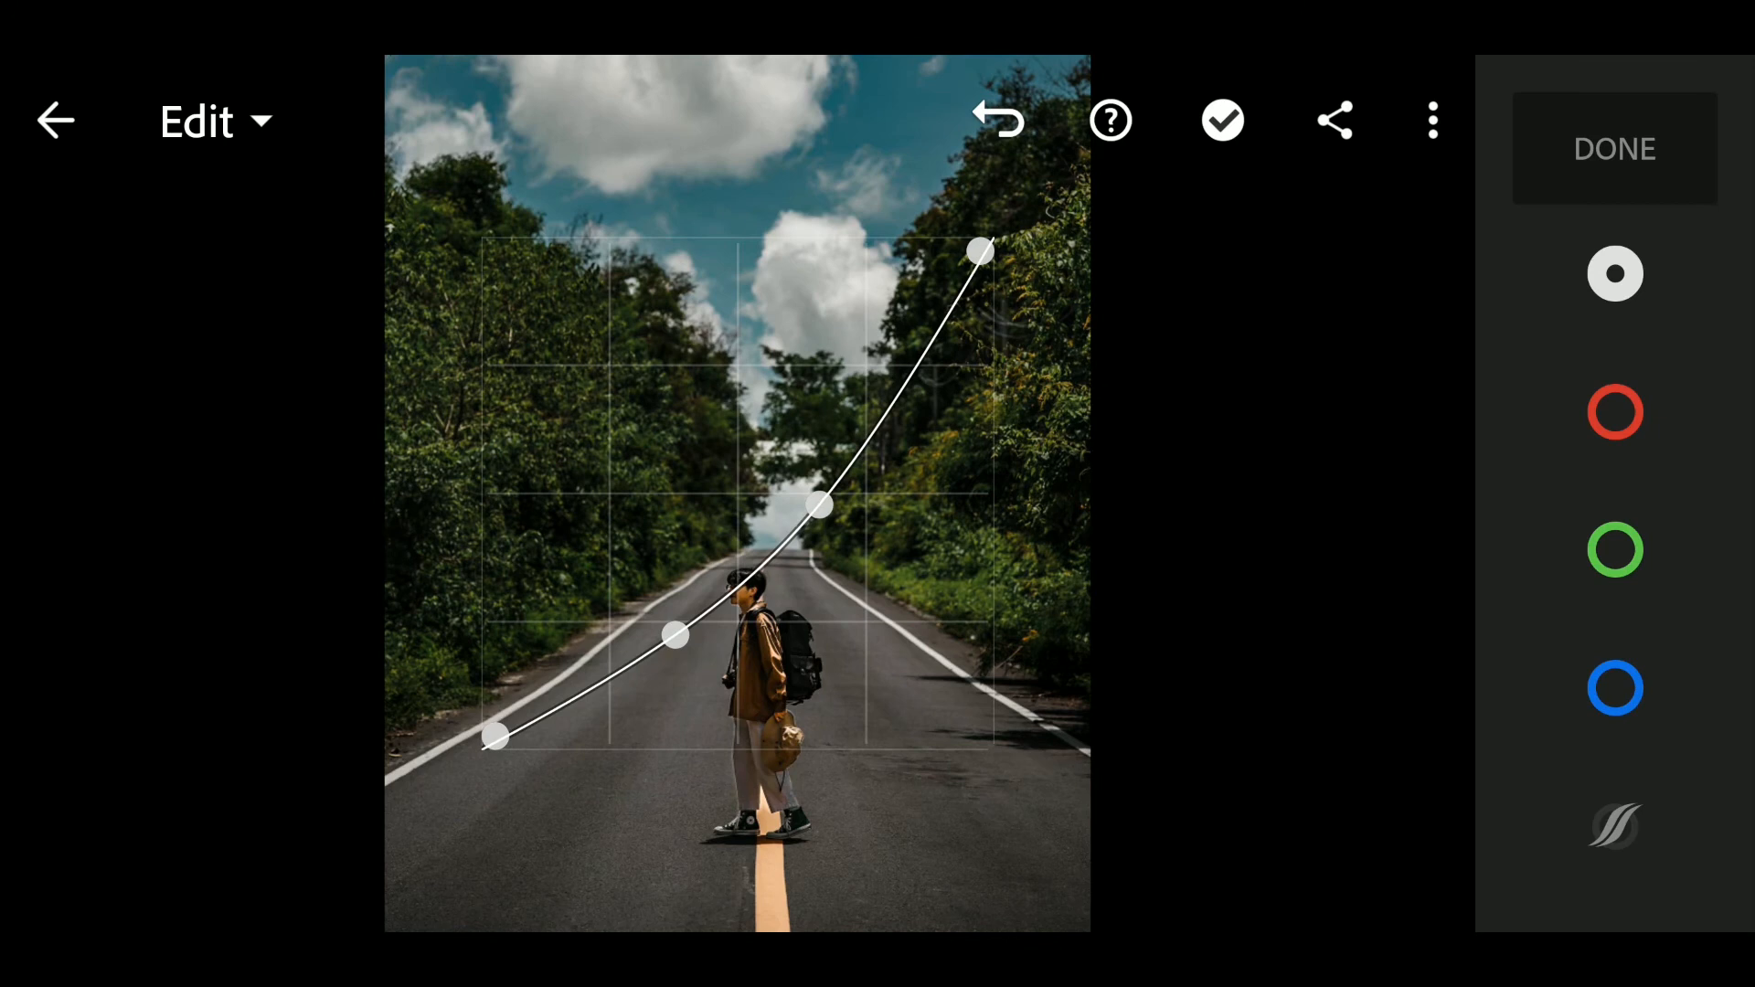
{"action": "left_click_drag", "start_coordinate": [674, 637], "coordinate": [662, 622]}
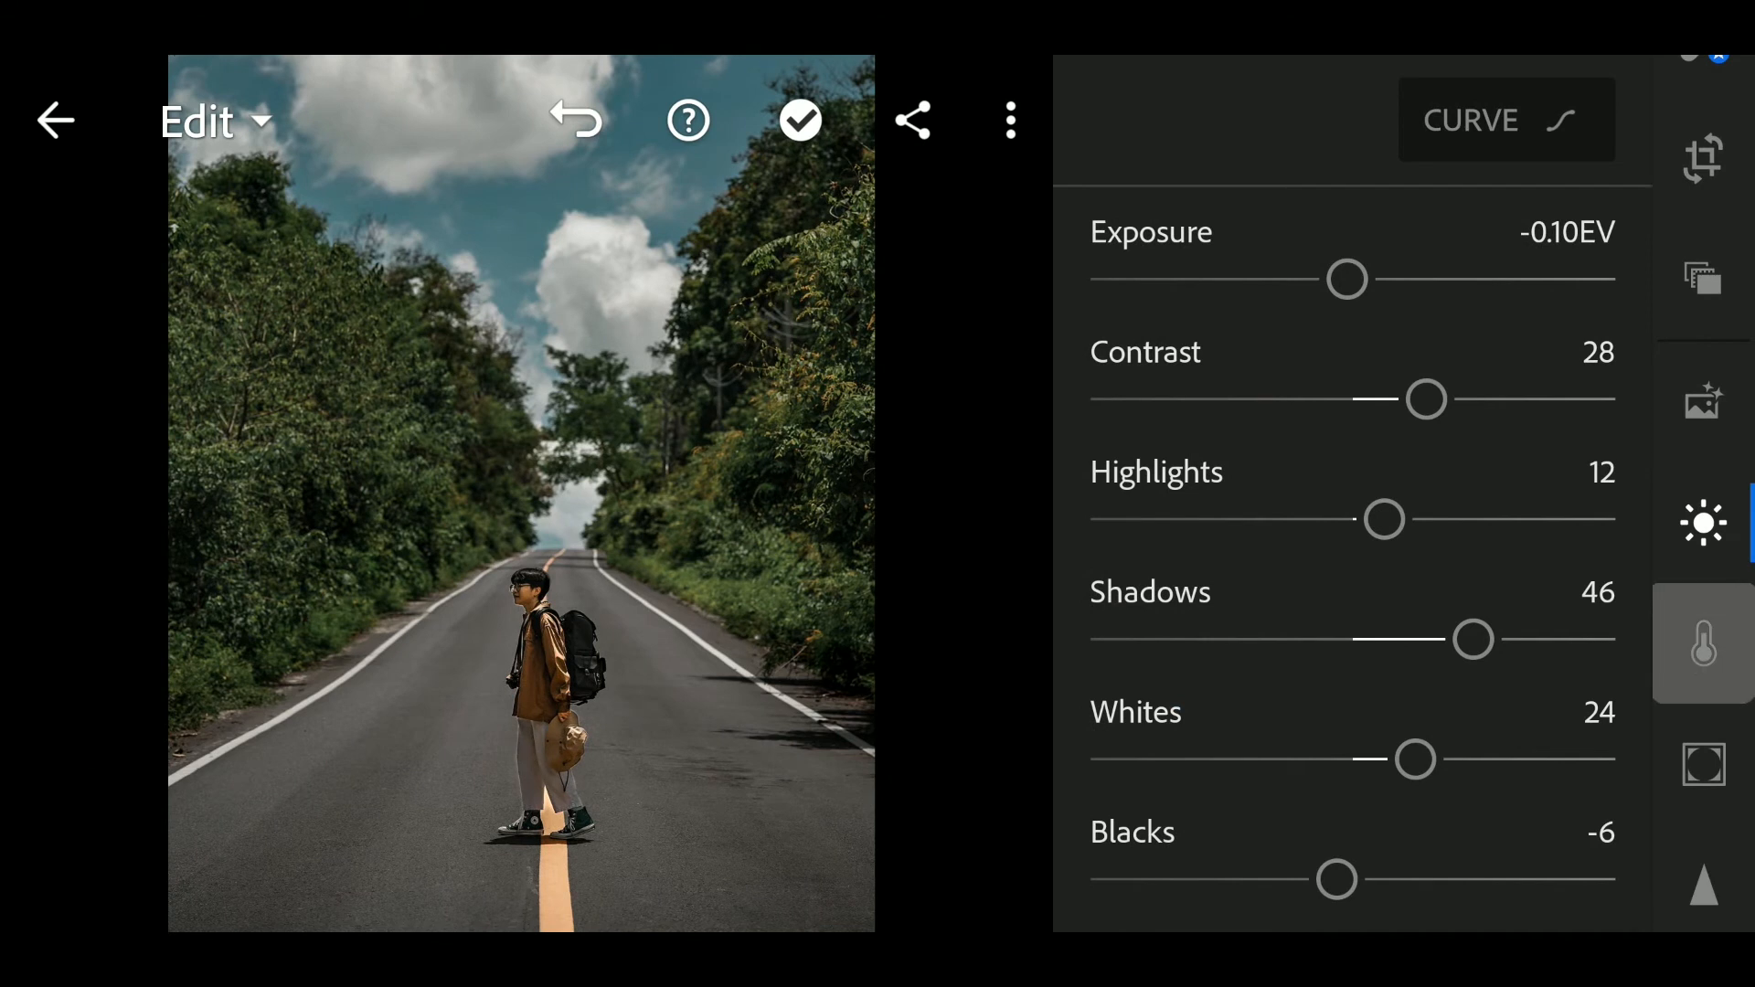
- In the Color panel set Temp 4, Tint -6, Vibrance 20 and Saturation -16
{"action": "left_click", "coordinate": [1703, 643]}
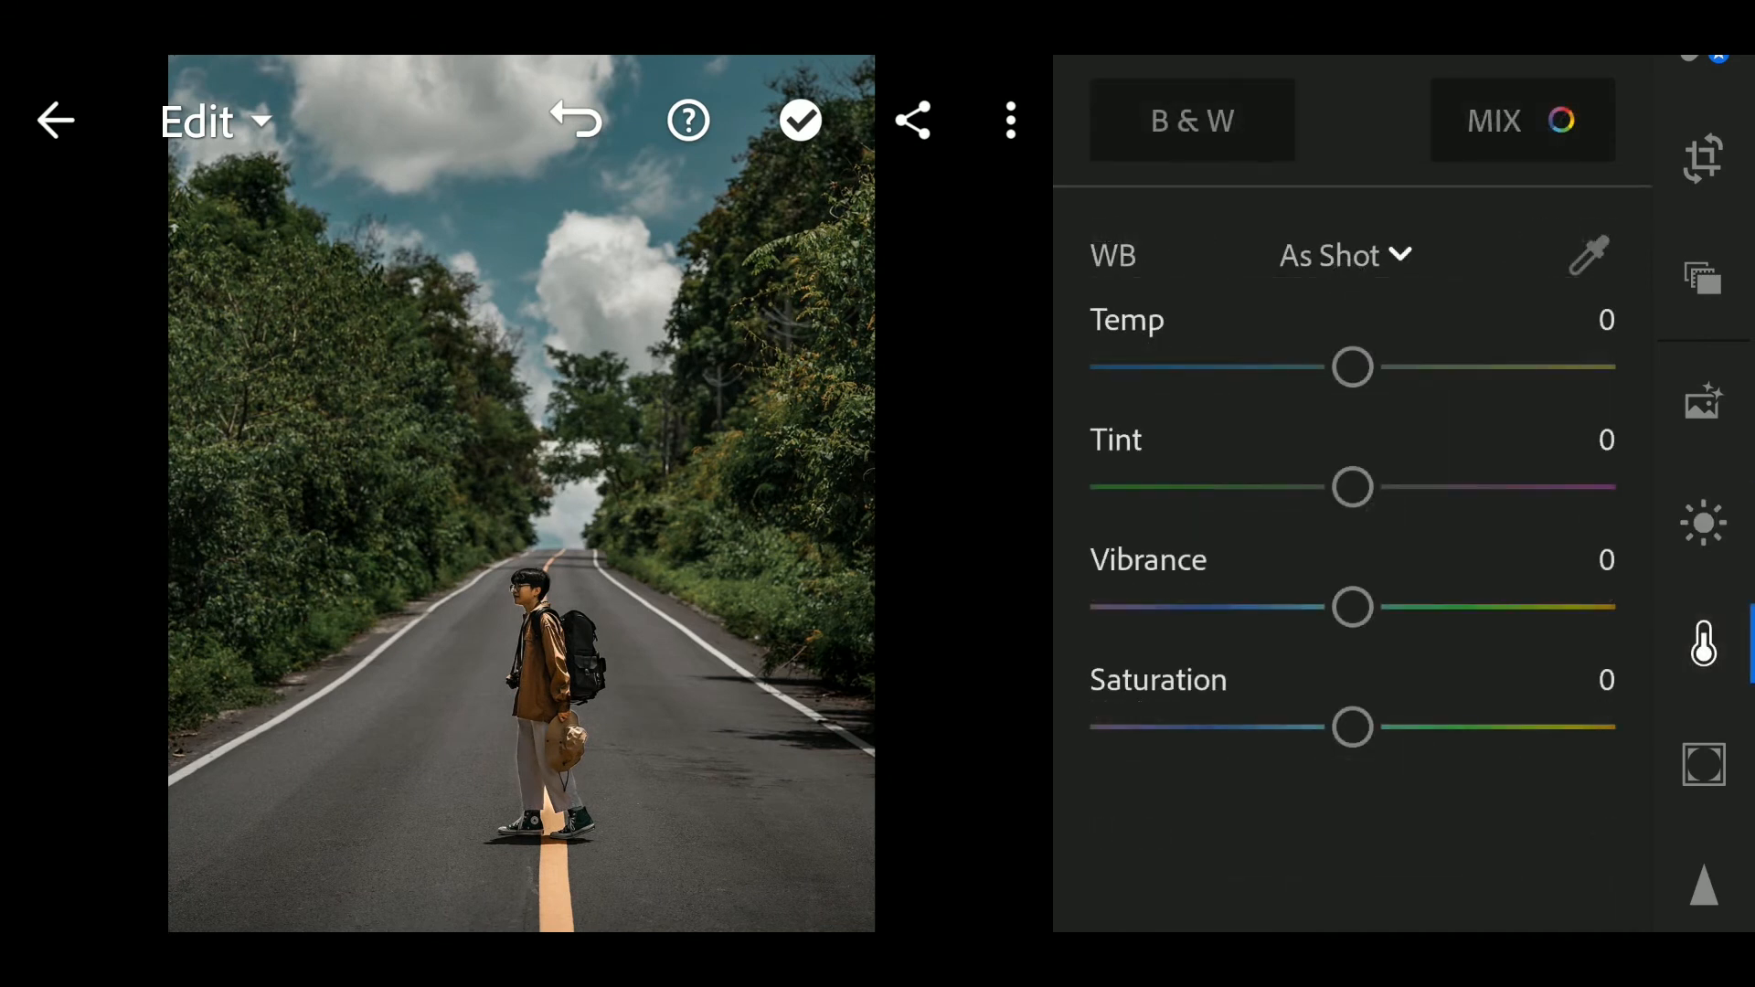
{"action": "left_click_drag", "start_coordinate": [1353, 367], "coordinate": [1364, 367]}
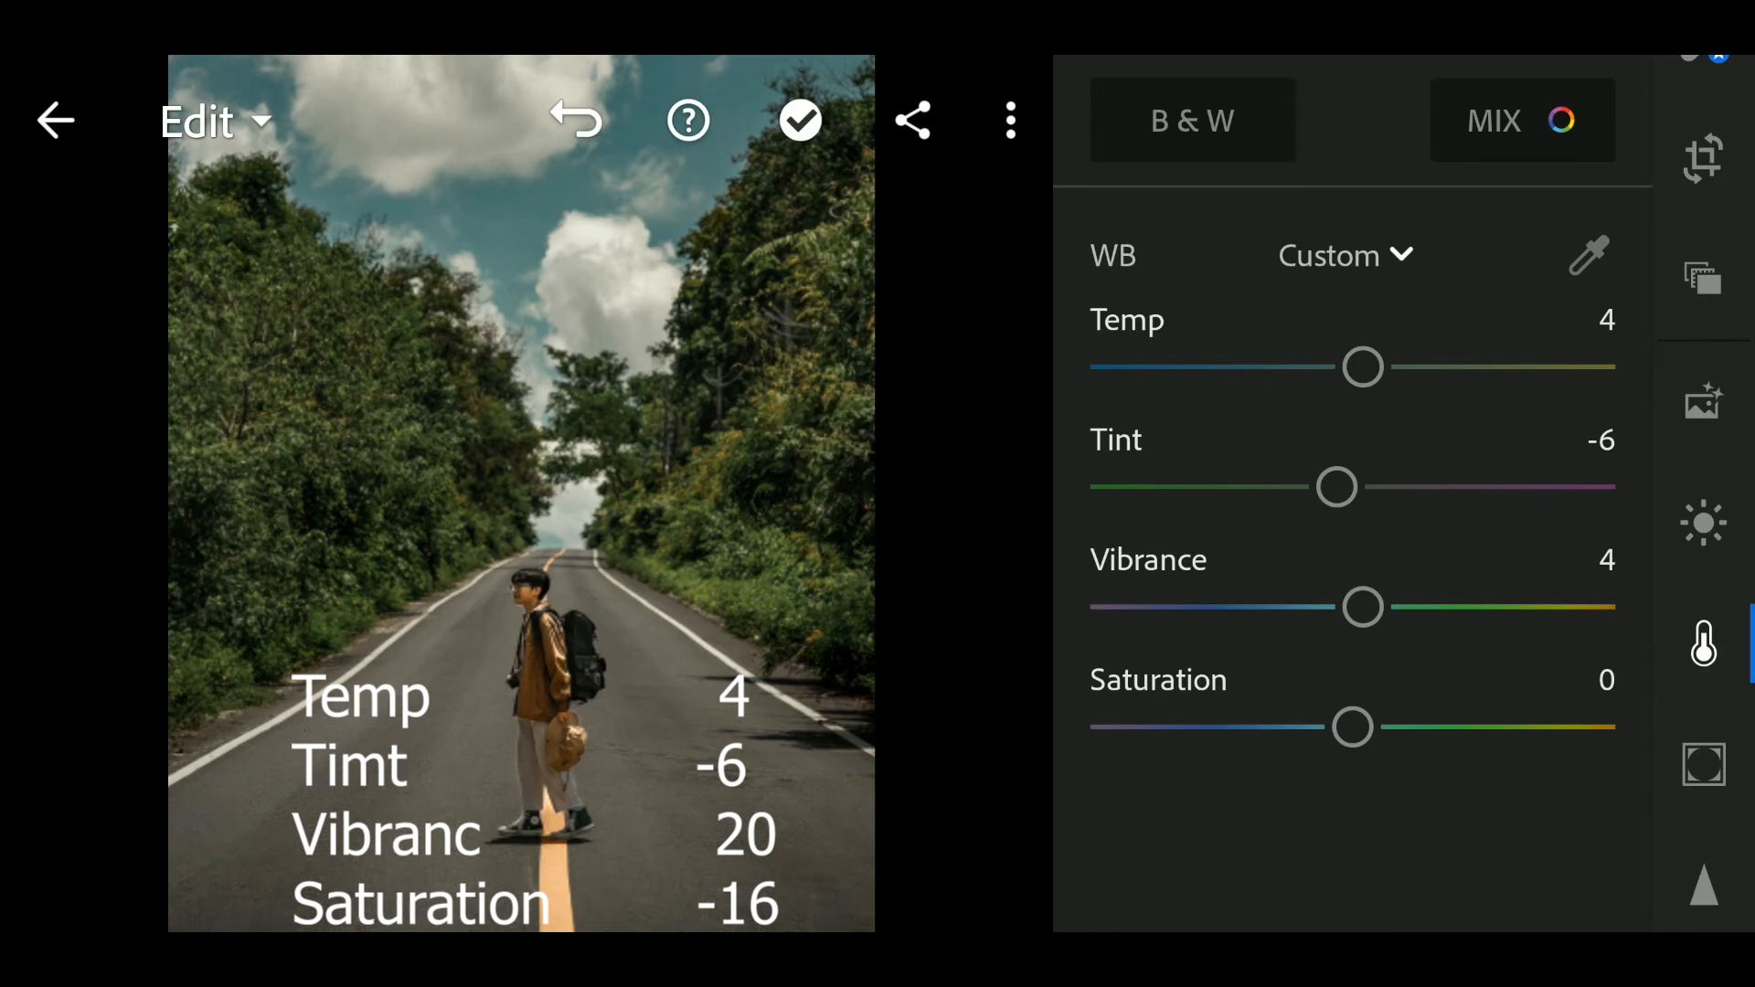
{"action": "left_click_drag", "start_coordinate": [1360, 607], "coordinate": [1393, 606]}
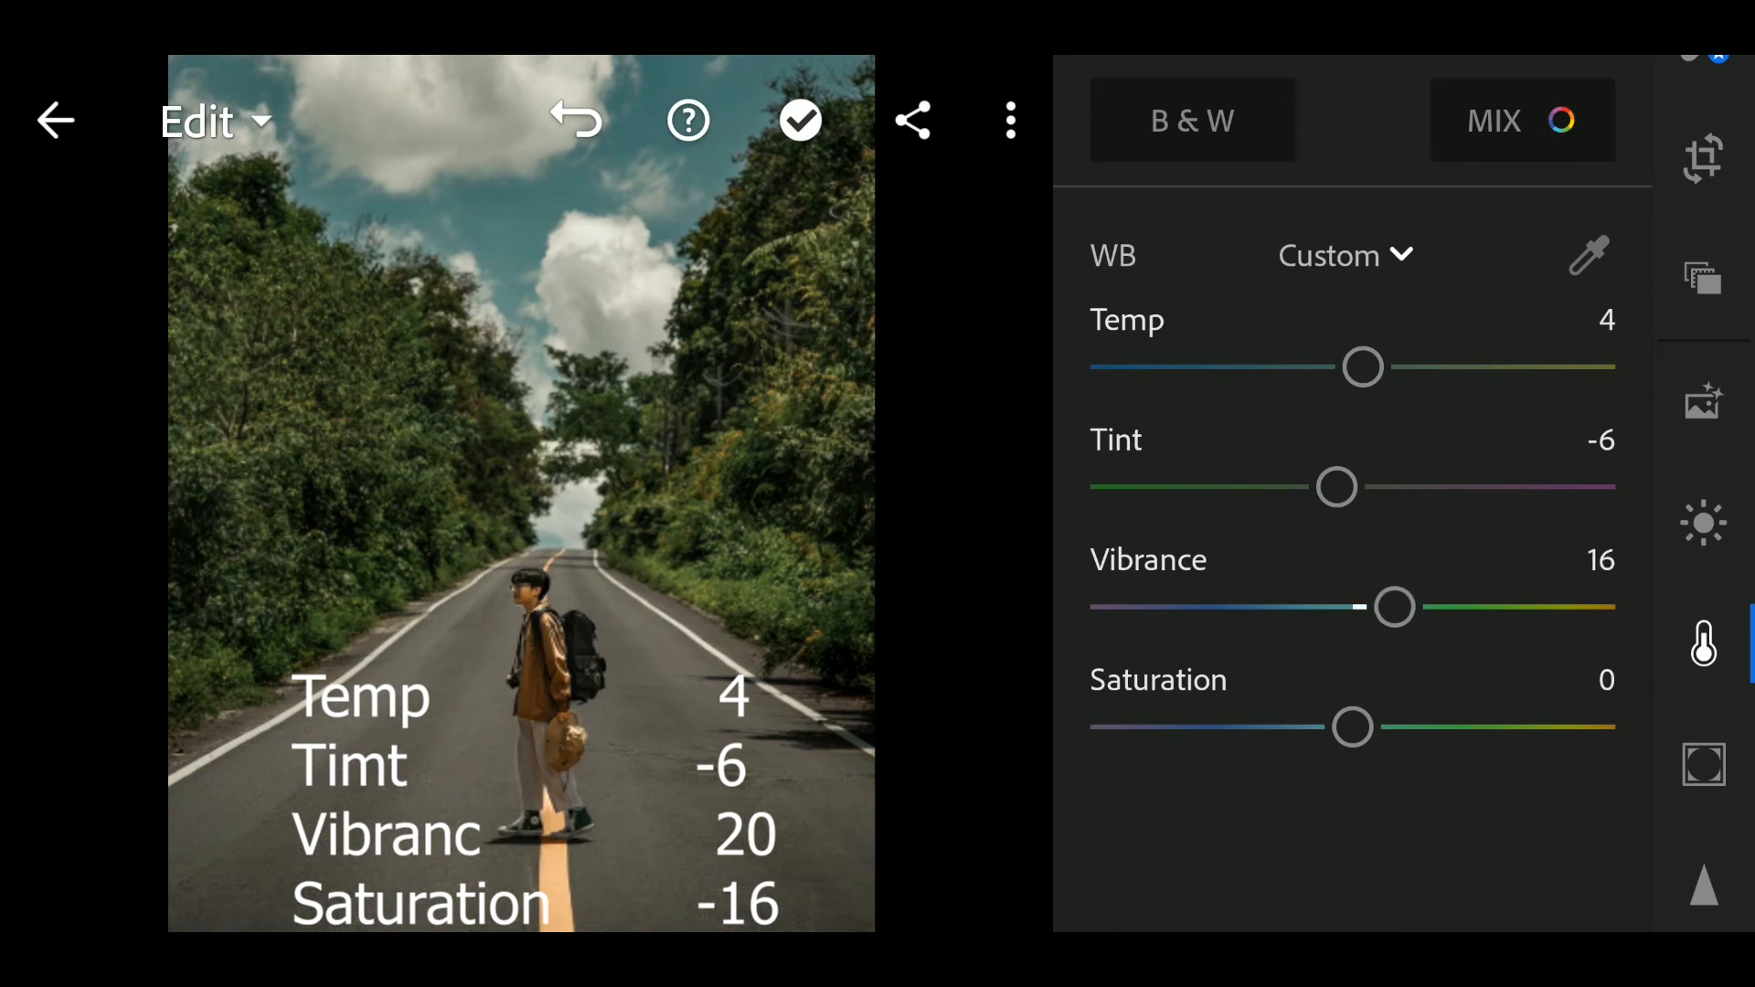
{"action": "left_click_drag", "start_coordinate": [1393, 607], "coordinate": [1404, 607]}
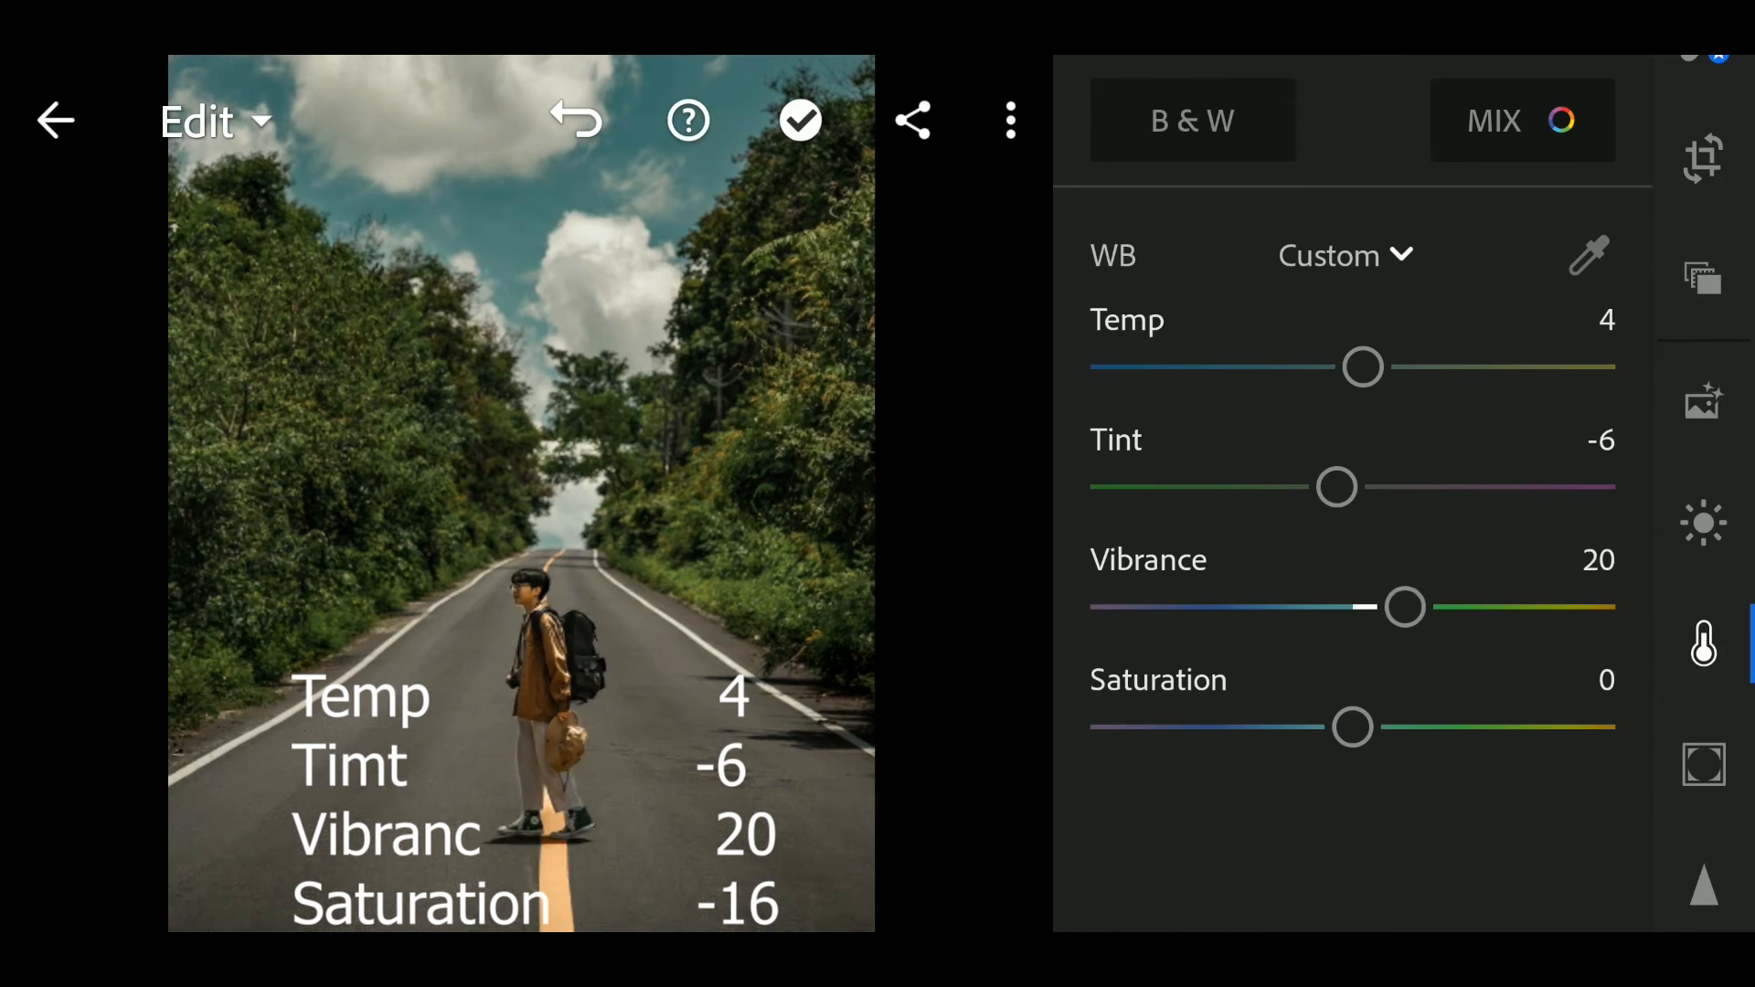
{"action": "left_click_drag", "start_coordinate": [1351, 727], "coordinate": [1333, 728]}
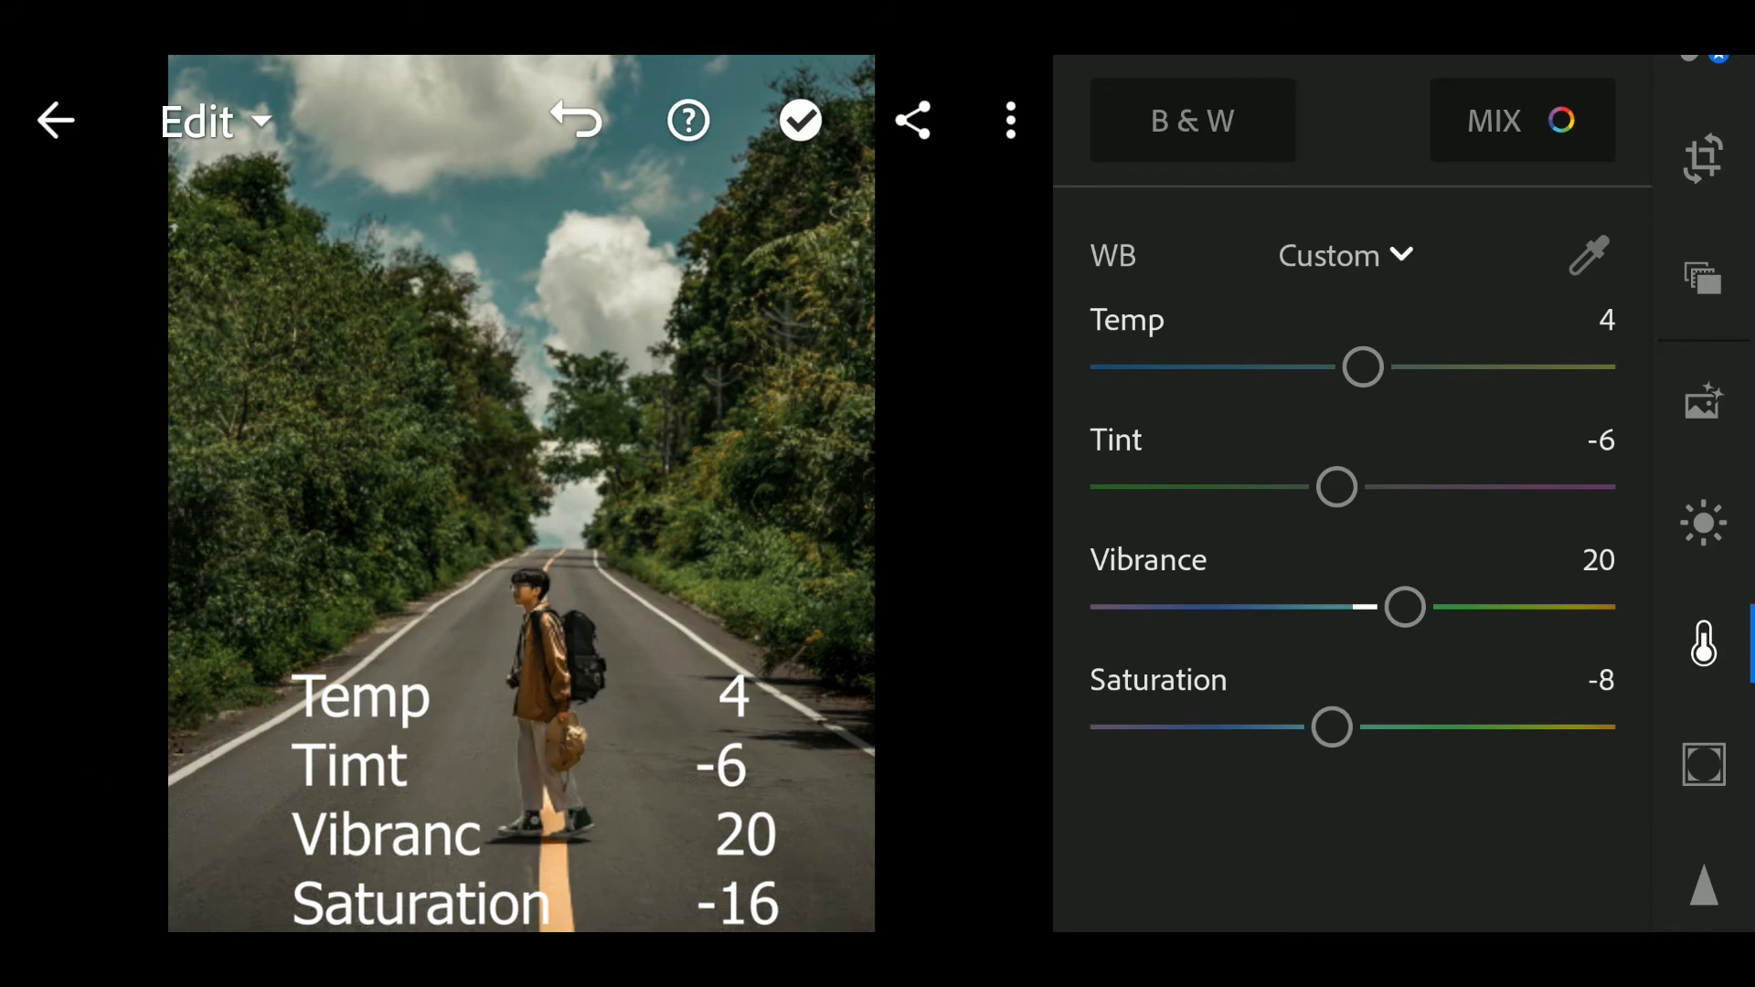
{"action": "left_click_drag", "start_coordinate": [1333, 728], "coordinate": [1309, 728]}
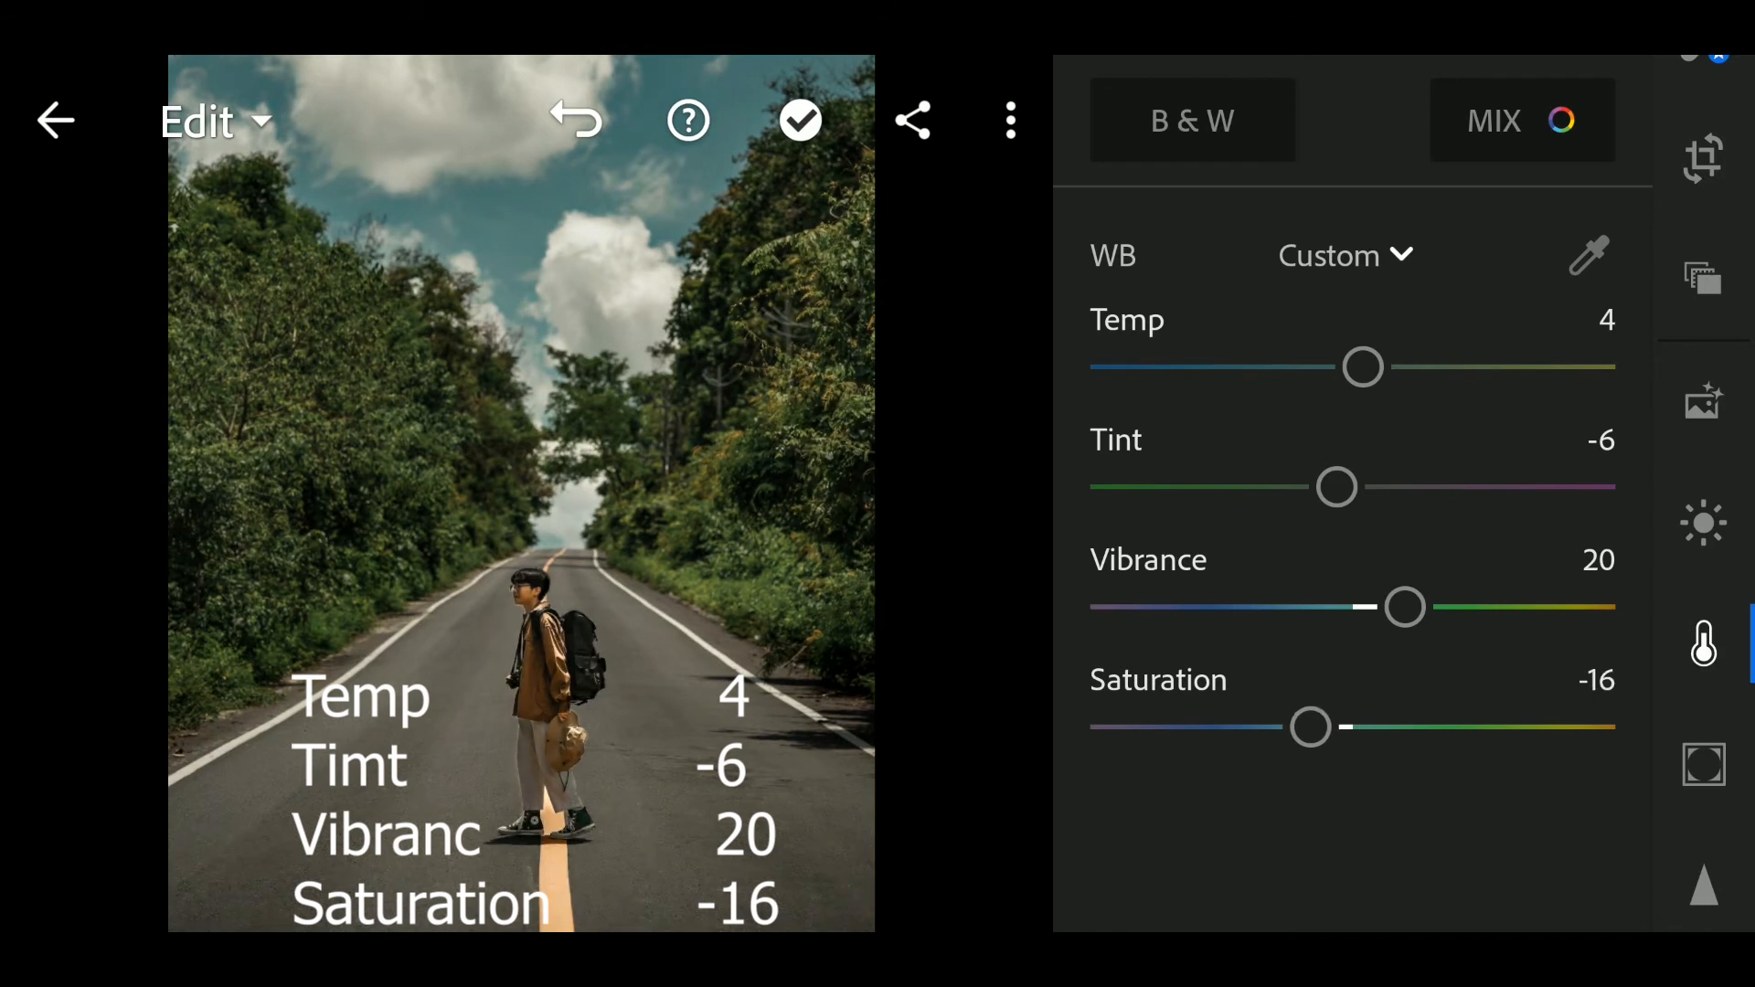
{"action": "left_click", "coordinate": [1521, 121]}
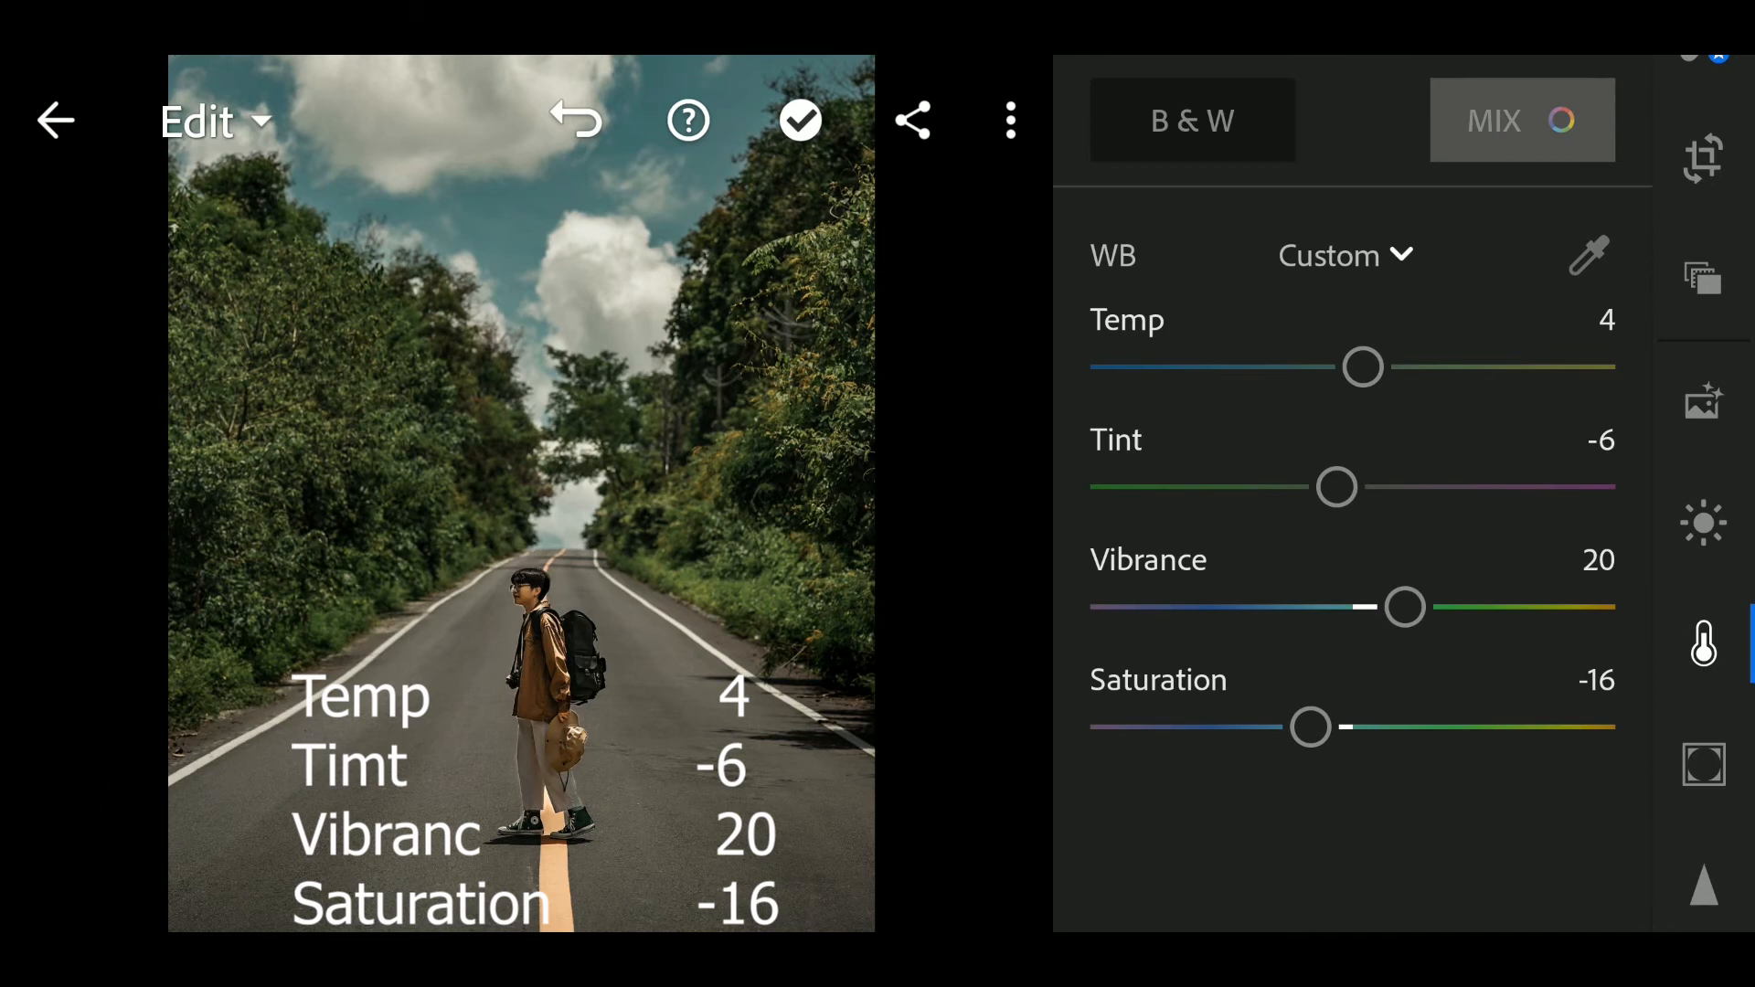
- In Color Mix set the reds to Hue -4, Saturation -14 and Luminance -44
{"action": "left_click", "coordinate": [1519, 121]}
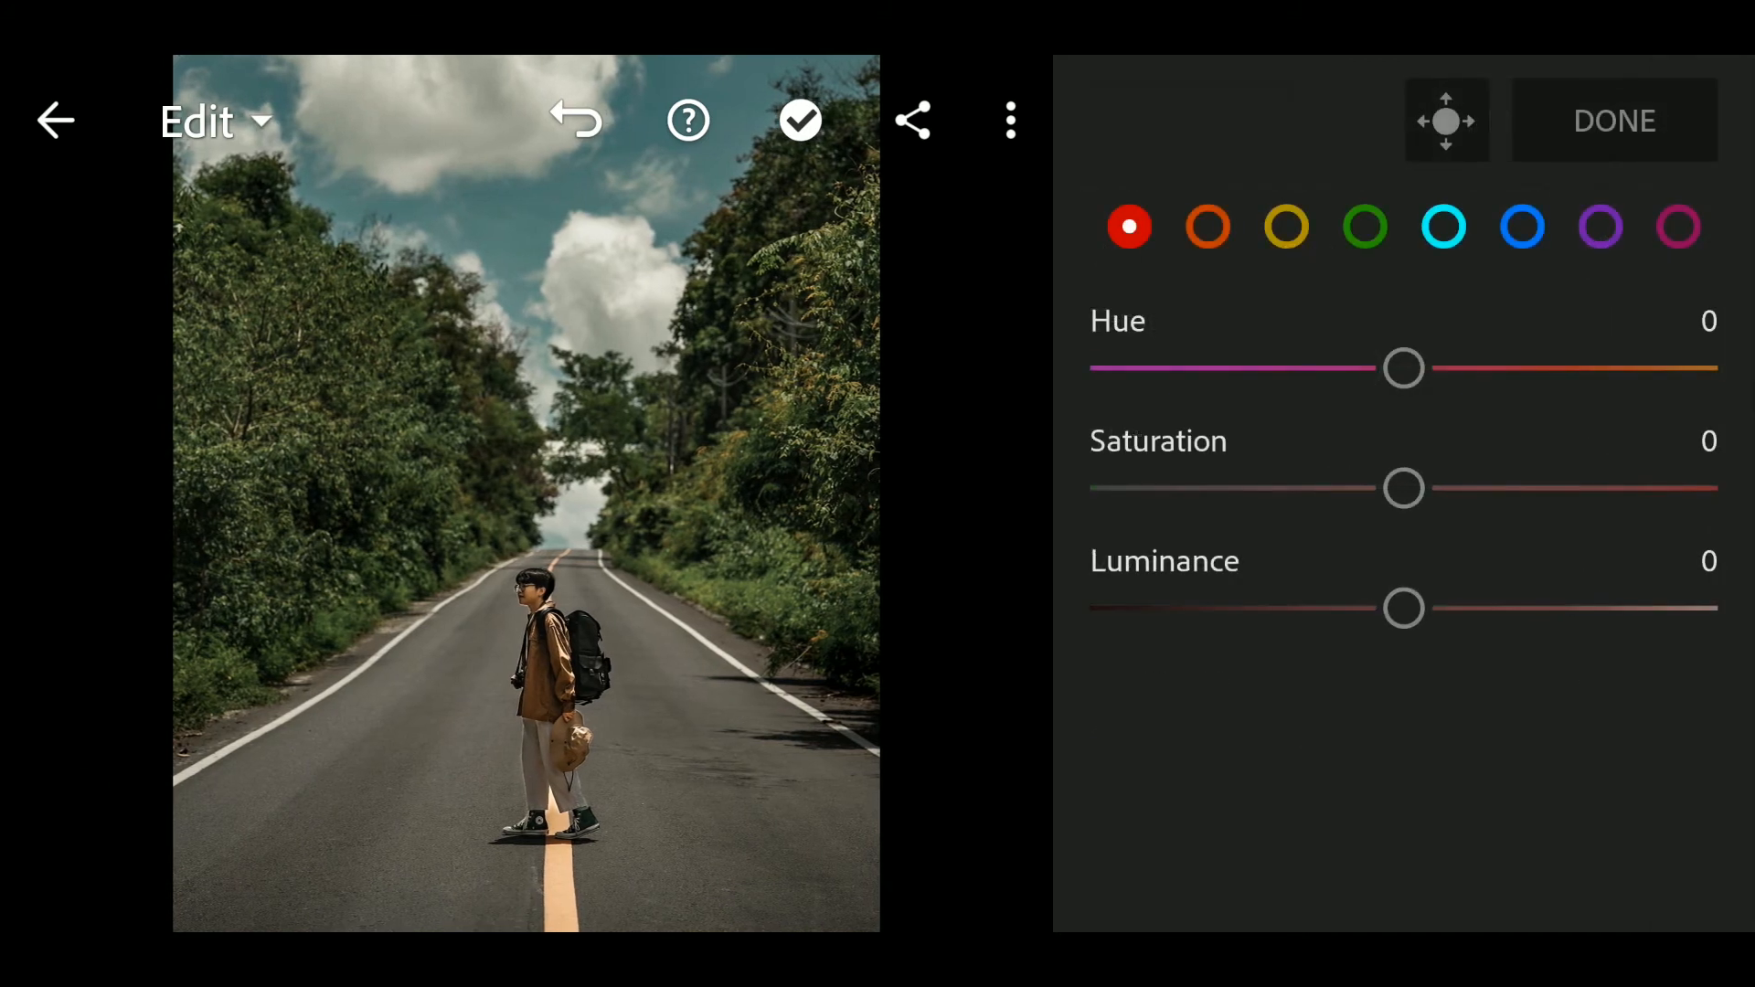
{"action": "left_click_drag", "start_coordinate": [1404, 367], "coordinate": [1387, 367]}
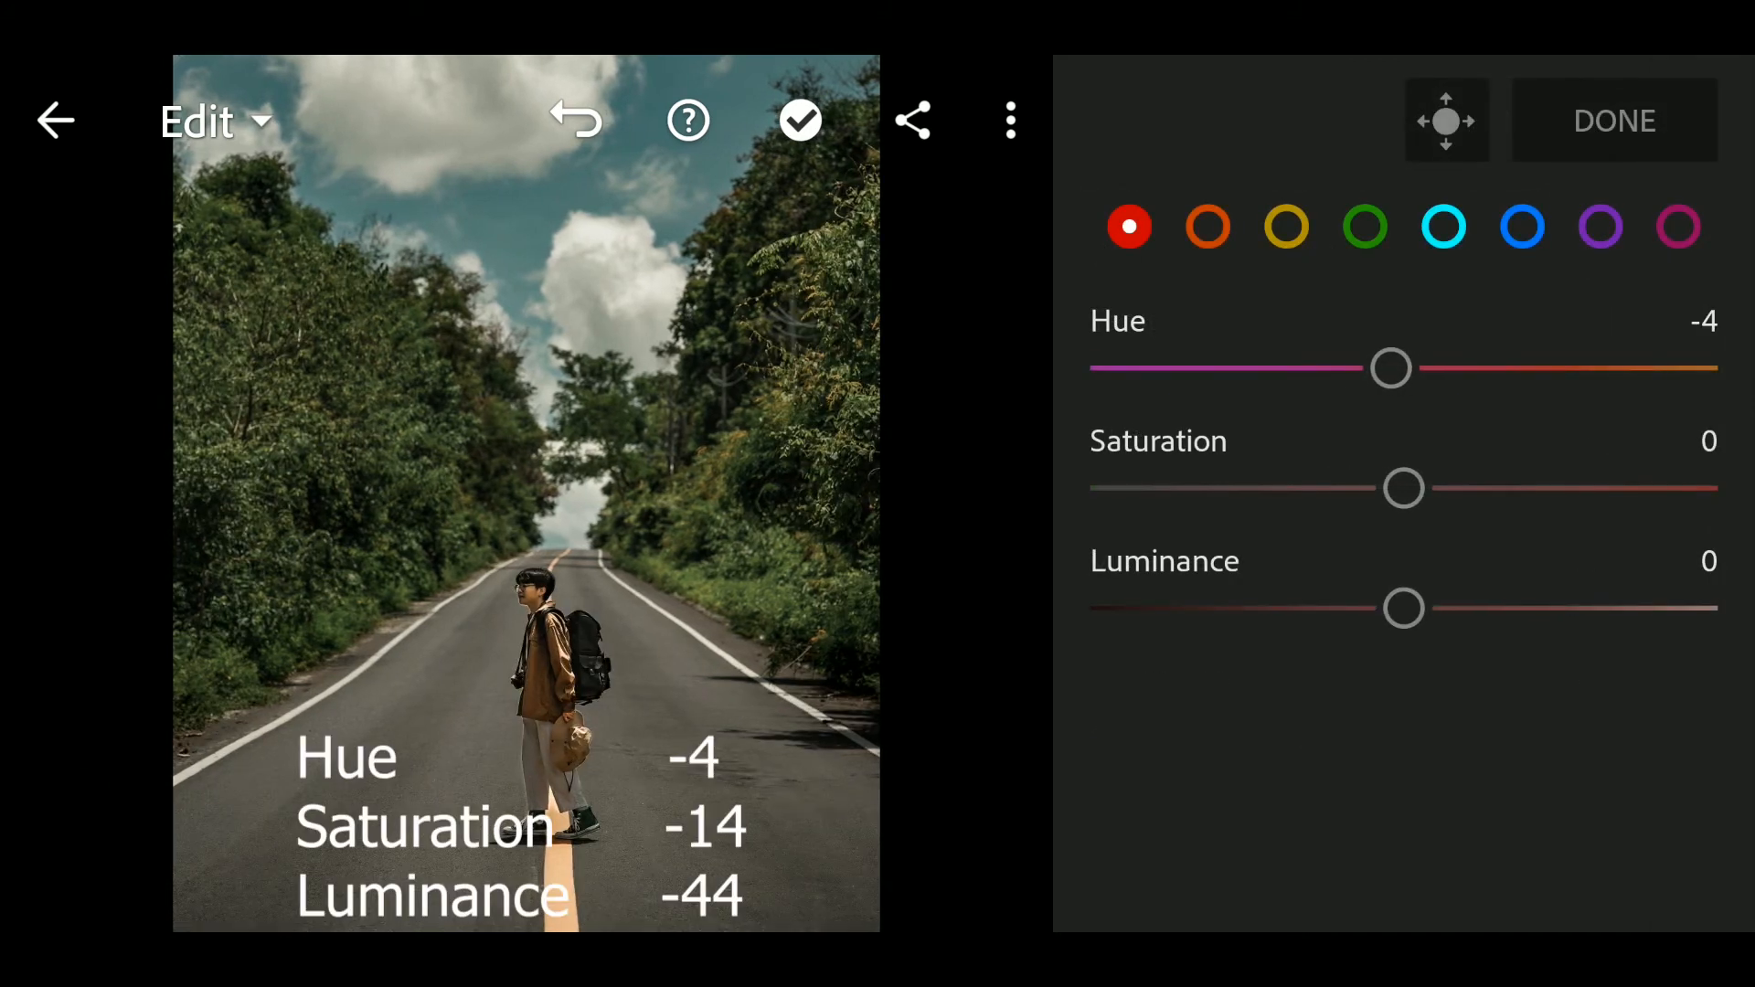
{"action": "left_click_drag", "start_coordinate": [1404, 486], "coordinate": [1379, 487]}
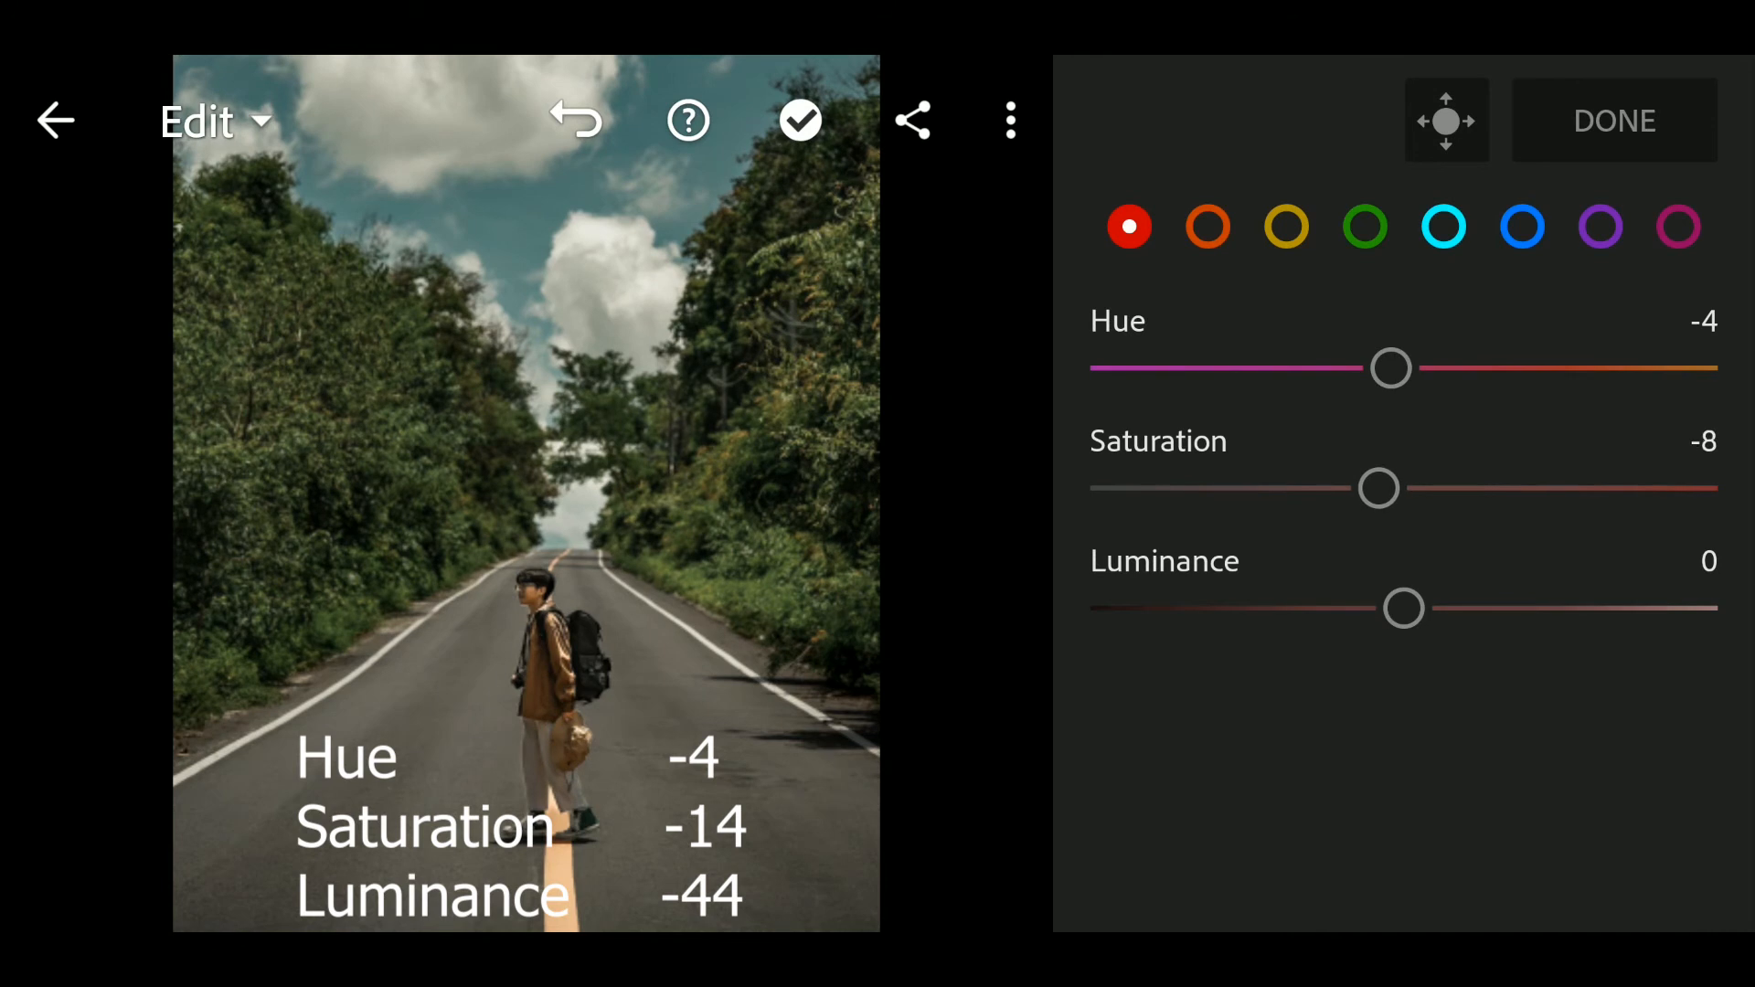
{"action": "left_click_drag", "start_coordinate": [1404, 607], "coordinate": [1320, 607]}
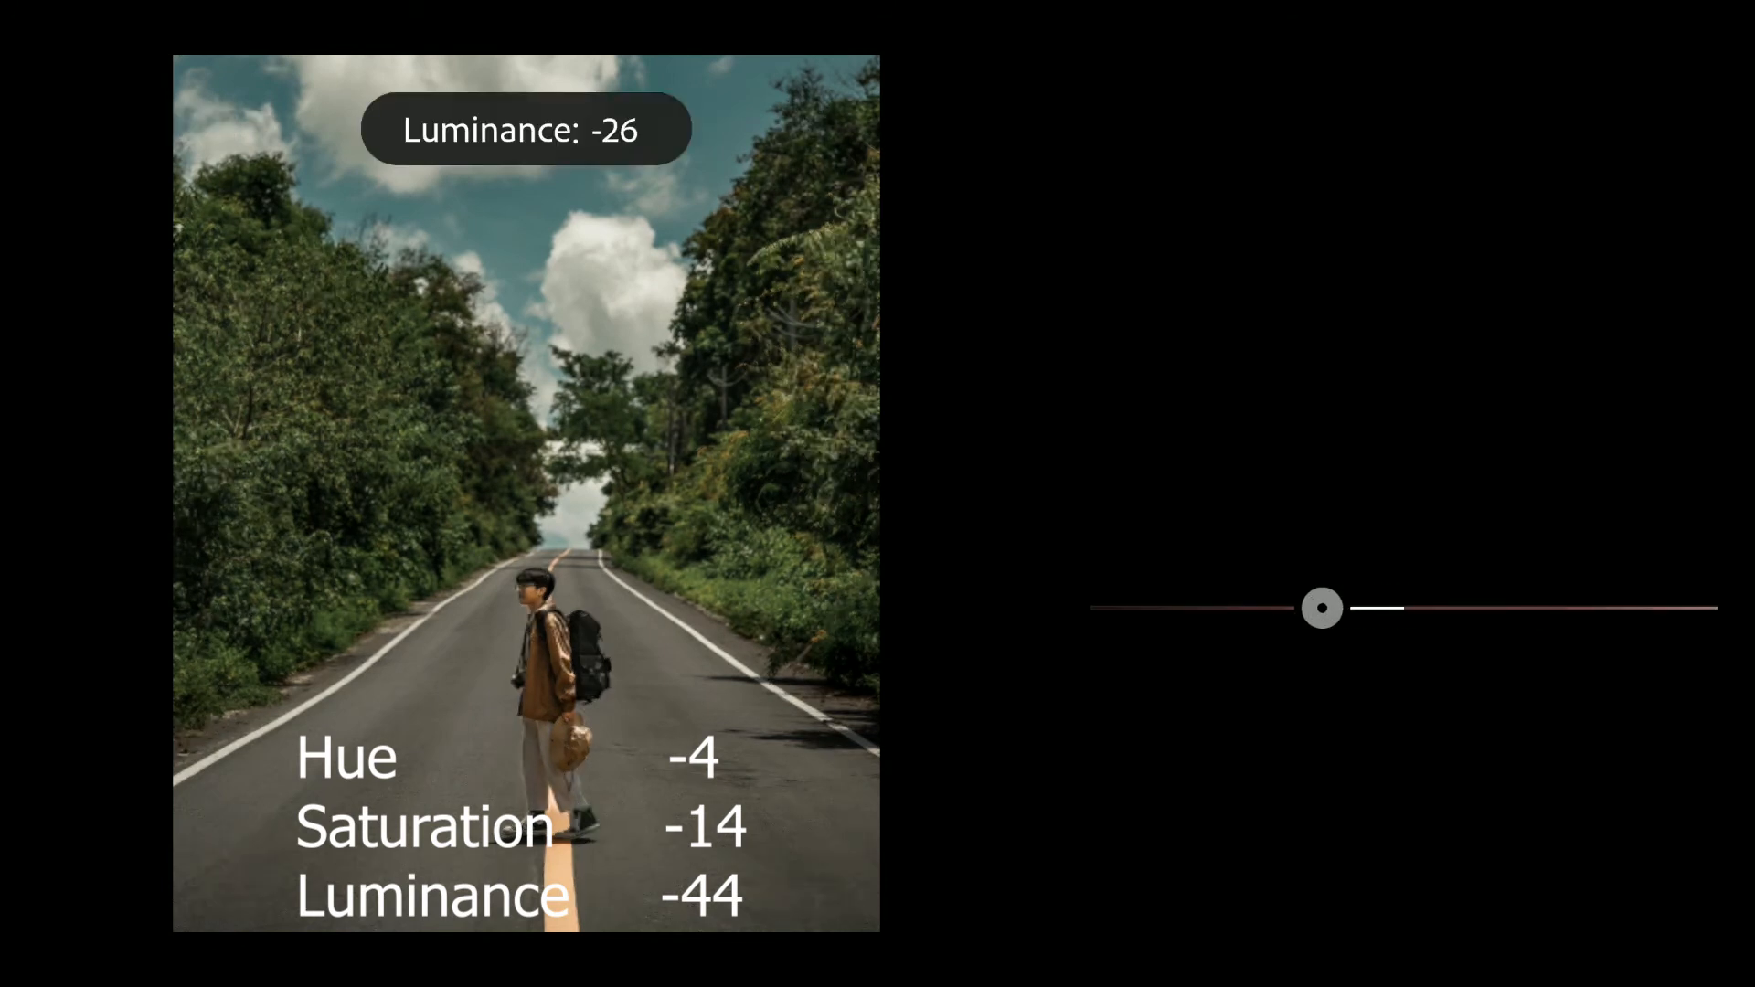
{"action": "left_click_drag", "start_coordinate": [1321, 607], "coordinate": [1256, 607]}
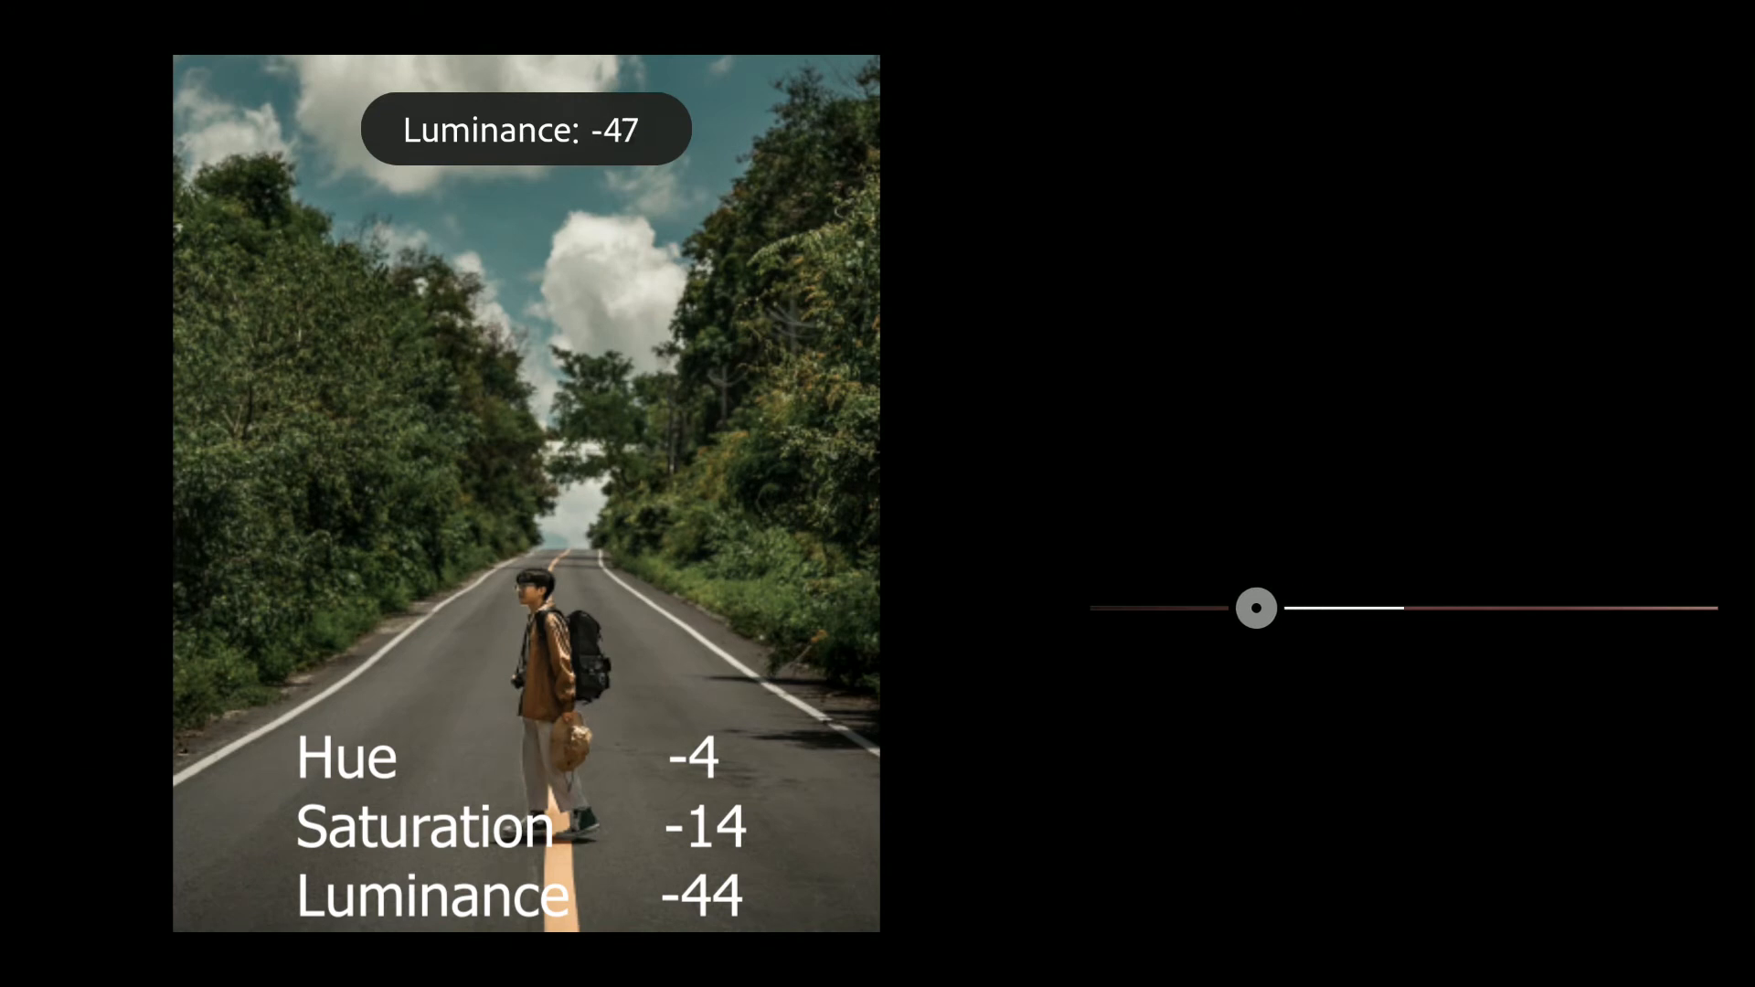
{"action": "left_click_drag", "start_coordinate": [1256, 607], "coordinate": [1265, 607]}
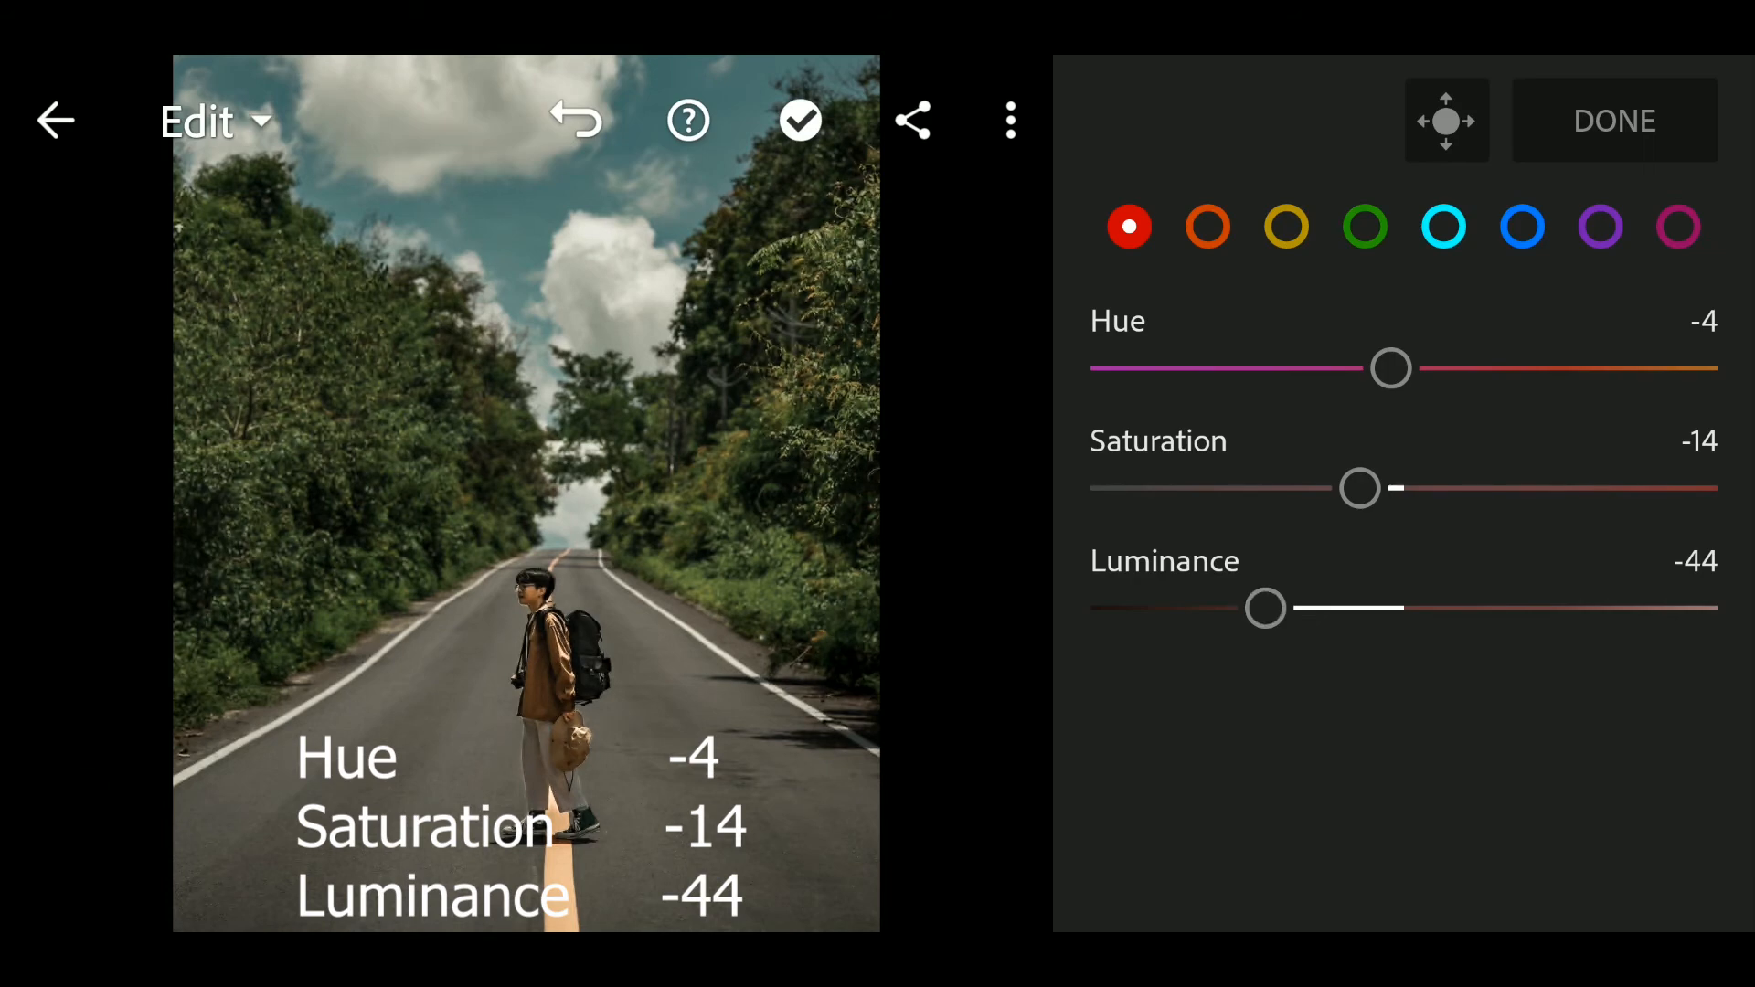
- Set the oranges to Hue -12, Saturation -36 and a slightly raised Luminance around 12
{"action": "left_click", "coordinate": [1208, 227]}
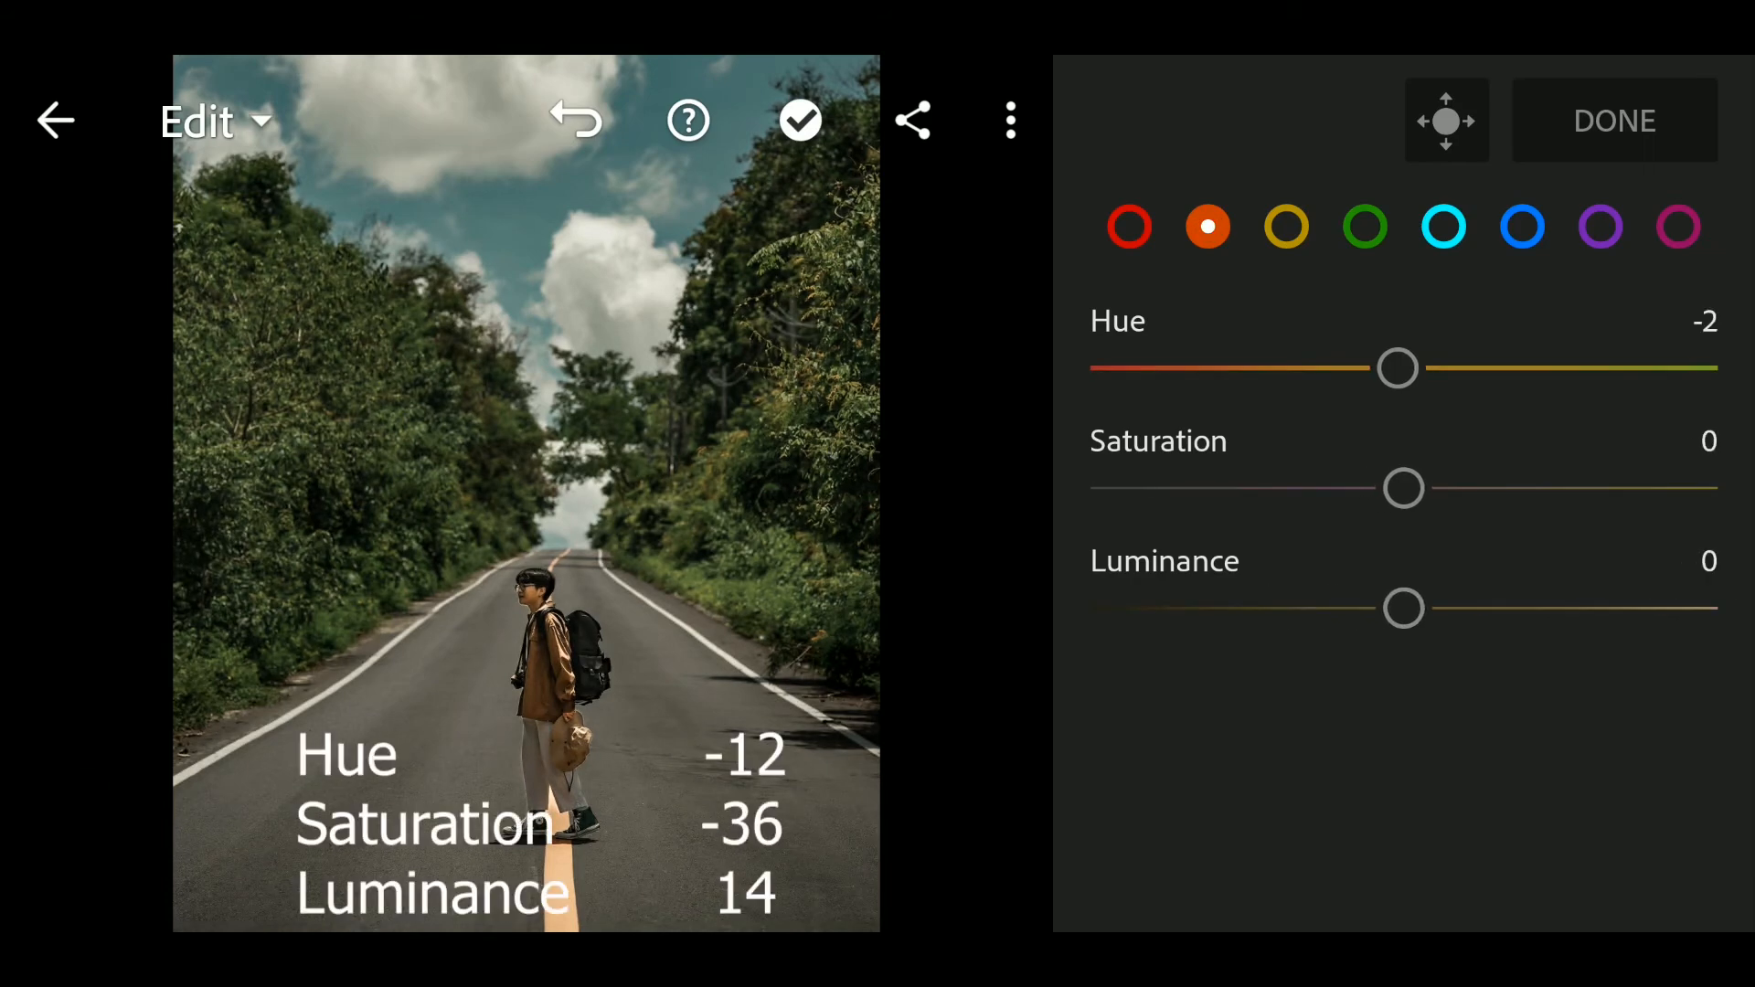
{"action": "left_click_drag", "start_coordinate": [1397, 368], "coordinate": [1369, 367]}
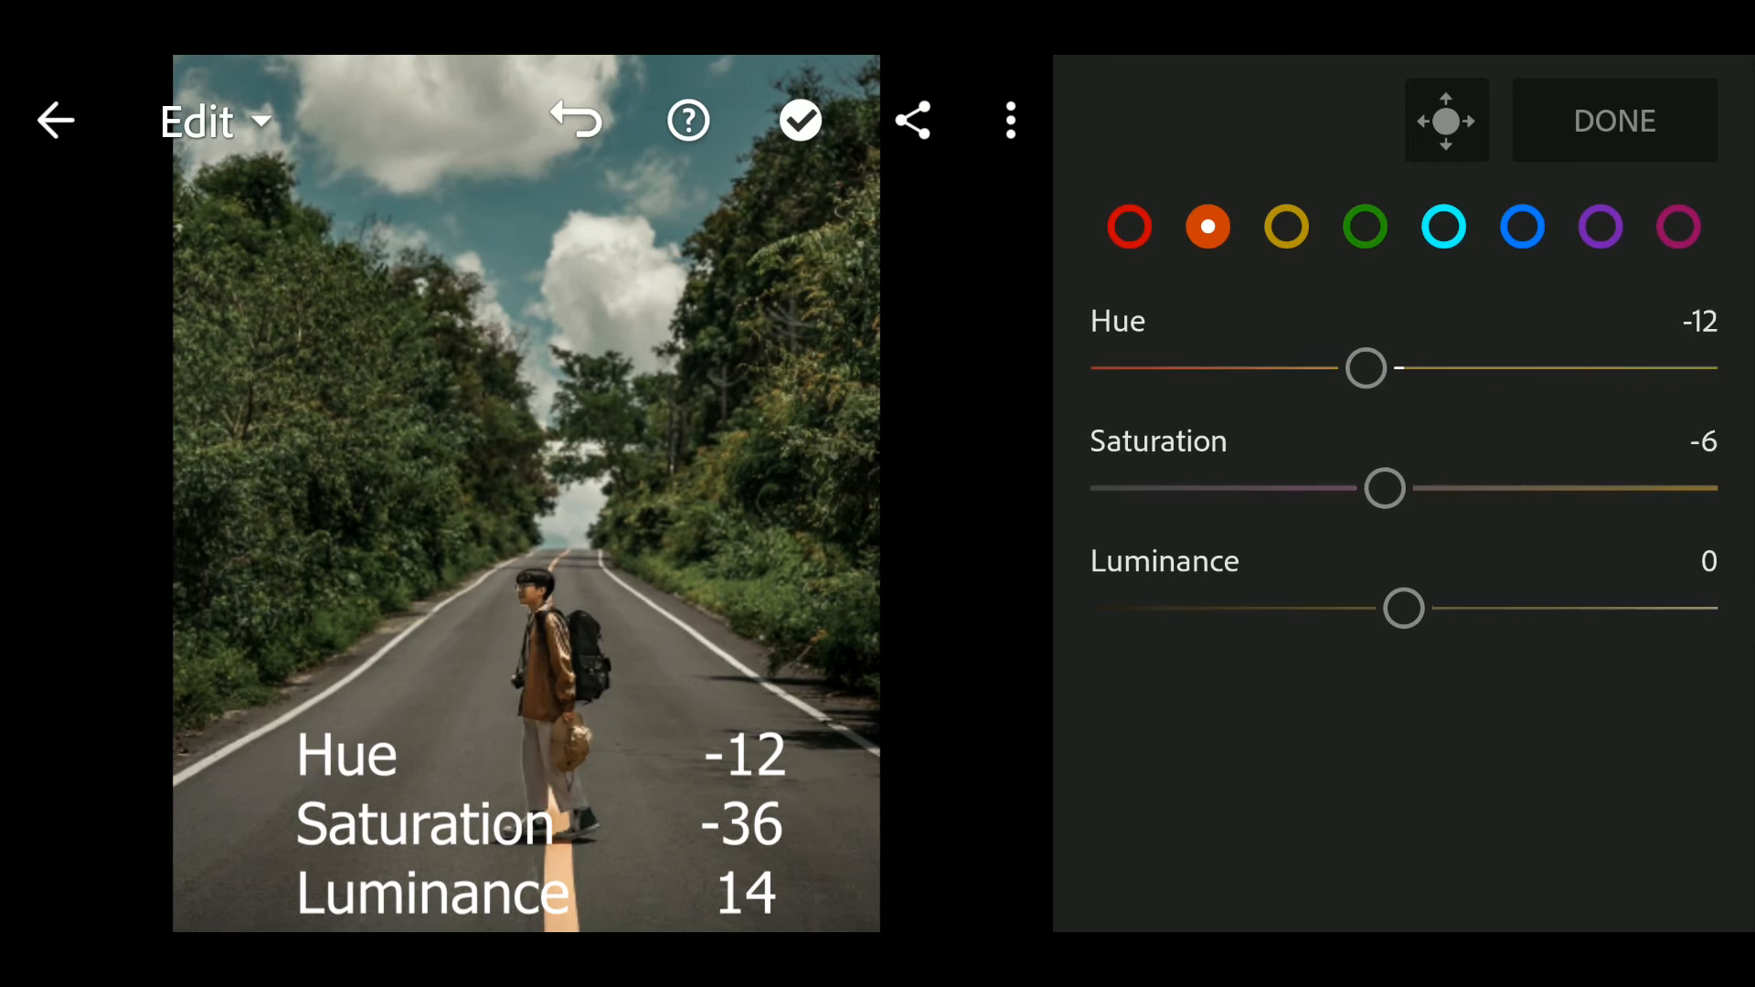
{"action": "left_click_drag", "start_coordinate": [1384, 488], "coordinate": [1358, 488]}
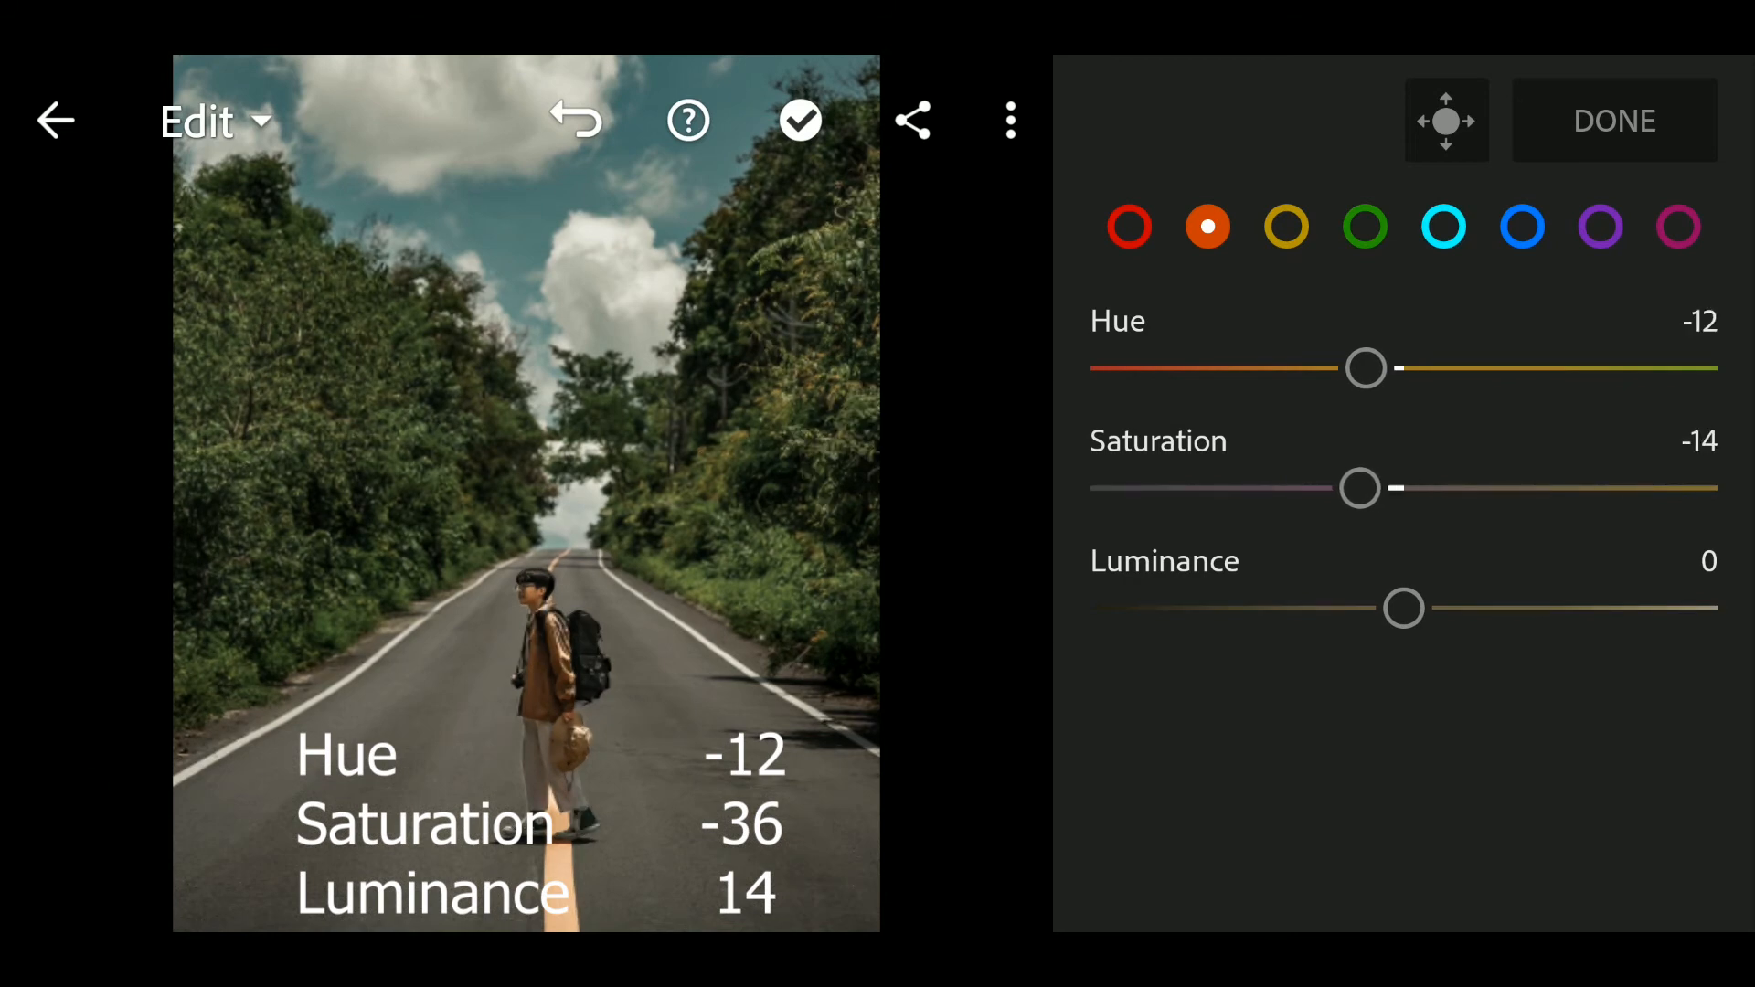
{"action": "left_click_drag", "start_coordinate": [1358, 488], "coordinate": [1327, 489]}
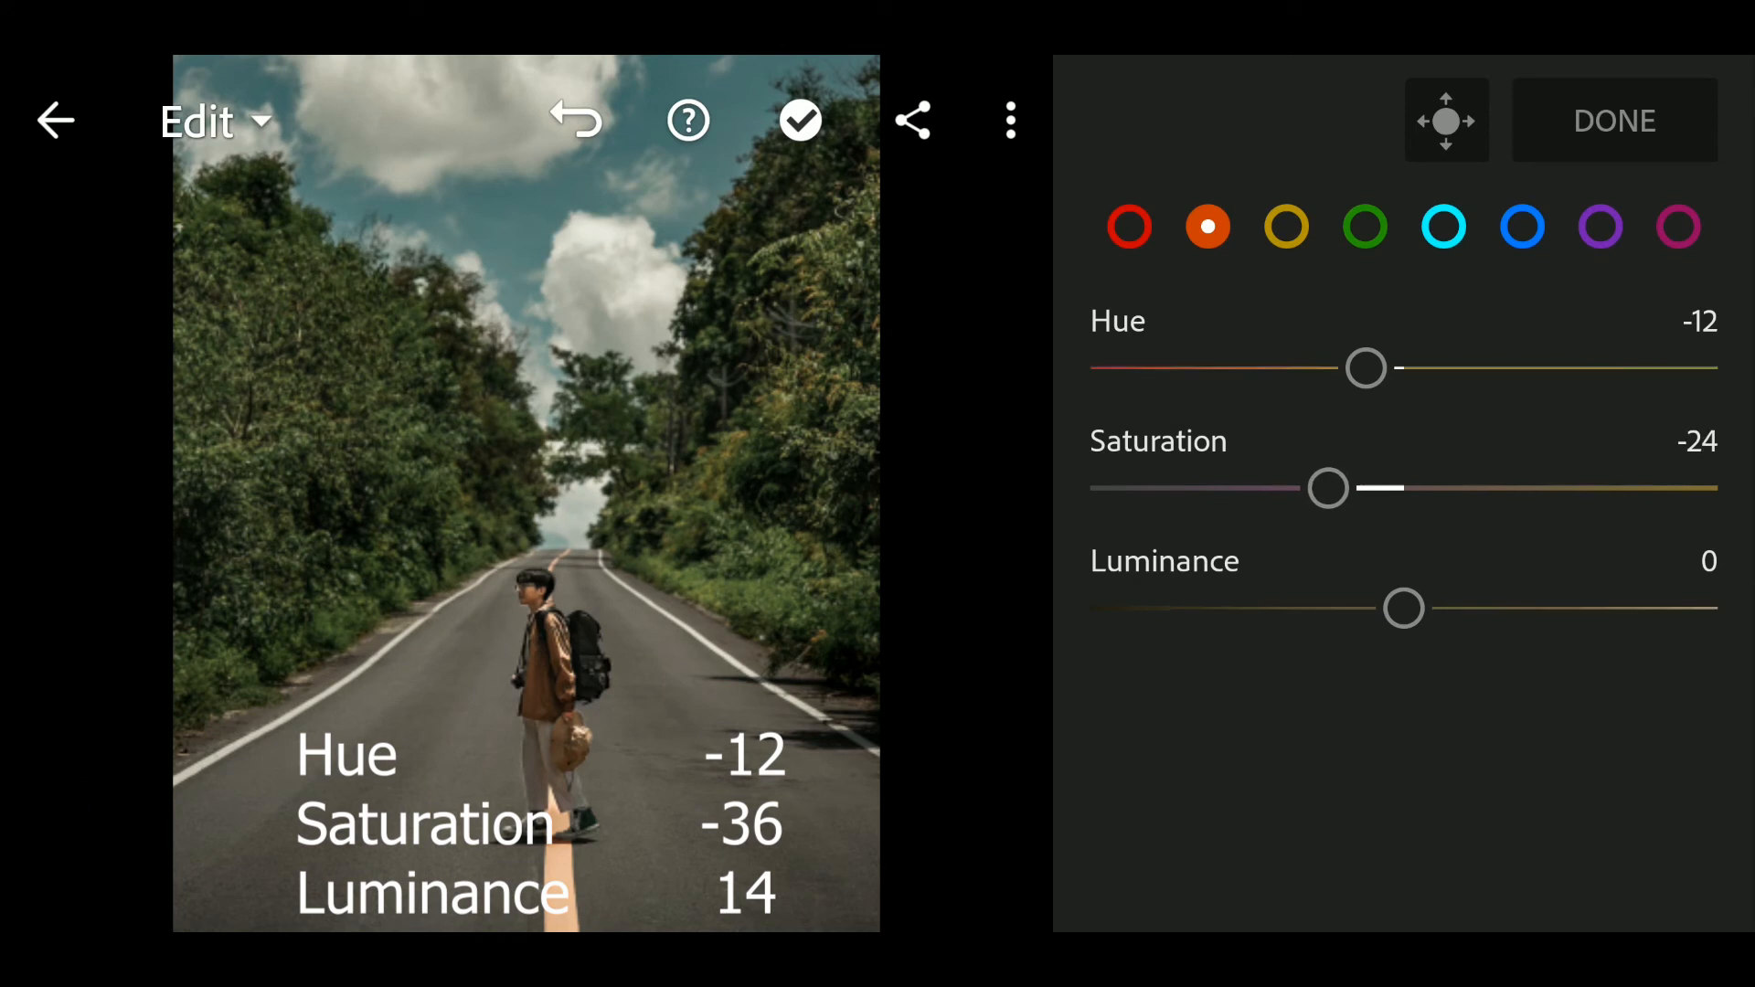
{"action": "left_click_drag", "start_coordinate": [1327, 486], "coordinate": [1303, 486]}
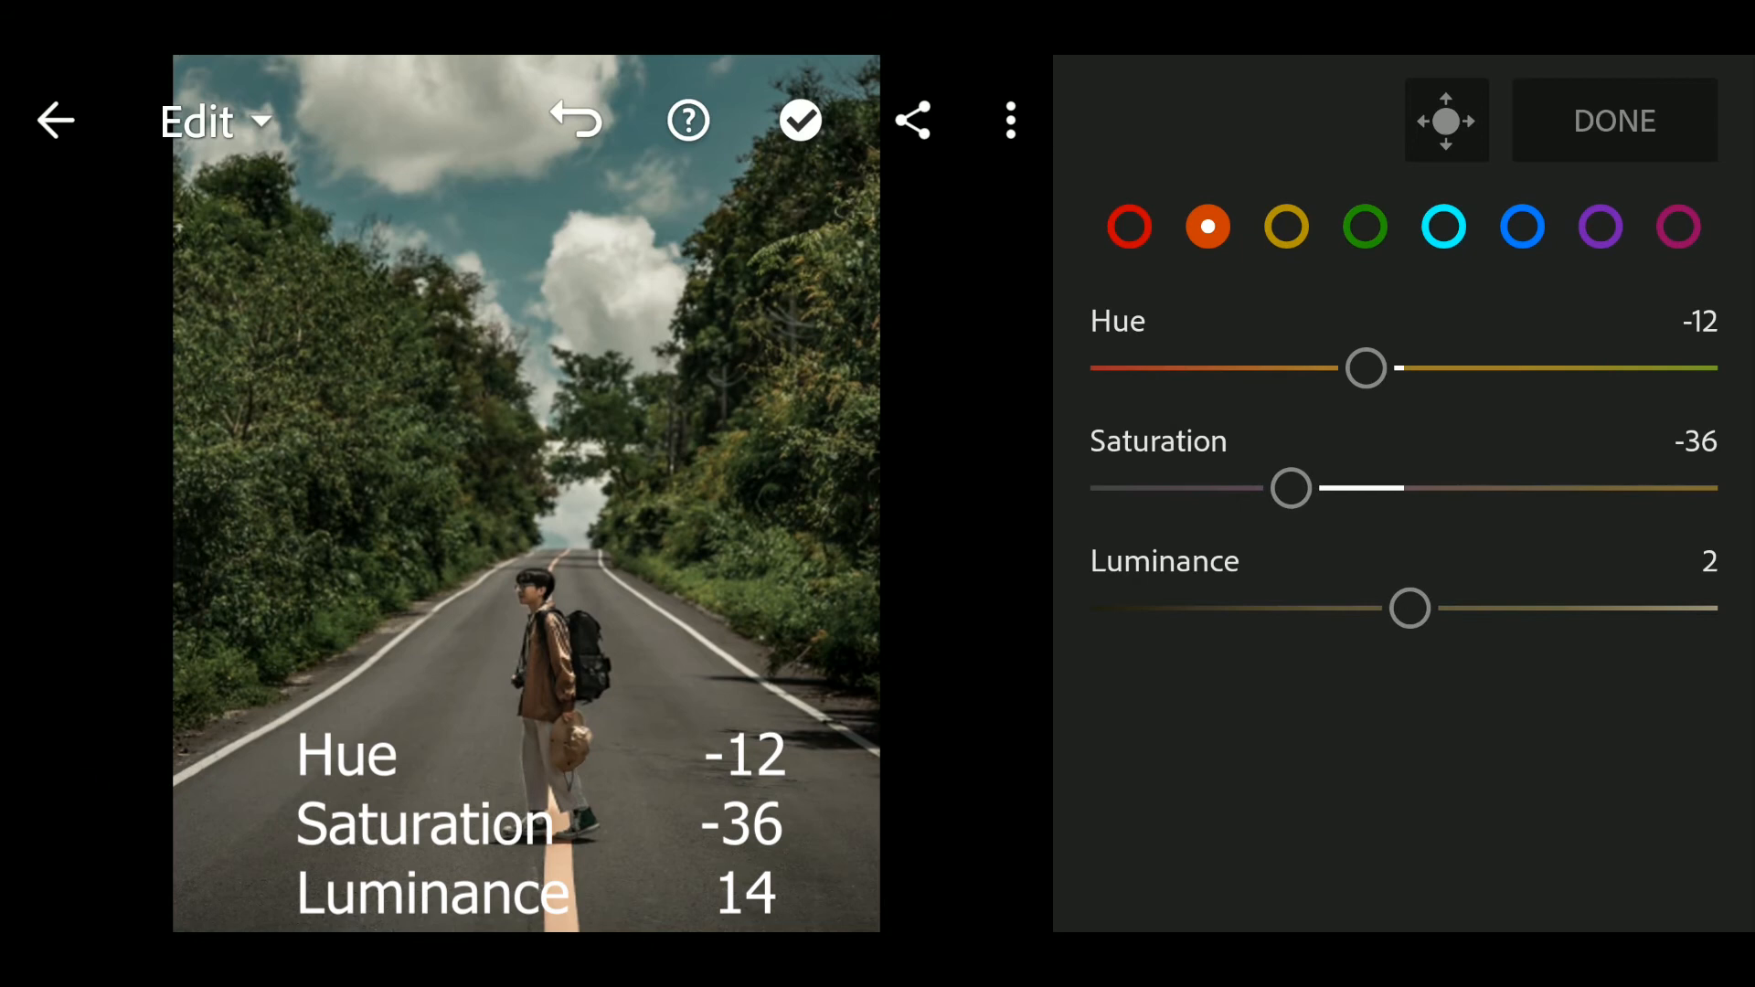
{"action": "left_click_drag", "start_coordinate": [1409, 607], "coordinate": [1415, 607]}
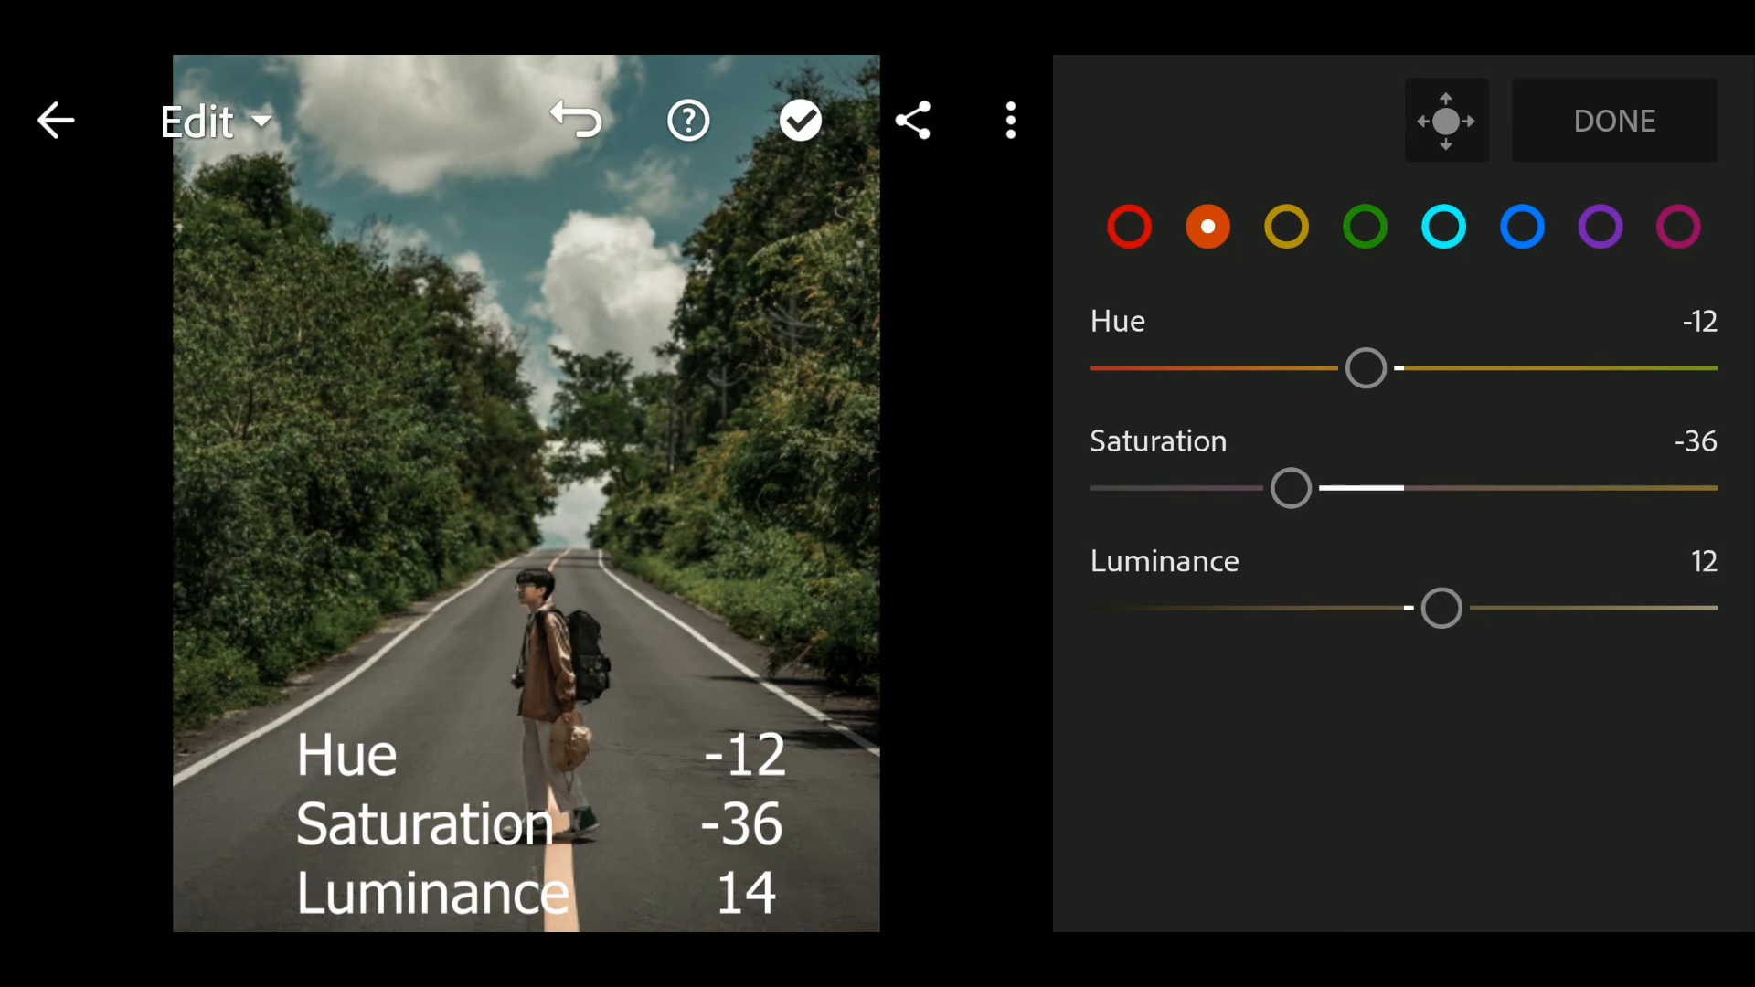
{"action": "left_click", "coordinate": [1285, 227]}
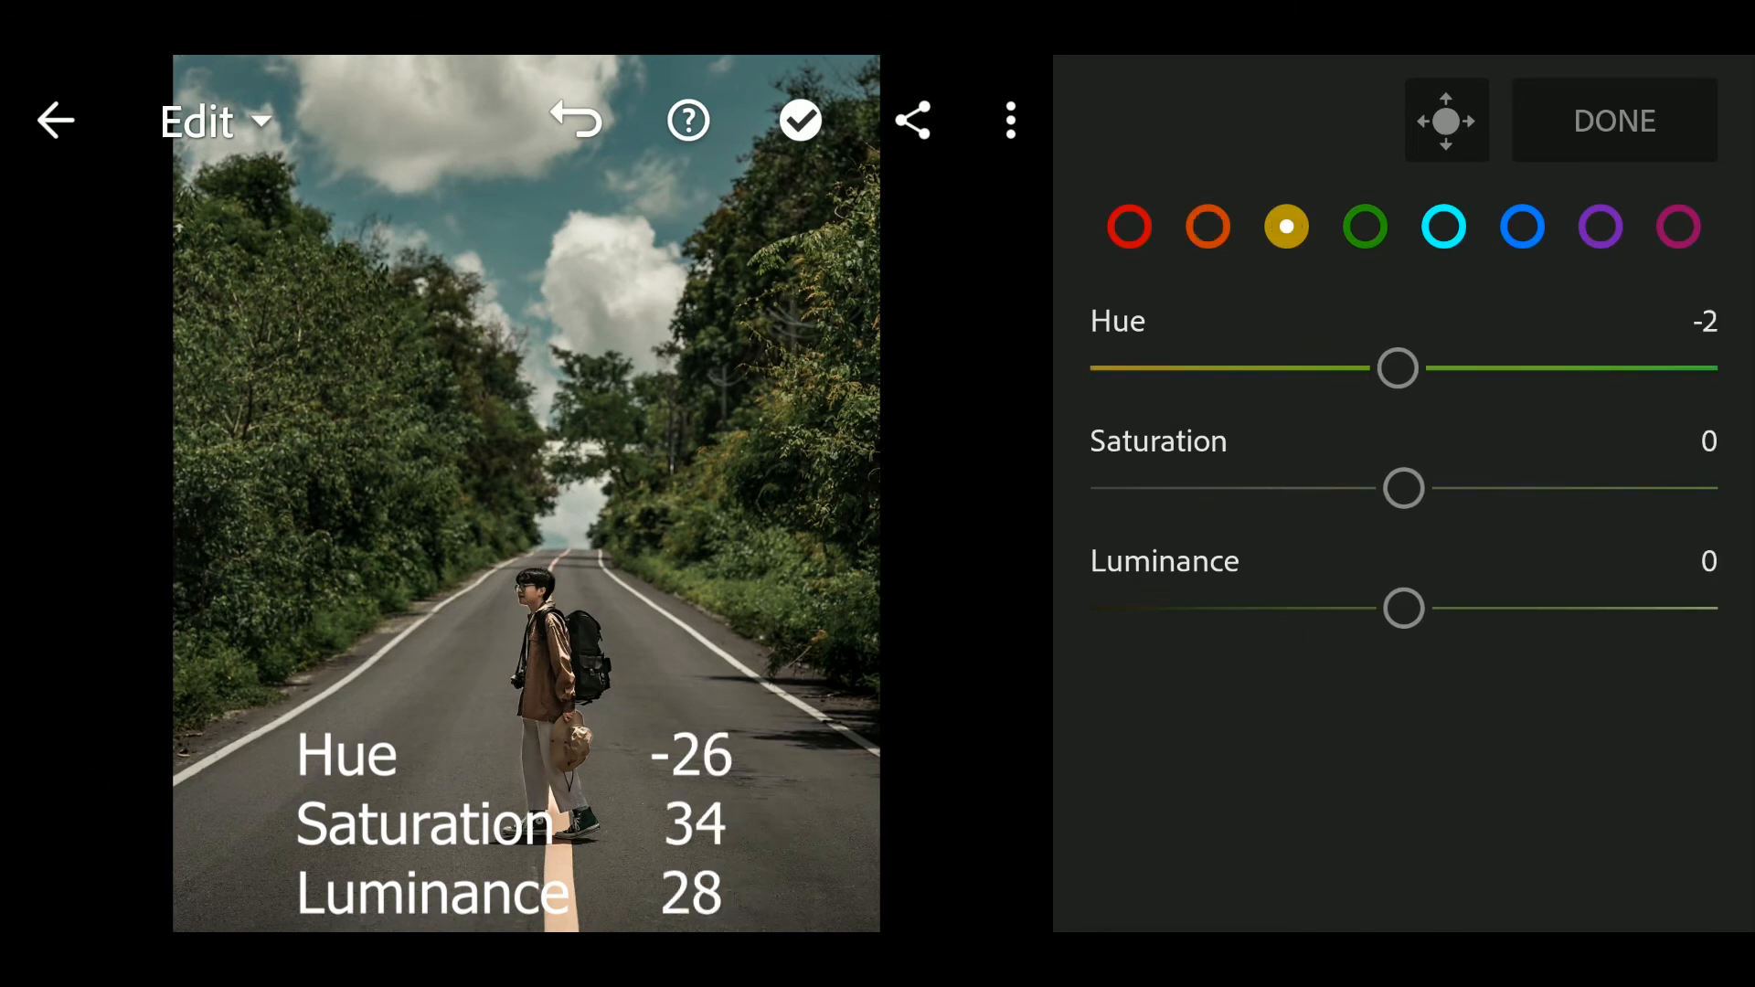
- Set the yellows to Hue -26 and Saturation 34
{"action": "left_click_drag", "start_coordinate": [1398, 368], "coordinate": [1371, 367]}
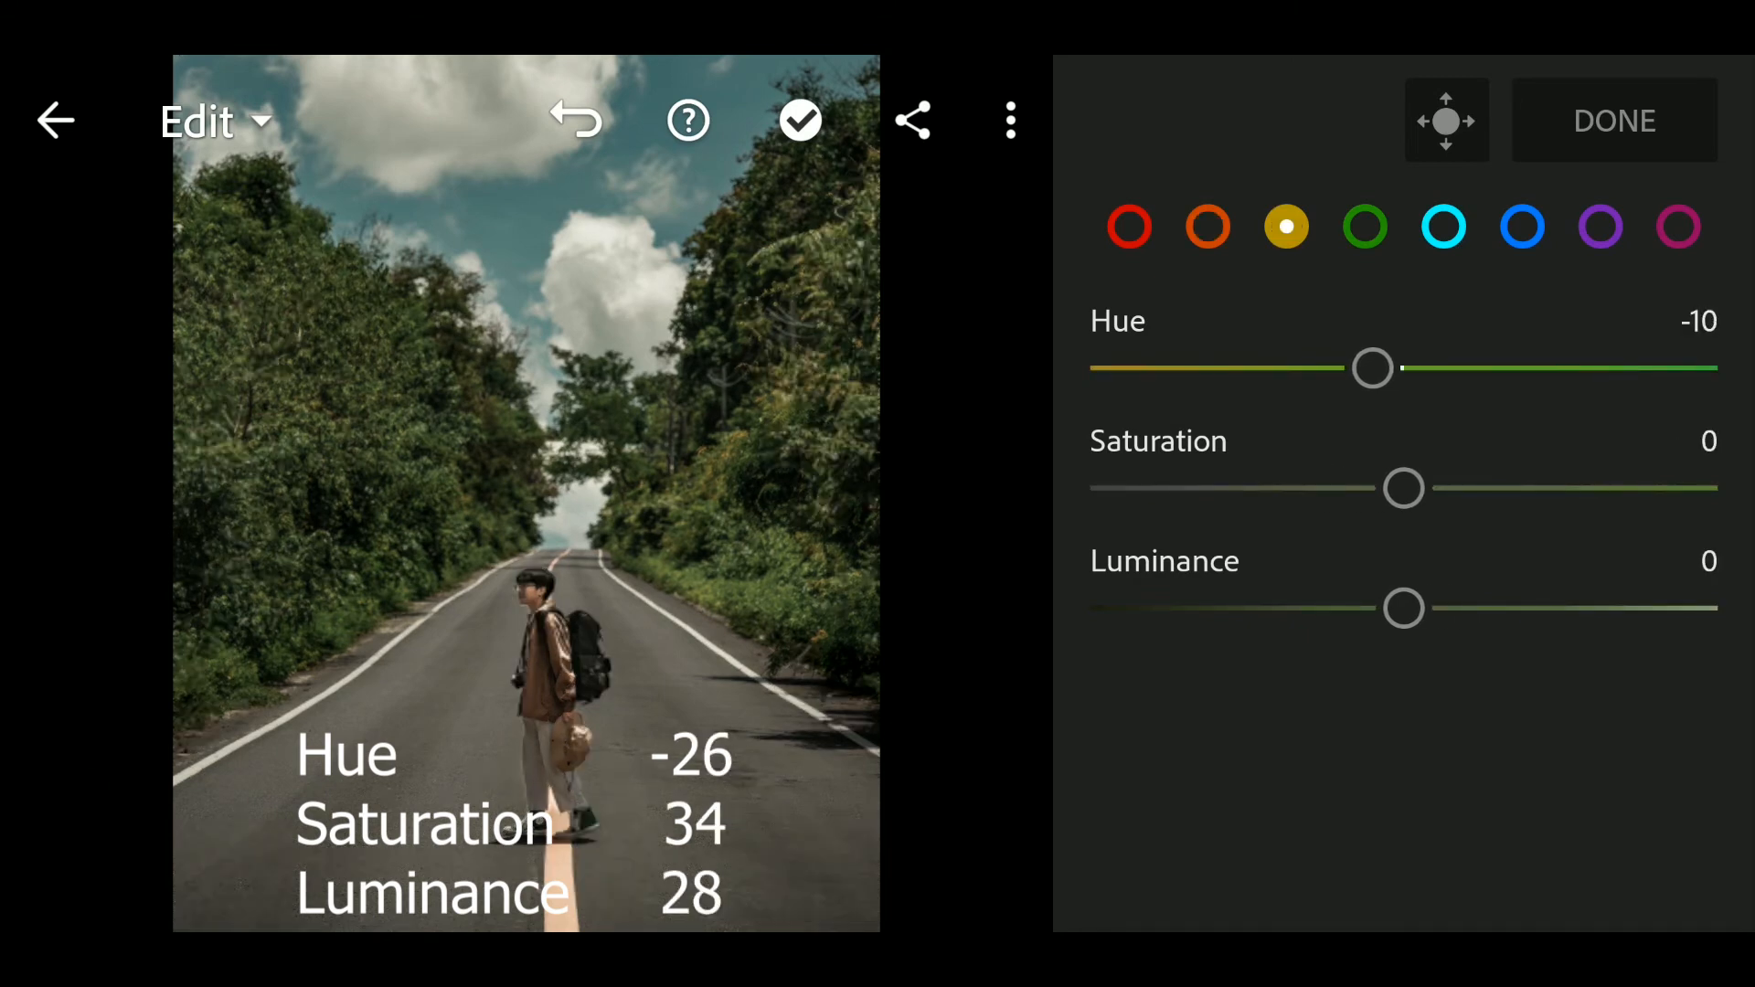
{"action": "left_click_drag", "start_coordinate": [1371, 367], "coordinate": [1348, 368]}
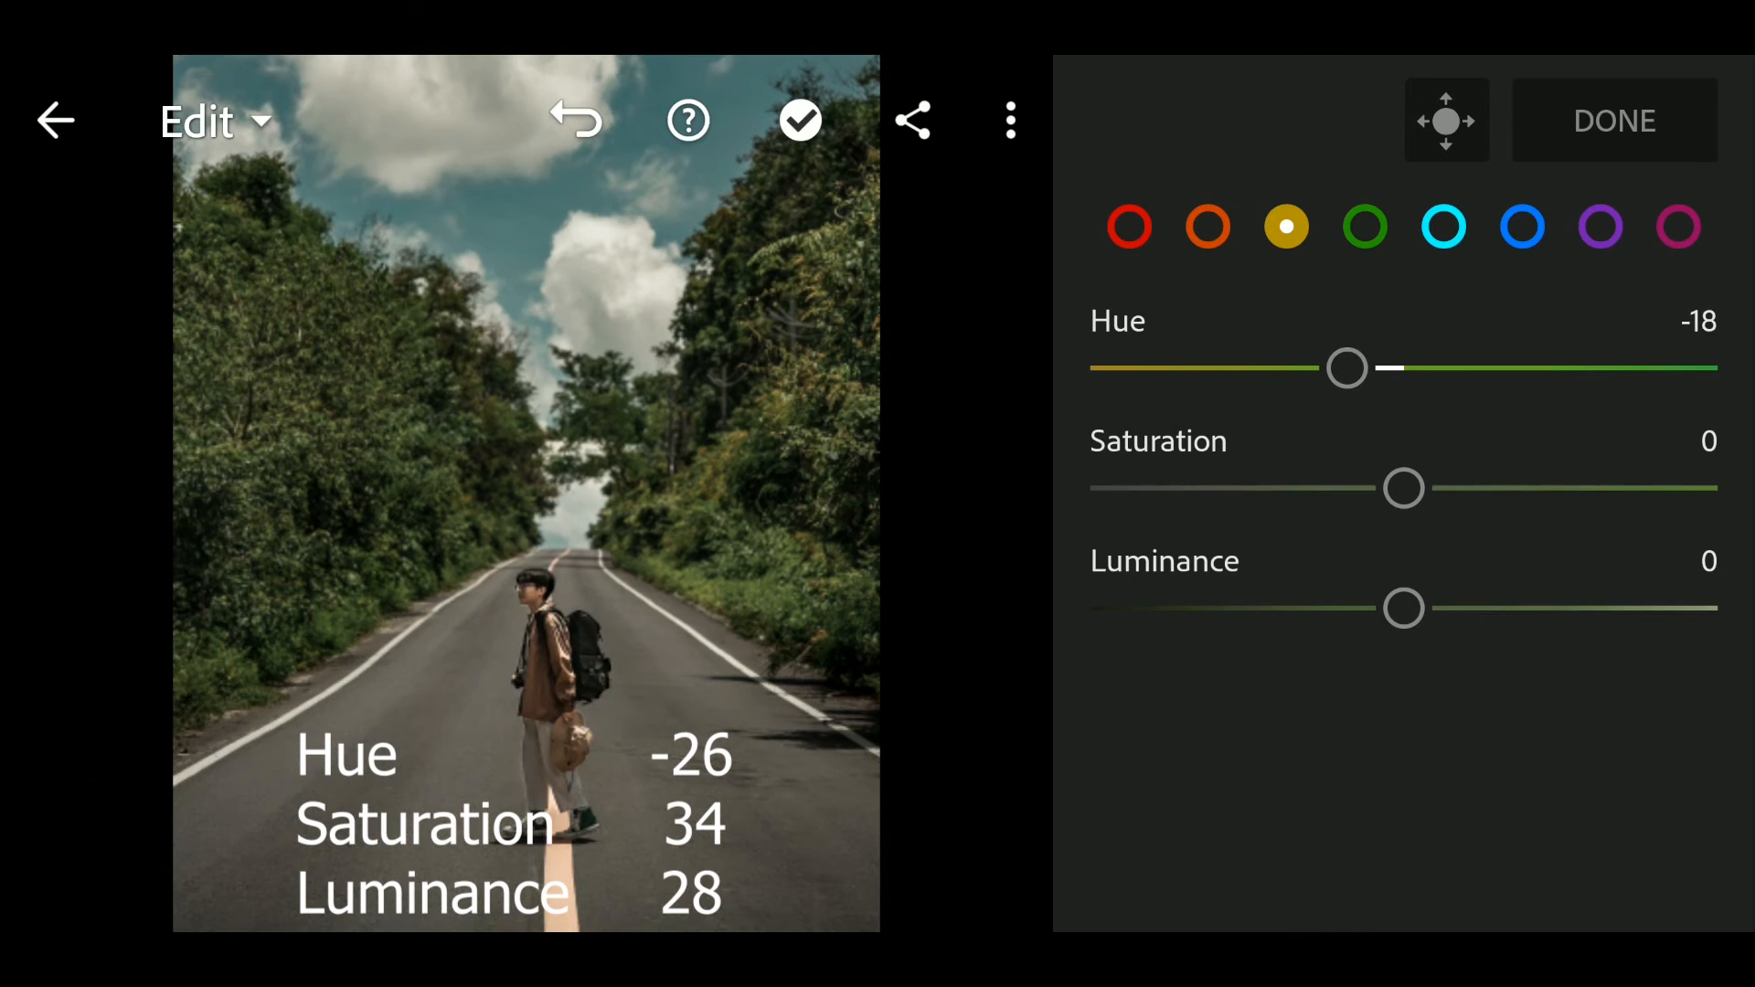
{"action": "left_click_drag", "start_coordinate": [1347, 367], "coordinate": [1327, 368]}
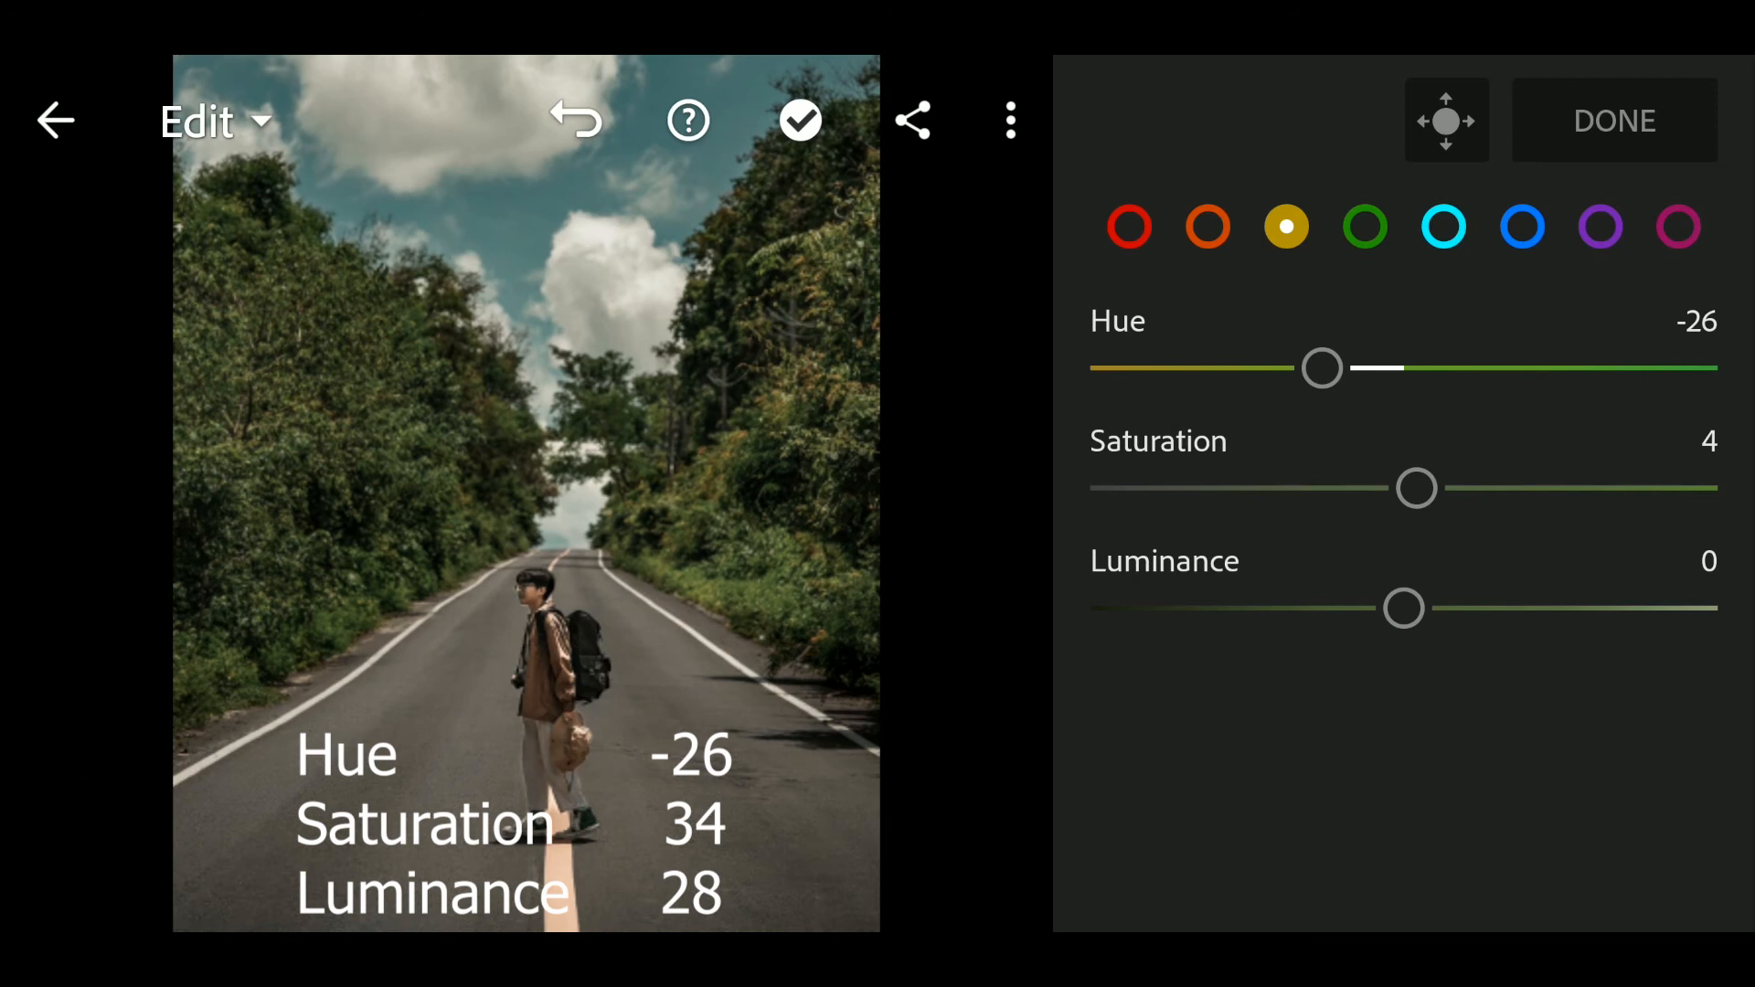
{"action": "left_click_drag", "start_coordinate": [1415, 486], "coordinate": [1442, 486]}
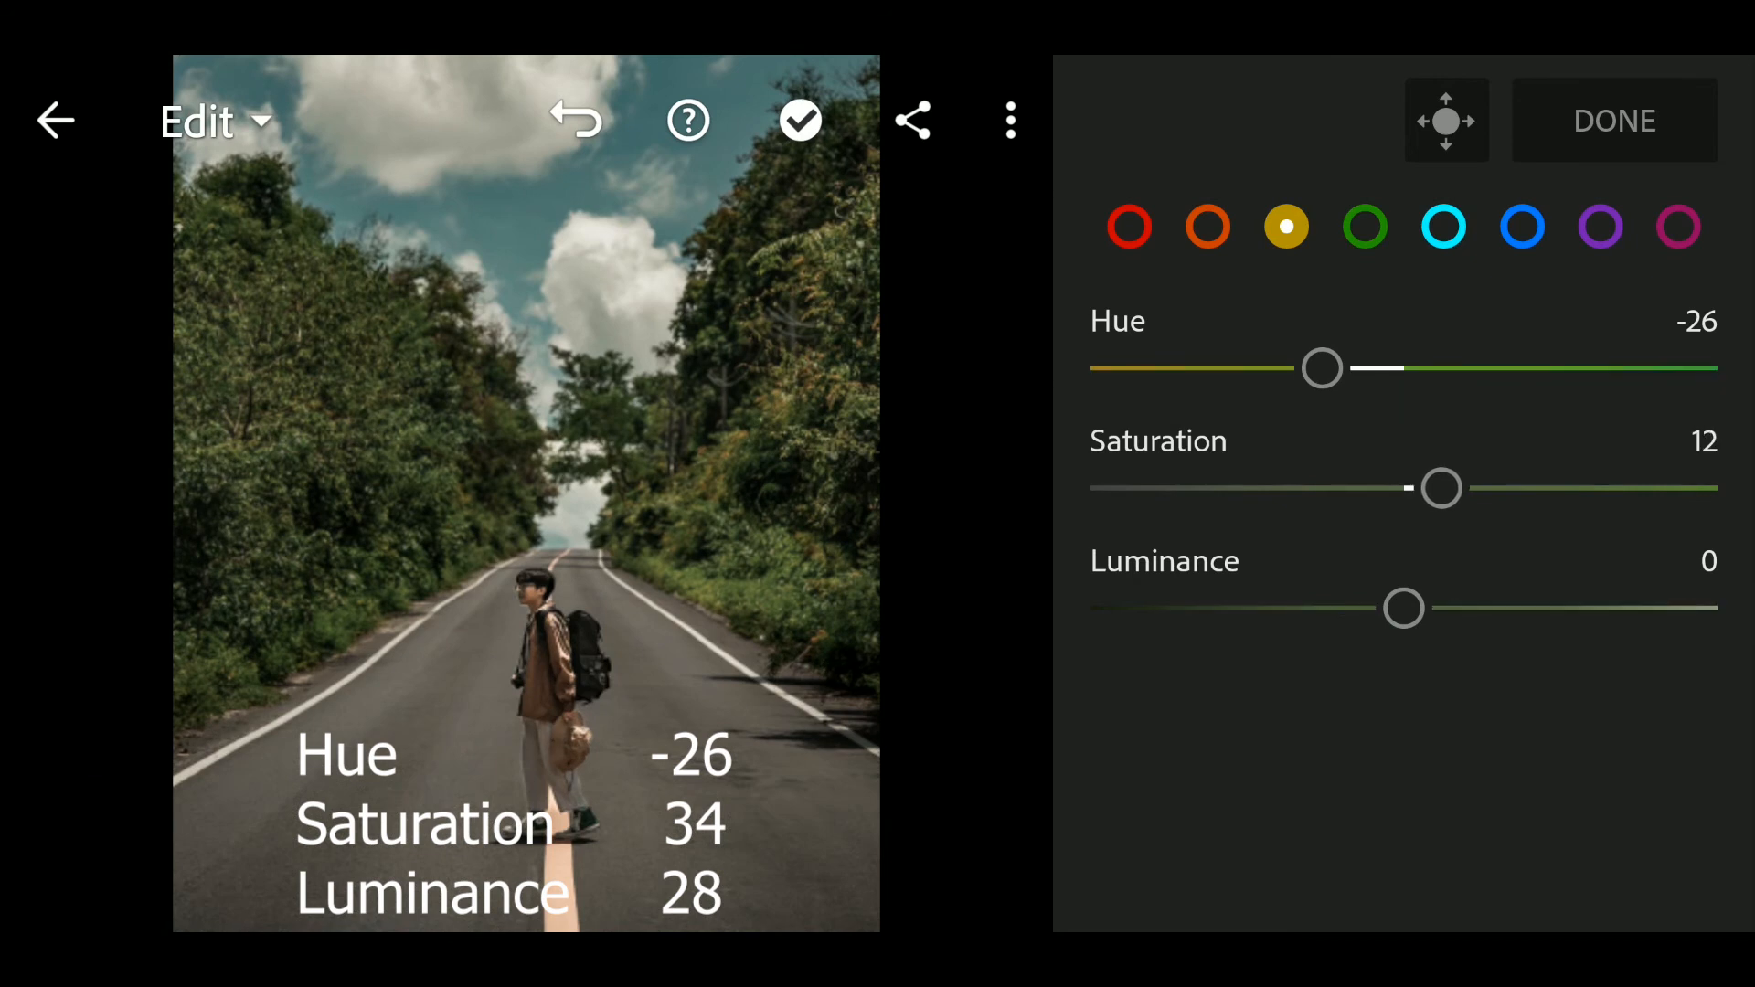
{"action": "left_click_drag", "start_coordinate": [1438, 486], "coordinate": [1470, 486]}
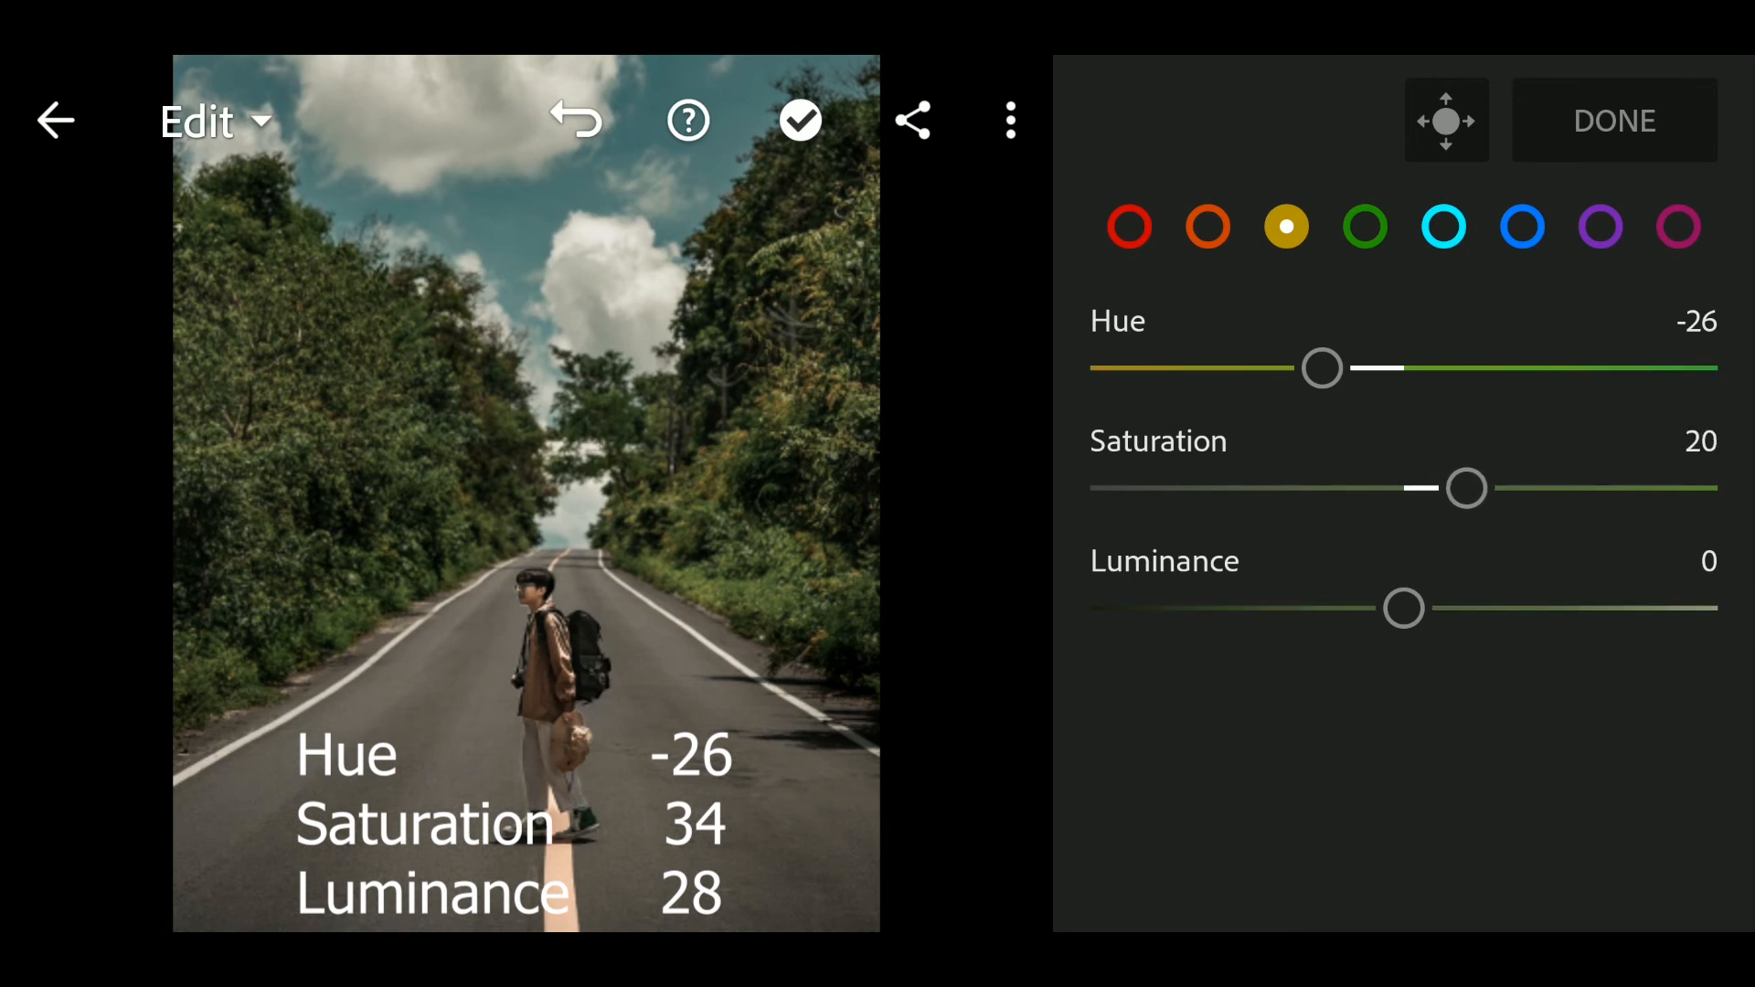
{"action": "left_click_drag", "start_coordinate": [1466, 486], "coordinate": [1484, 487]}
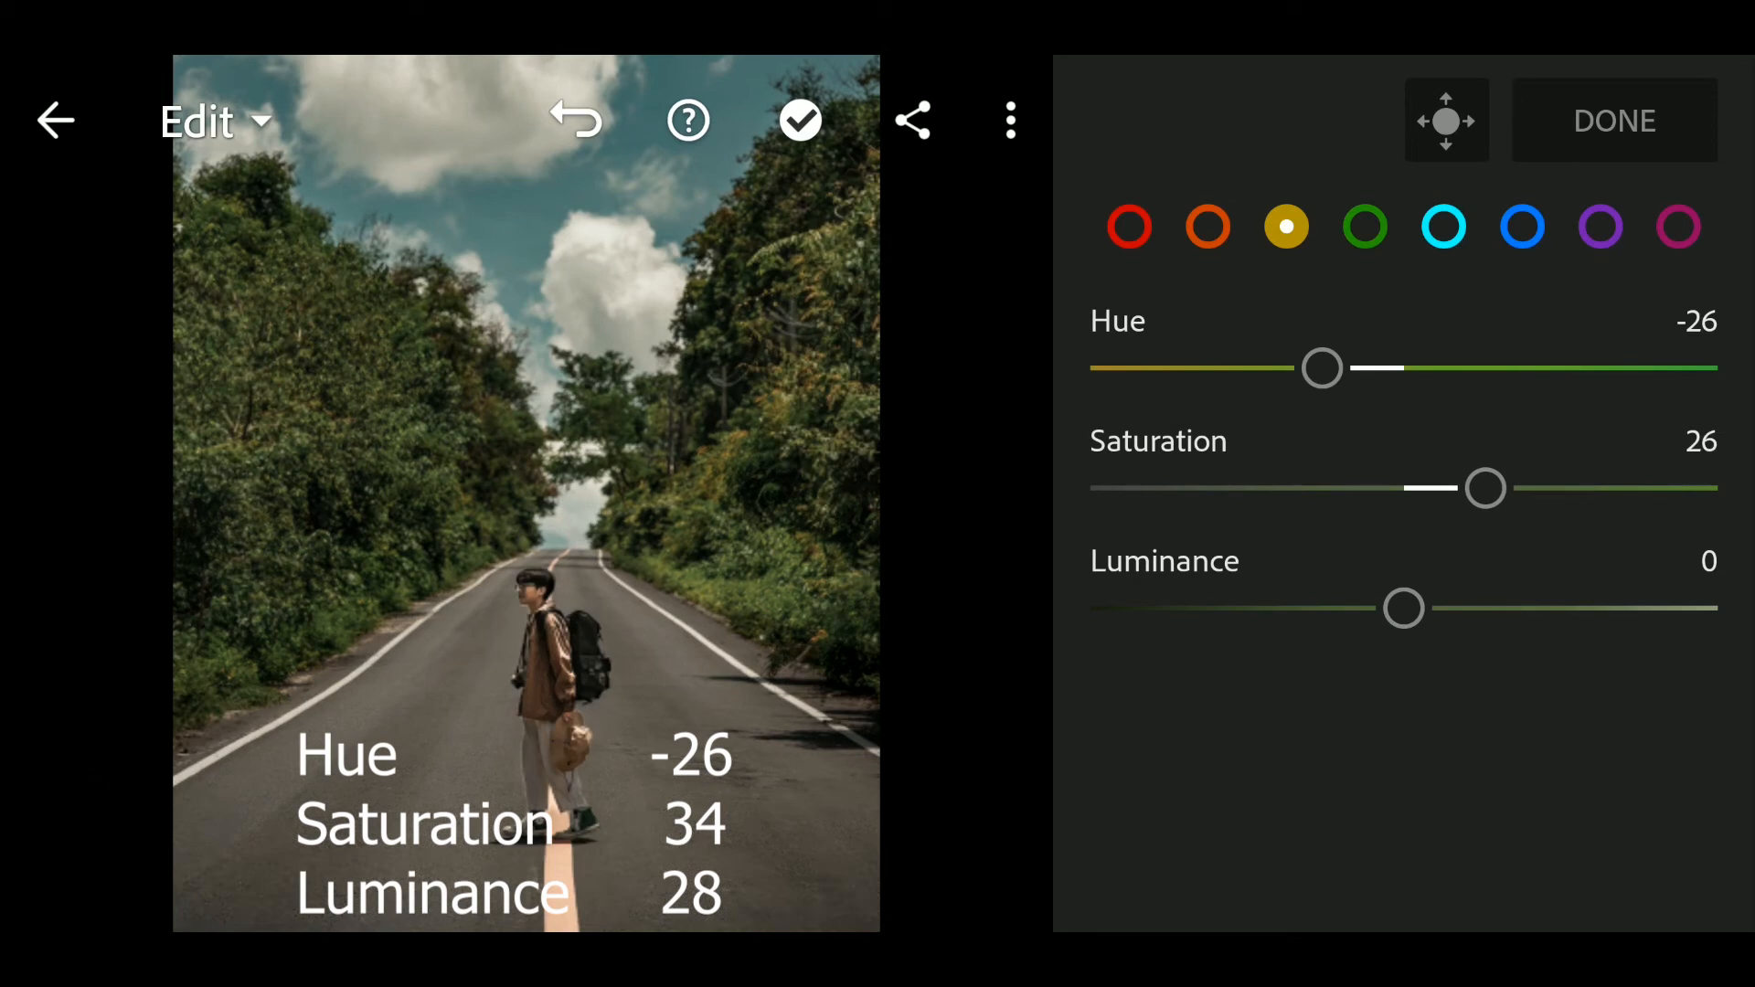
{"action": "left_click_drag", "start_coordinate": [1486, 488], "coordinate": [1499, 488]}
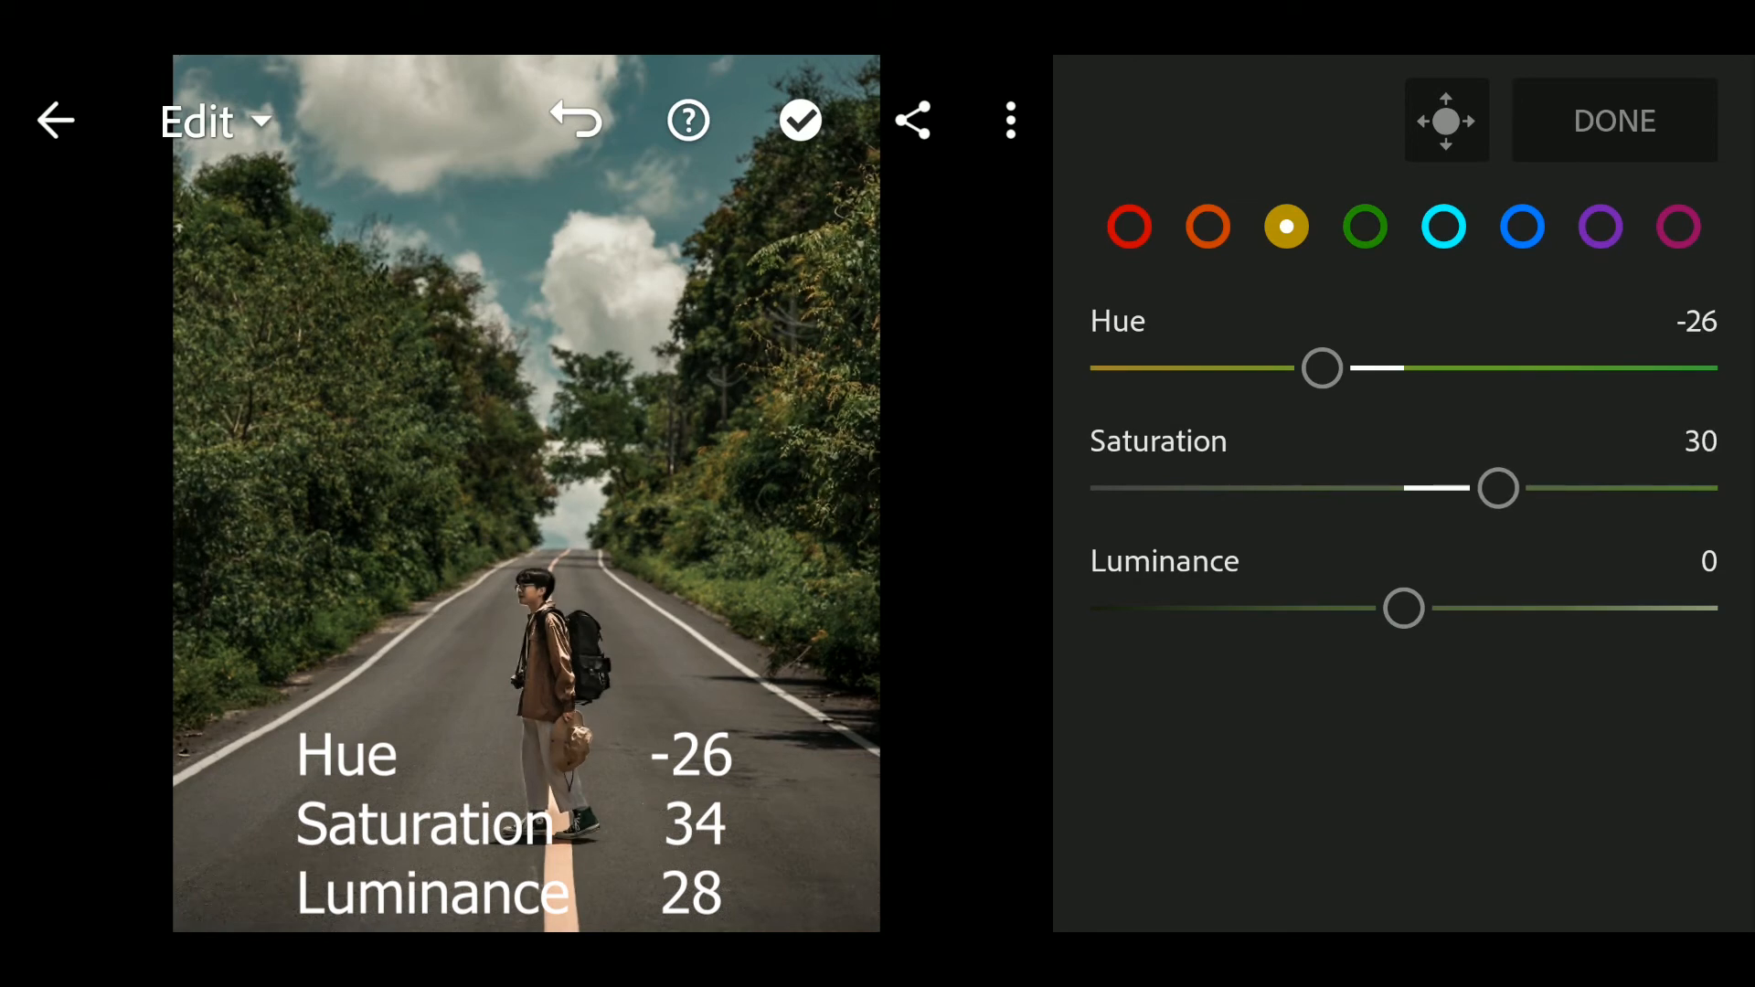
{"action": "left_click_drag", "start_coordinate": [1497, 486], "coordinate": [1523, 486]}
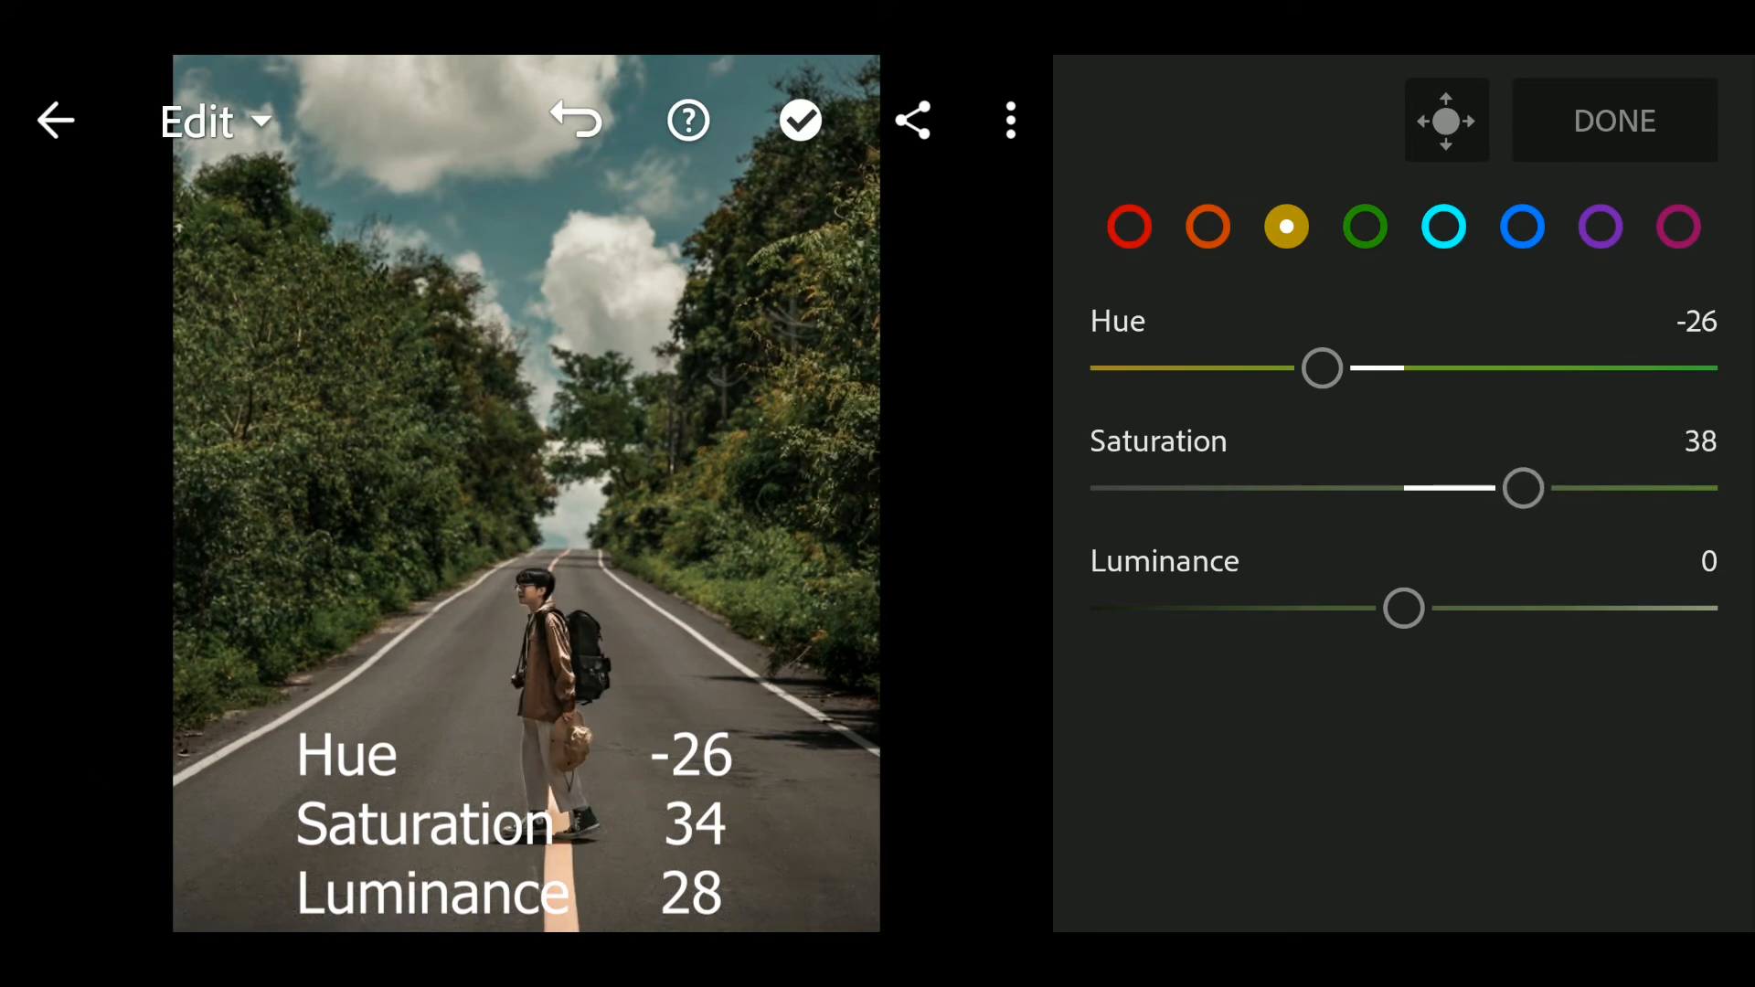
{"action": "left_click_drag", "start_coordinate": [1522, 486], "coordinate": [1512, 486]}
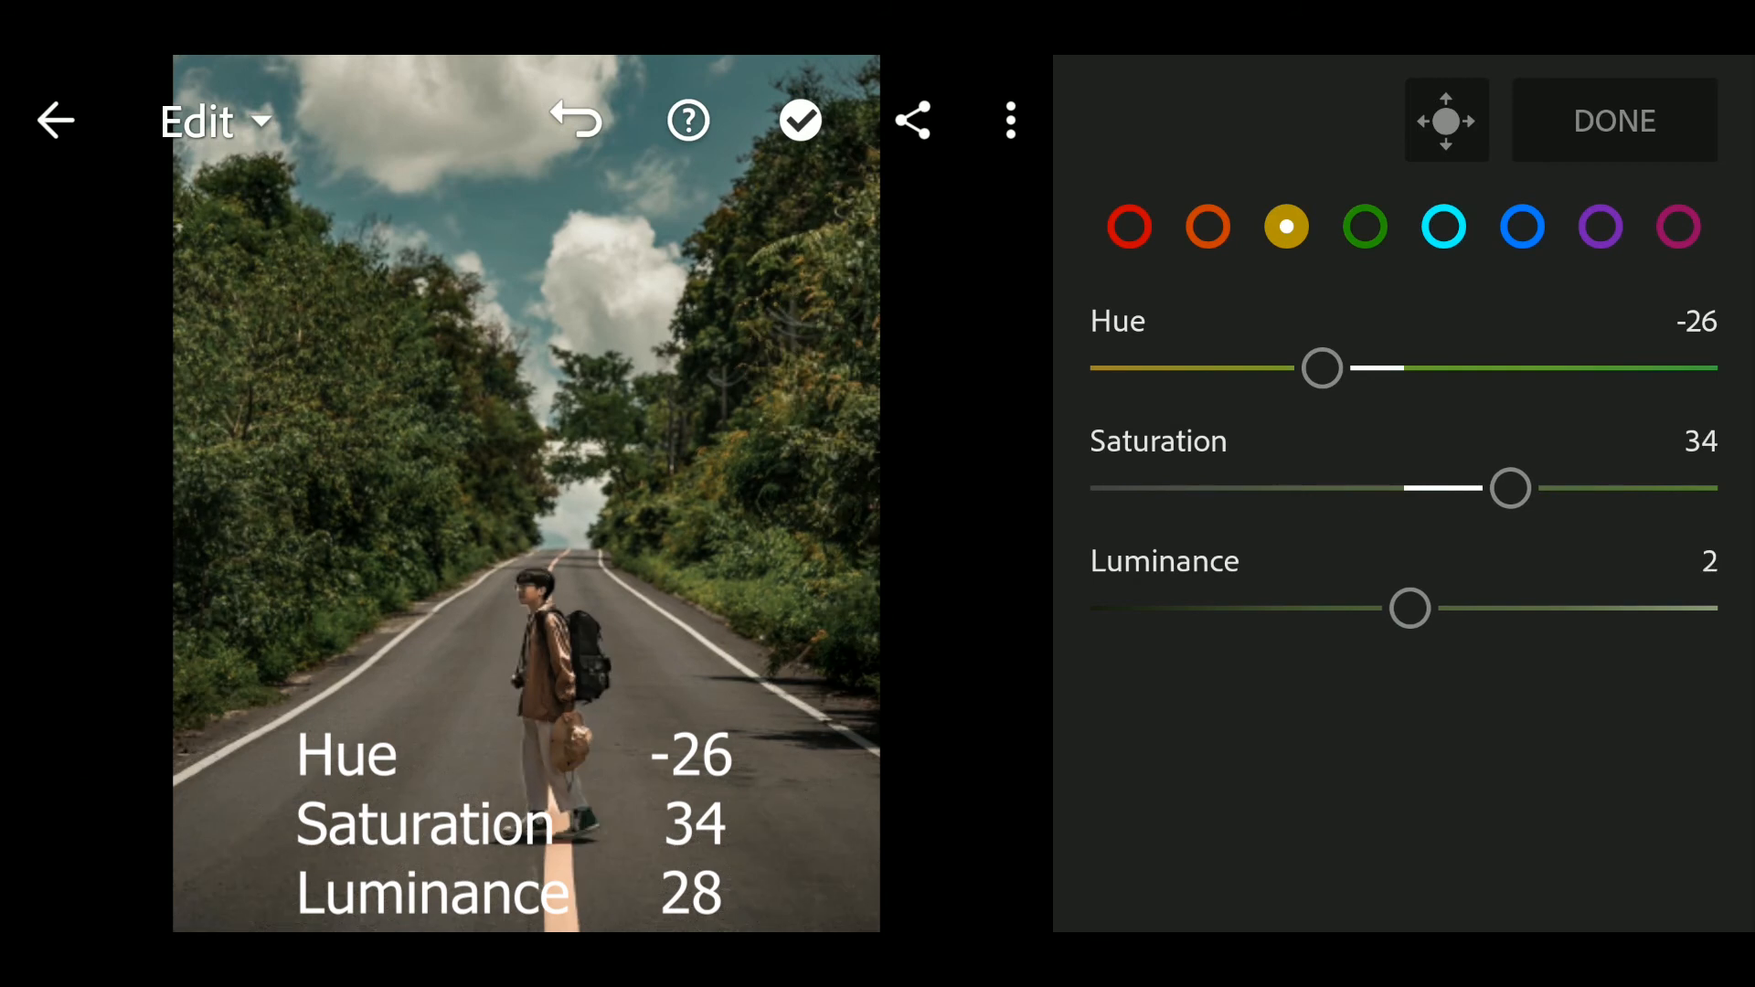
- Raise yellow Luminance to 28 to warm the foliage
{"action": "left_click_drag", "start_coordinate": [1408, 607], "coordinate": [1437, 607]}
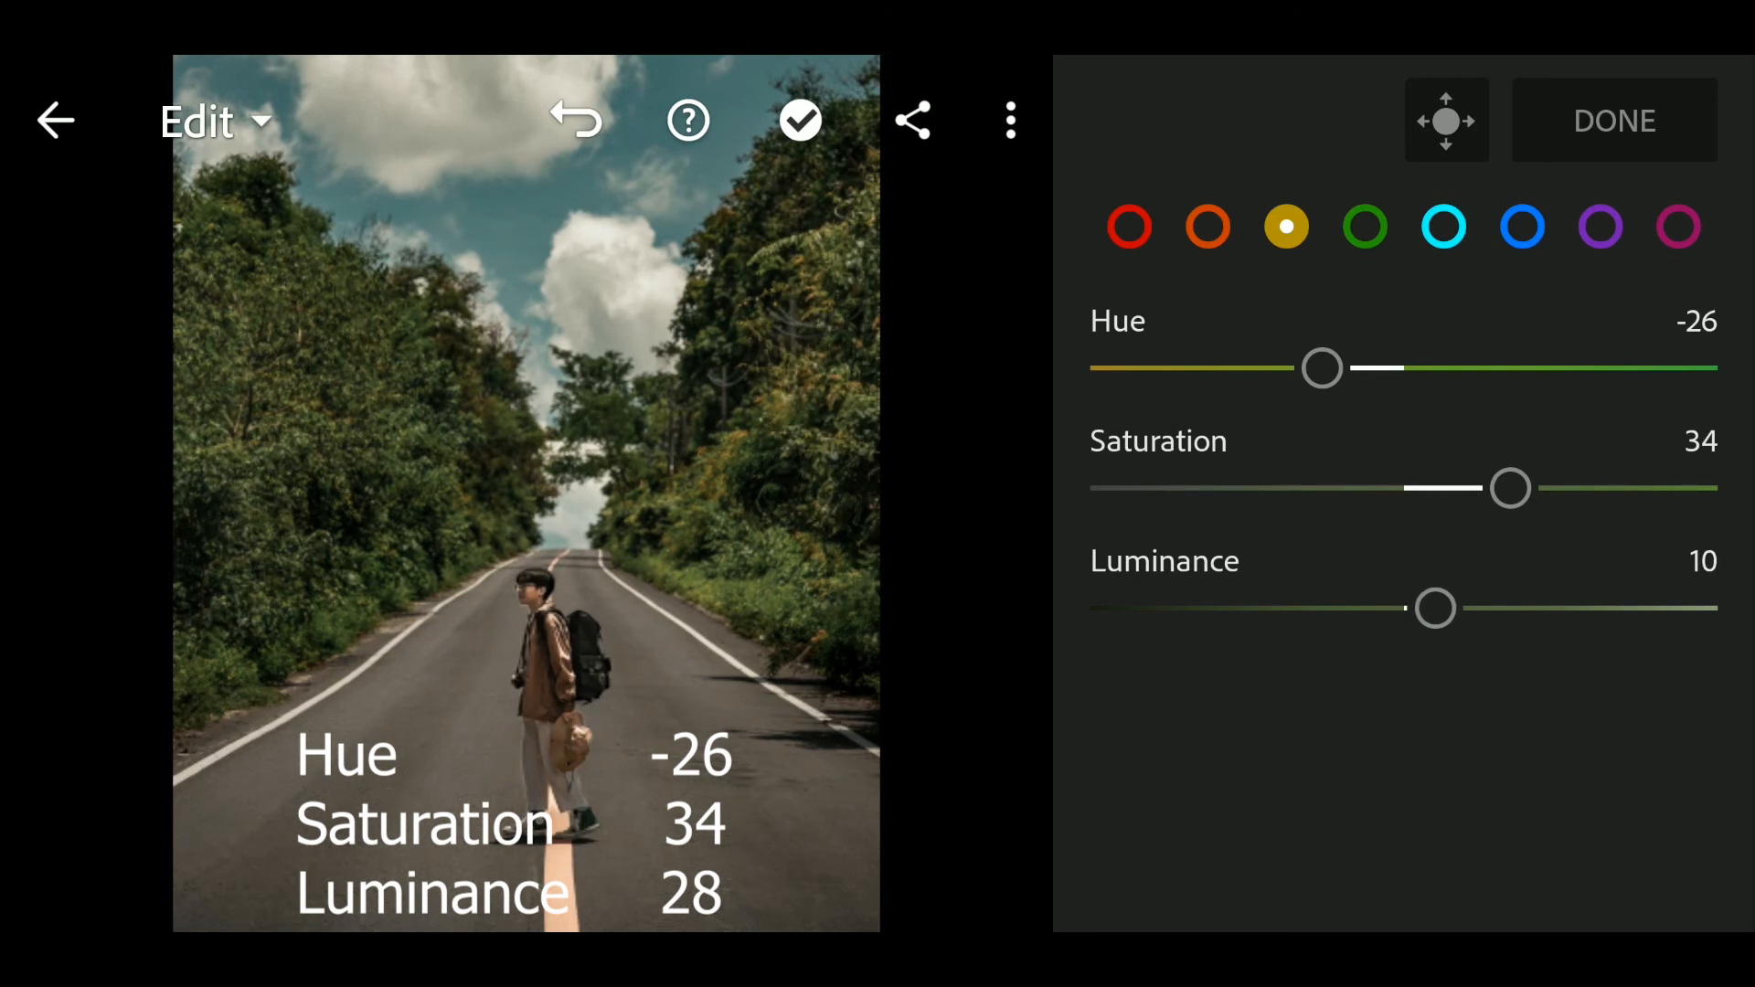
{"action": "left_click_drag", "start_coordinate": [1437, 607], "coordinate": [1457, 607]}
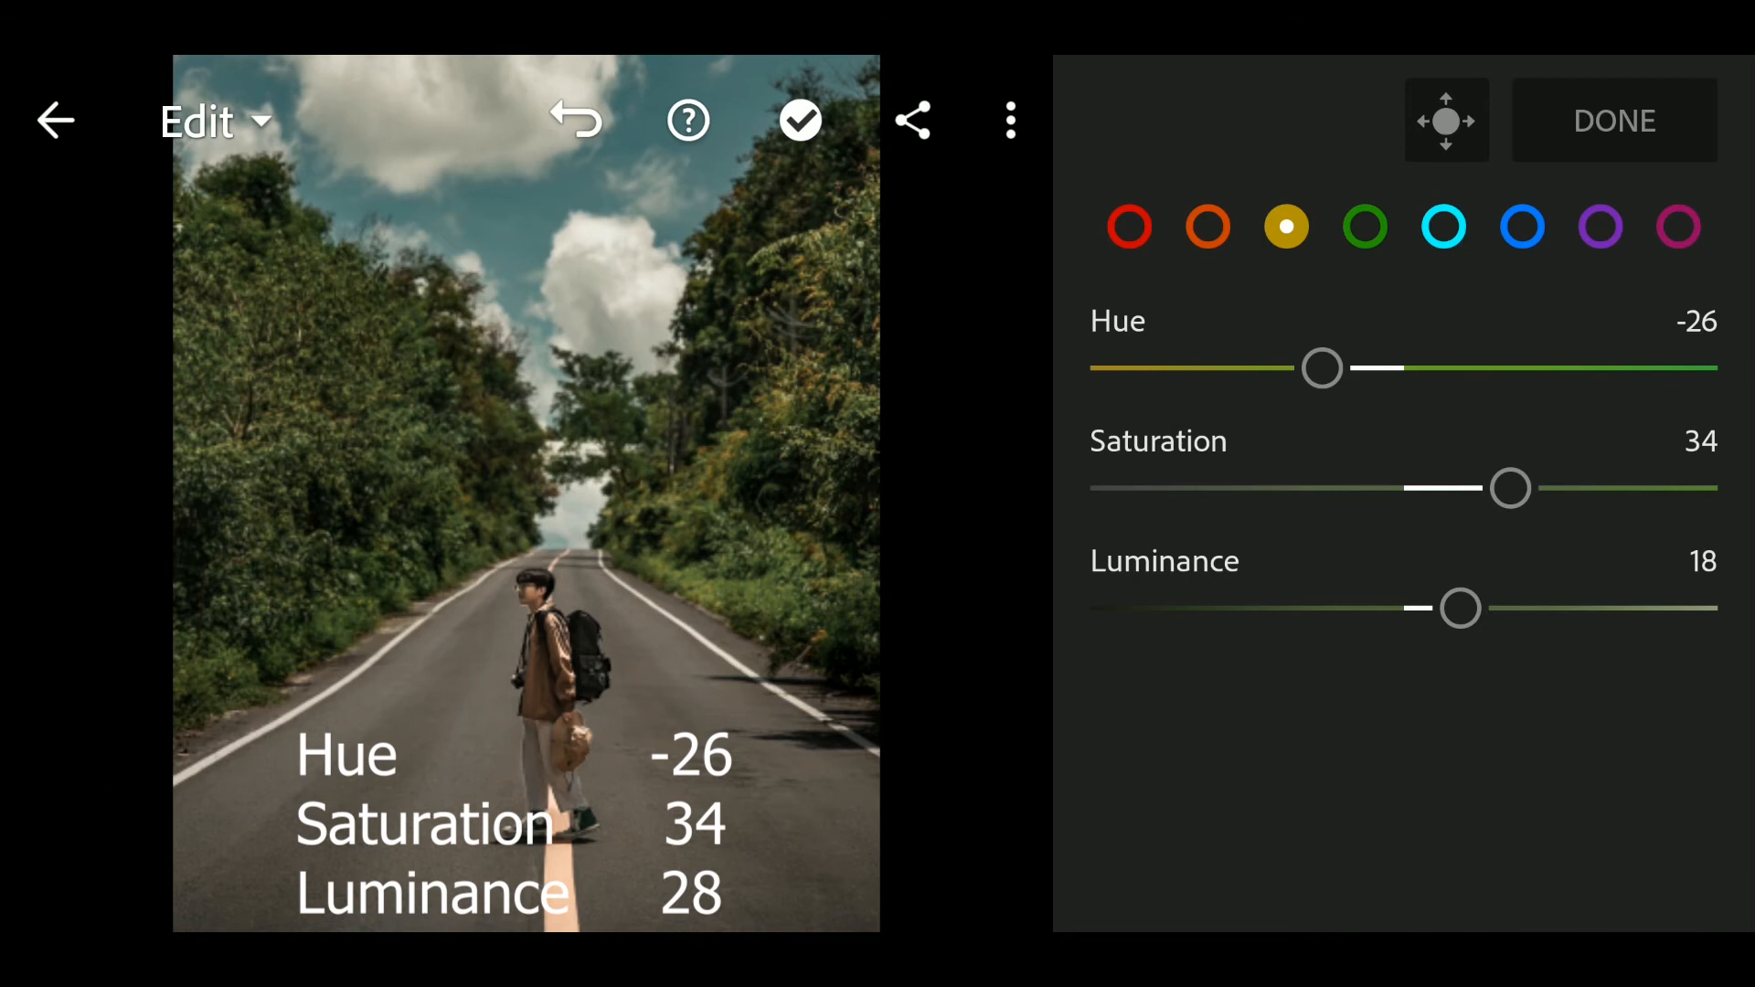
{"action": "left_click_drag", "start_coordinate": [1457, 607], "coordinate": [1492, 607]}
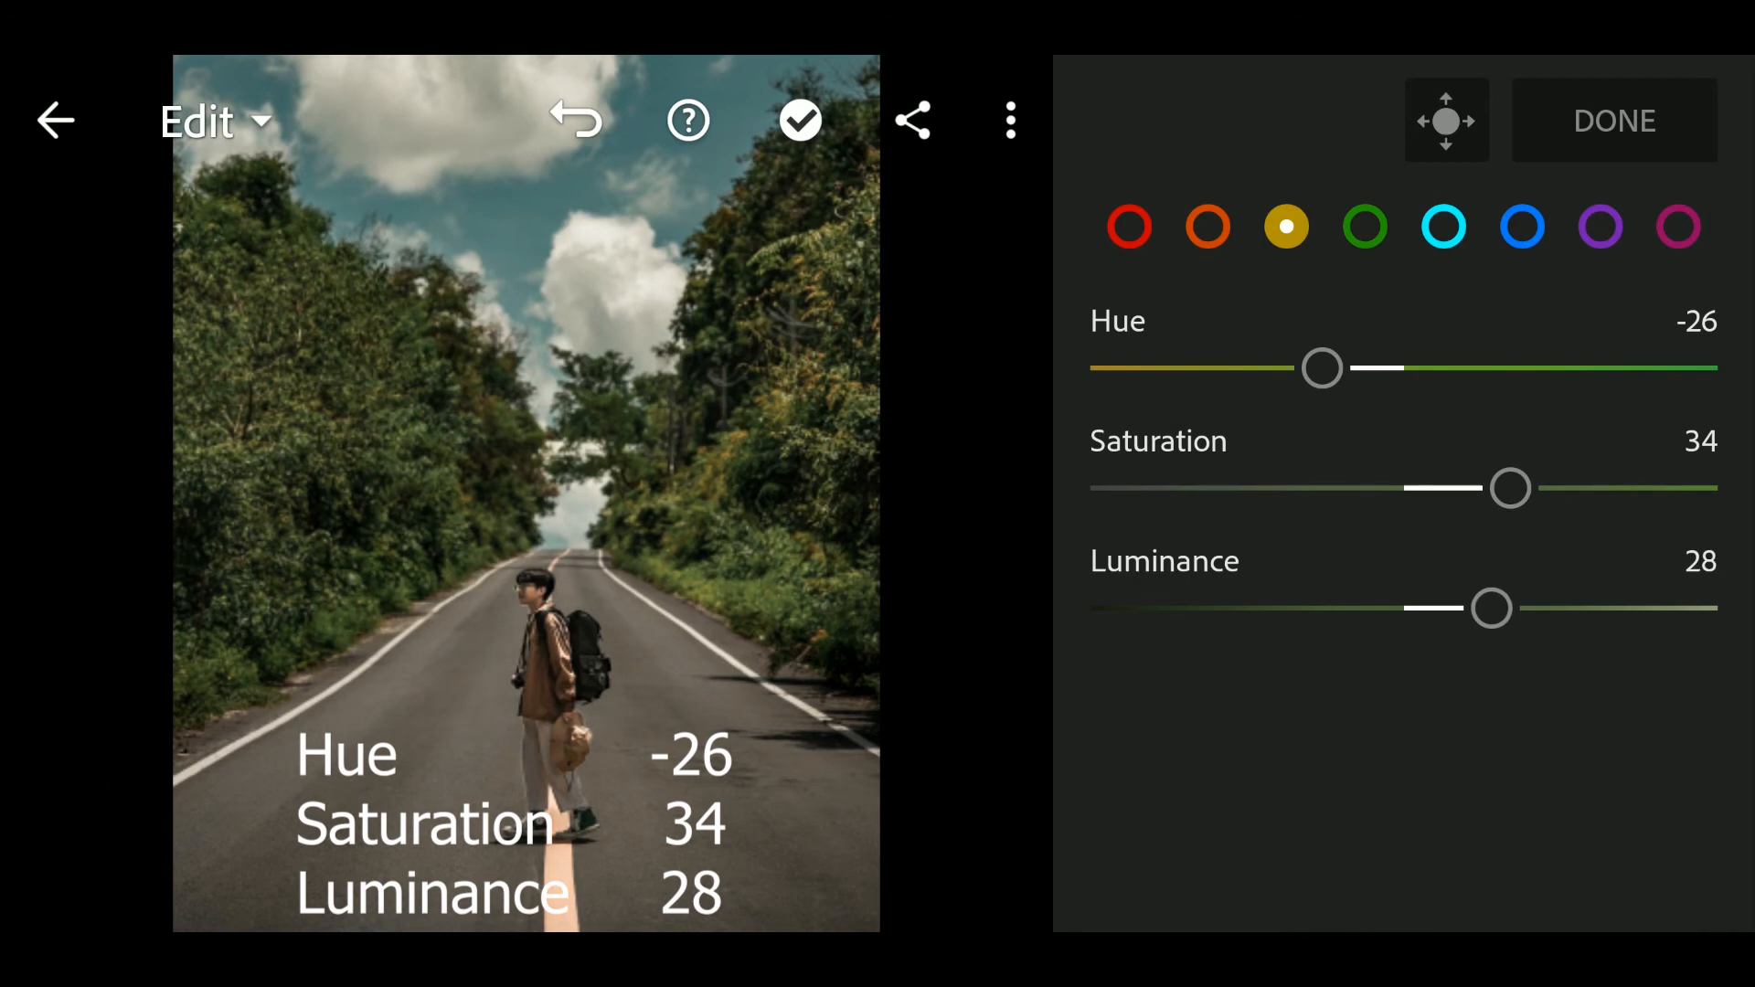
{"action": "left_click", "coordinate": [1364, 227]}
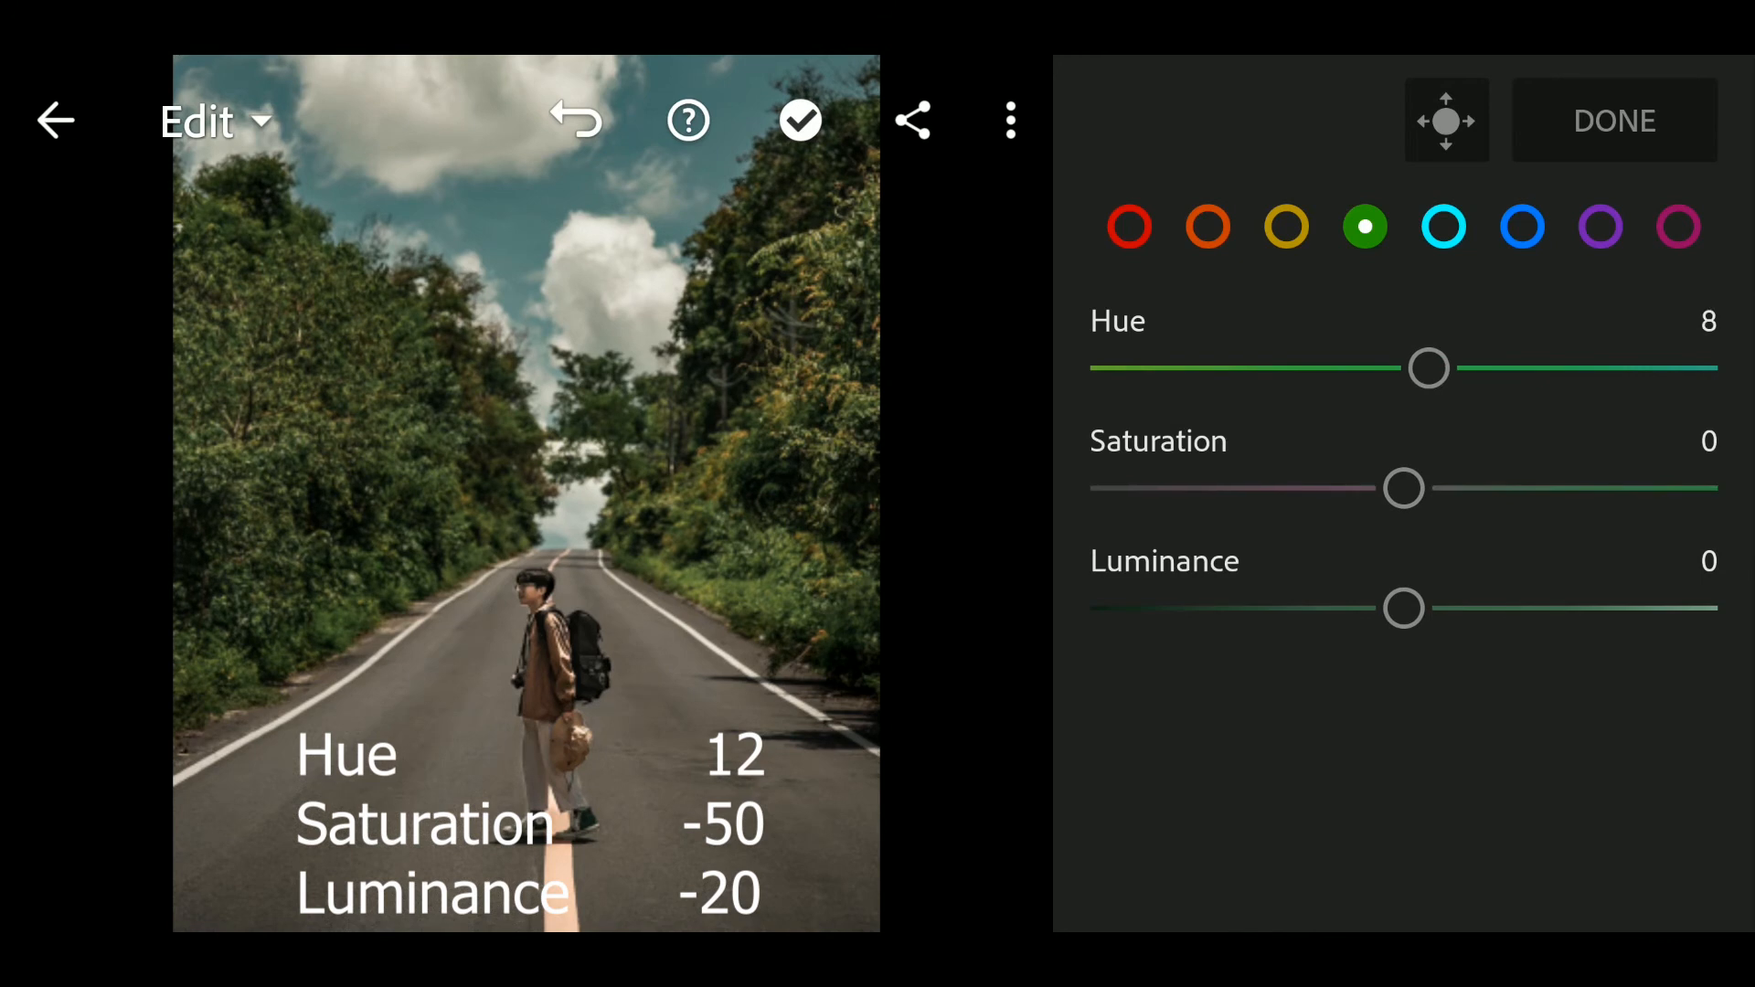
- Shift green Hue to 12 and drag green Saturation down to about -74
{"action": "left_click_drag", "start_coordinate": [1428, 368], "coordinate": [1442, 368]}
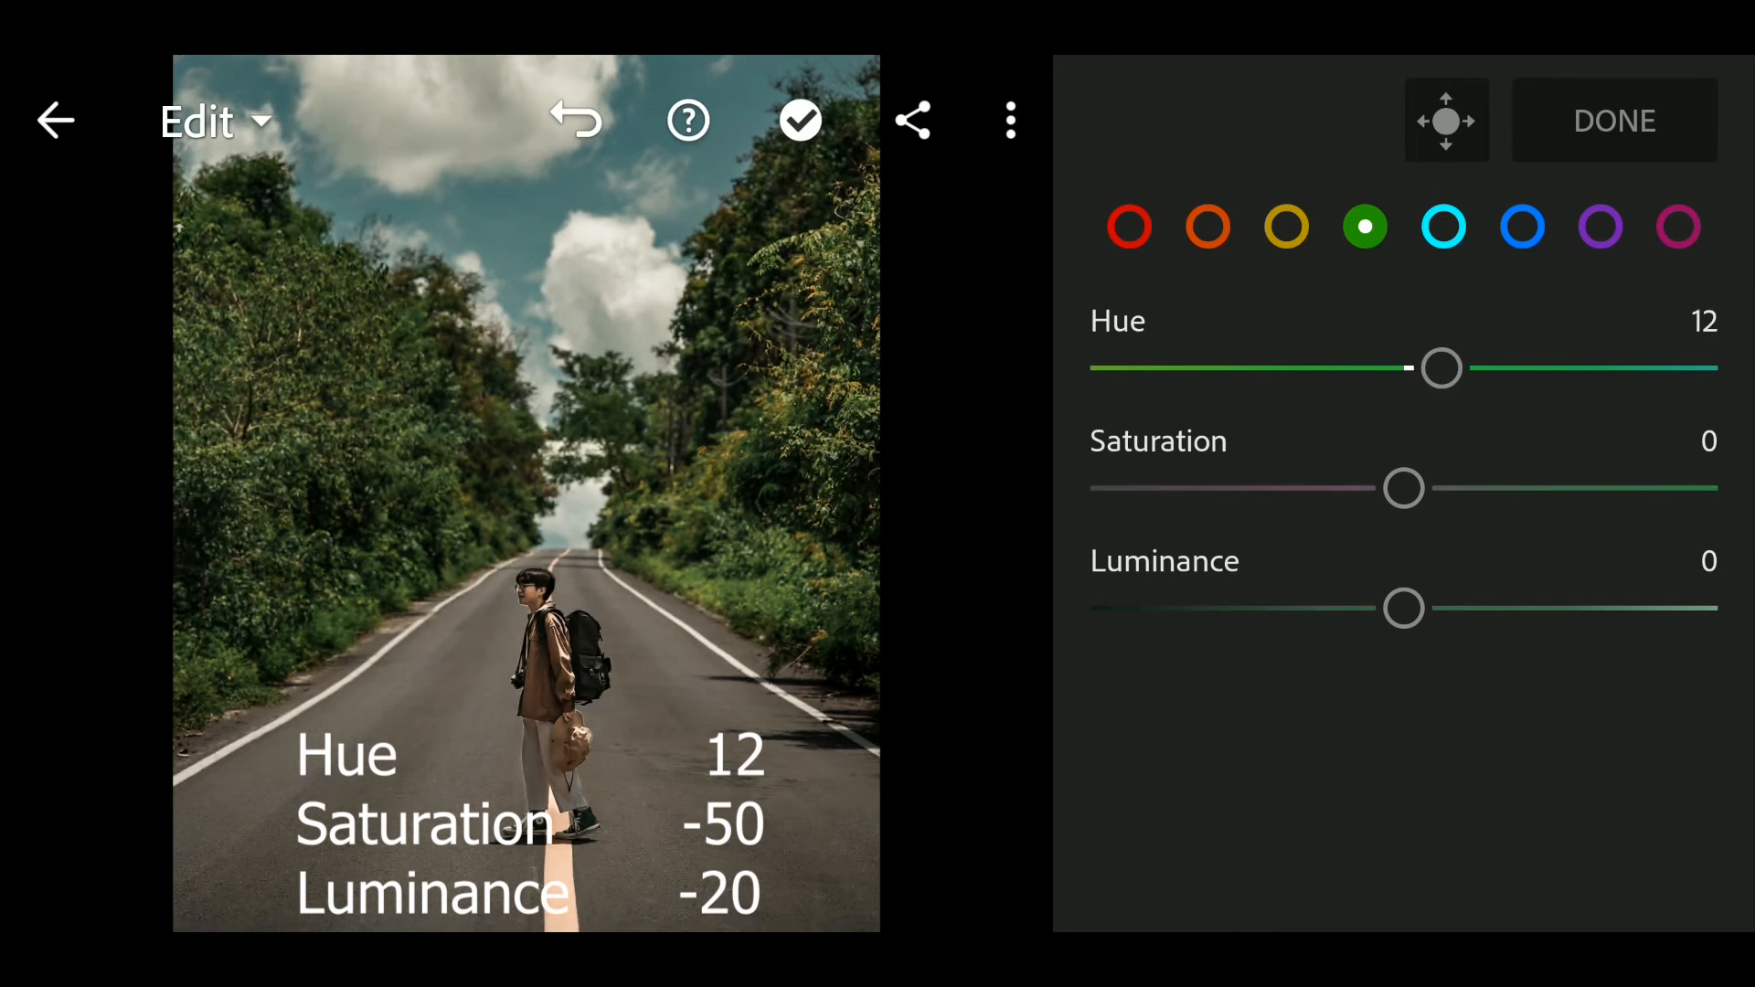
{"action": "left_click_drag", "start_coordinate": [1404, 486], "coordinate": [1347, 486]}
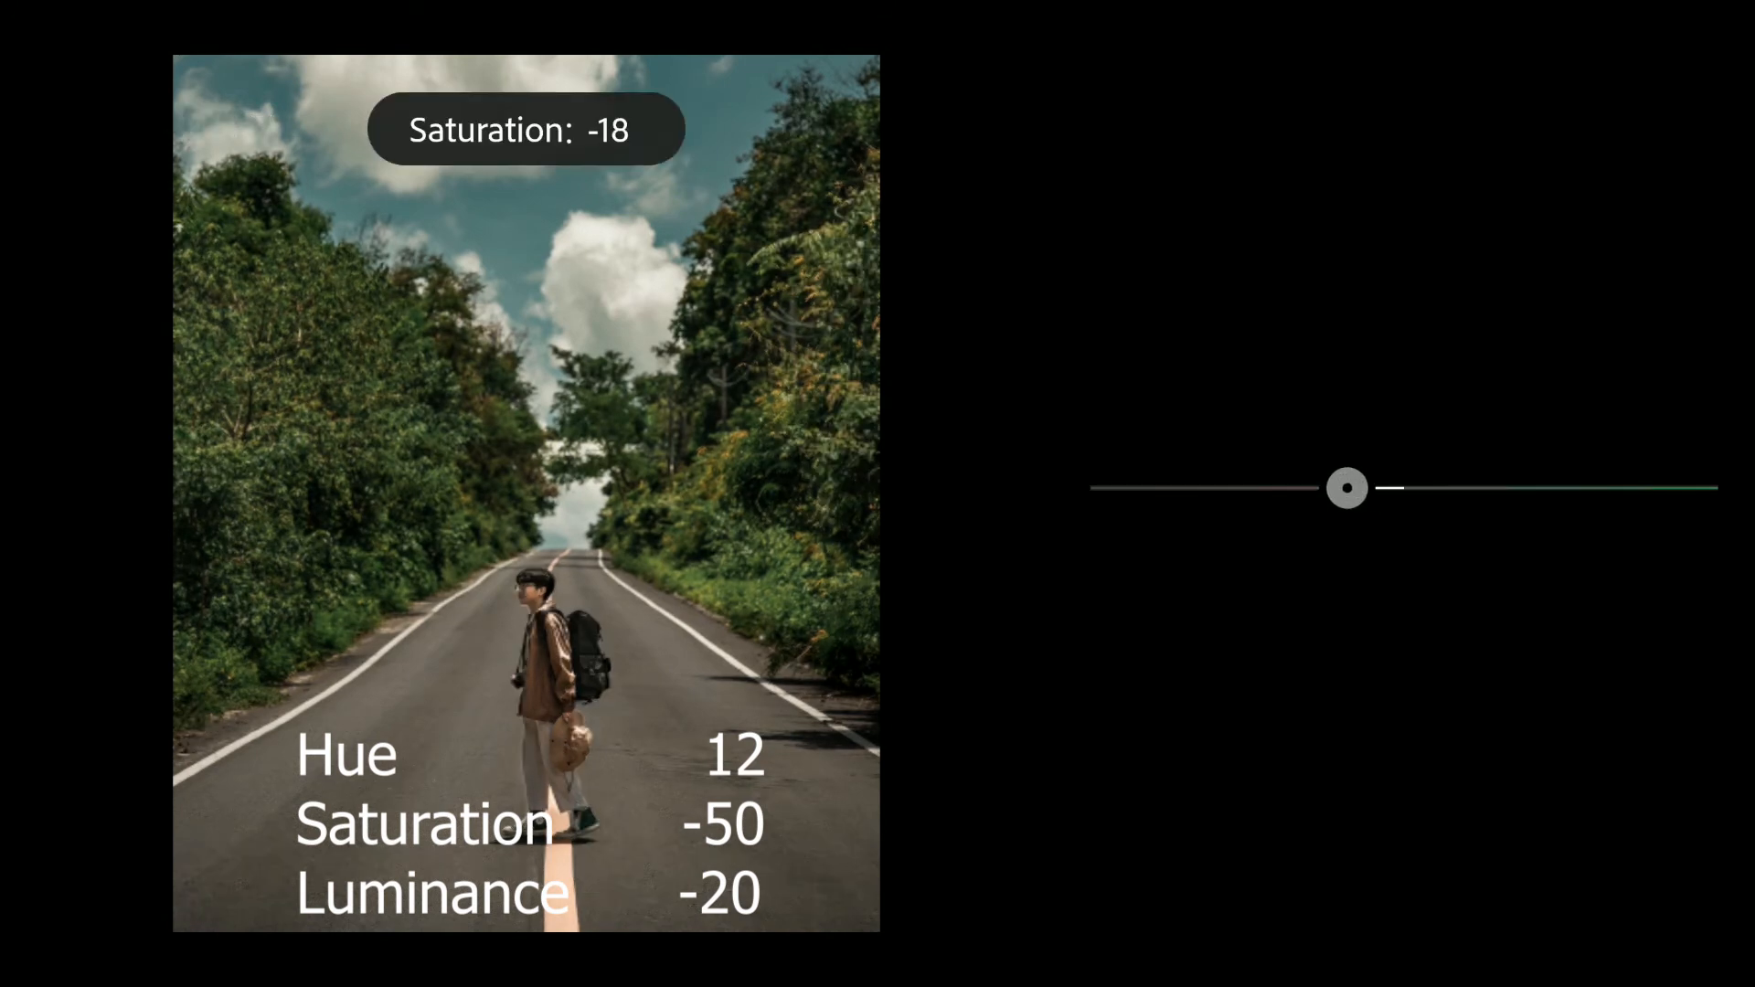
{"action": "left_click_drag", "start_coordinate": [1347, 487], "coordinate": [1305, 486]}
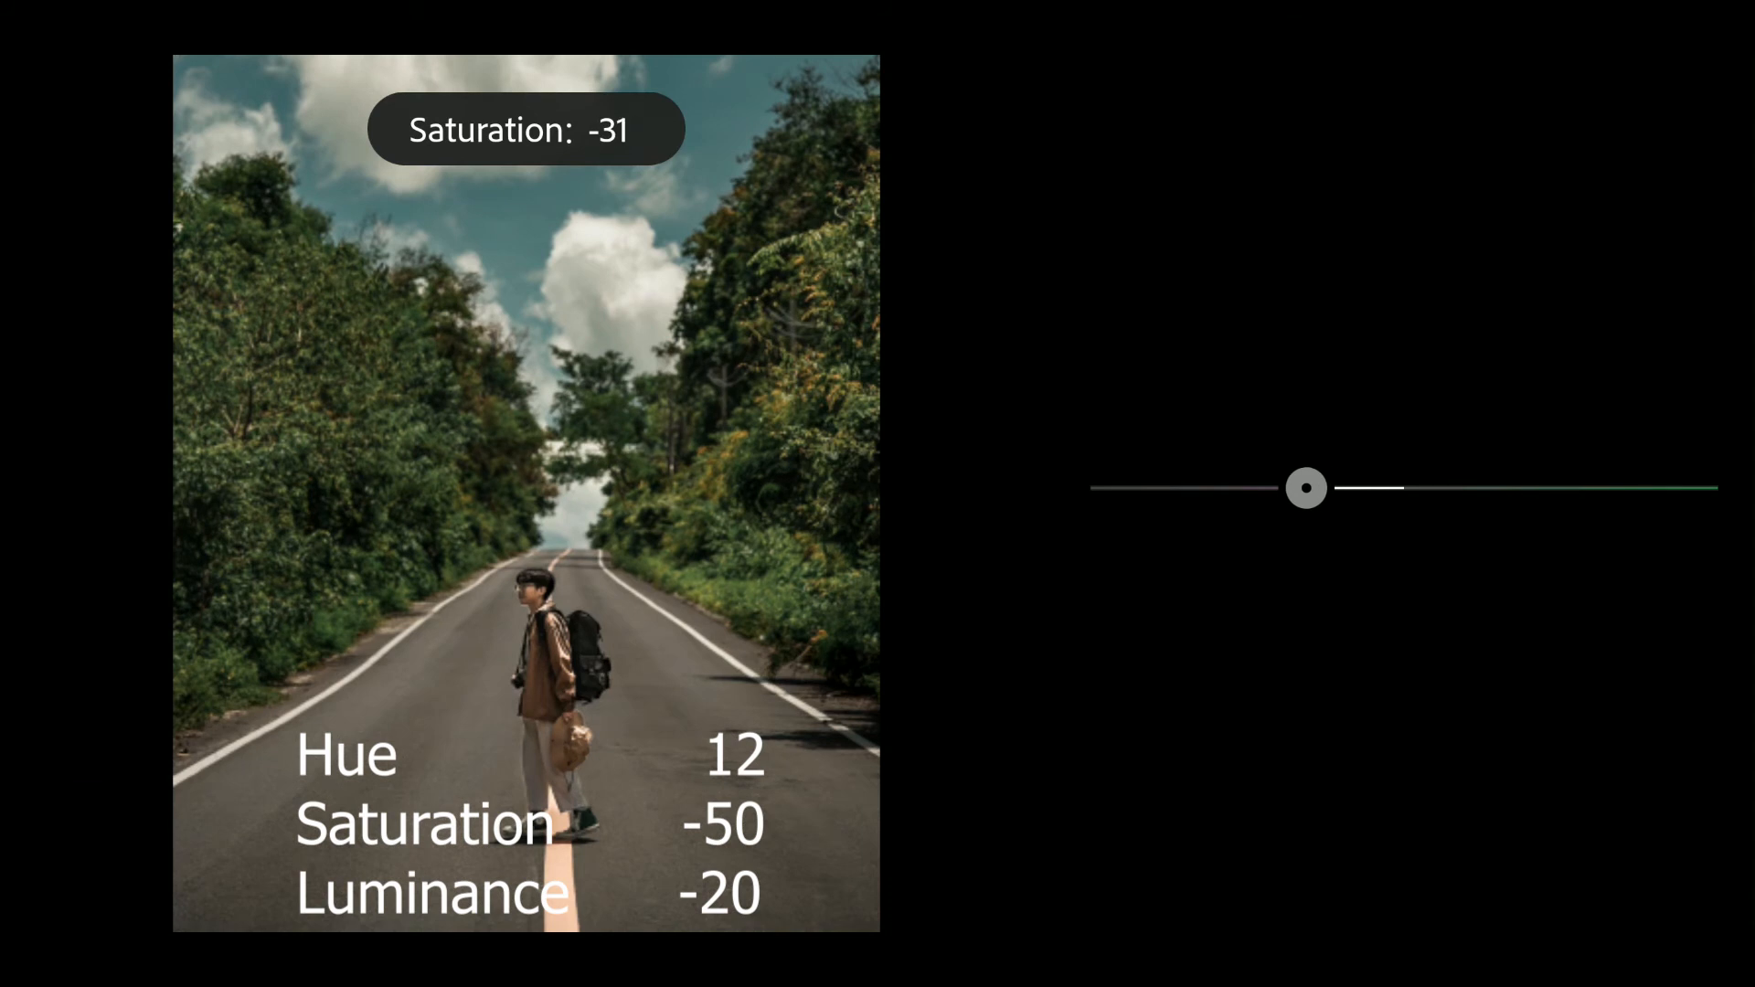
{"action": "left_click_drag", "start_coordinate": [1305, 487], "coordinate": [1278, 486]}
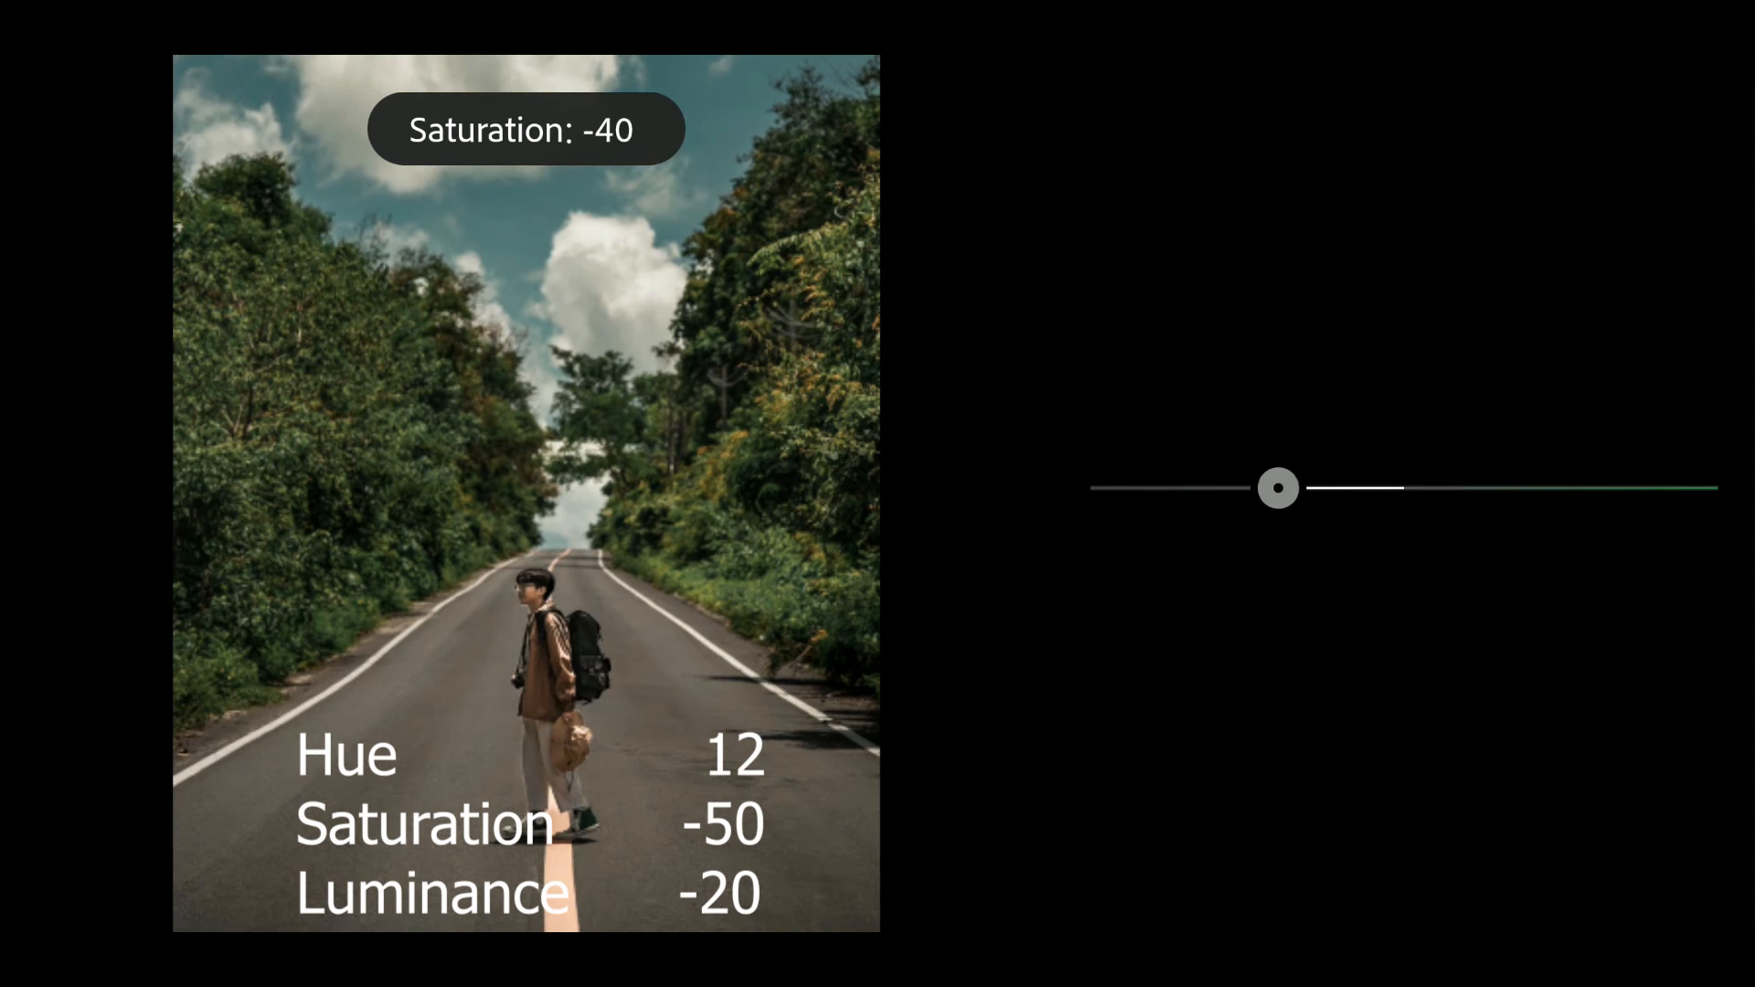
{"action": "left_click_drag", "start_coordinate": [1278, 486], "coordinate": [1234, 486]}
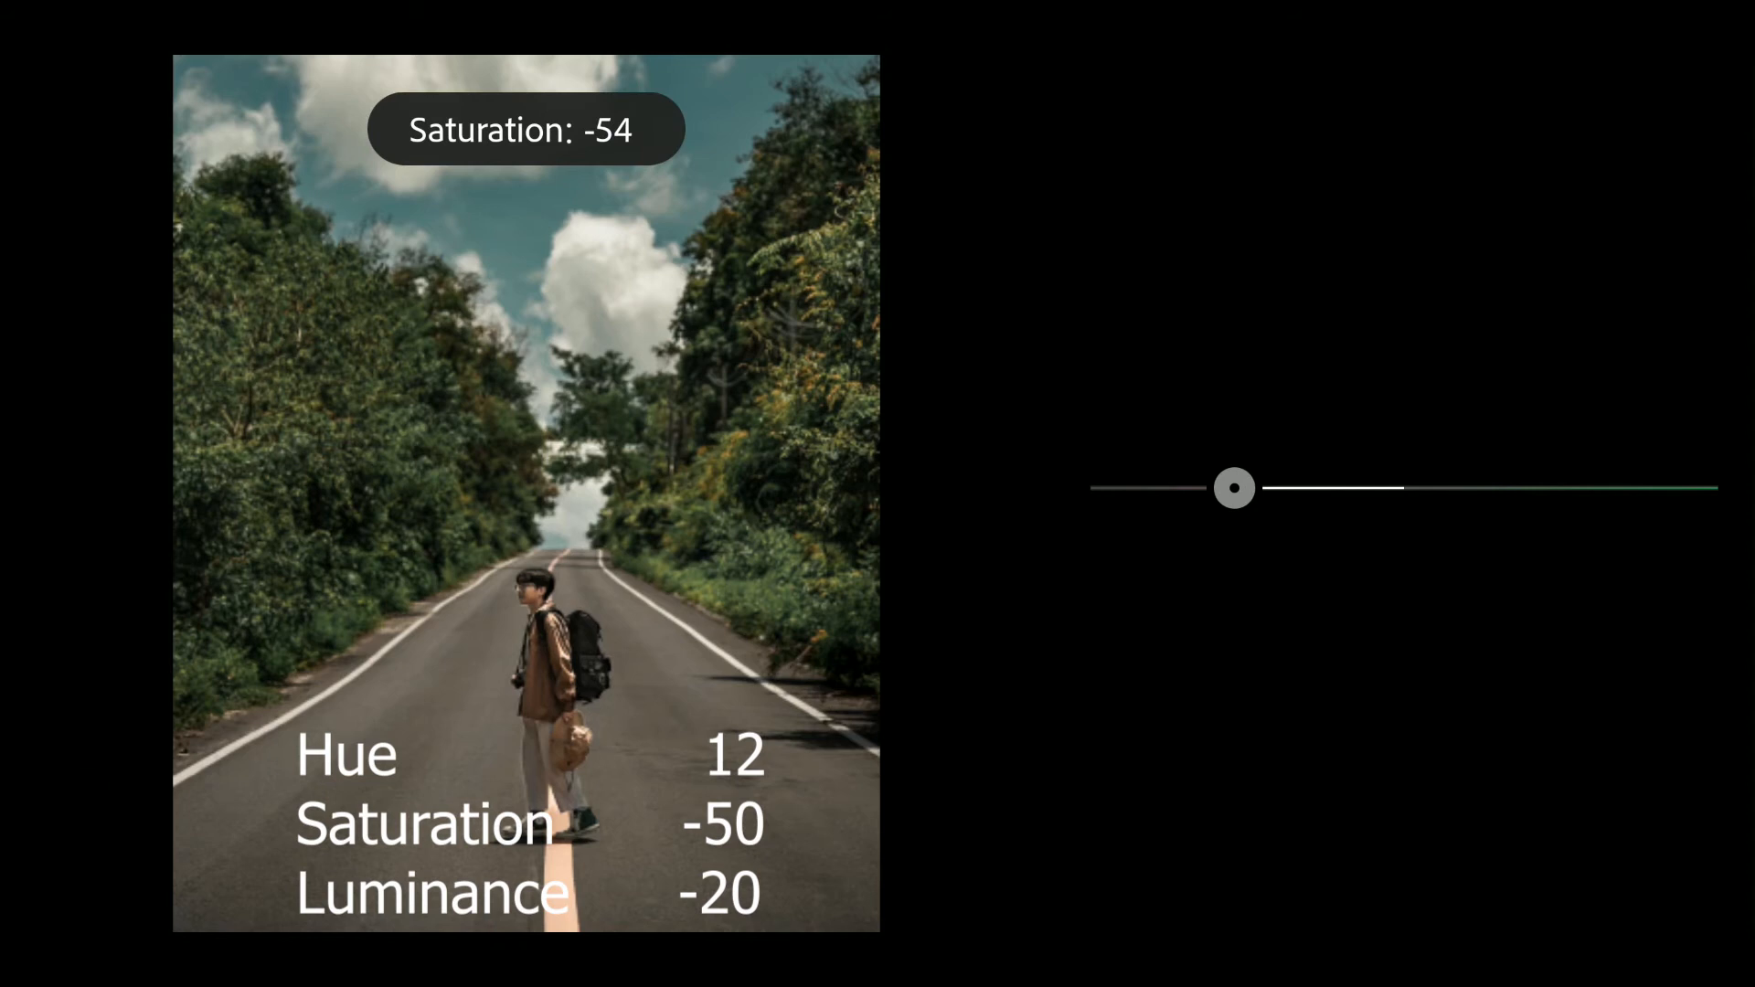
{"action": "left_click_drag", "start_coordinate": [1234, 486], "coordinate": [1207, 487]}
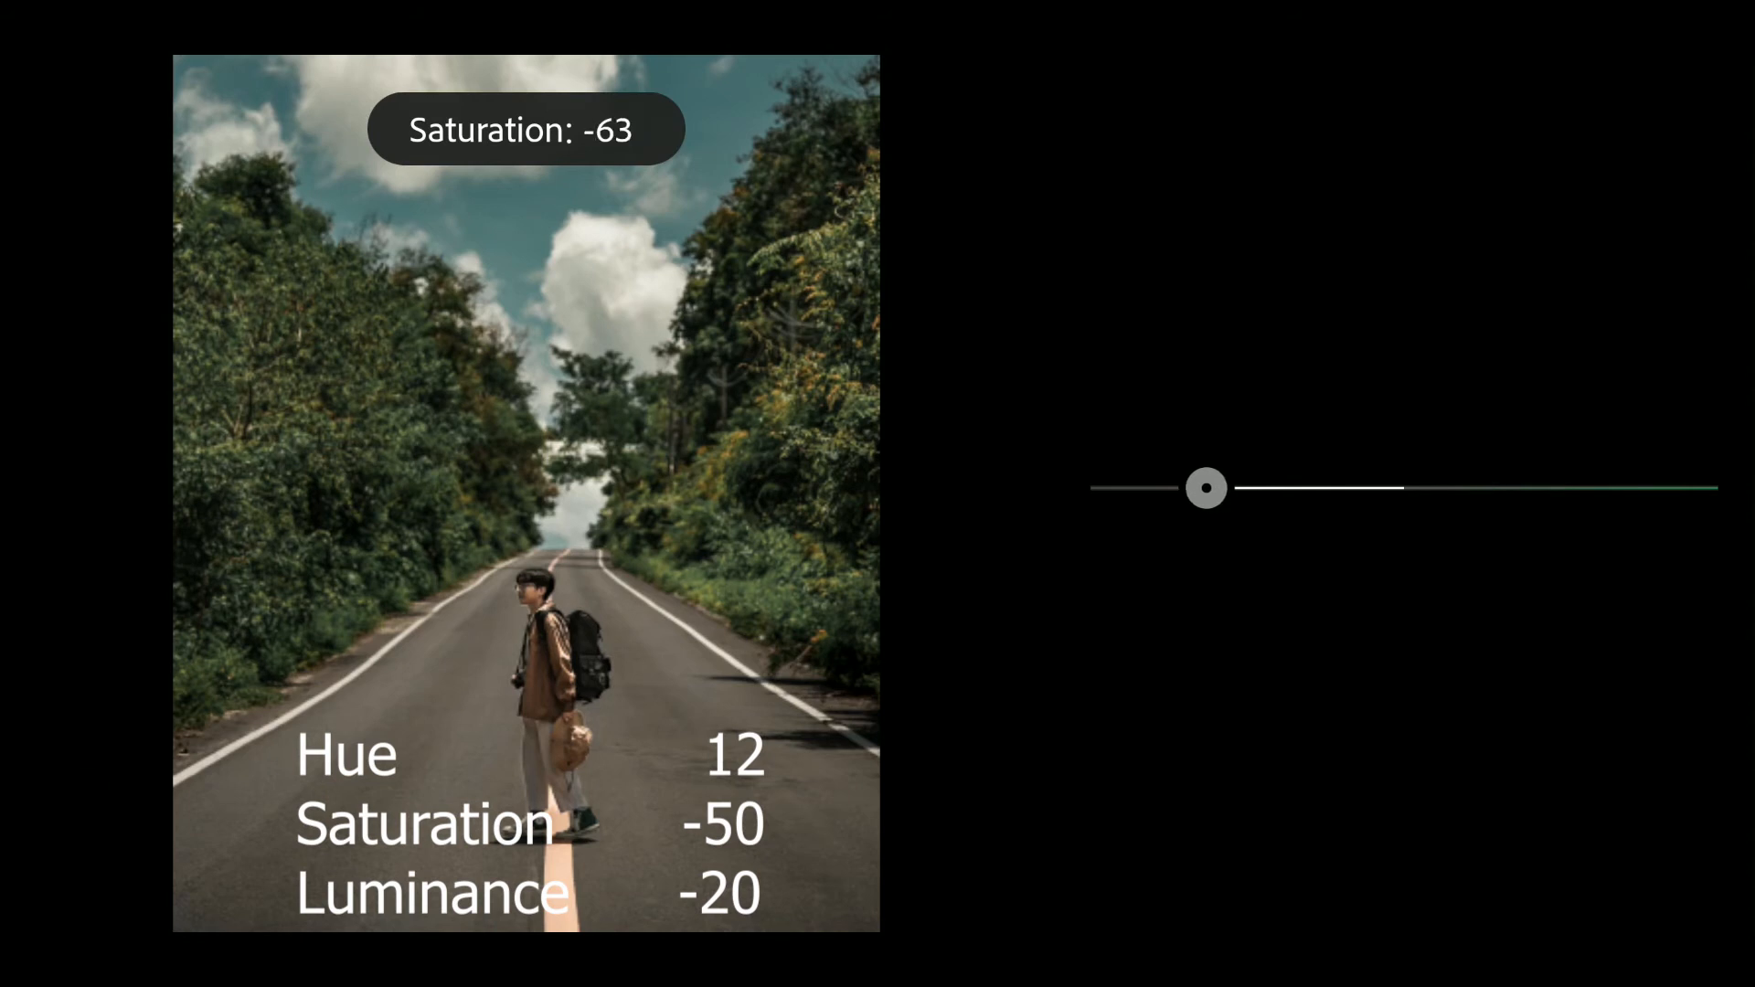
{"action": "left_click_drag", "start_coordinate": [1206, 488], "coordinate": [1188, 488]}
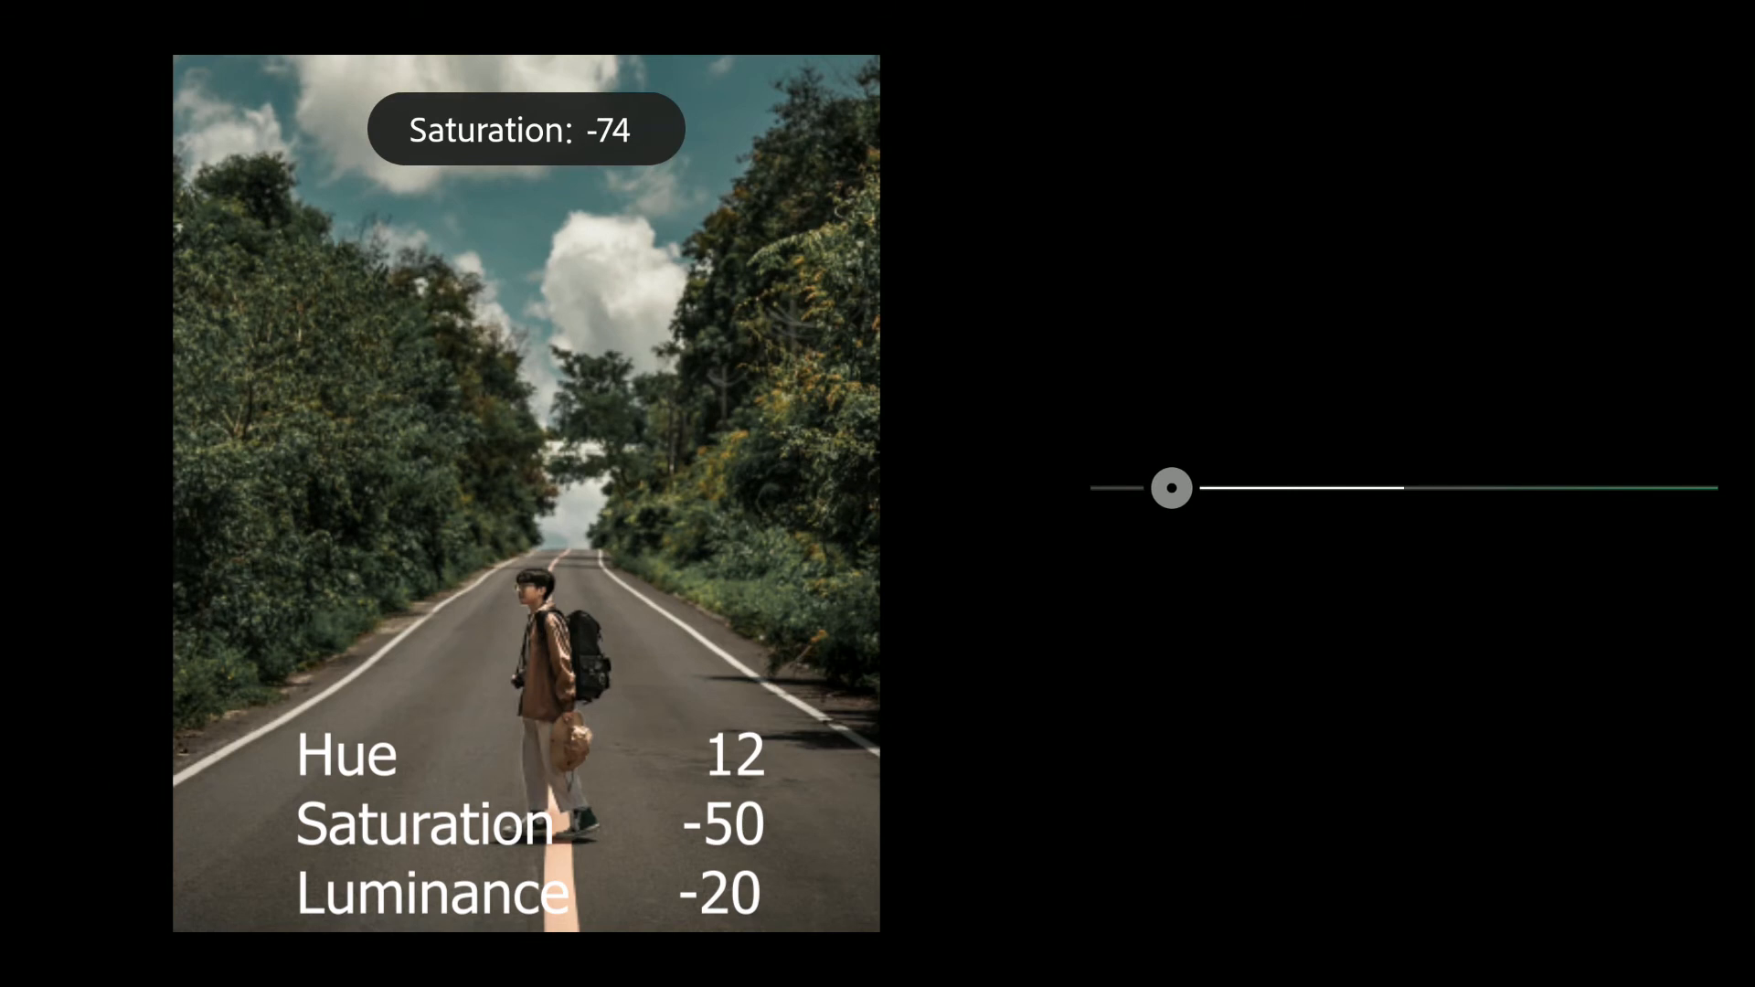
{"action": "left_click_drag", "start_coordinate": [1172, 486], "coordinate": [1165, 486]}
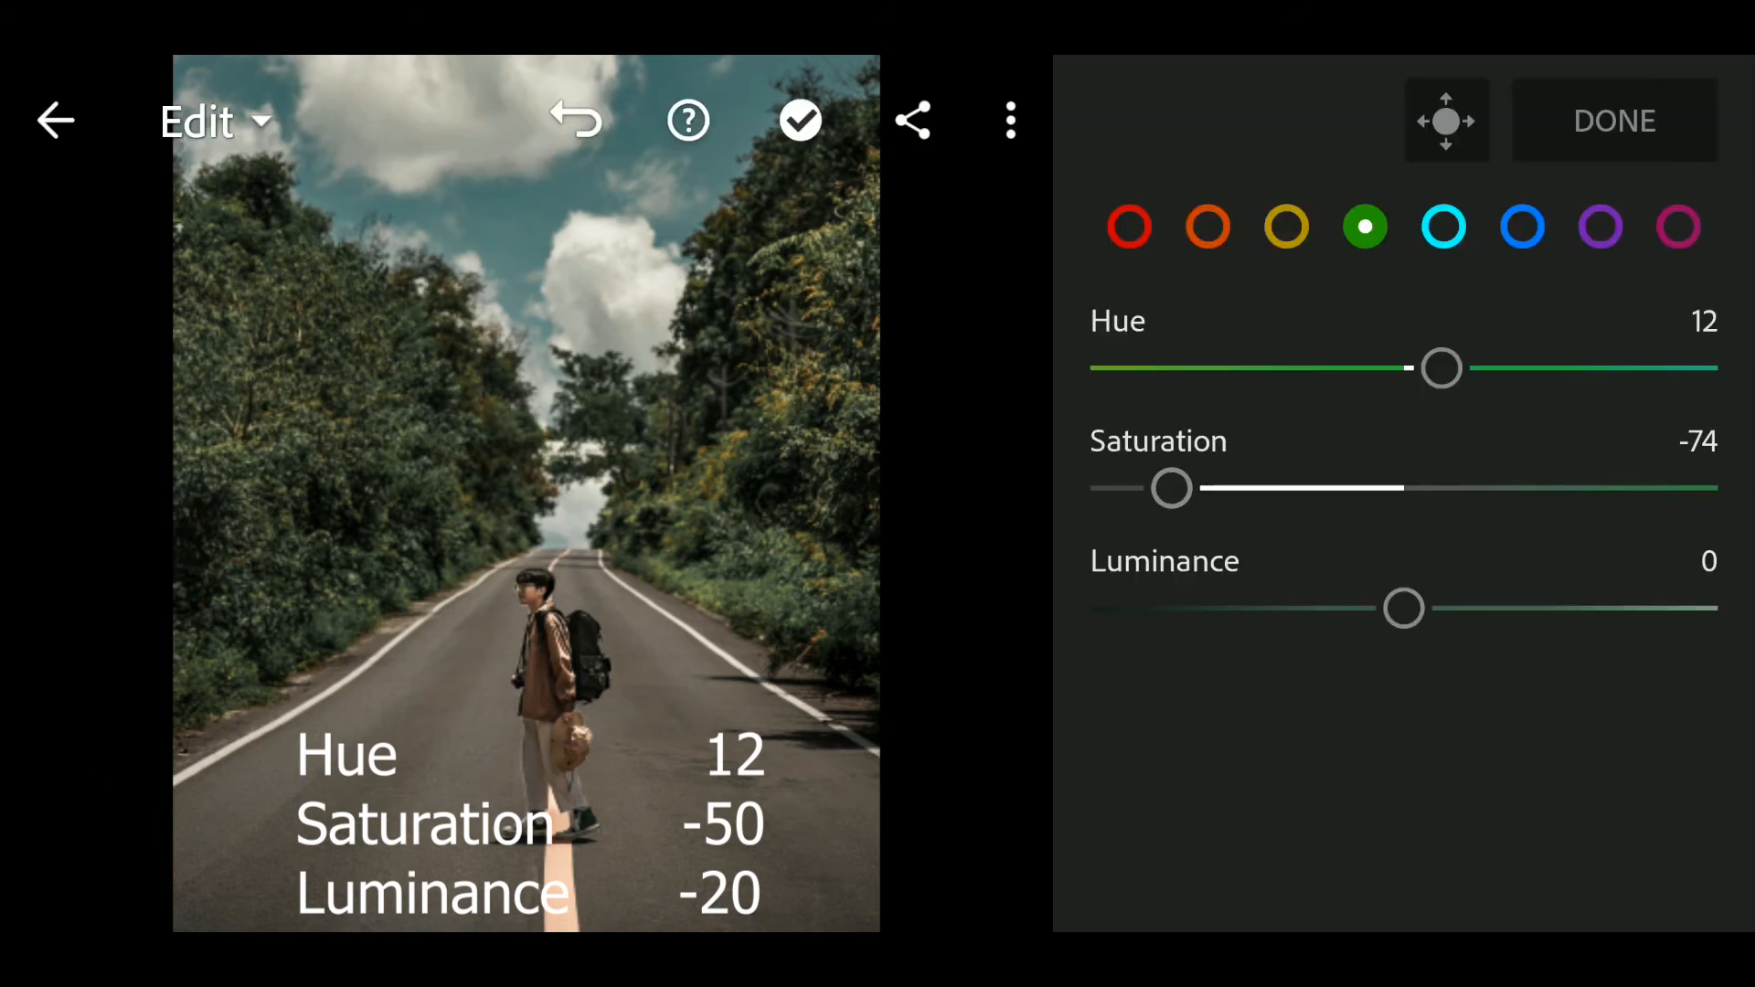
- Darken green Luminance to -20 and bring Saturation back up to about -50
{"action": "left_click_drag", "start_coordinate": [1404, 607], "coordinate": [1314, 607]}
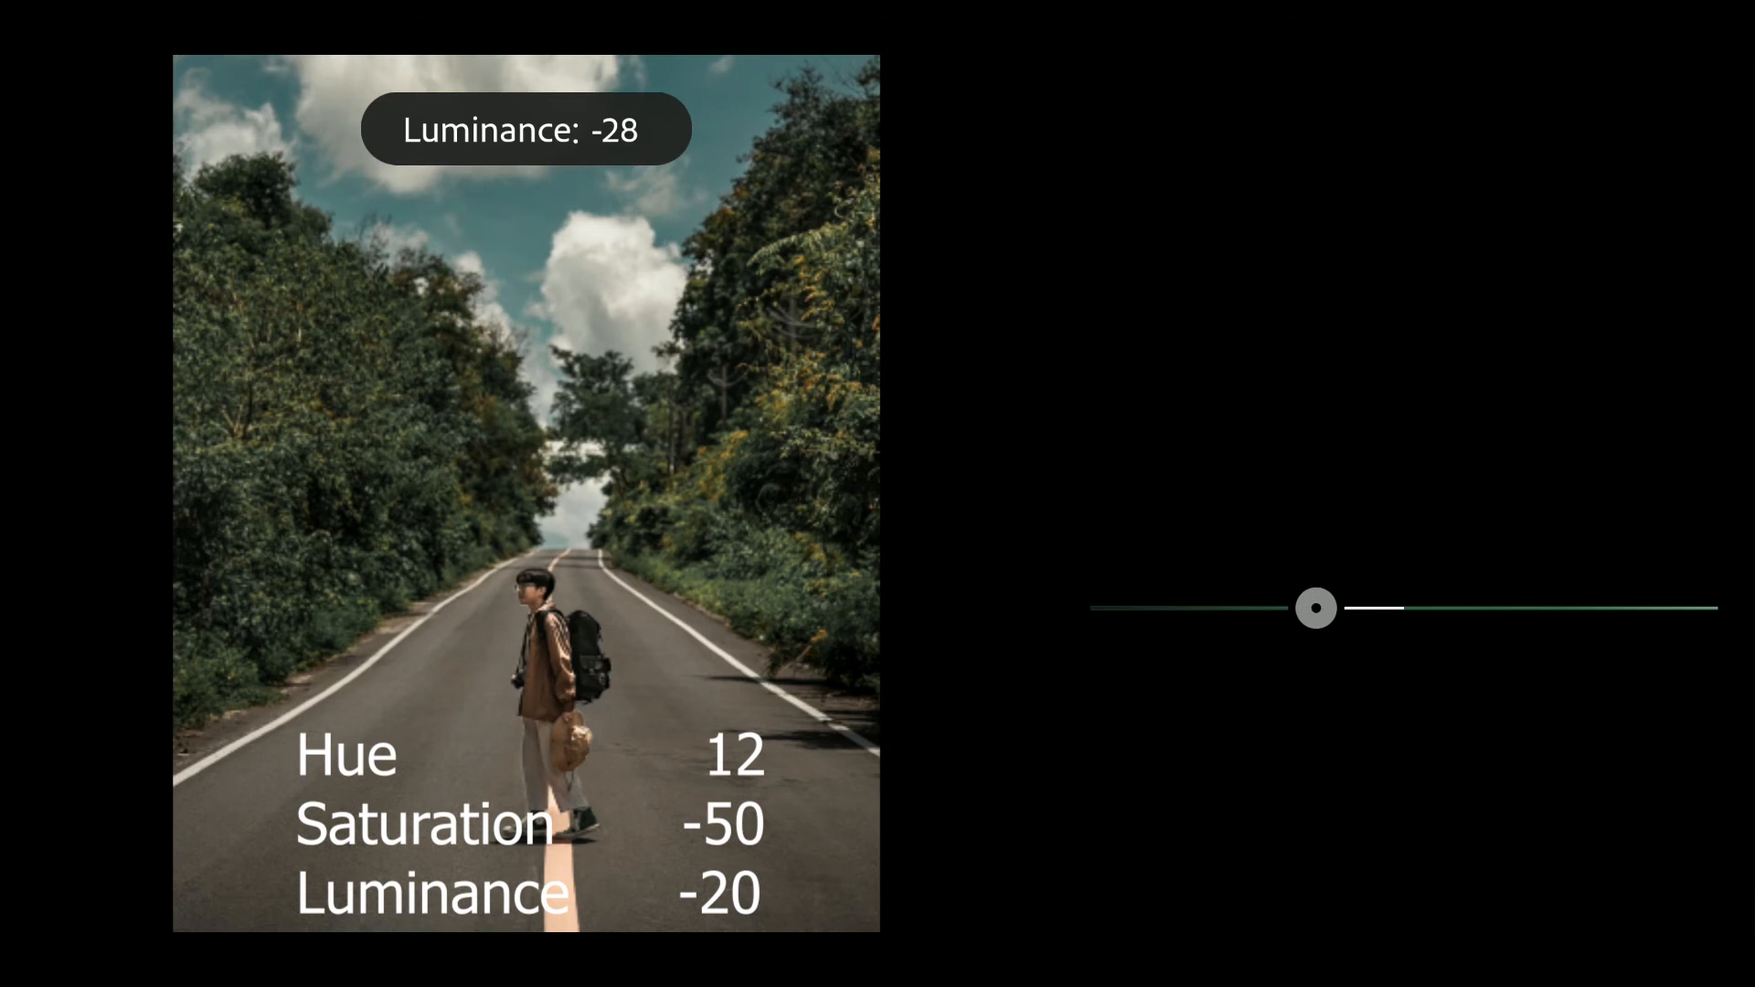
{"action": "left_click_drag", "start_coordinate": [1316, 607], "coordinate": [1300, 607]}
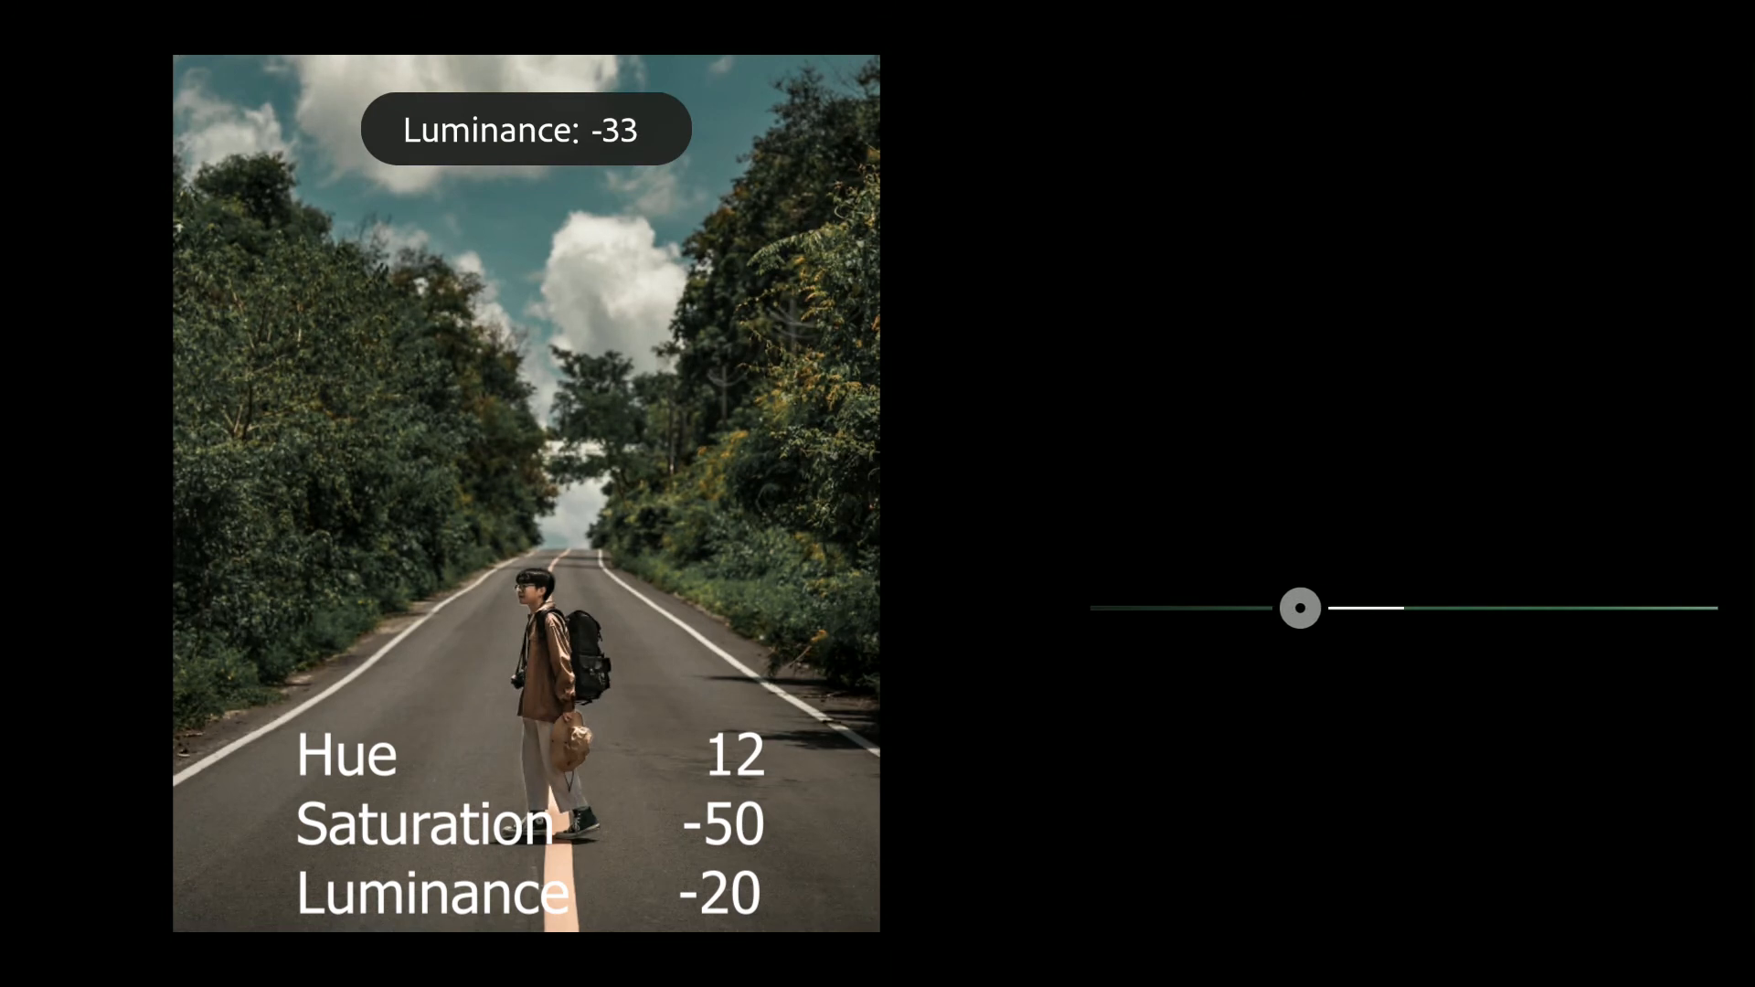
{"action": "left_click_drag", "start_coordinate": [1300, 609], "coordinate": [1303, 609]}
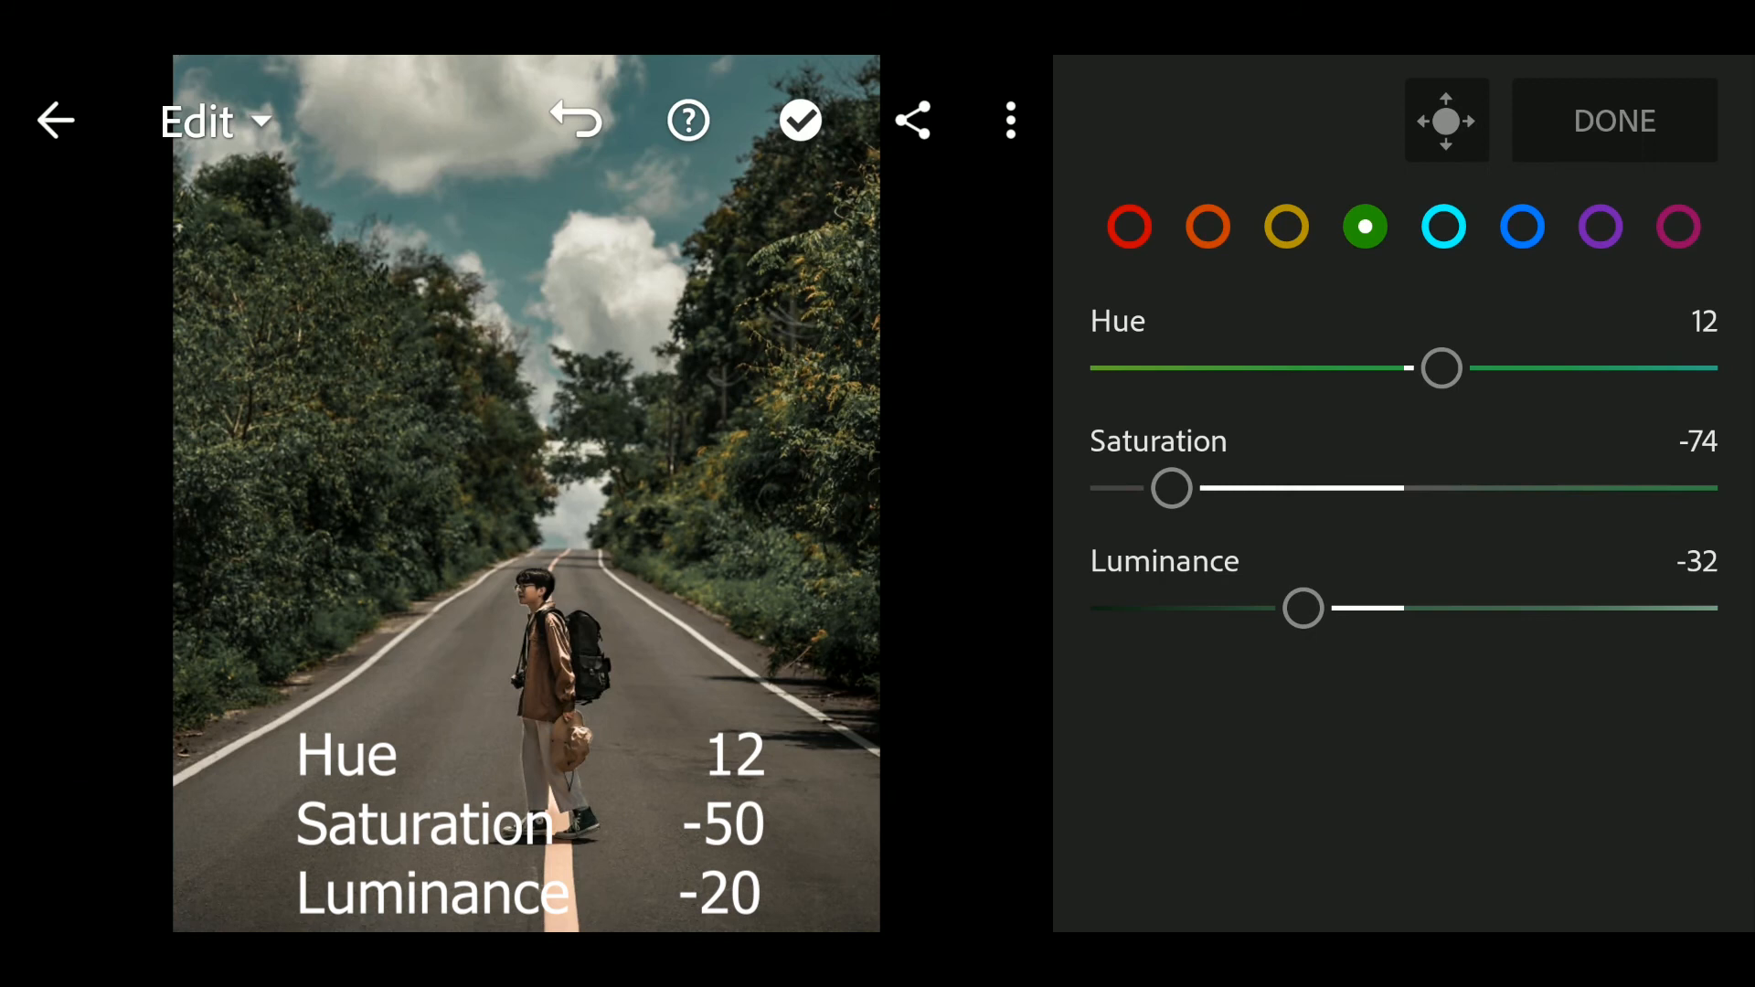
{"action": "left_click_drag", "start_coordinate": [1303, 609], "coordinate": [1320, 609]}
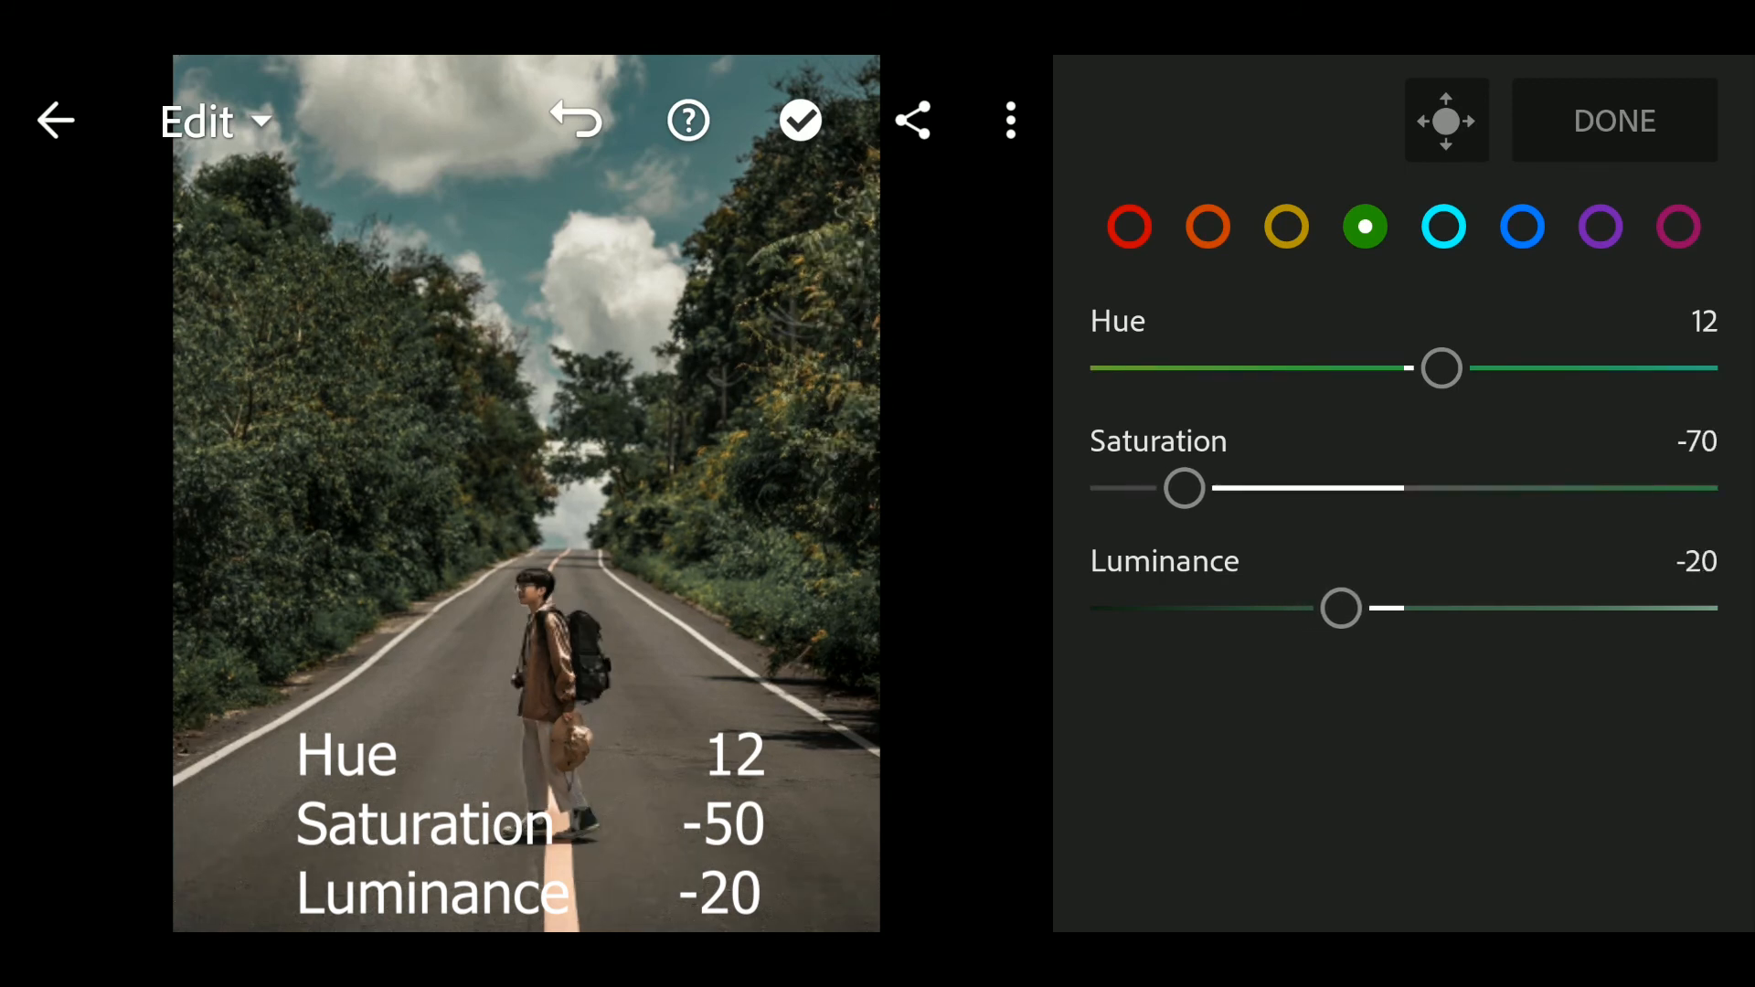
{"action": "left_click_drag", "start_coordinate": [1183, 487], "coordinate": [1209, 486]}
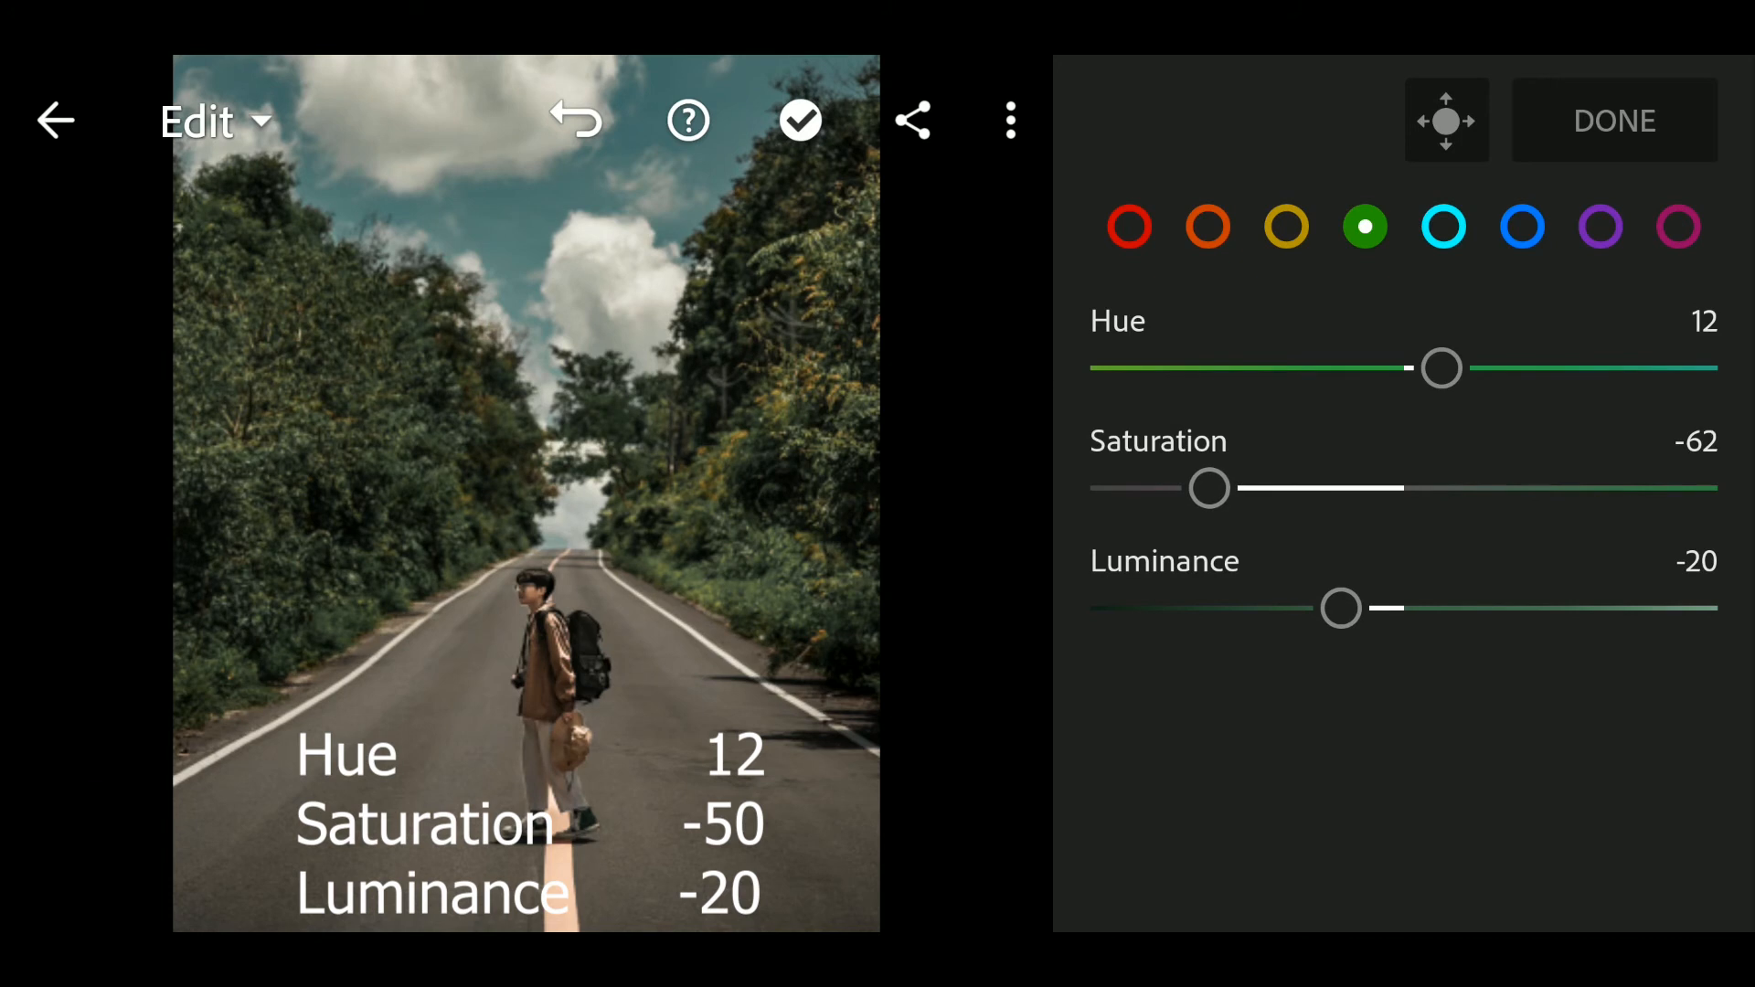
{"action": "left_click_drag", "start_coordinate": [1209, 486], "coordinate": [1241, 486]}
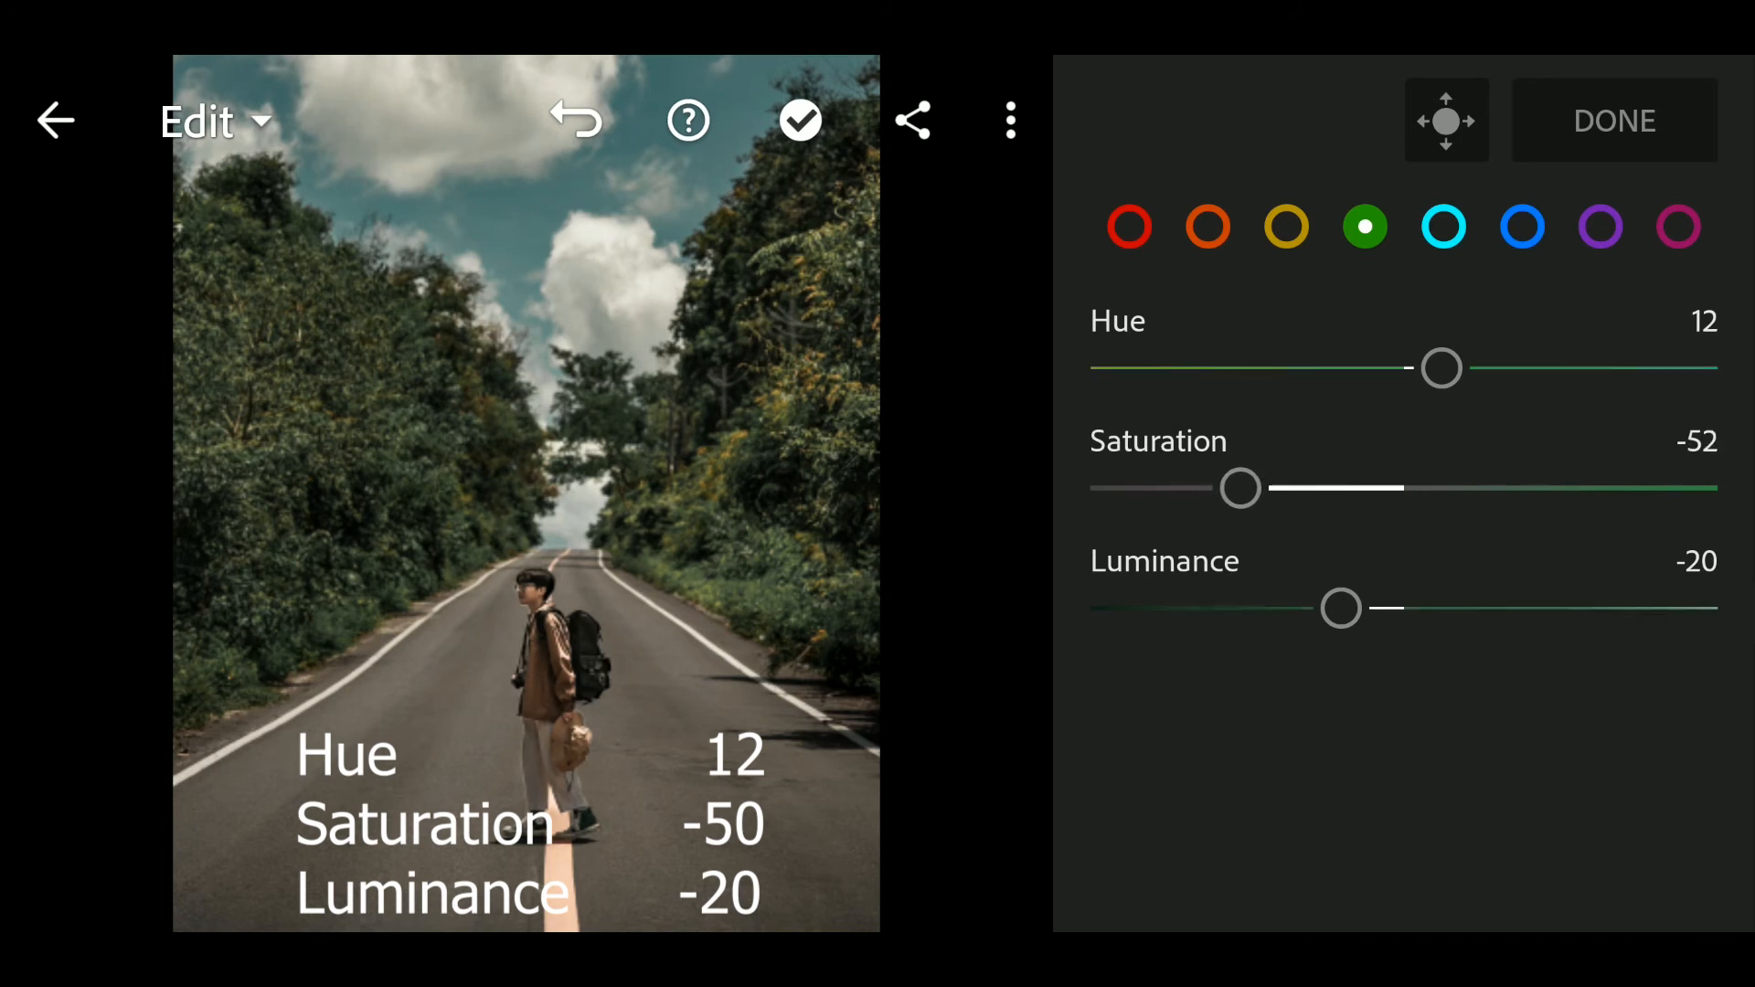
{"action": "left_click", "coordinate": [1442, 227]}
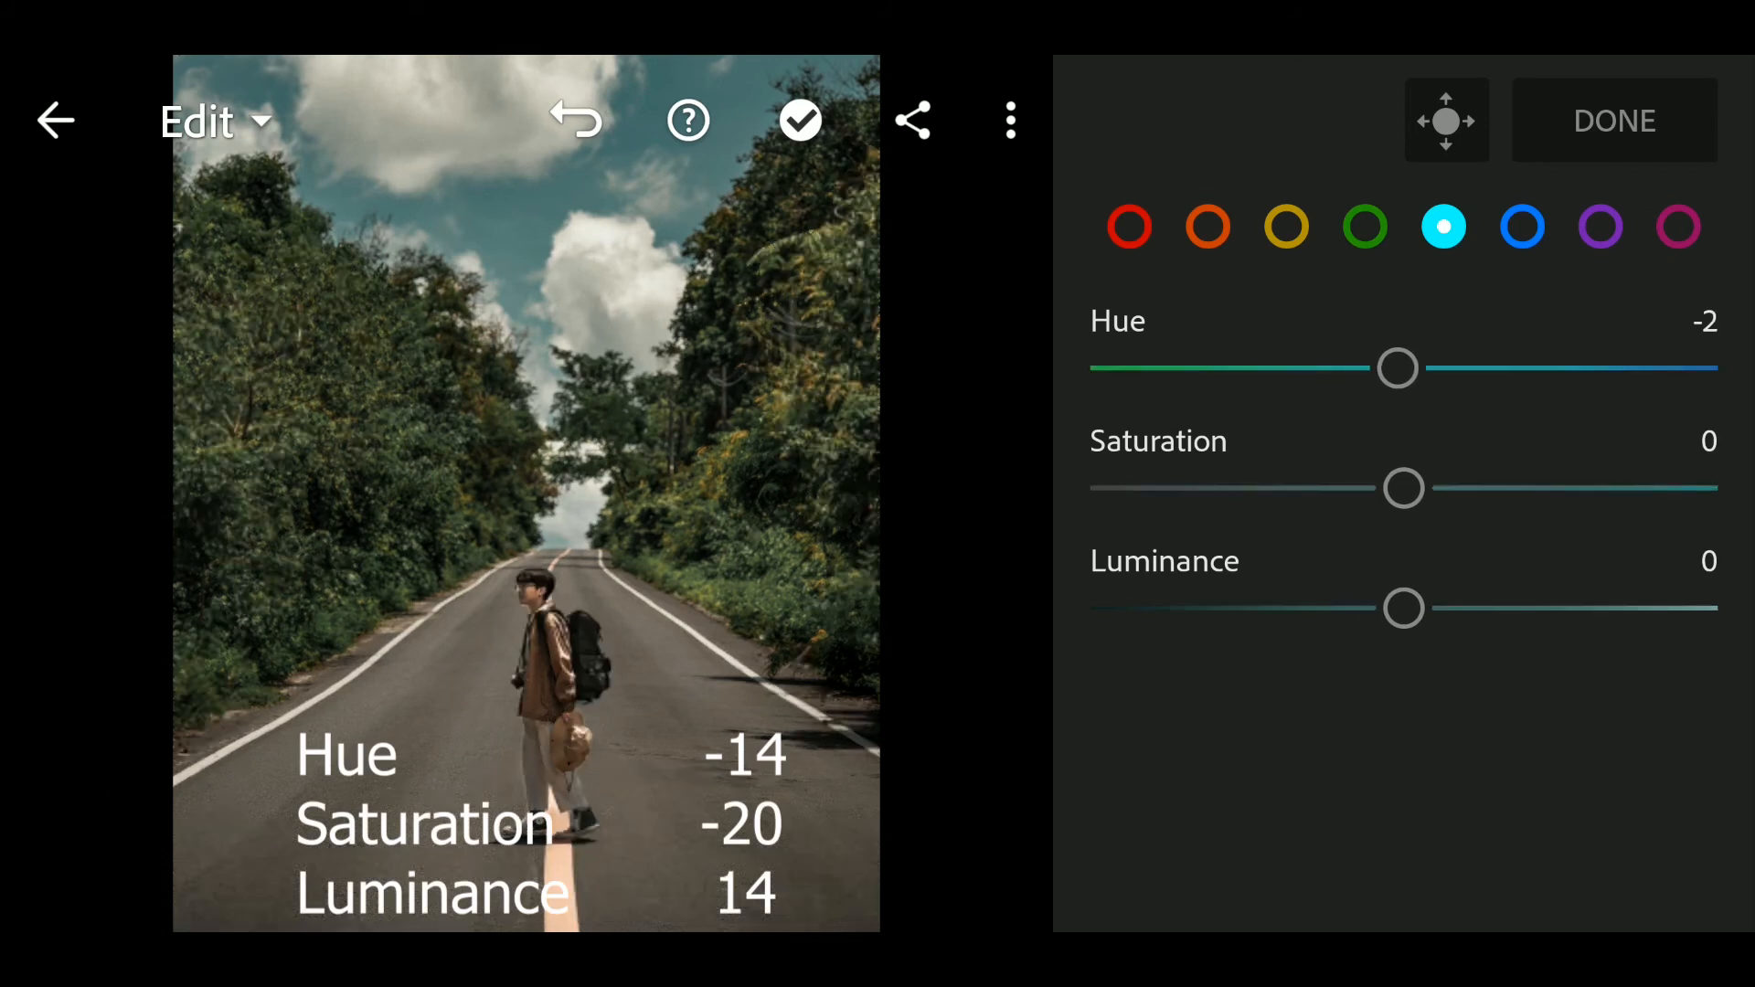
- Set the aqua tones to Hue -14, Saturation -20 and Luminance 14
{"action": "left_click_drag", "start_coordinate": [1396, 368], "coordinate": [1371, 368]}
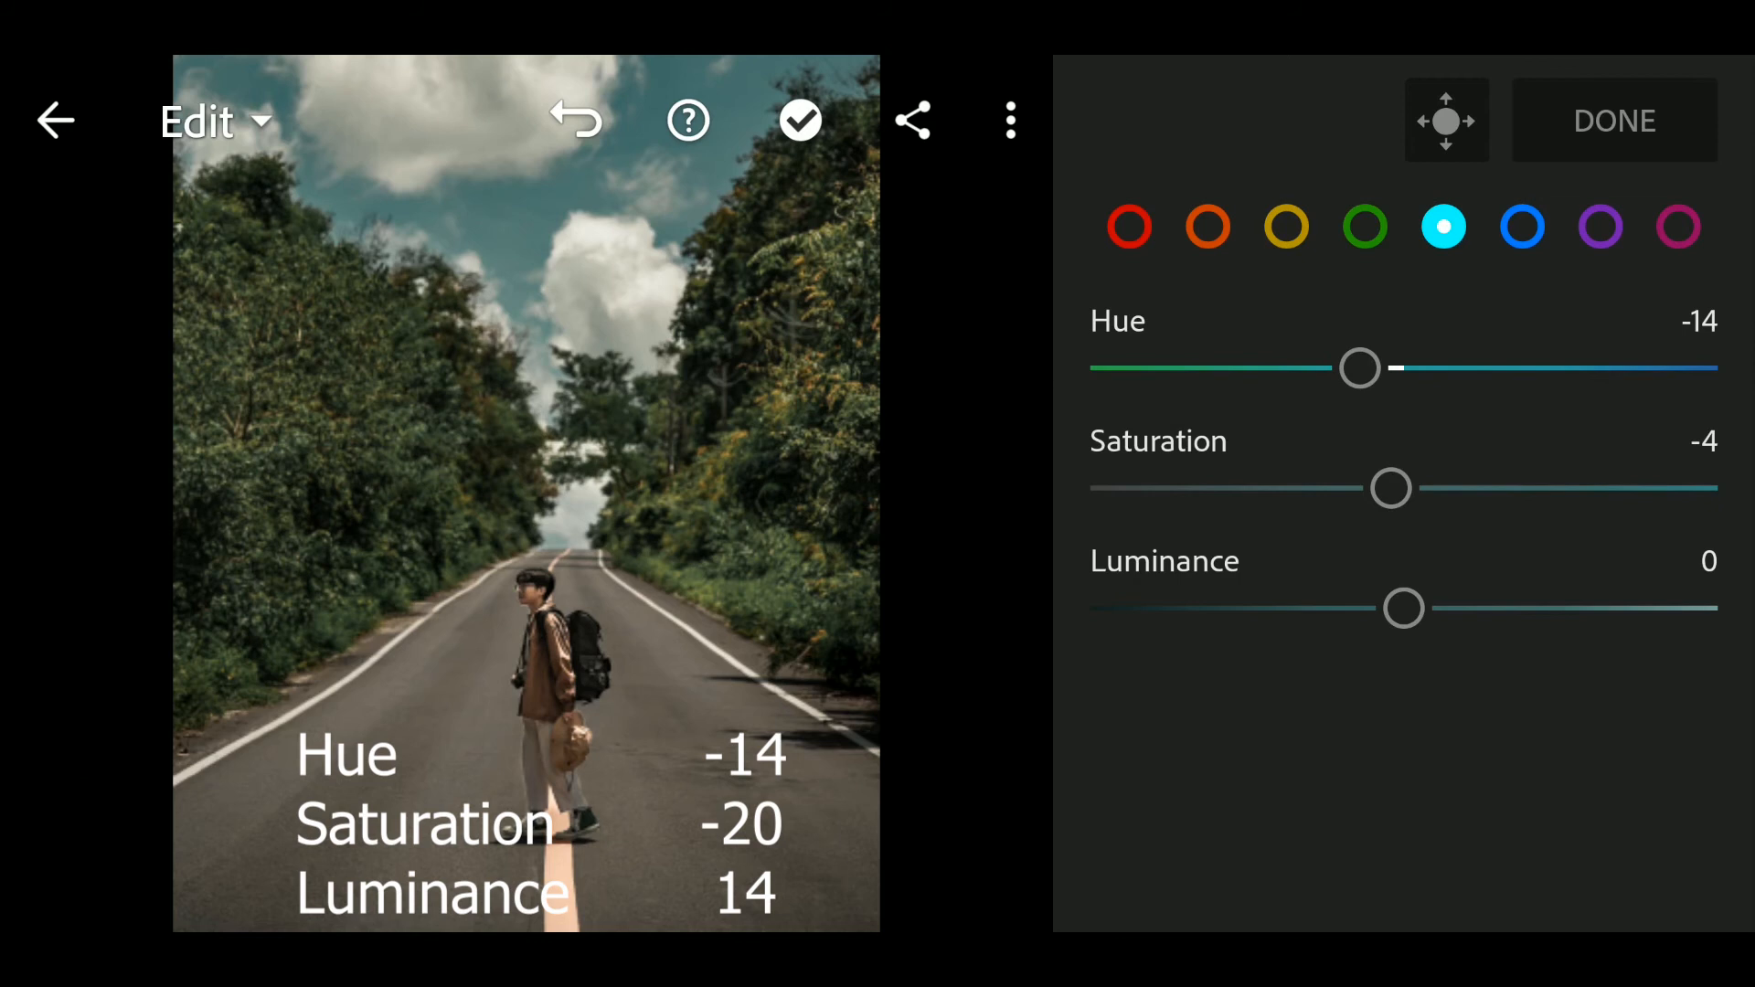
{"action": "left_click_drag", "start_coordinate": [1389, 488], "coordinate": [1364, 488]}
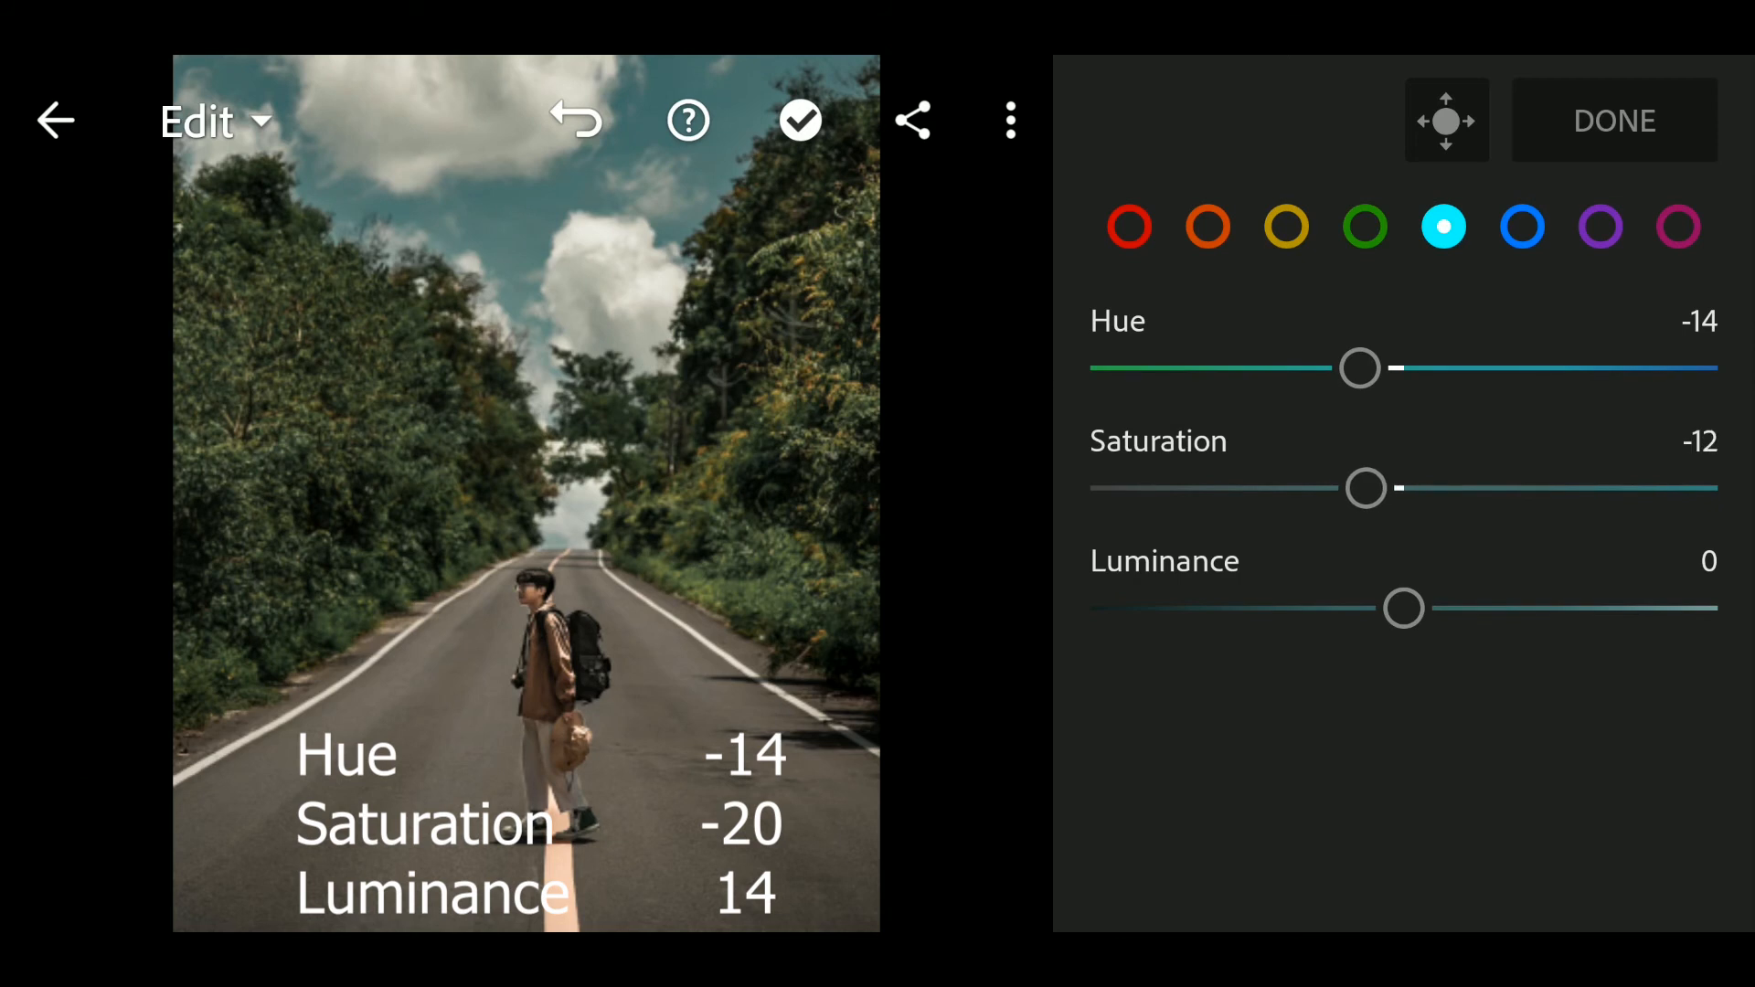
{"action": "left_click_drag", "start_coordinate": [1365, 486], "coordinate": [1340, 486]}
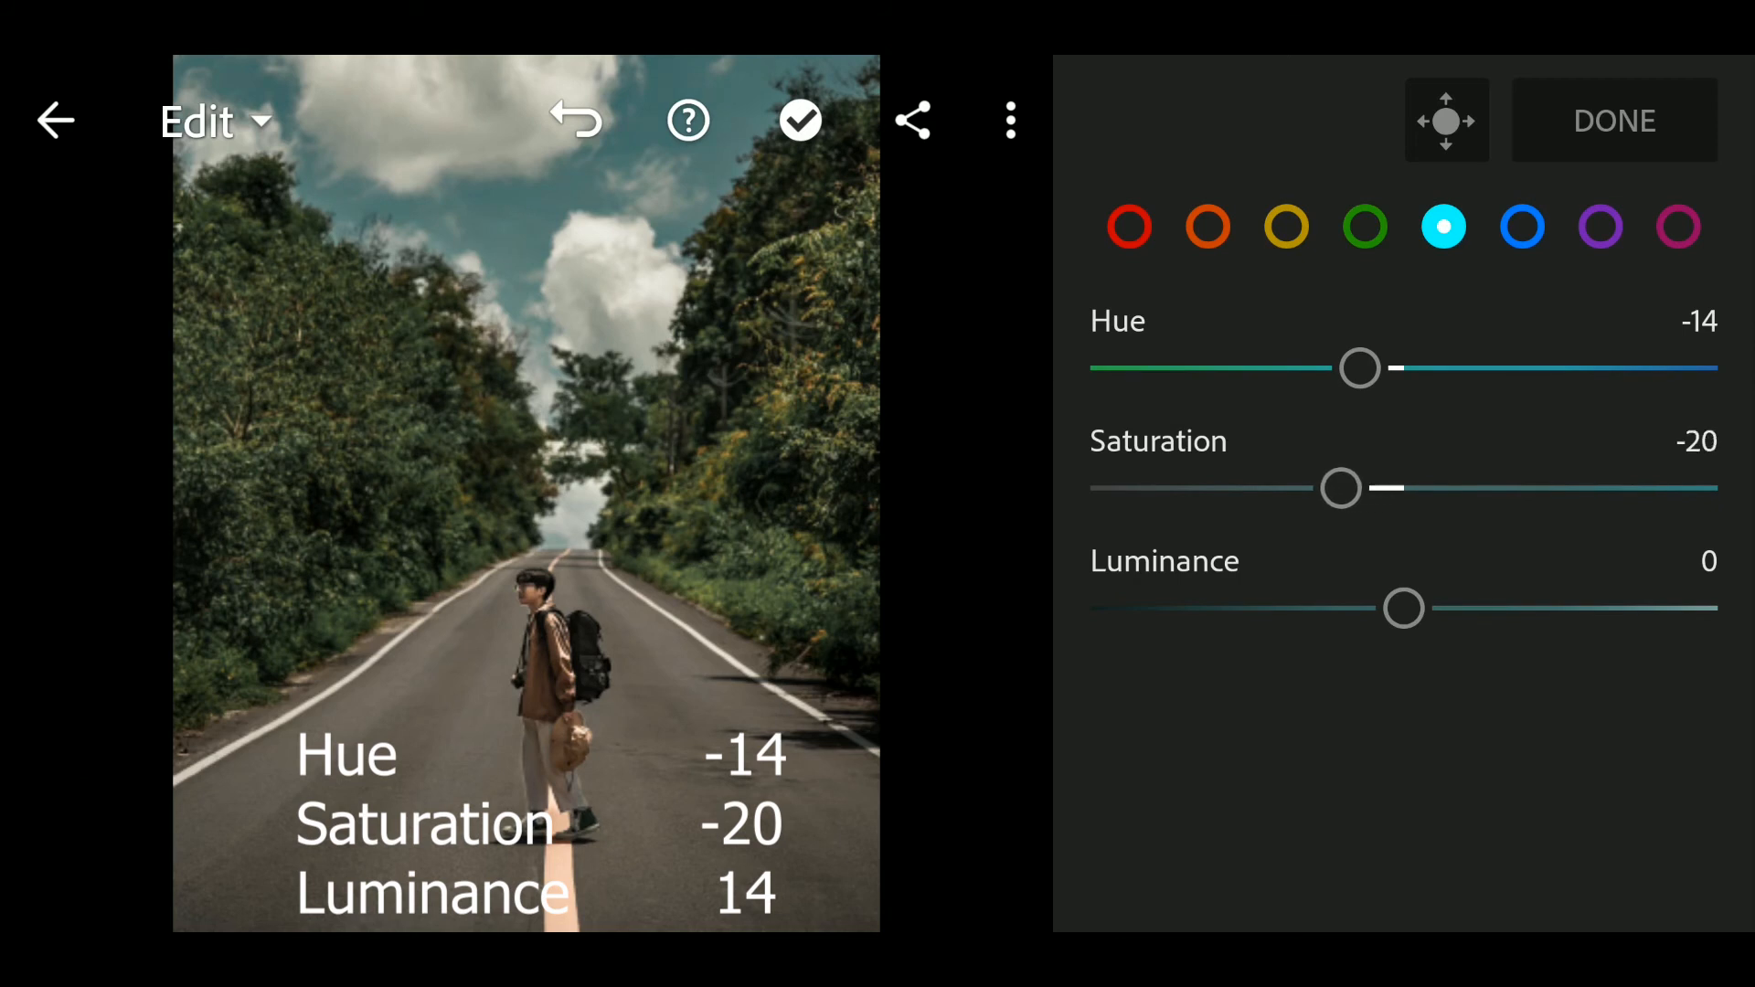
{"action": "left_click_drag", "start_coordinate": [1405, 607], "coordinate": [1429, 607]}
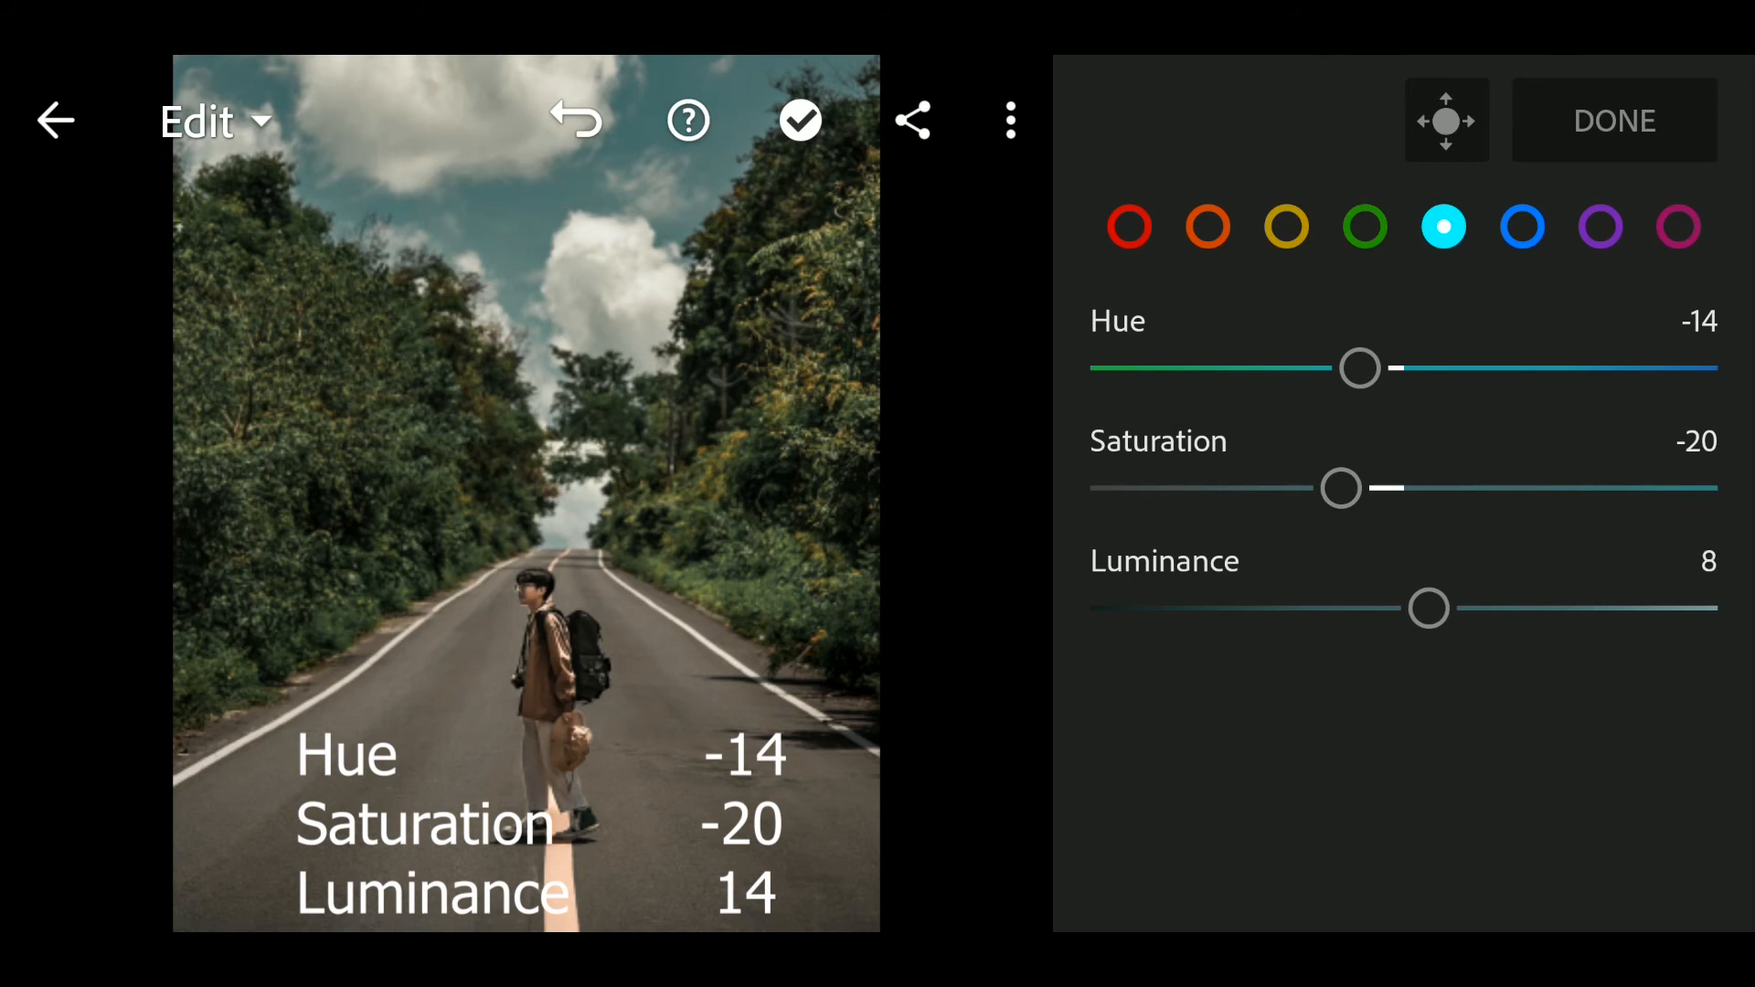
{"action": "left_click_drag", "start_coordinate": [1428, 607], "coordinate": [1448, 607]}
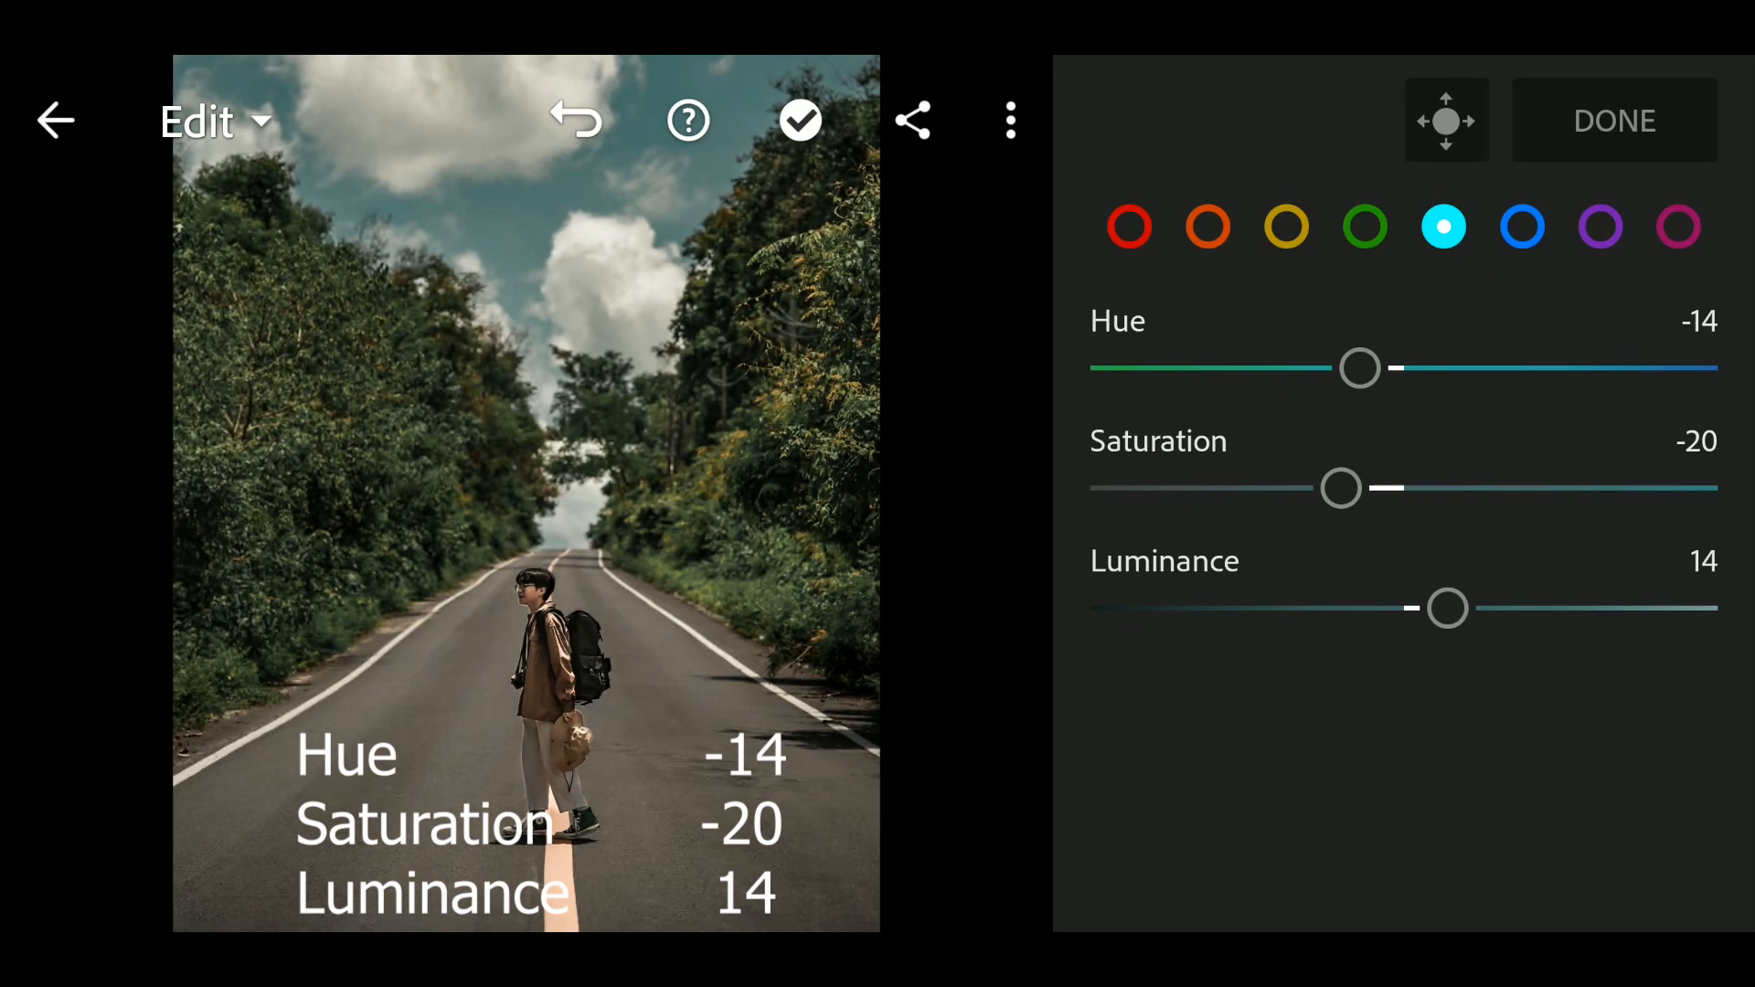
{"action": "left_click", "coordinate": [1523, 227]}
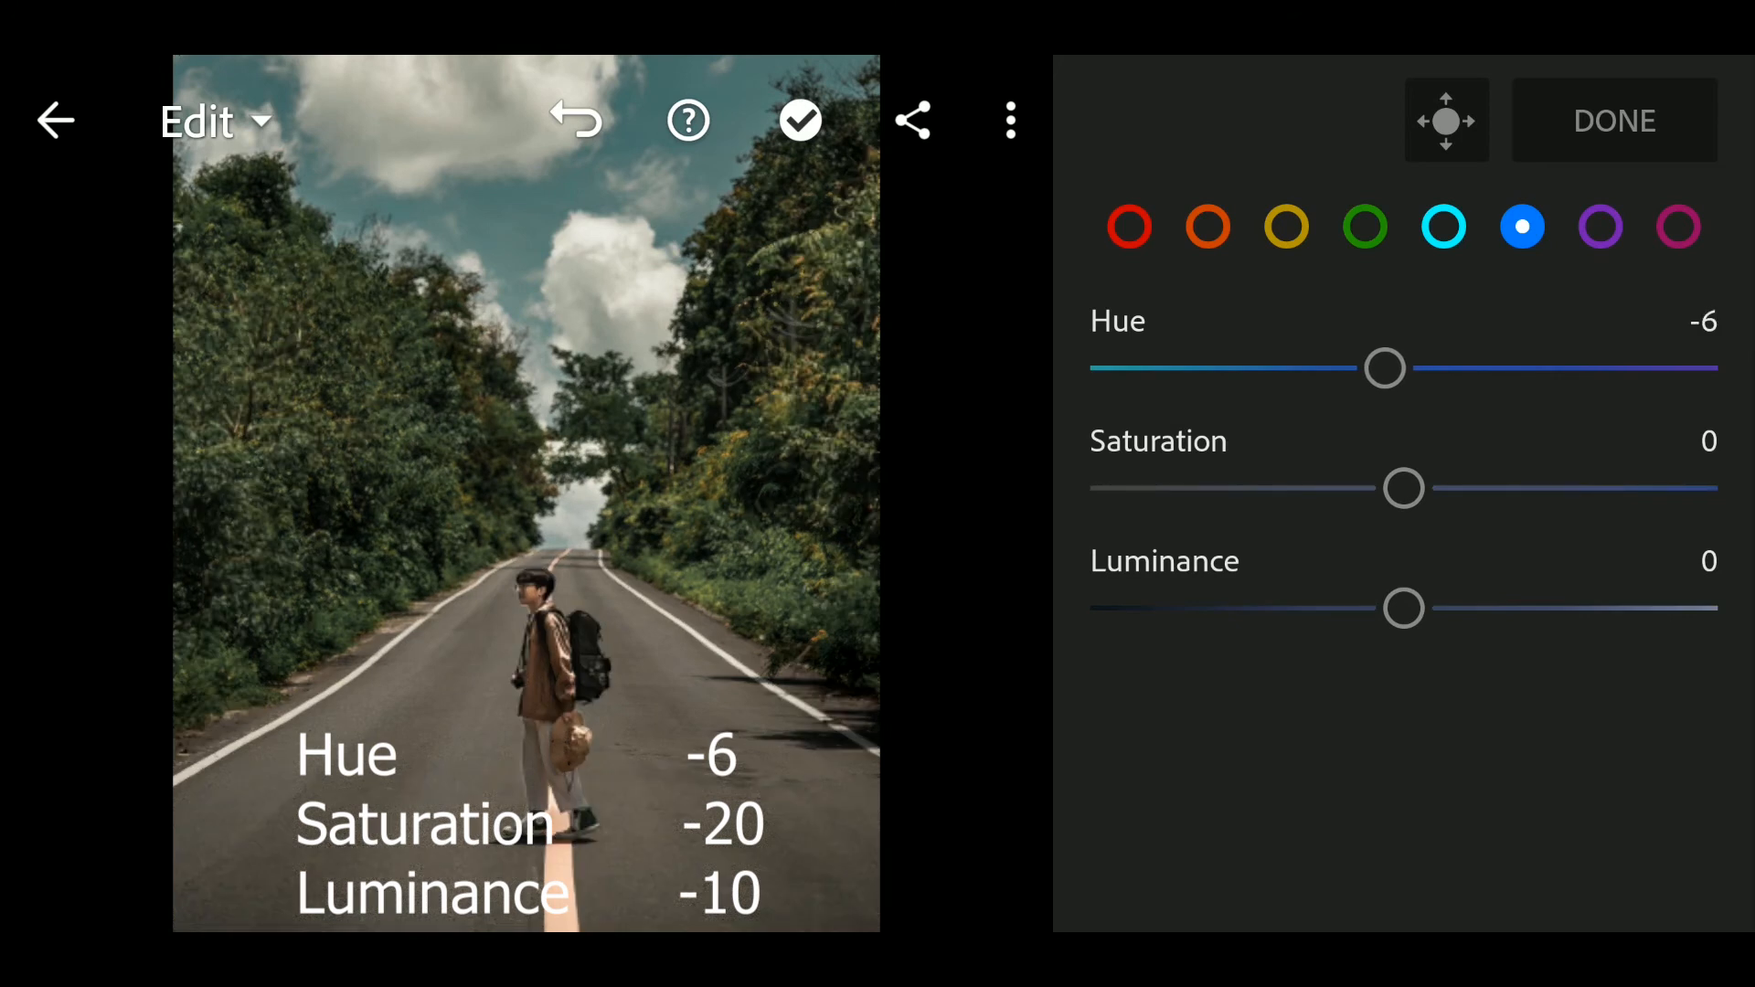
- With blue Hue at -6, drag blue Saturation down toward -20
{"action": "left_click_drag", "start_coordinate": [1404, 487], "coordinate": [1378, 486]}
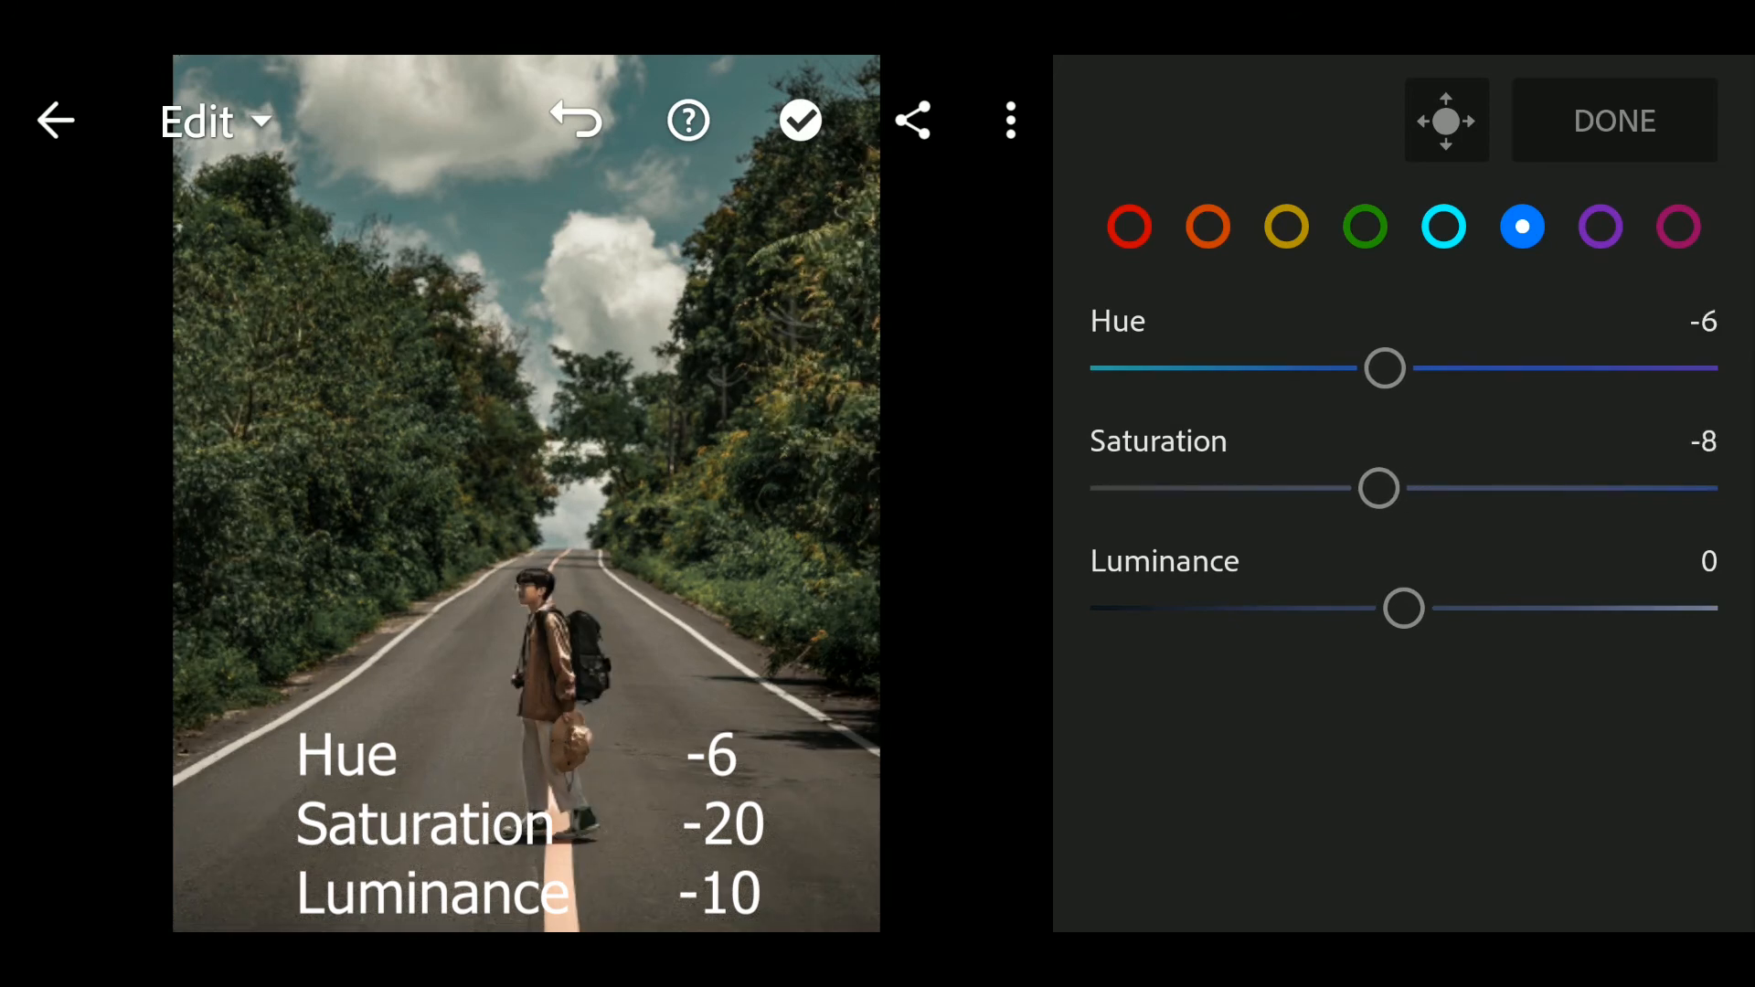
{"action": "left_click_drag", "start_coordinate": [1378, 486], "coordinate": [1353, 486]}
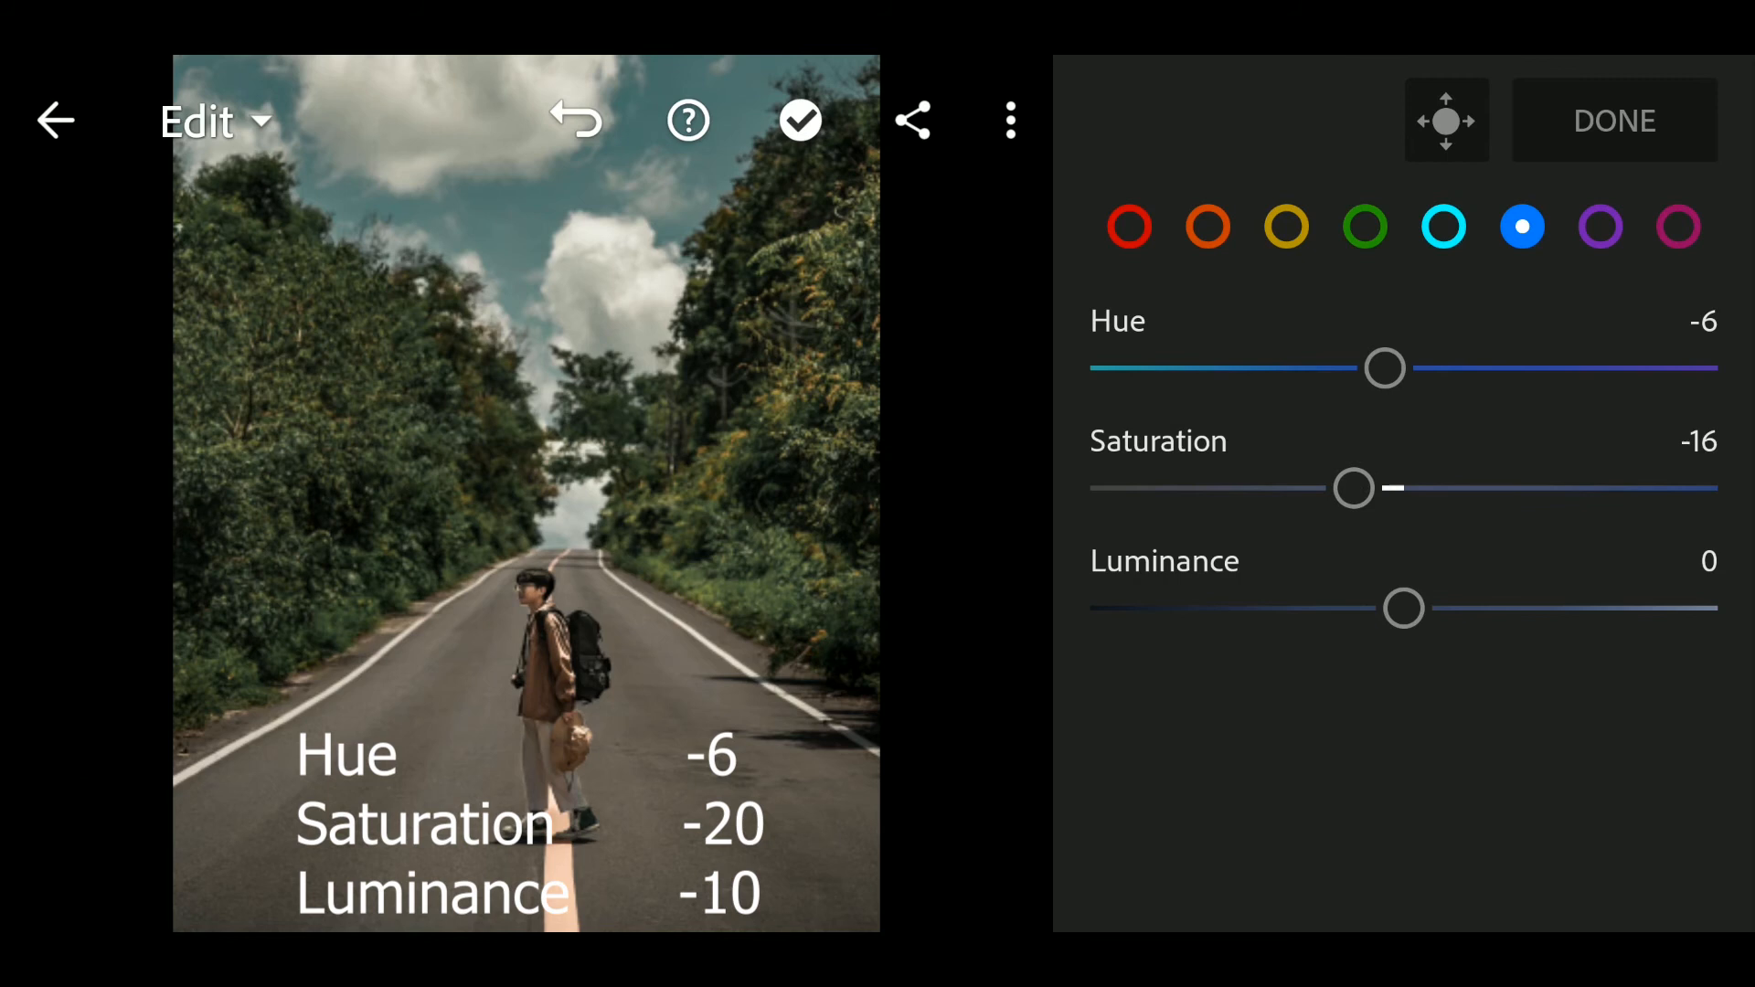
{"action": "left_click_drag", "start_coordinate": [1353, 488], "coordinate": [1340, 489]}
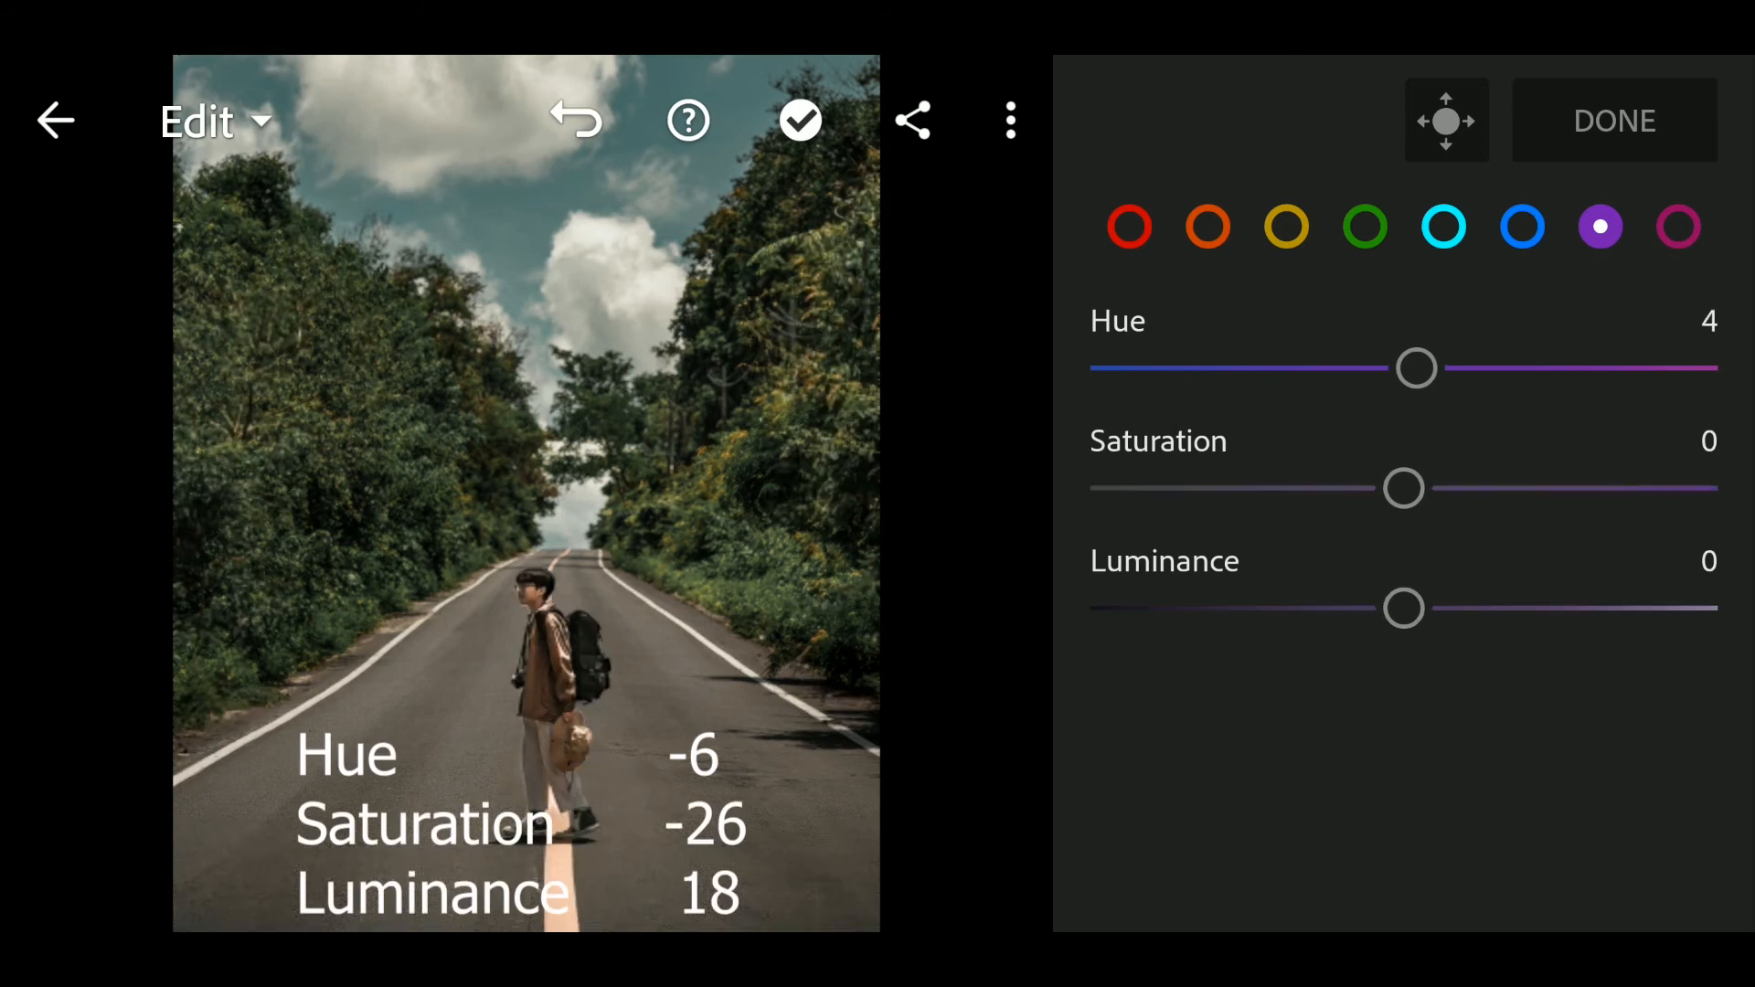
- Set the purples to Hue 20, Saturation 12, Luminance -14, then move on to magenta
{"action": "left_click_drag", "start_coordinate": [1415, 367], "coordinate": [1442, 367]}
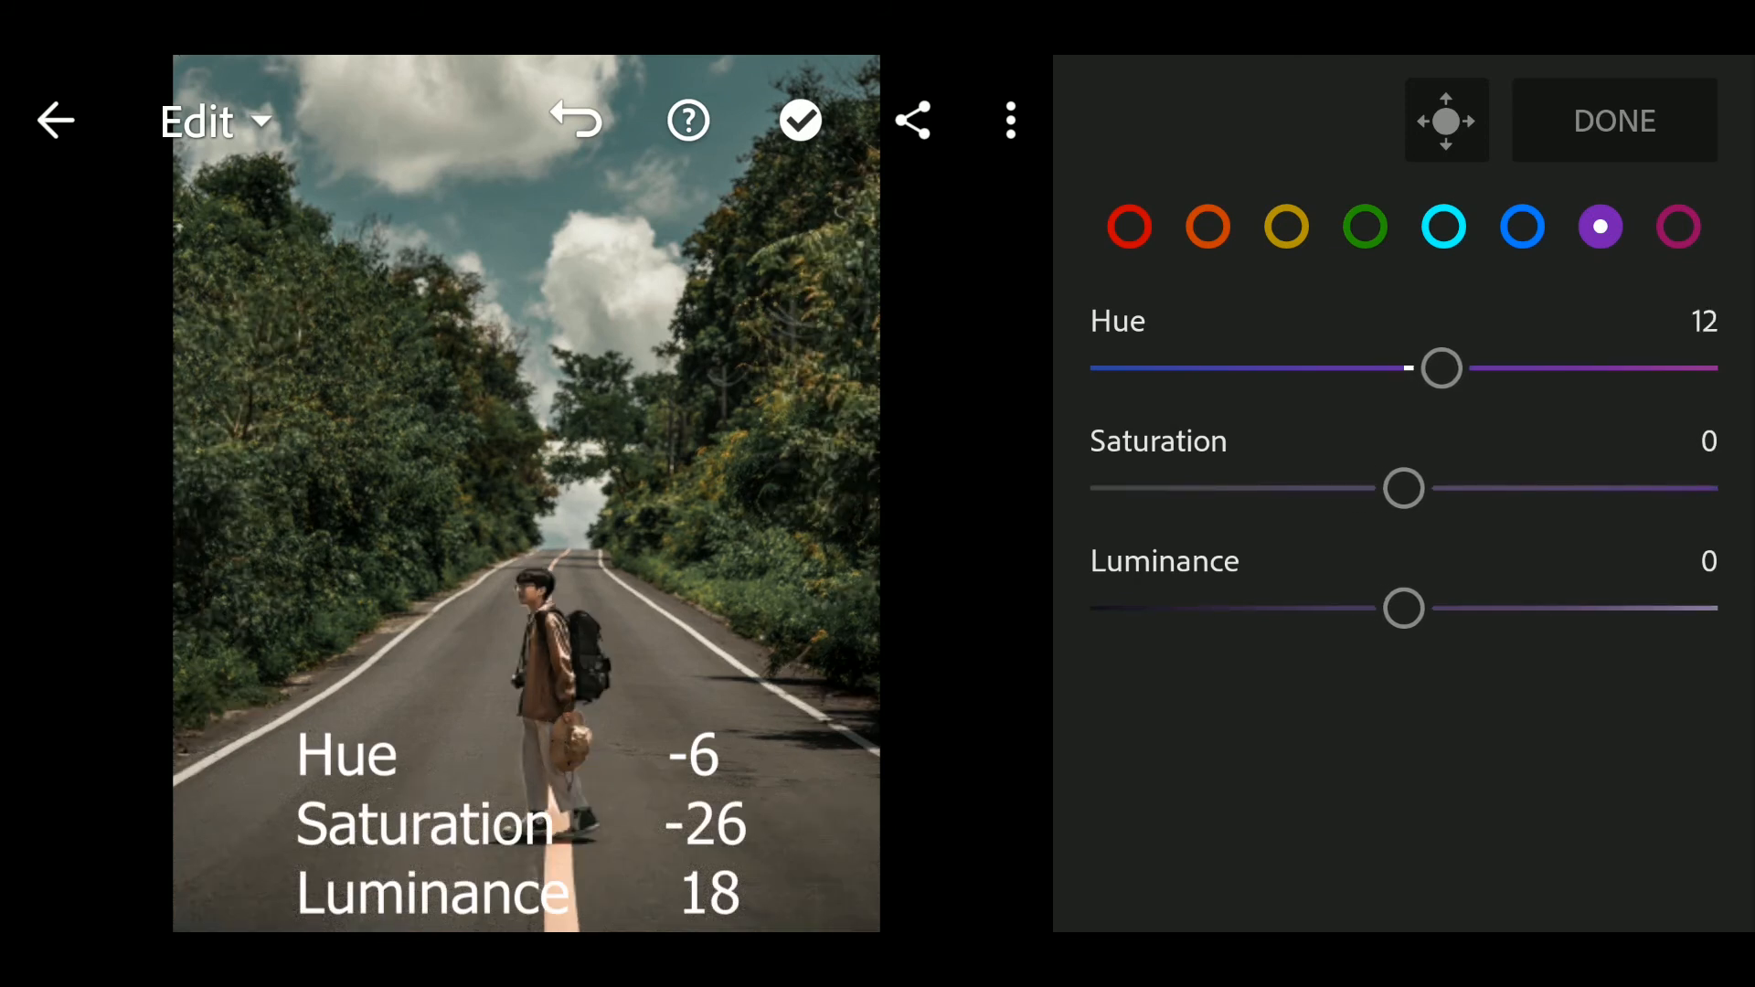
{"action": "left_click_drag", "start_coordinate": [1439, 367], "coordinate": [1464, 367]}
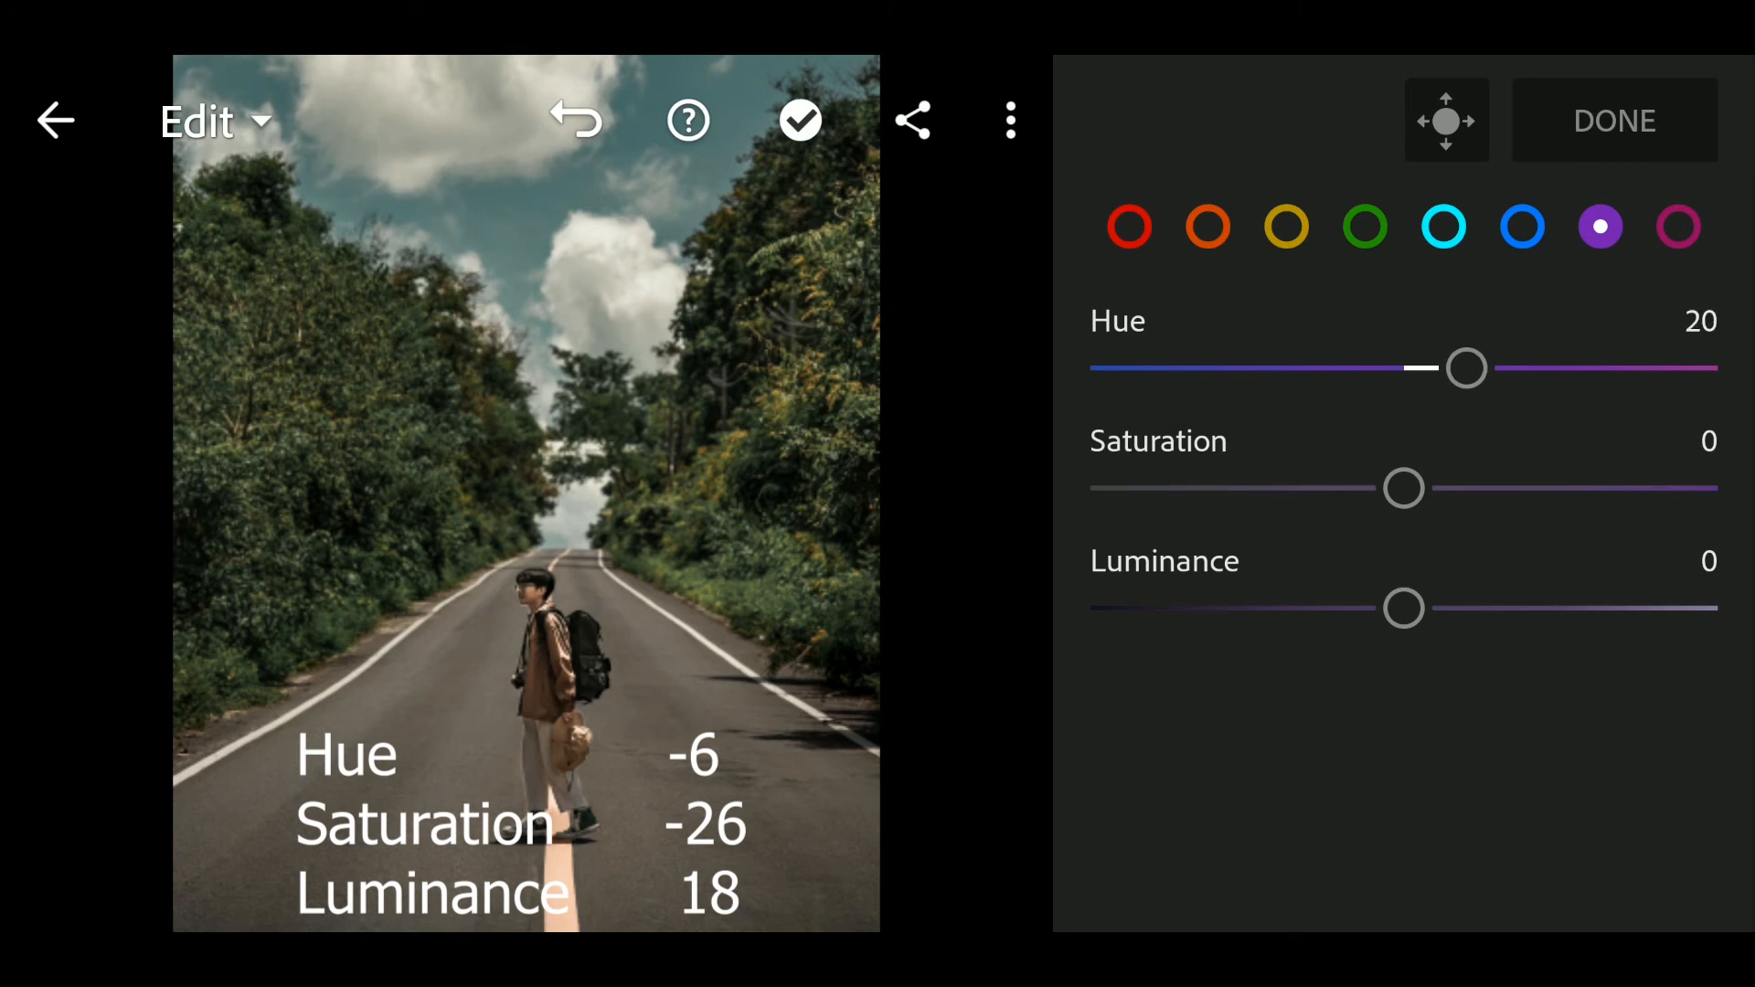
{"action": "left_click_drag", "start_coordinate": [1404, 486], "coordinate": [1428, 486]}
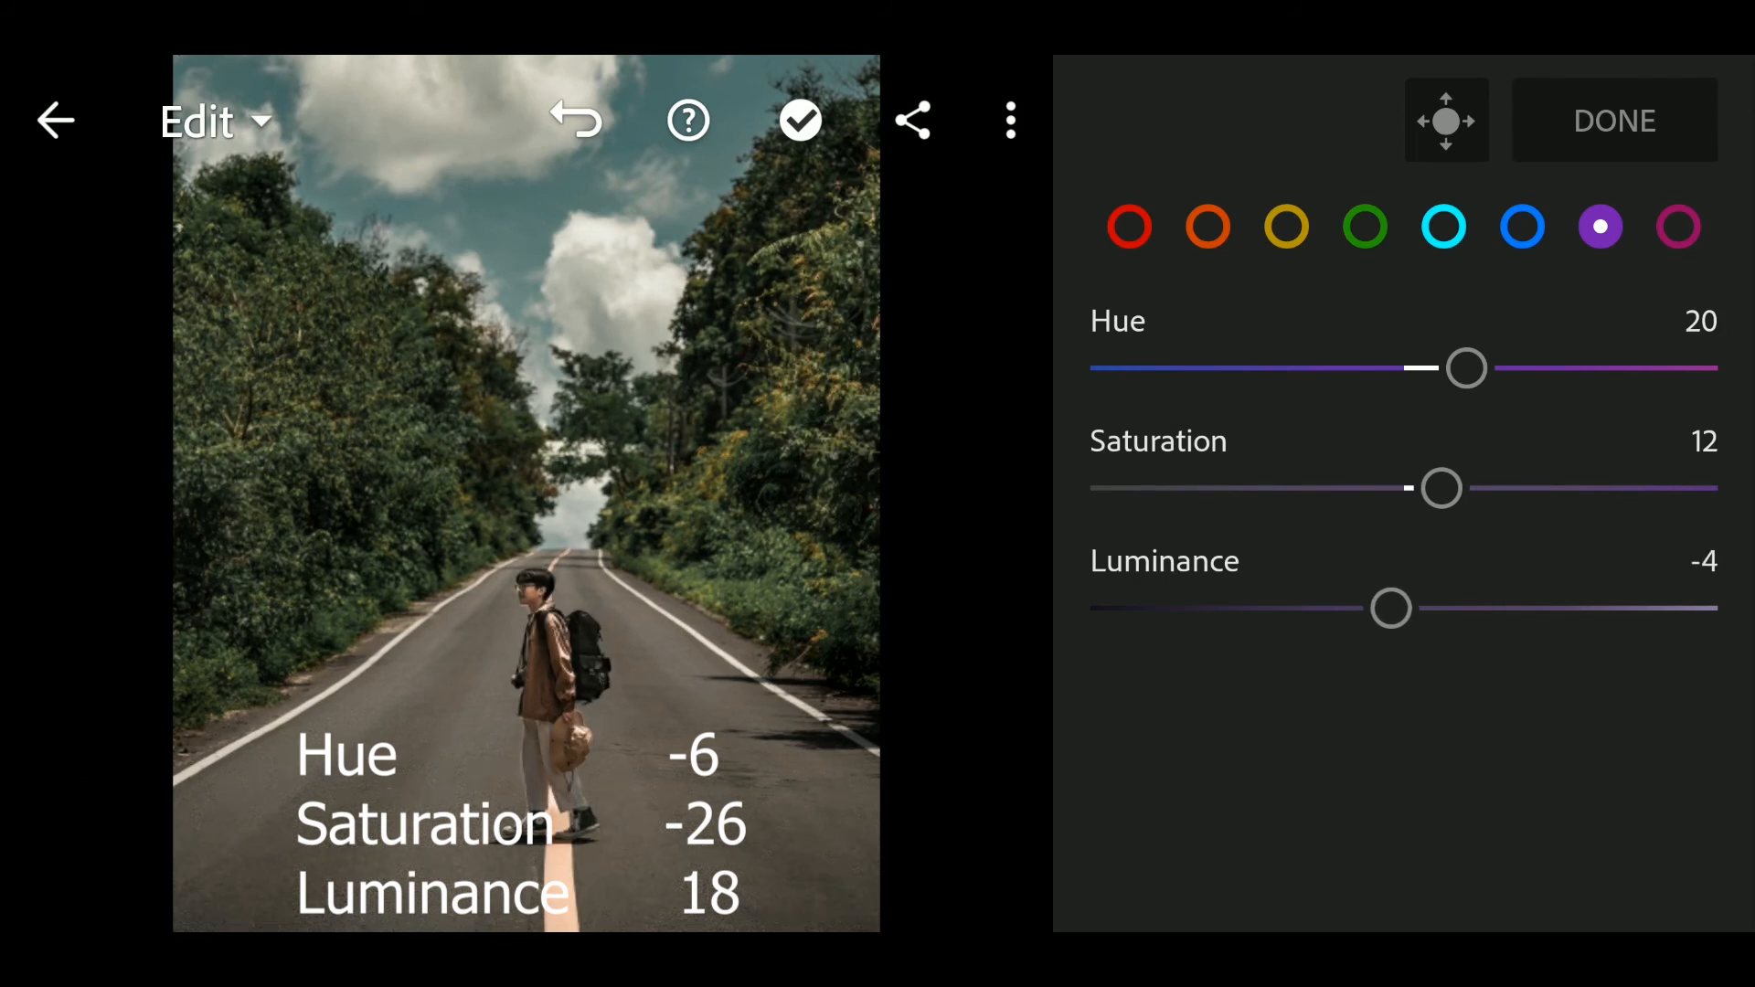
{"action": "left_click_drag", "start_coordinate": [1392, 607], "coordinate": [1358, 607]}
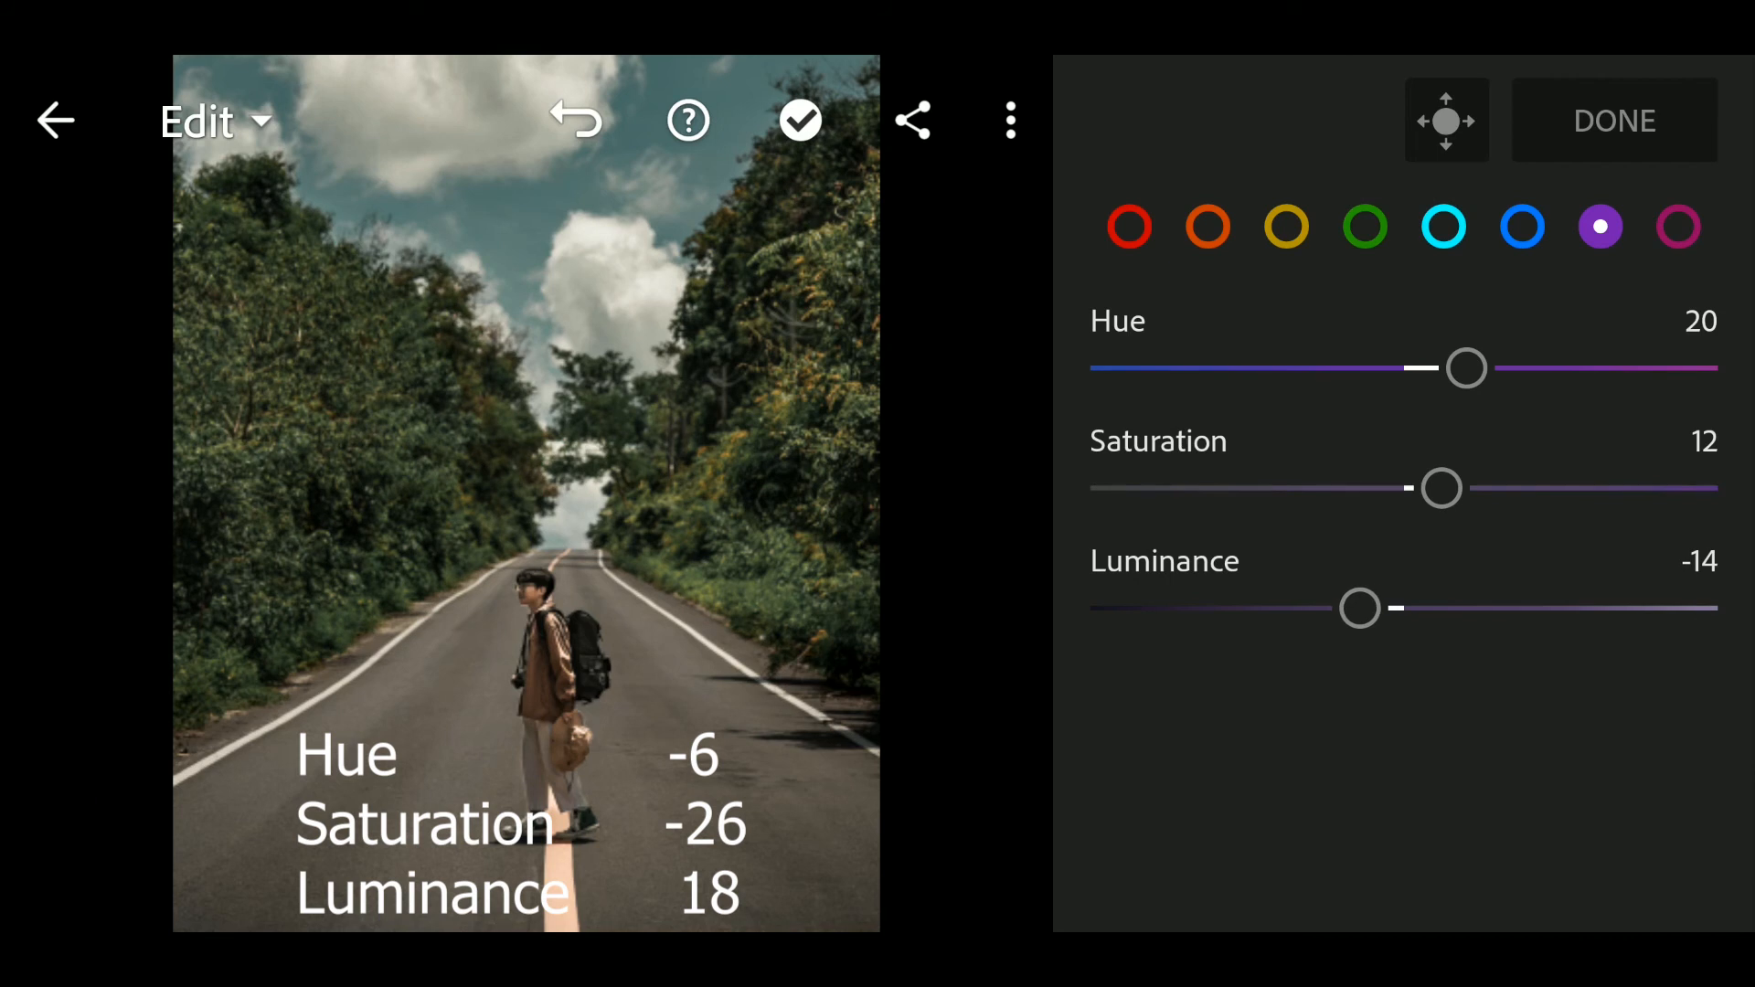
{"action": "left_click", "coordinate": [1678, 227]}
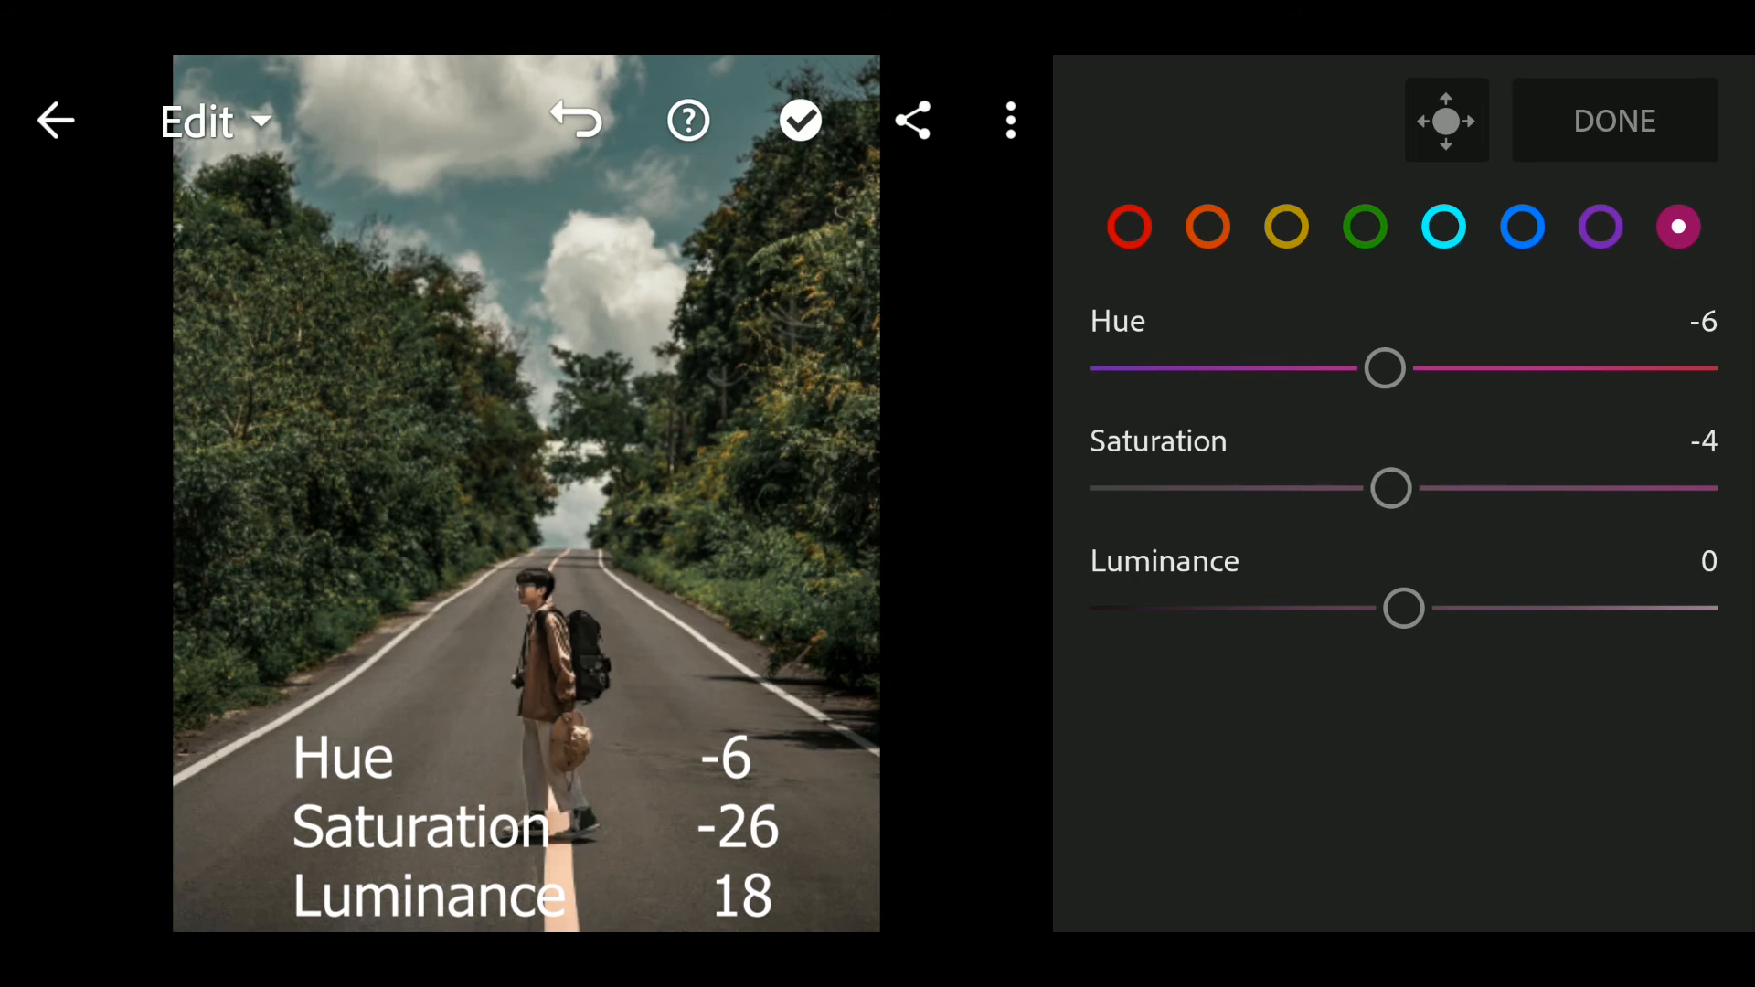
- Bring magenta Saturation down to -26 and raise its Luminance to about 16
{"action": "left_click_drag", "start_coordinate": [1389, 488], "coordinate": [1364, 488]}
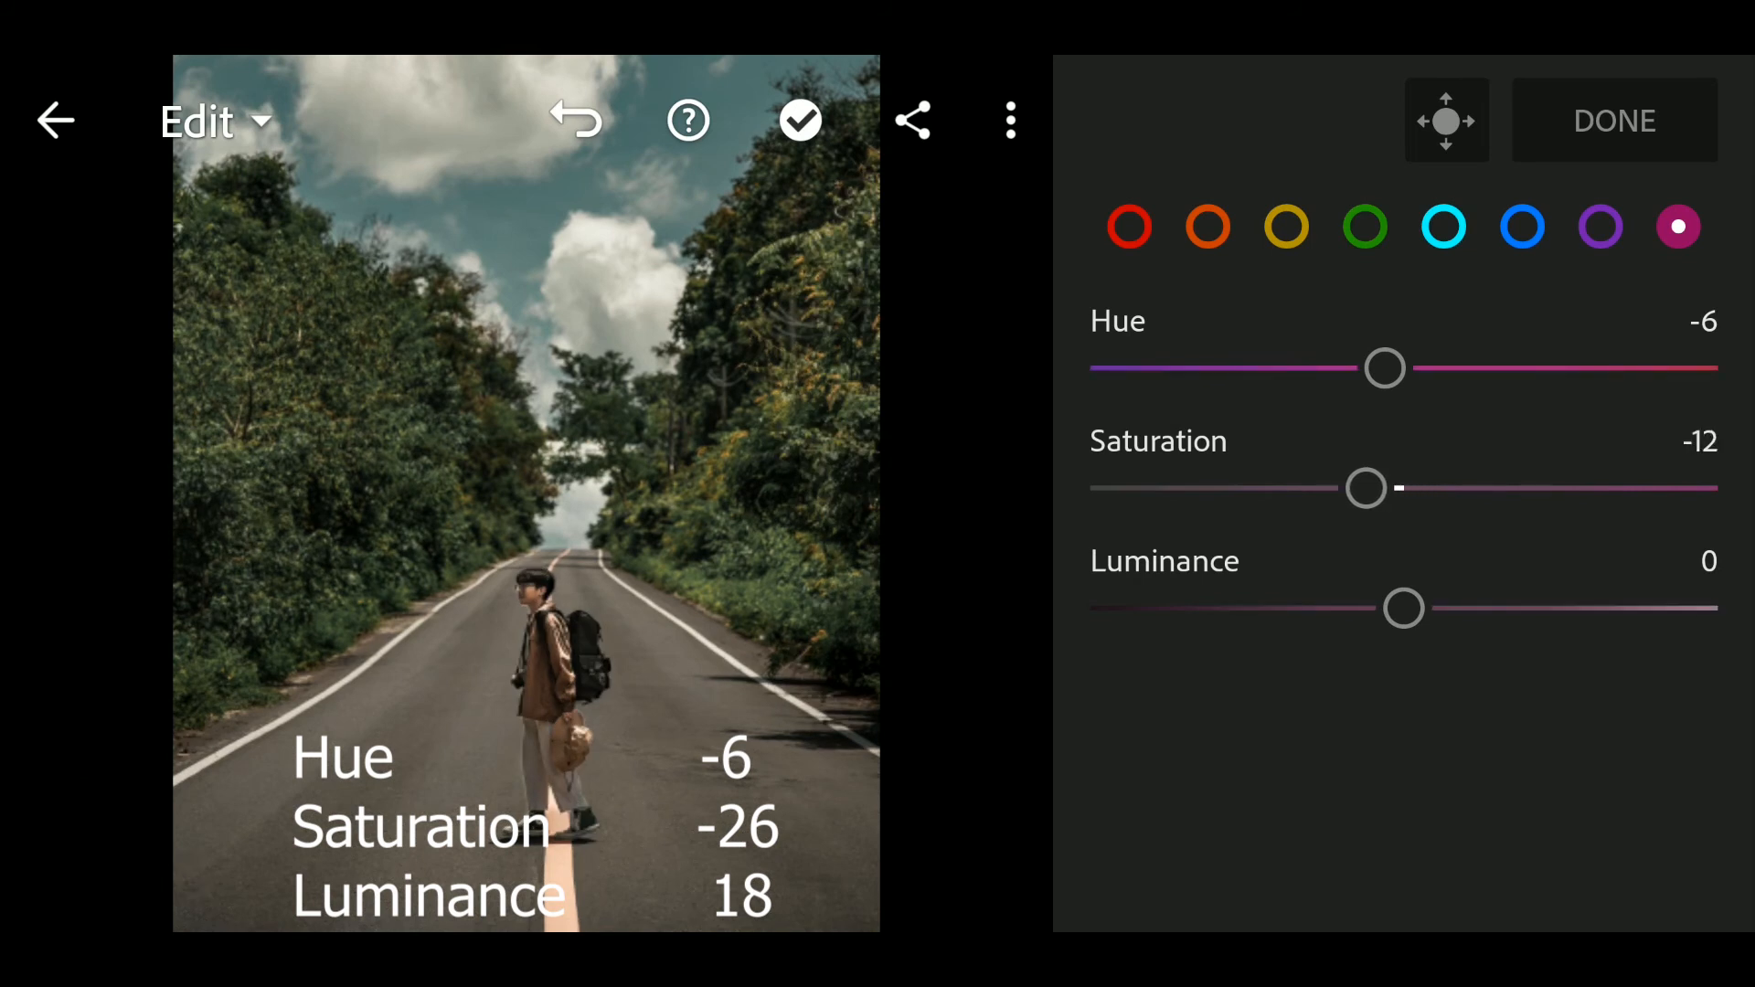
{"action": "left_click_drag", "start_coordinate": [1367, 489], "coordinate": [1340, 488]}
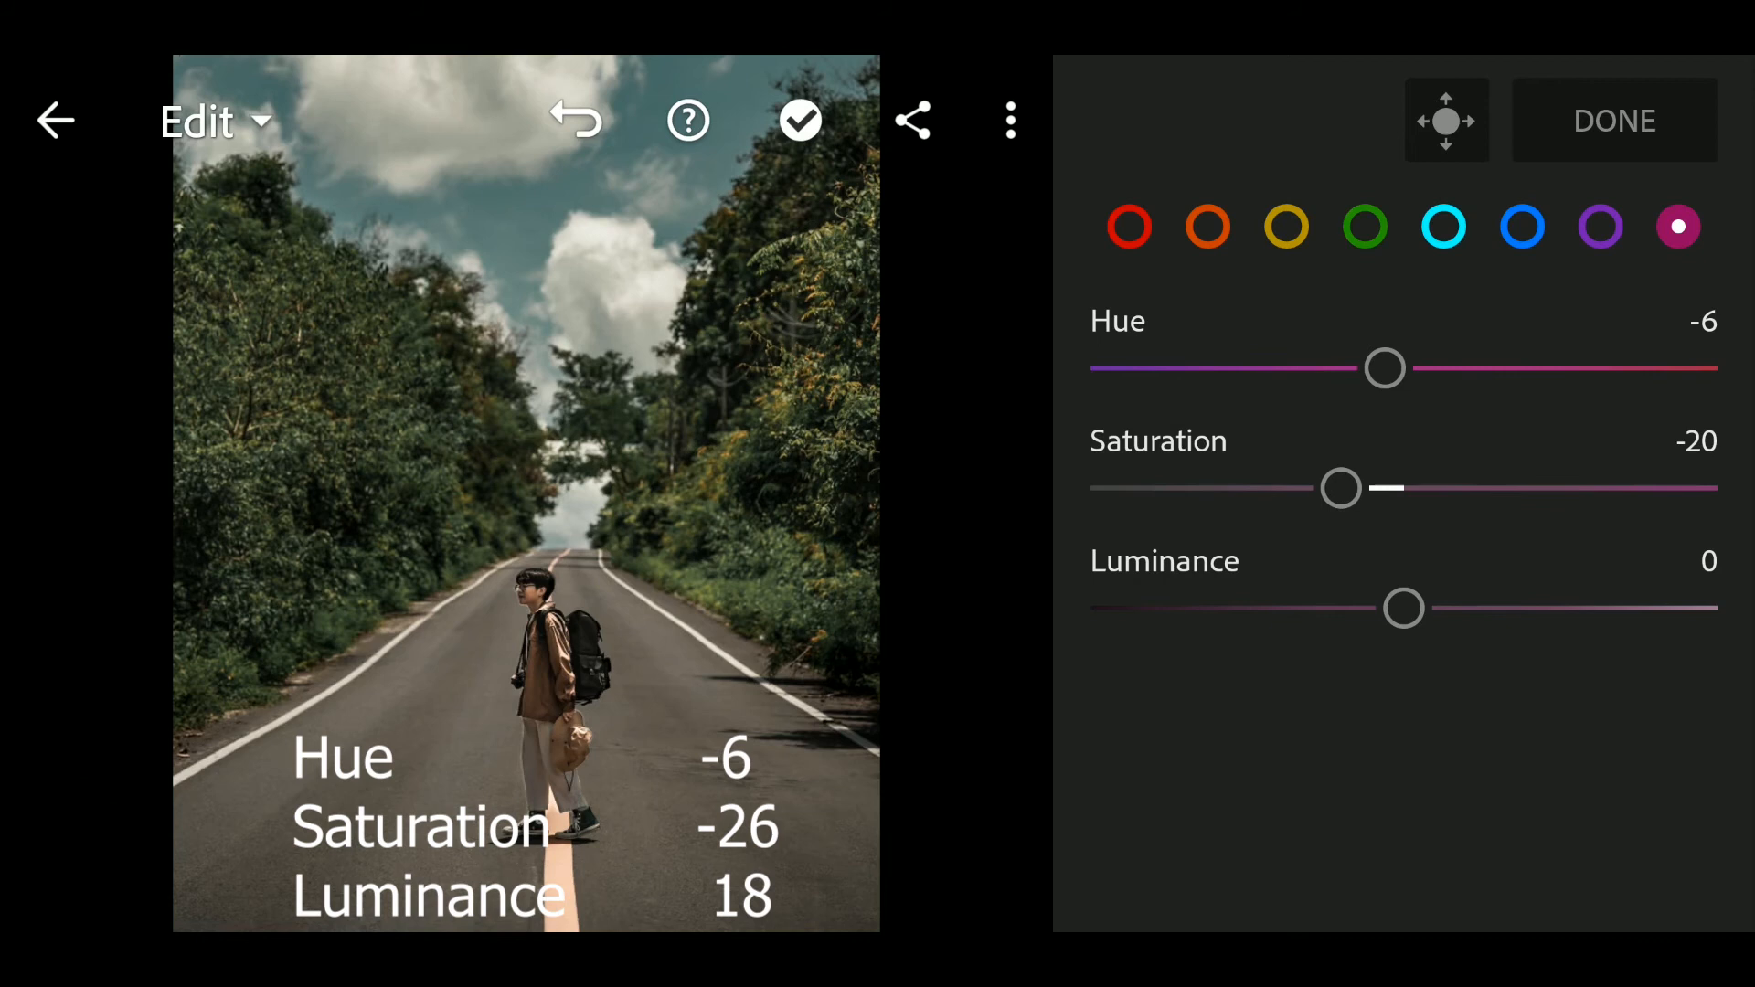
{"action": "left_click_drag", "start_coordinate": [1340, 486], "coordinate": [1320, 486]}
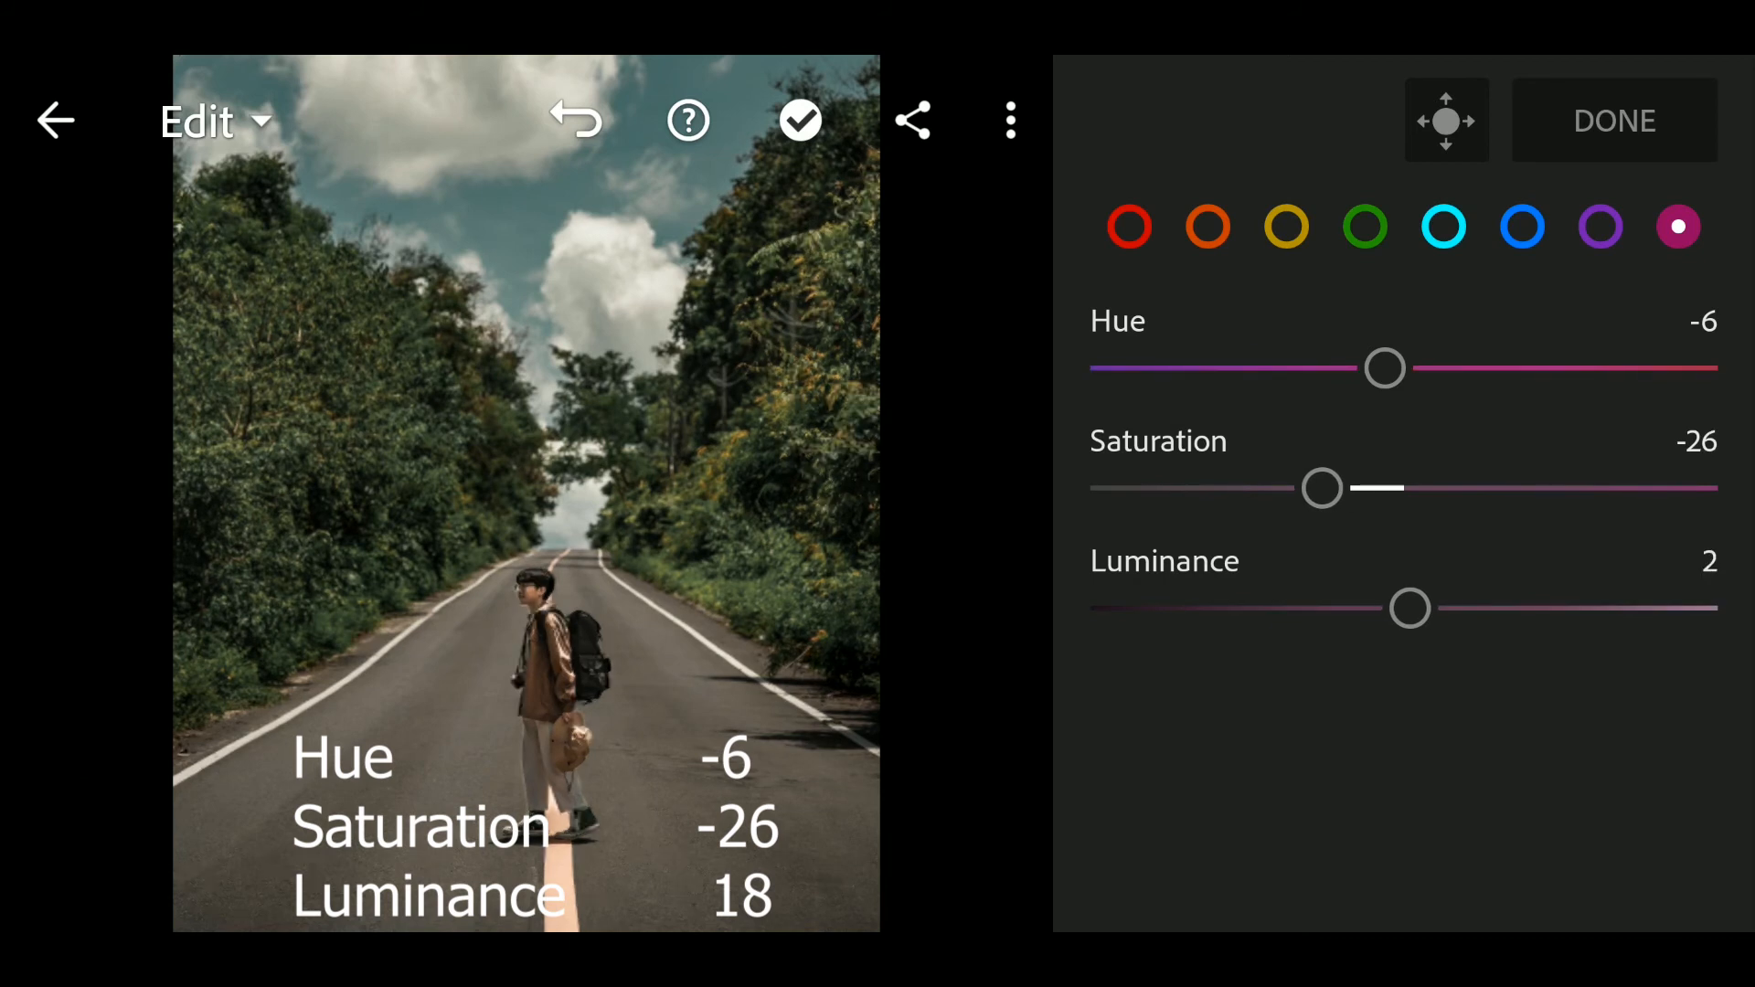
{"action": "left_click_drag", "start_coordinate": [1410, 607], "coordinate": [1437, 606]}
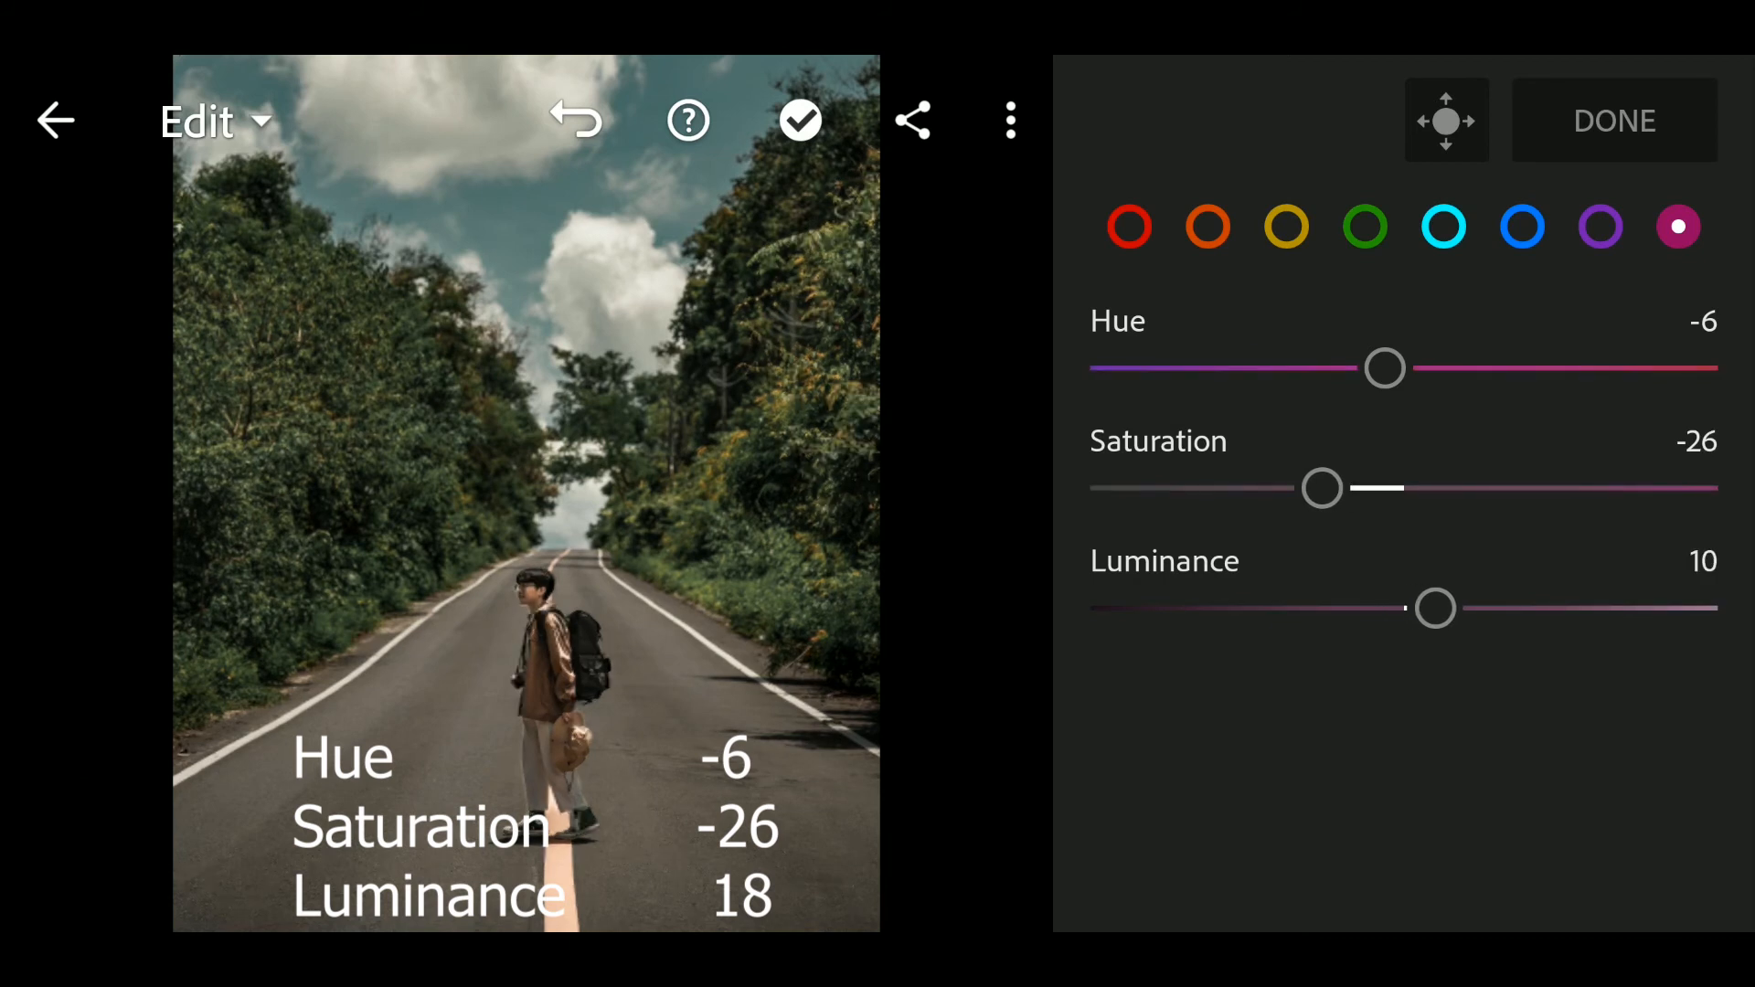
{"action": "left_click_drag", "start_coordinate": [1436, 607], "coordinate": [1453, 607]}
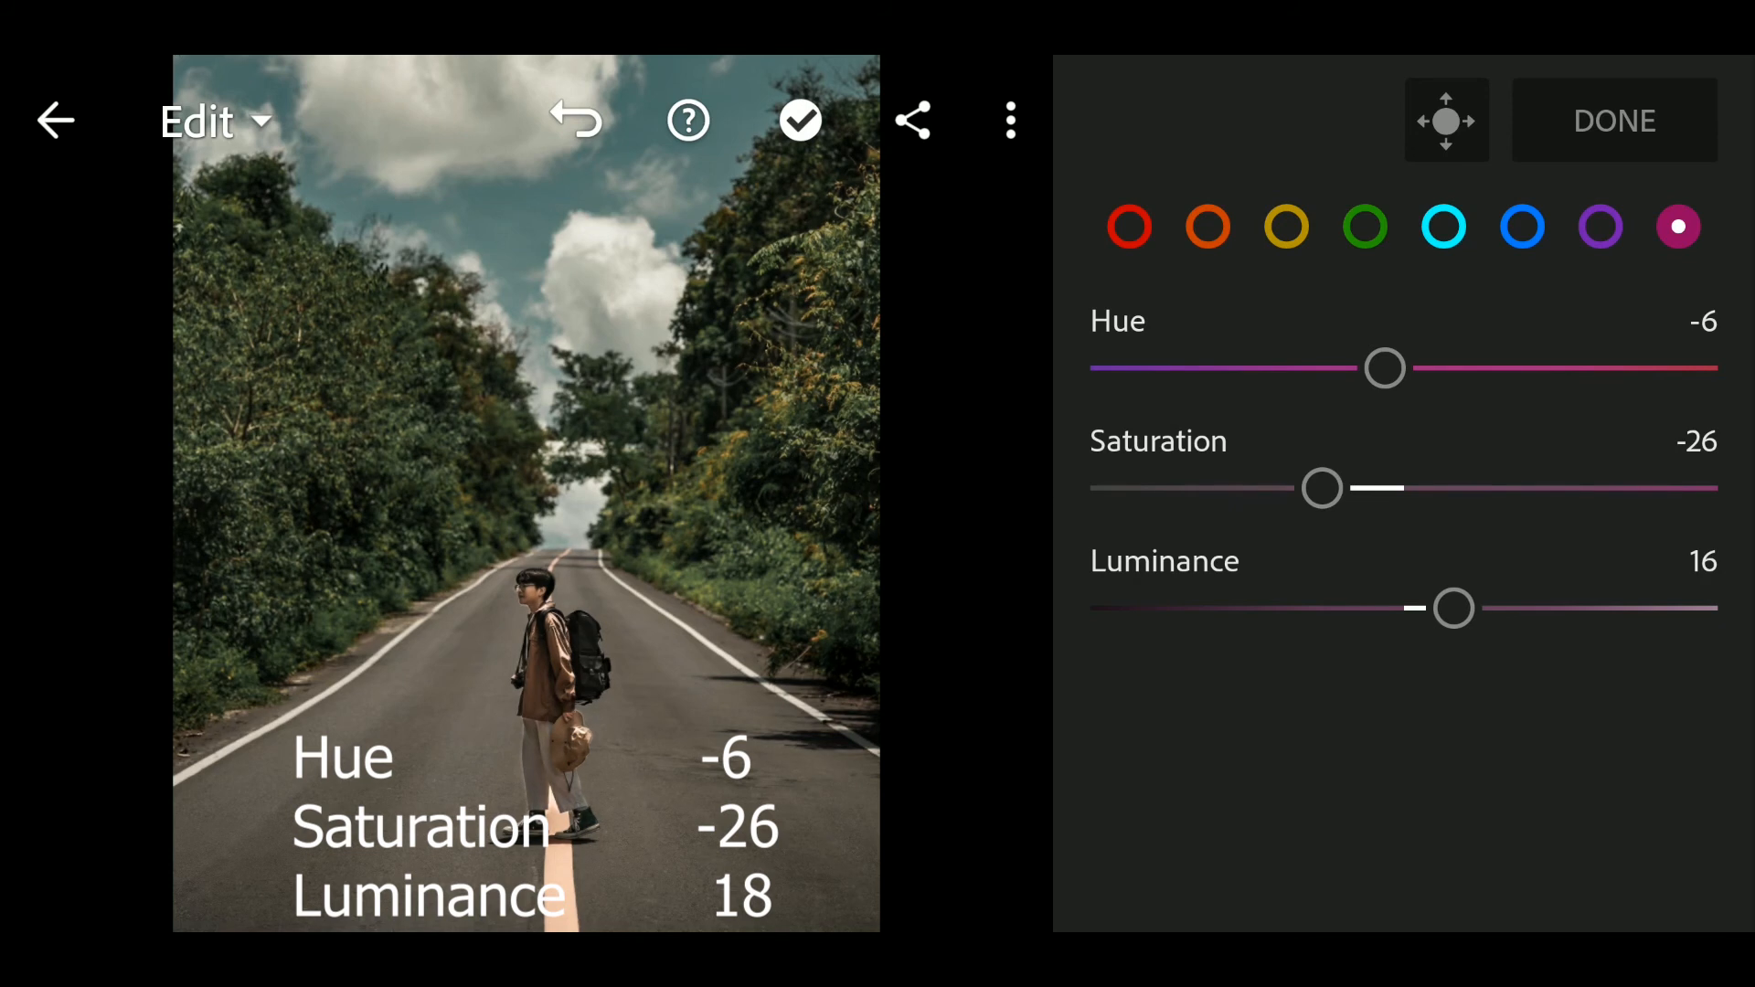
{"action": "left_click_drag", "start_coordinate": [1452, 607], "coordinate": [1461, 607]}
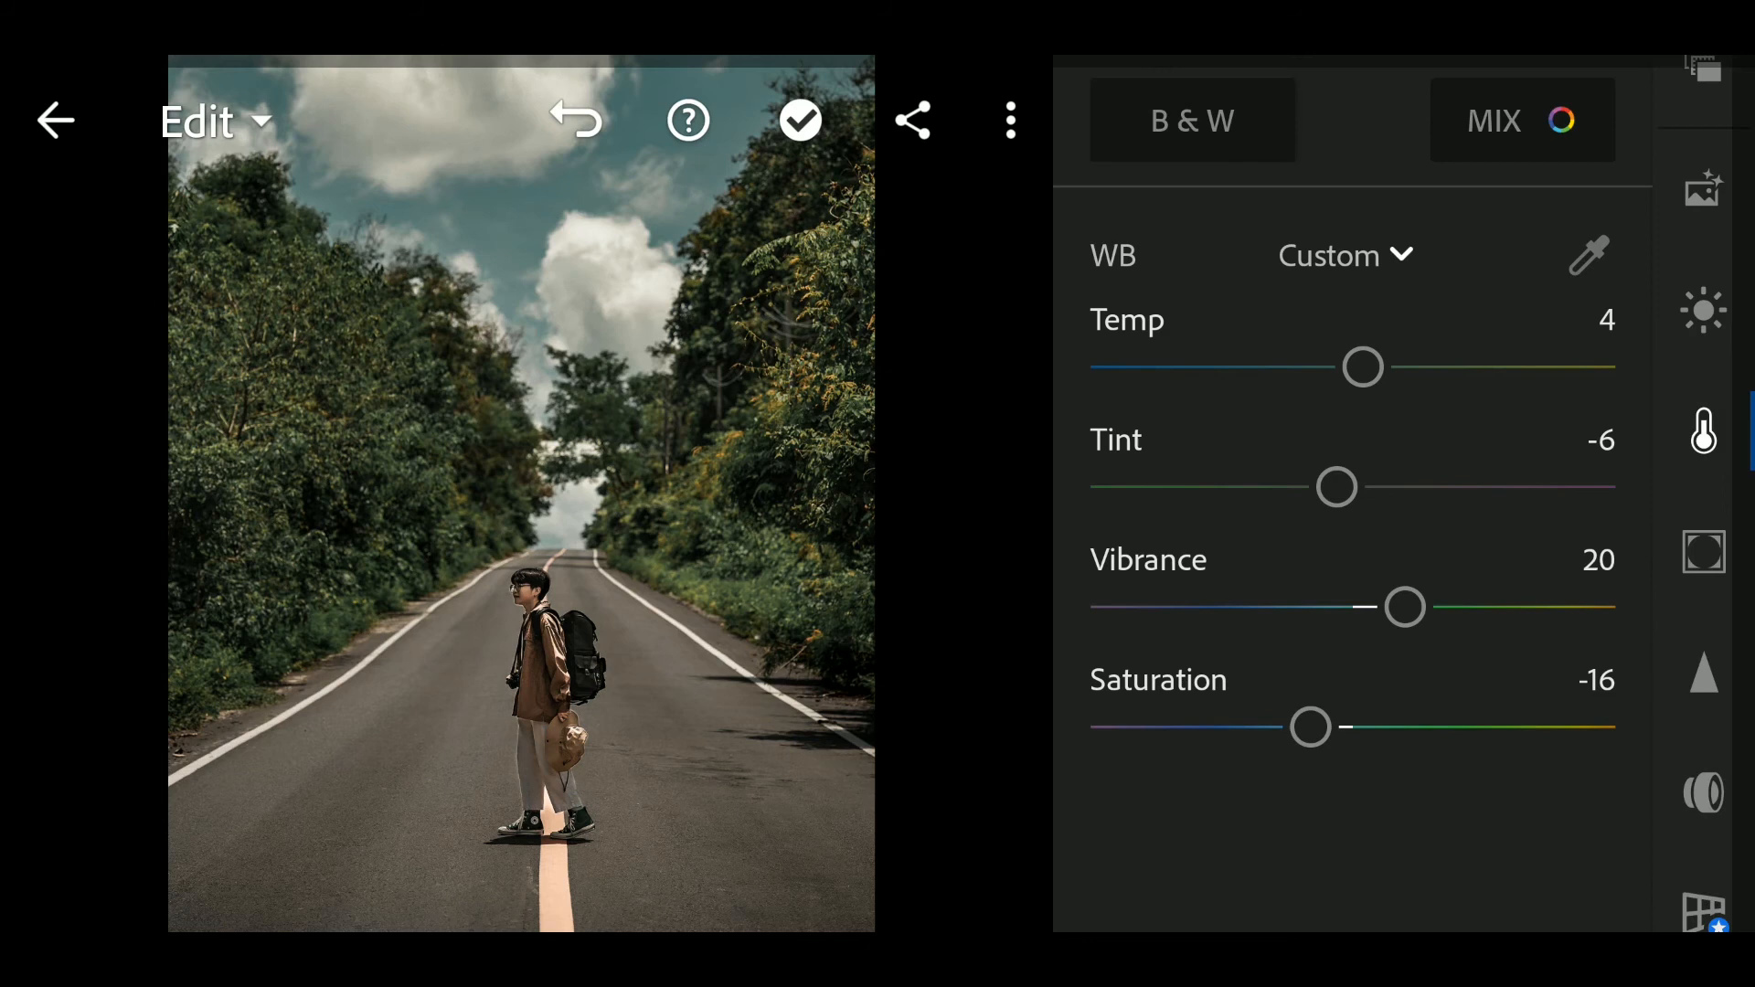
- In Effects set Clarity 12 and Dehaze 8 and add a slight vignette
{"action": "left_click", "coordinate": [1703, 552]}
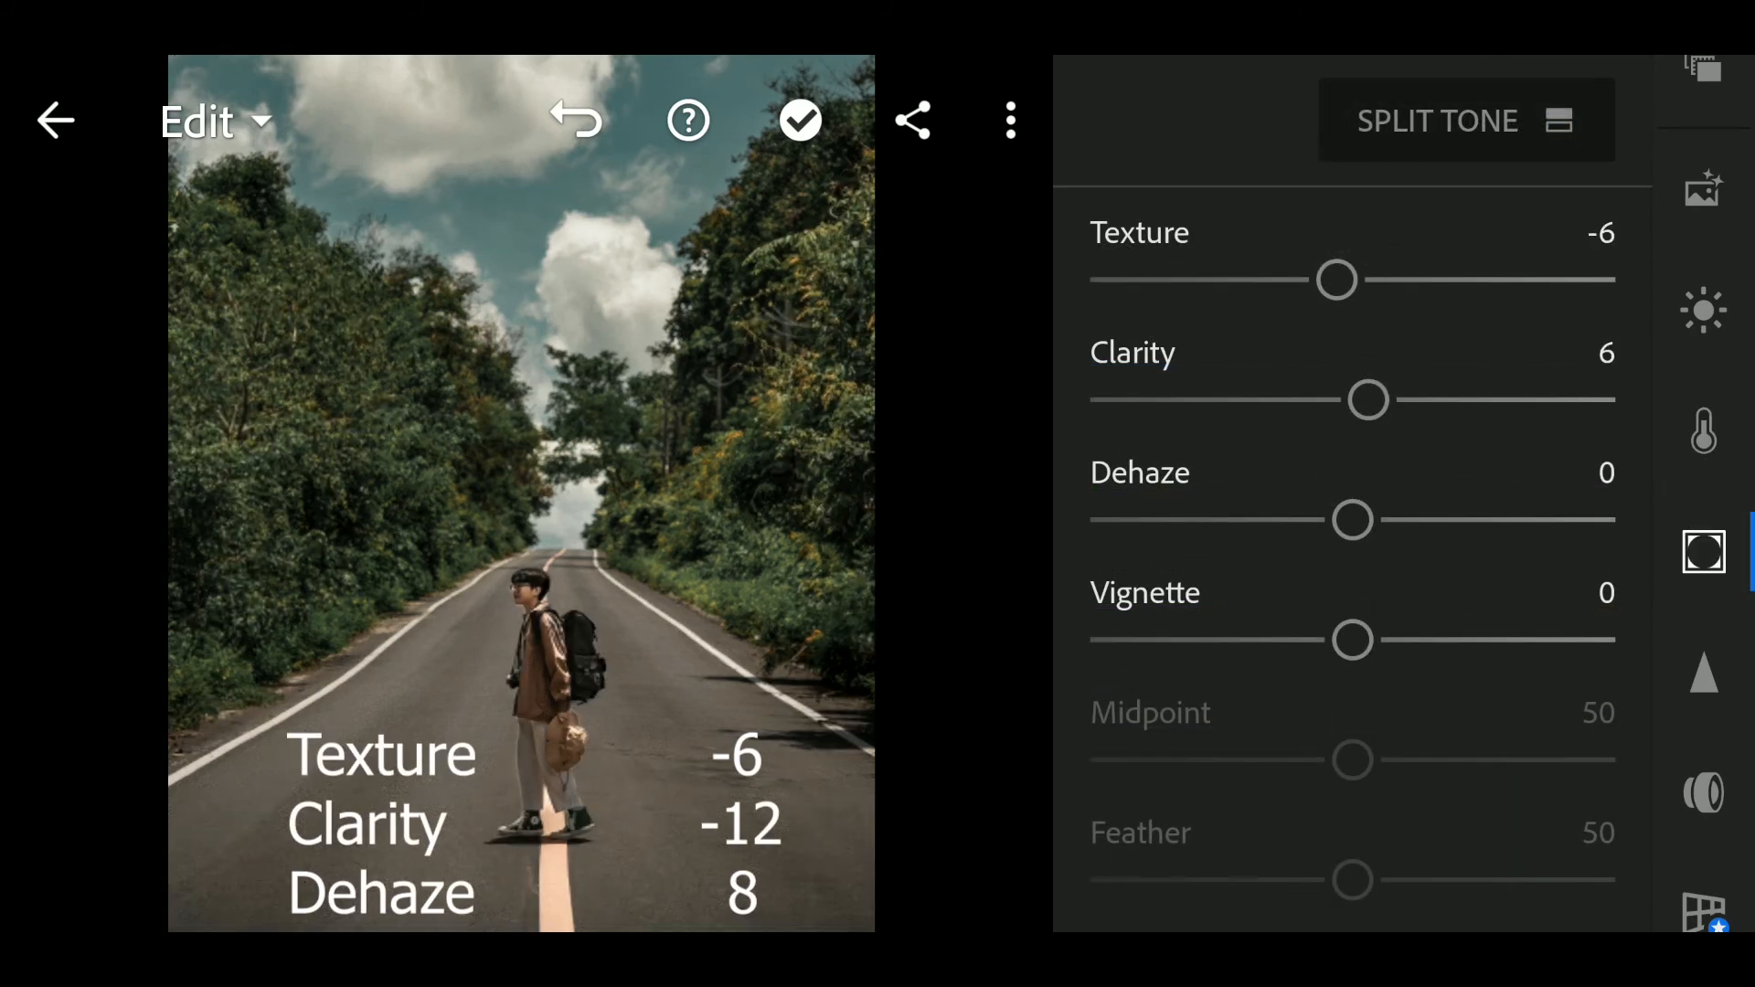
{"action": "left_click_drag", "start_coordinate": [1367, 399], "coordinate": [1384, 398]}
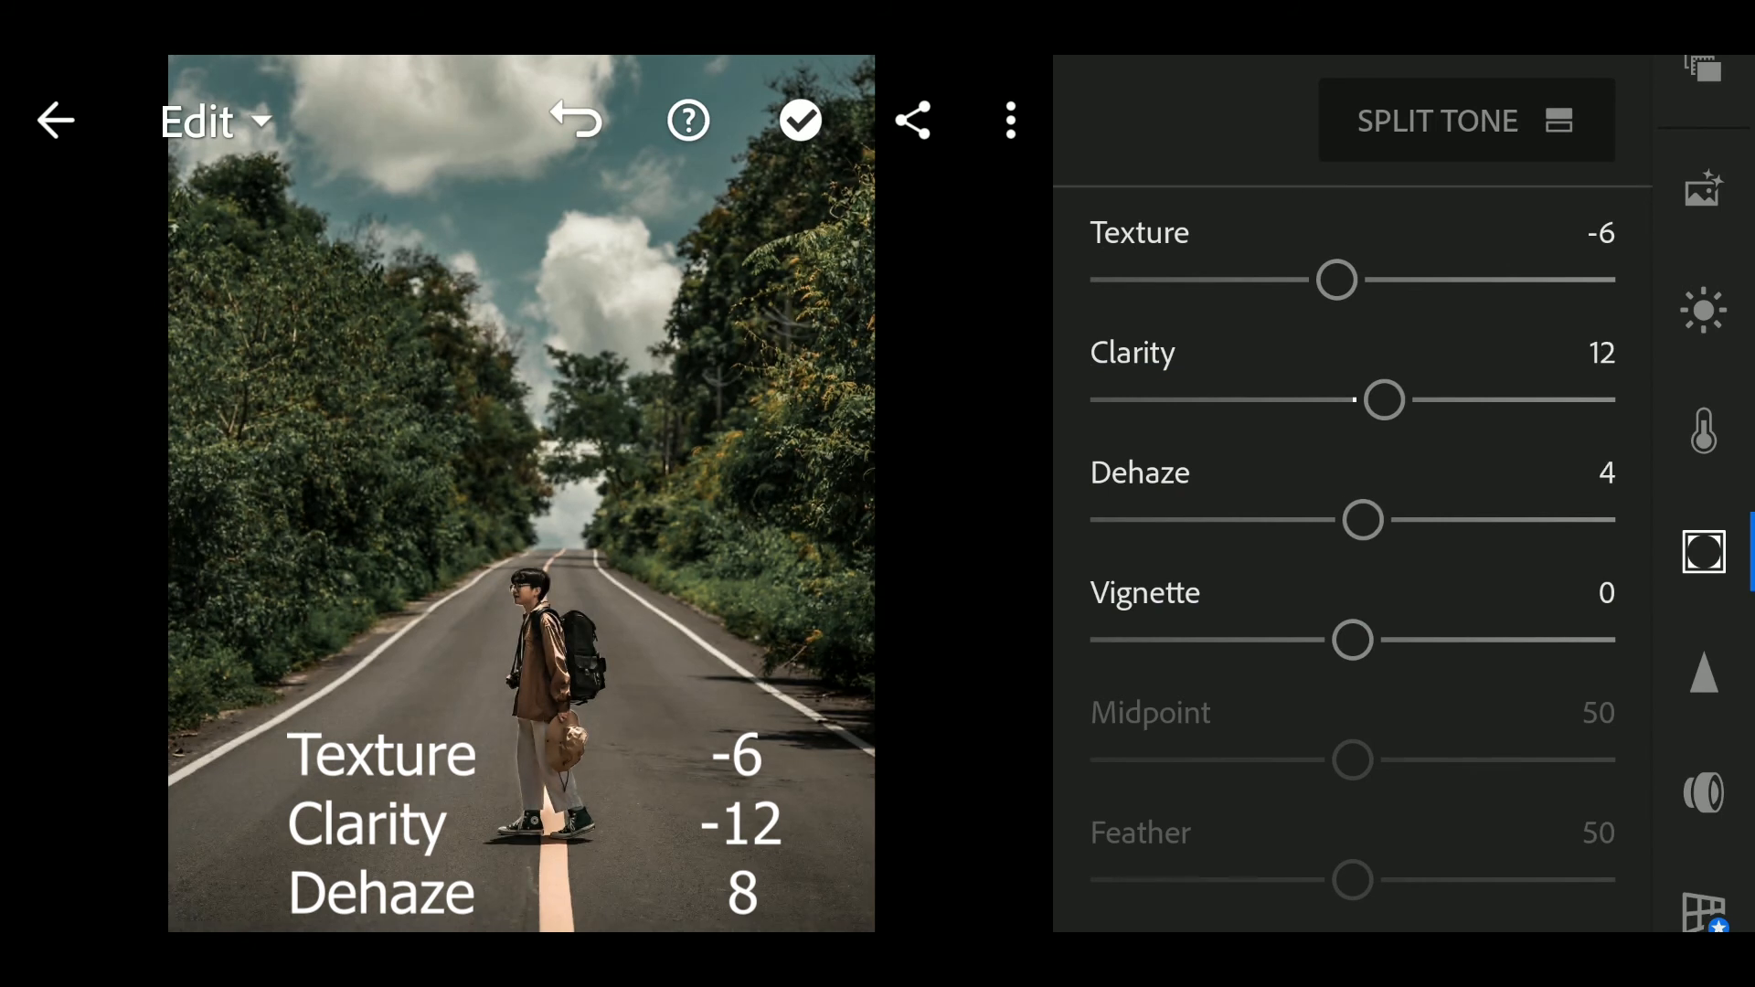
{"action": "left_click_drag", "start_coordinate": [1364, 519], "coordinate": [1378, 519]}
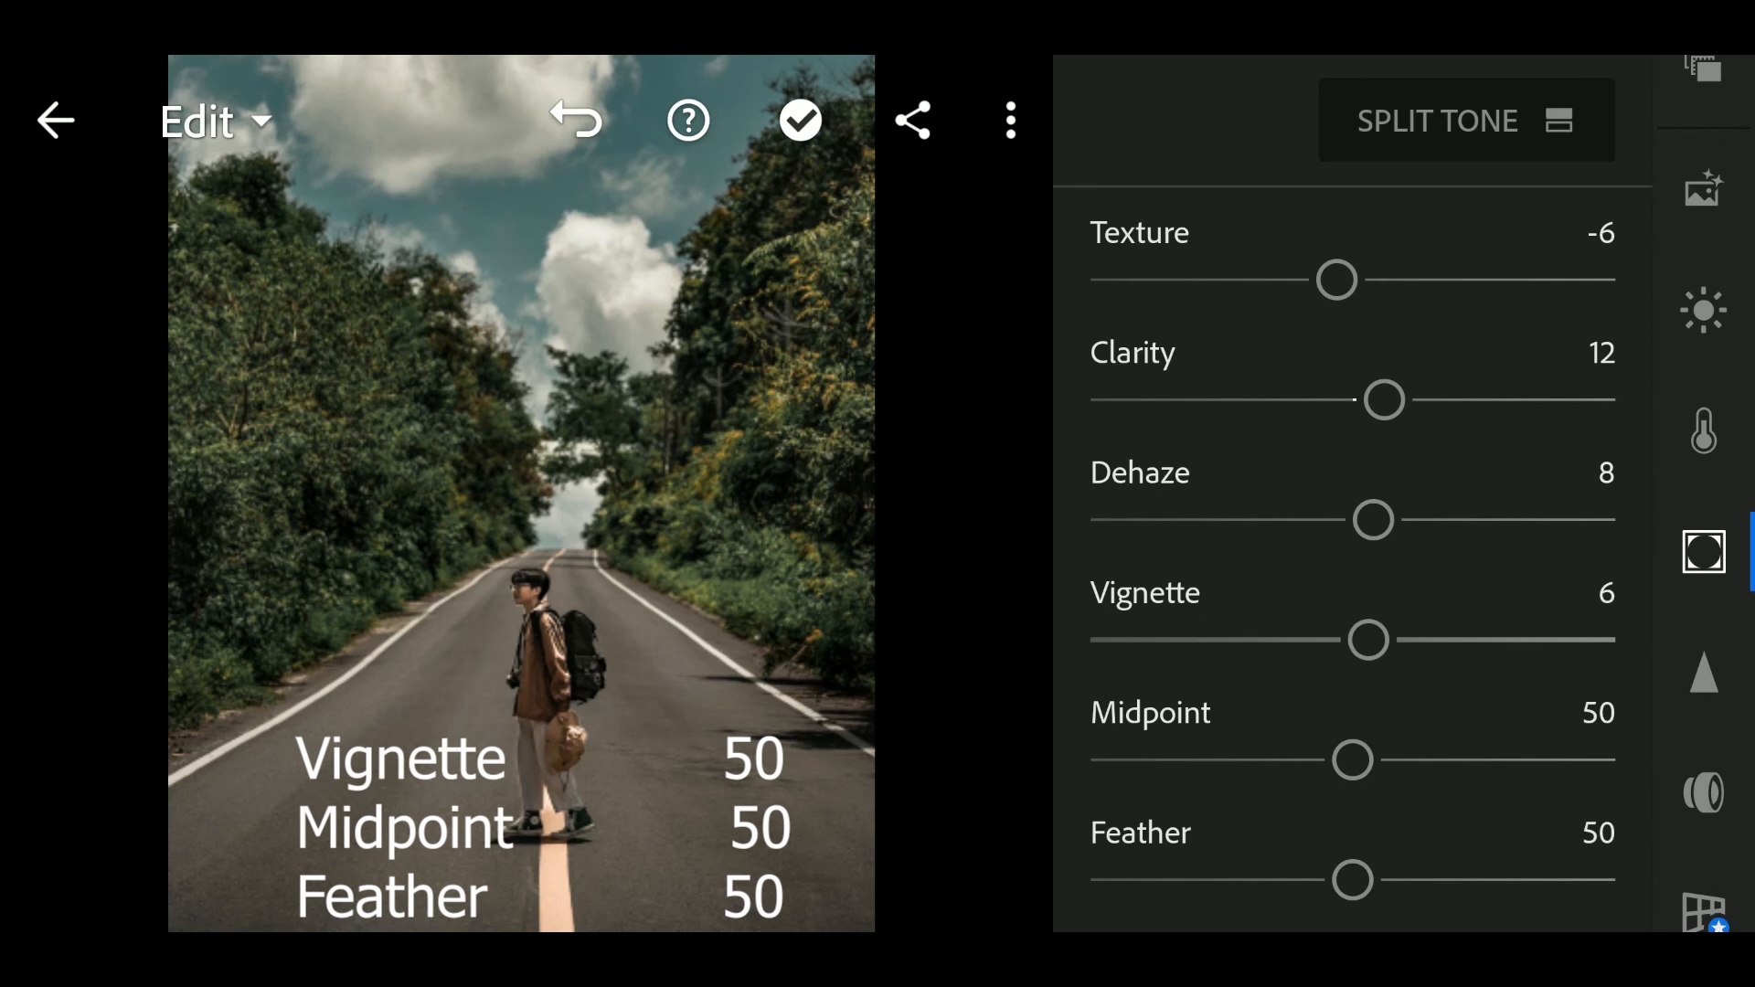
{"action": "left_click_drag", "start_coordinate": [1369, 640], "coordinate": [1384, 640]}
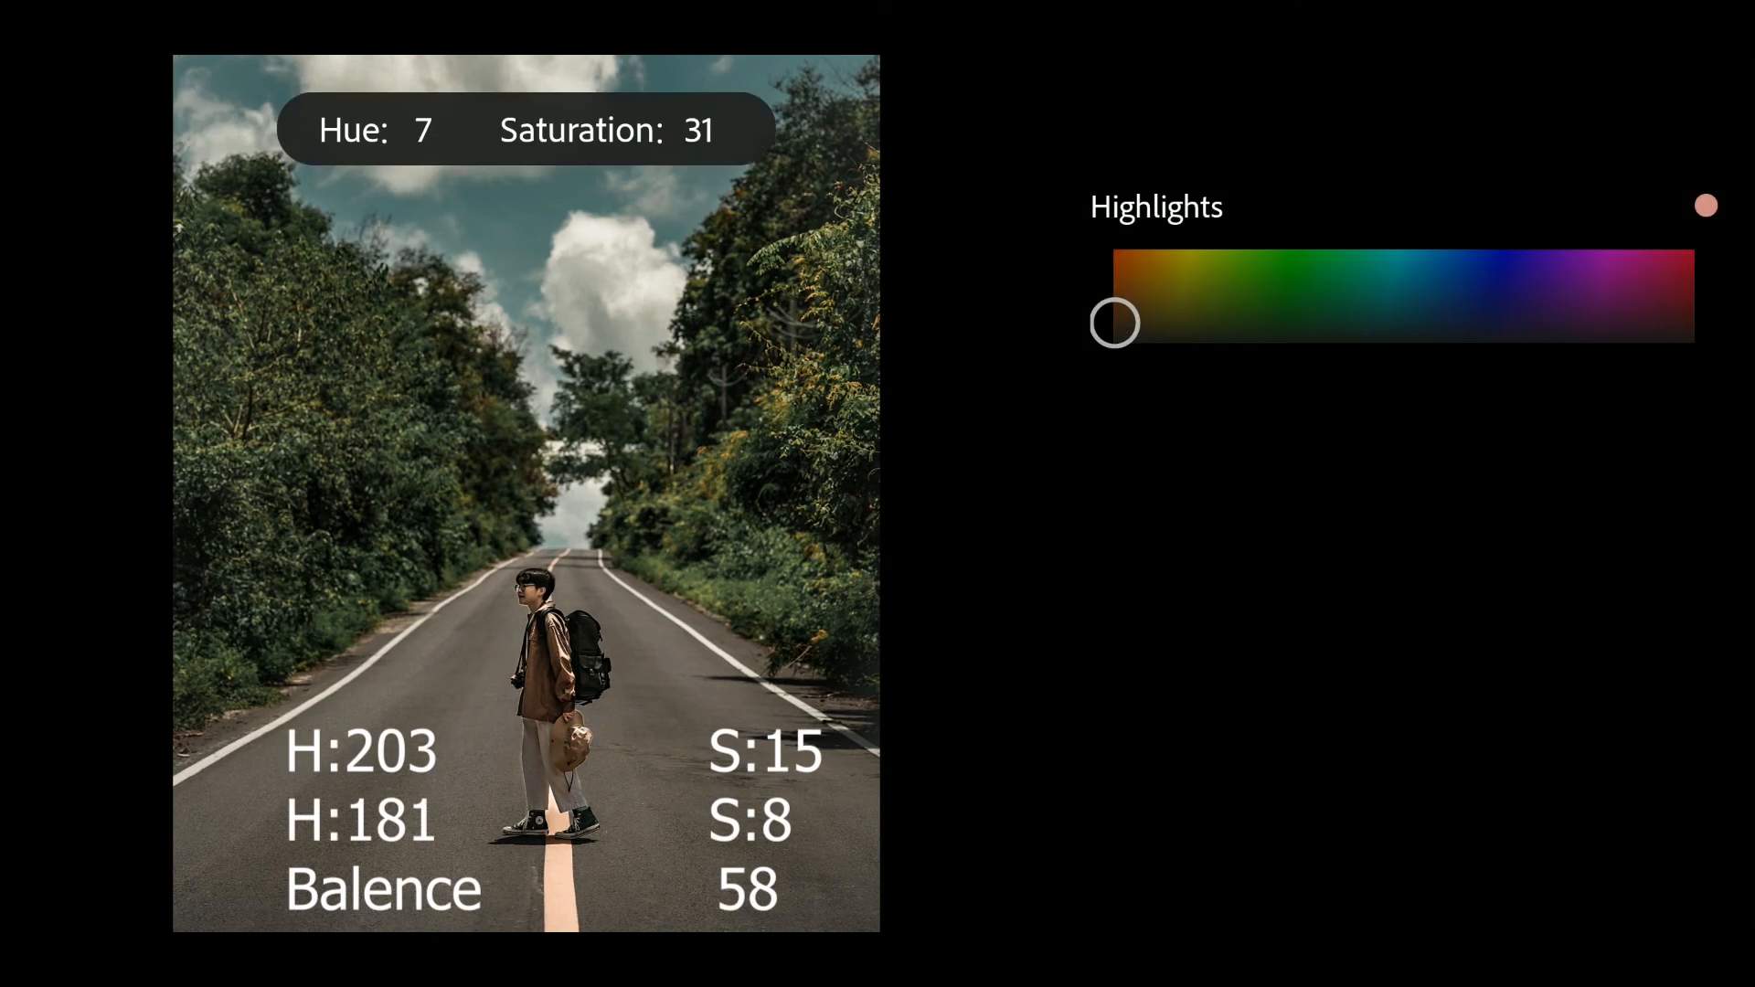
- Split-tone the highlights a light blue at Hue 202, Saturation 20
{"action": "left_click_drag", "start_coordinate": [1115, 324], "coordinate": [1270, 341]}
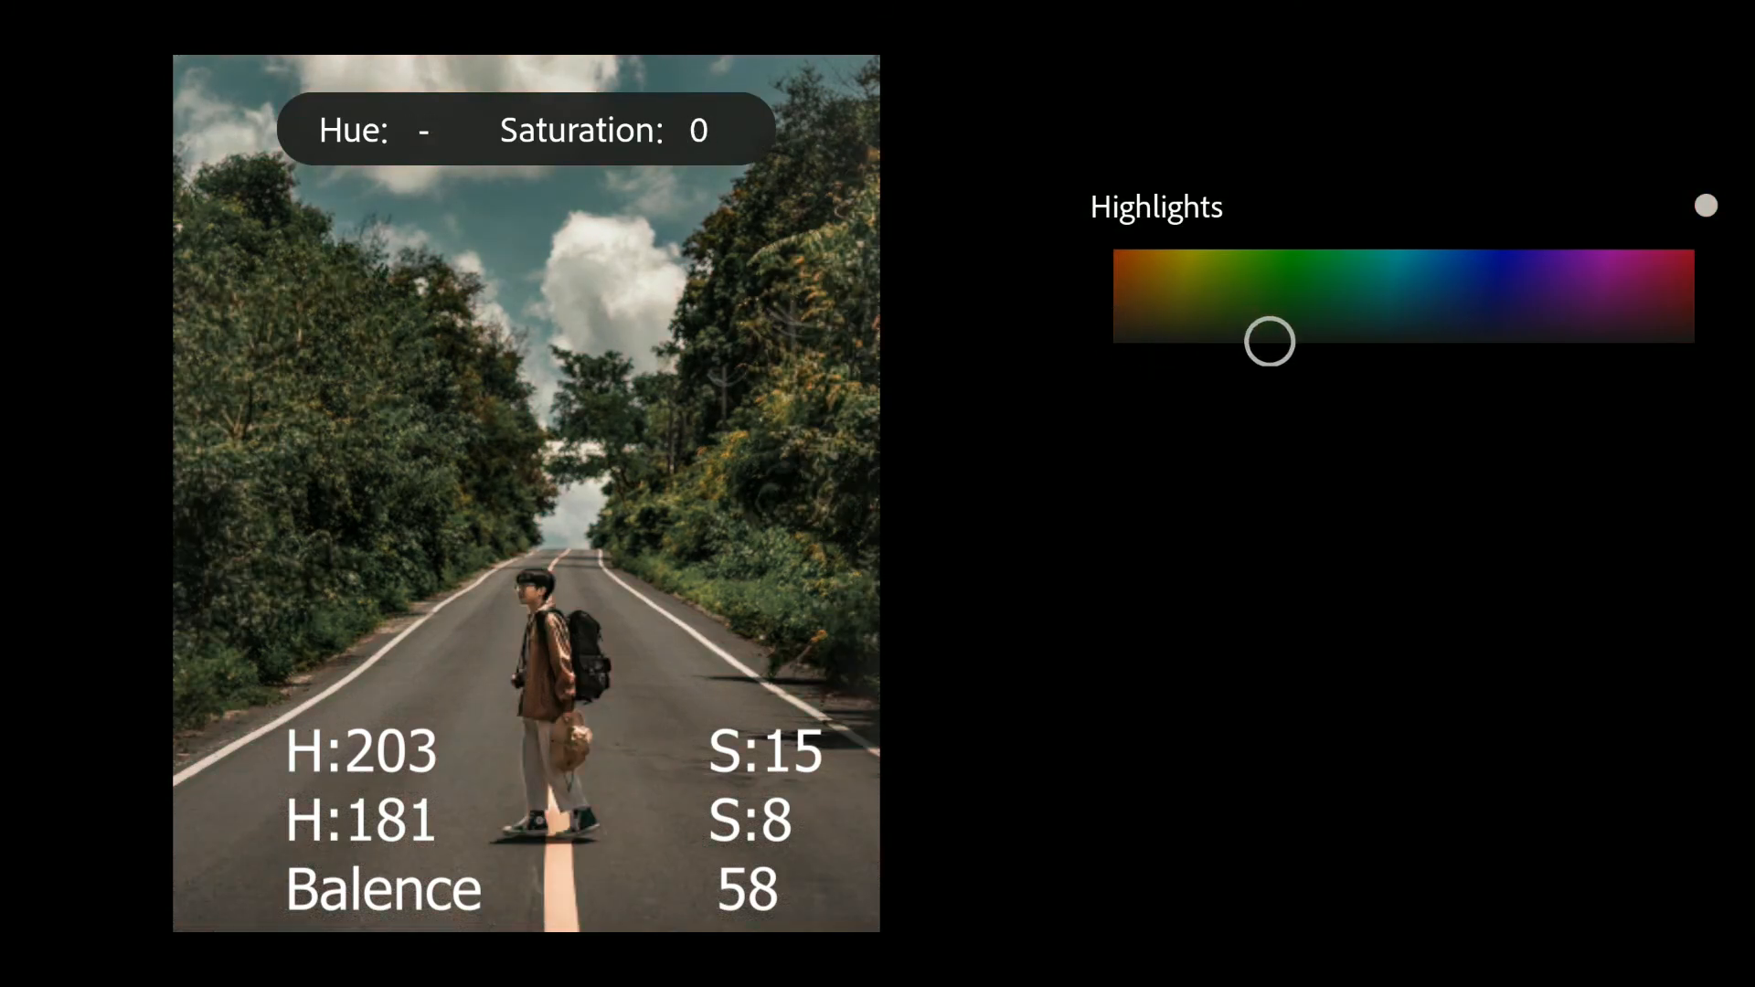
{"action": "left_click_drag", "start_coordinate": [1272, 341], "coordinate": [1396, 342]}
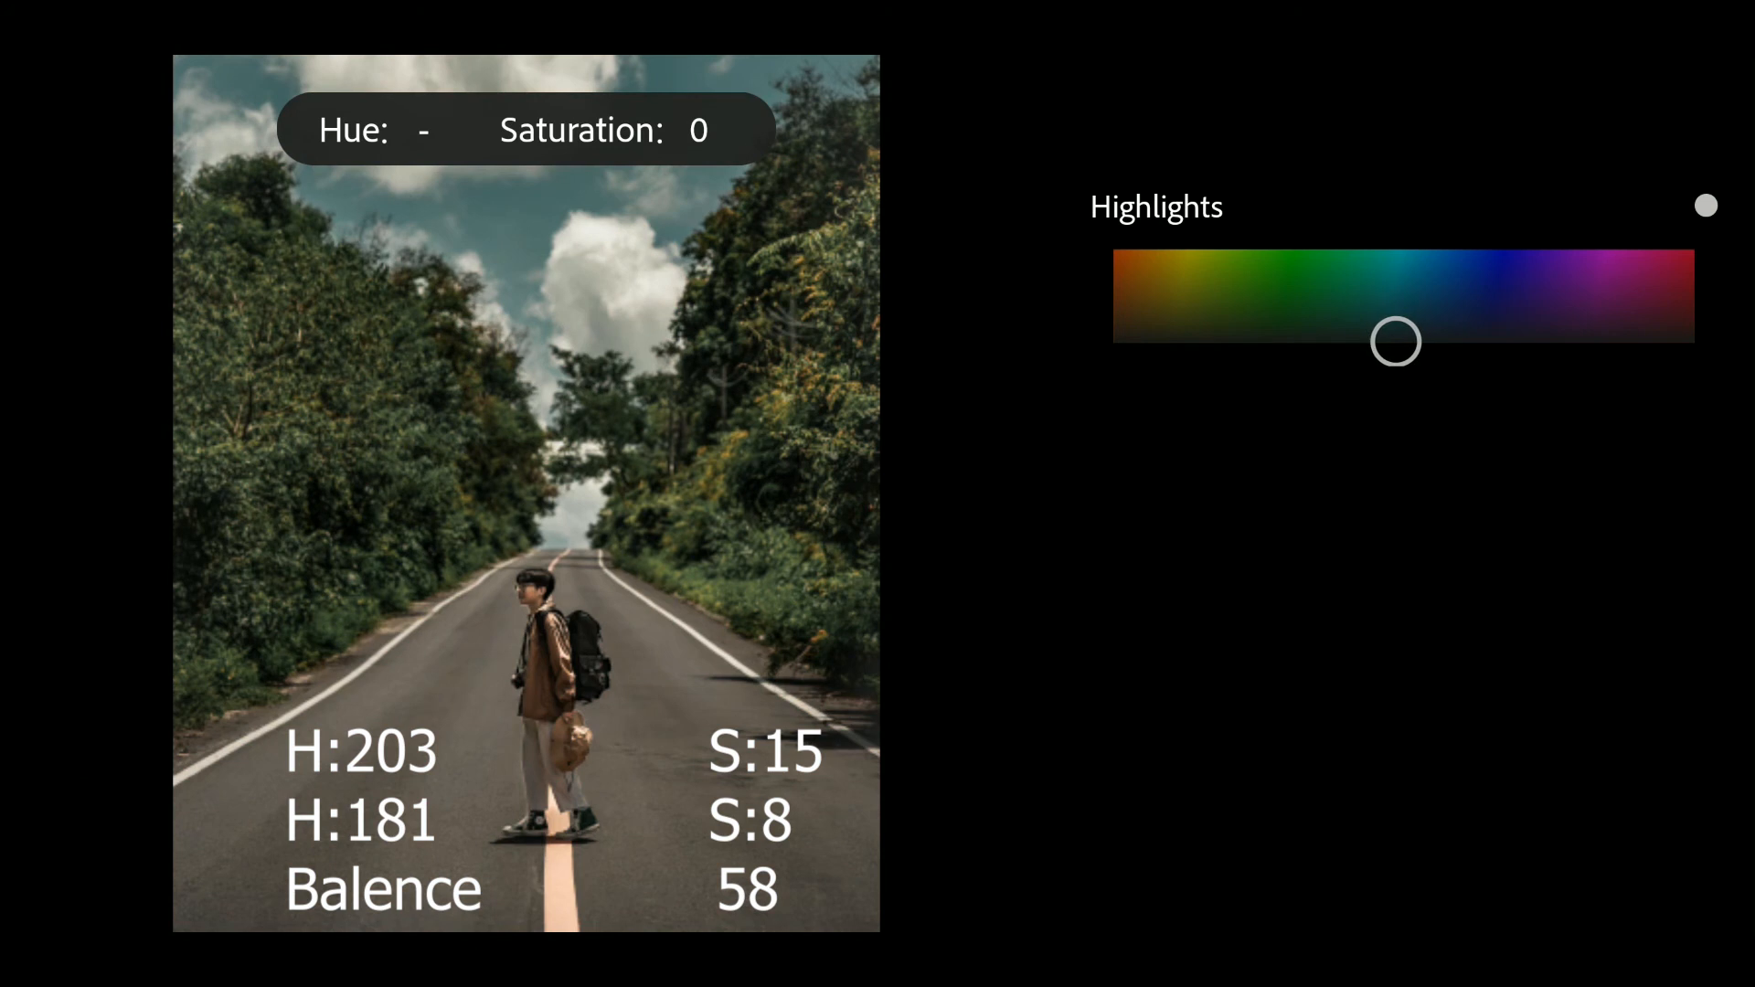
{"action": "left_click_drag", "start_coordinate": [1396, 342], "coordinate": [1448, 342]}
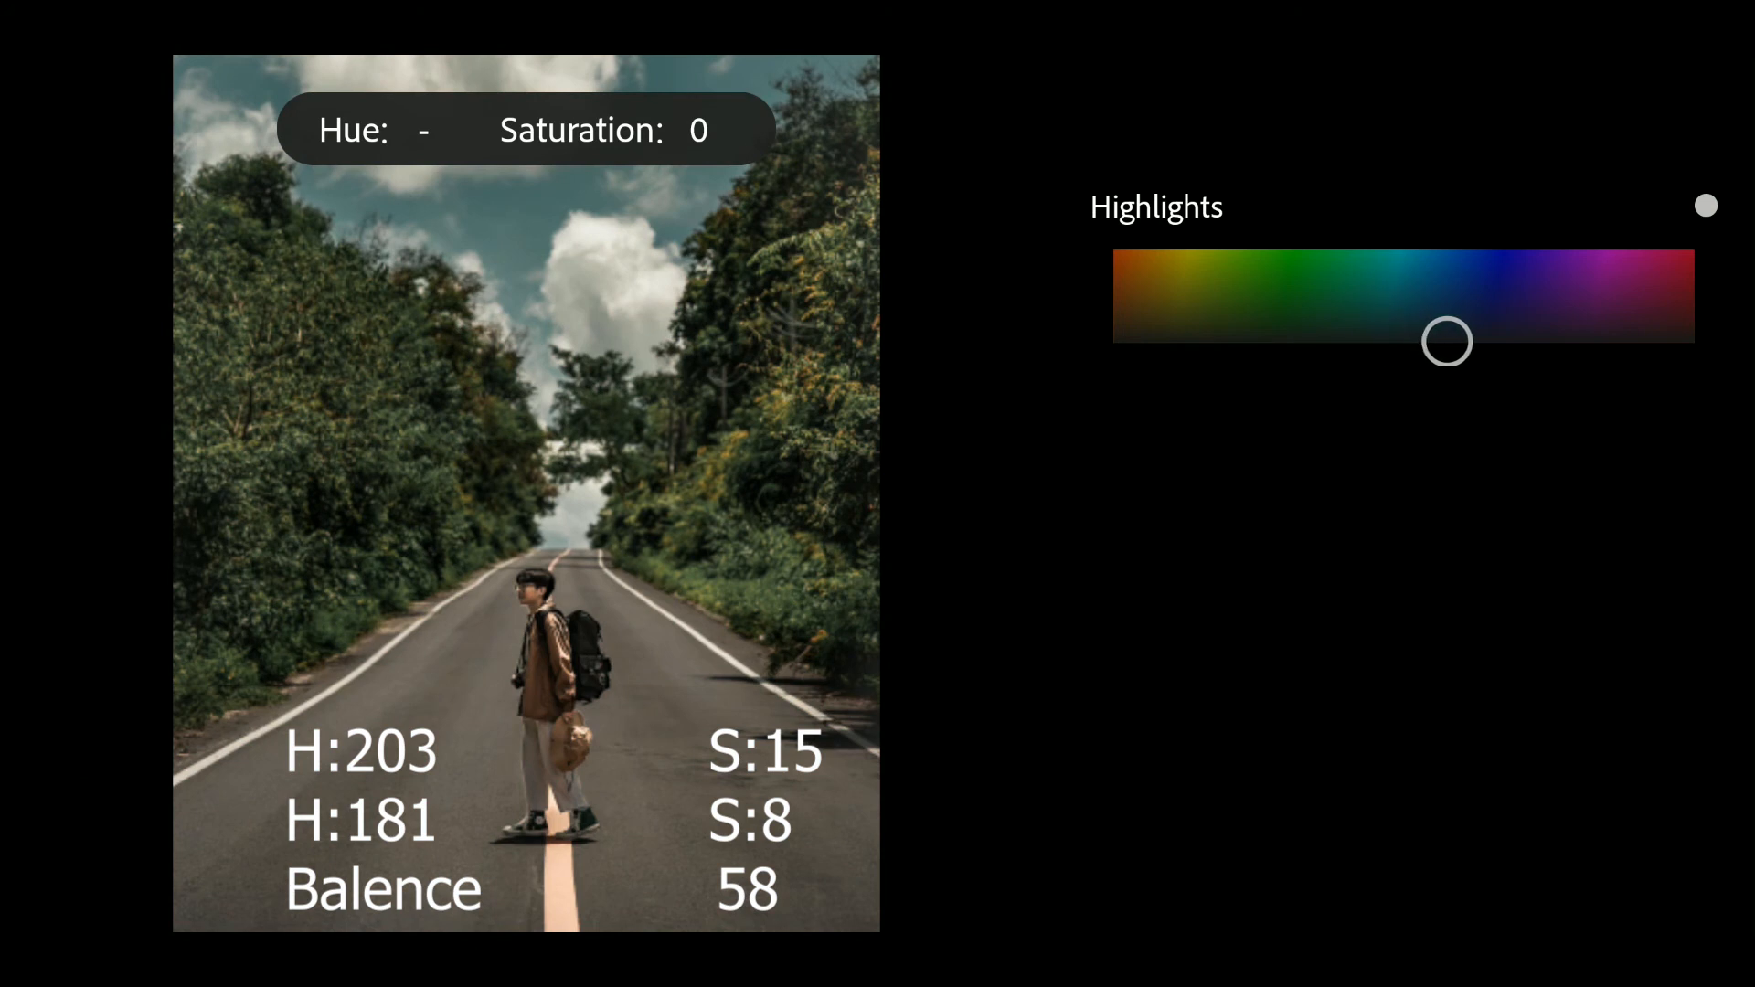
{"action": "left_click_drag", "start_coordinate": [1446, 342], "coordinate": [1457, 342]}
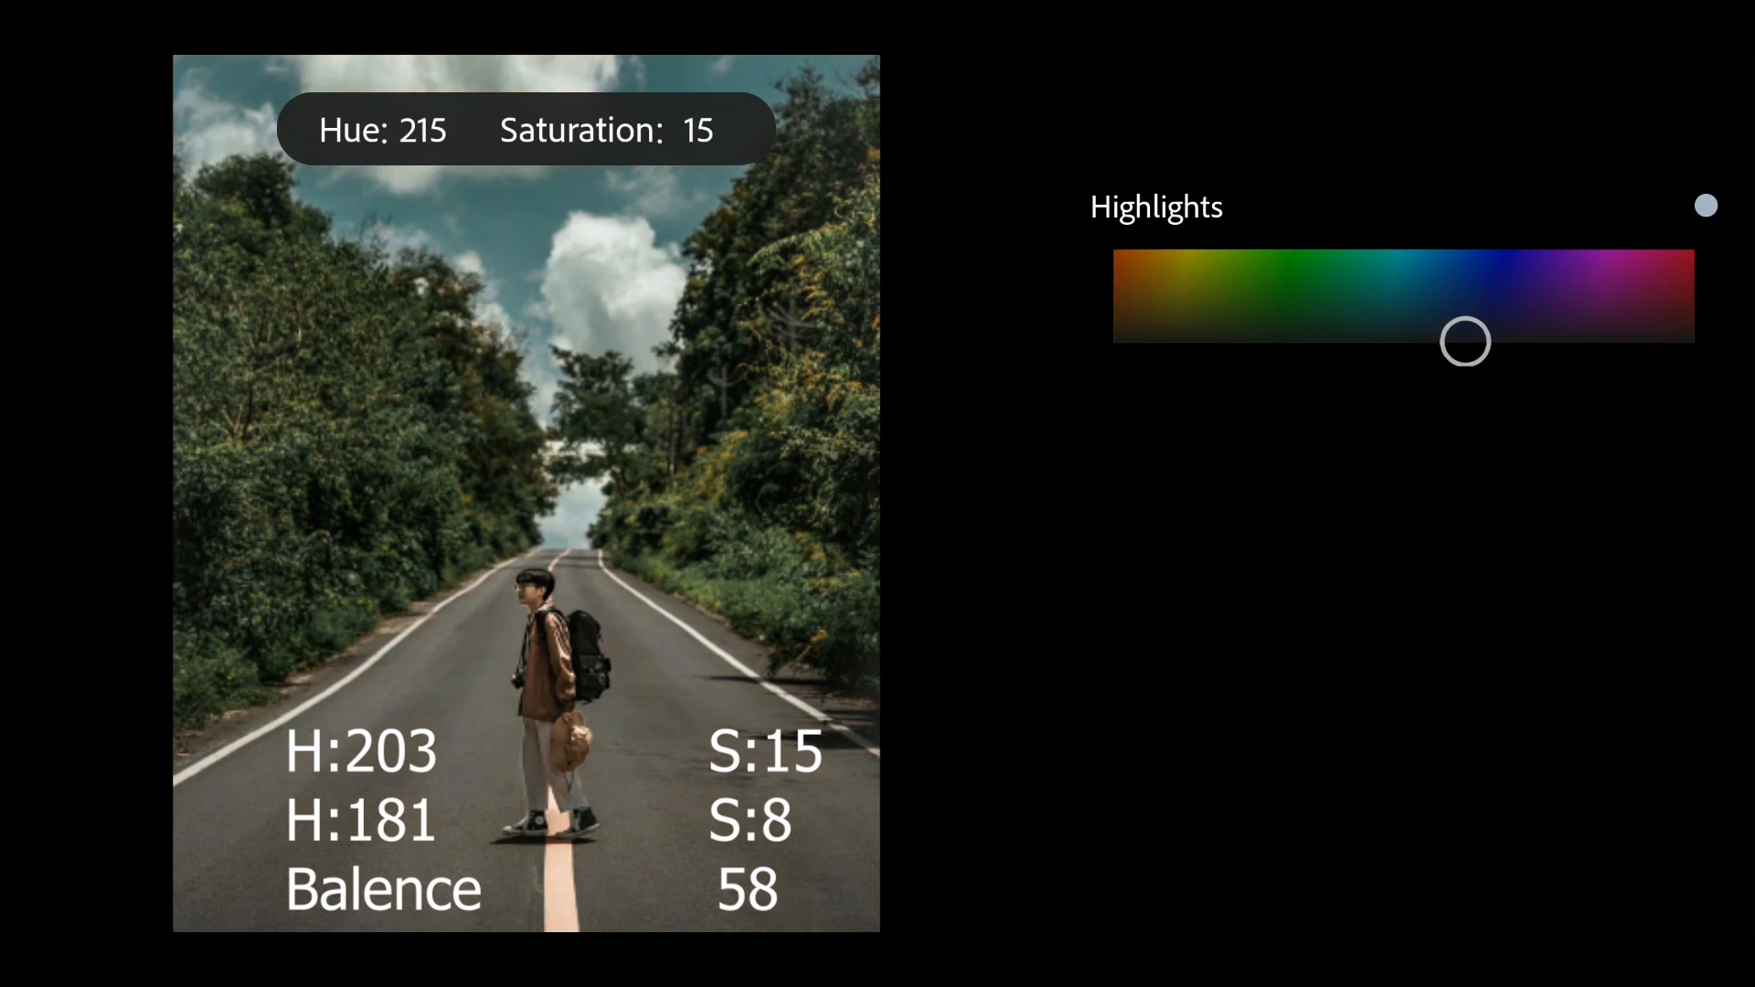
{"action": "left_click_drag", "start_coordinate": [1466, 342], "coordinate": [1461, 338]}
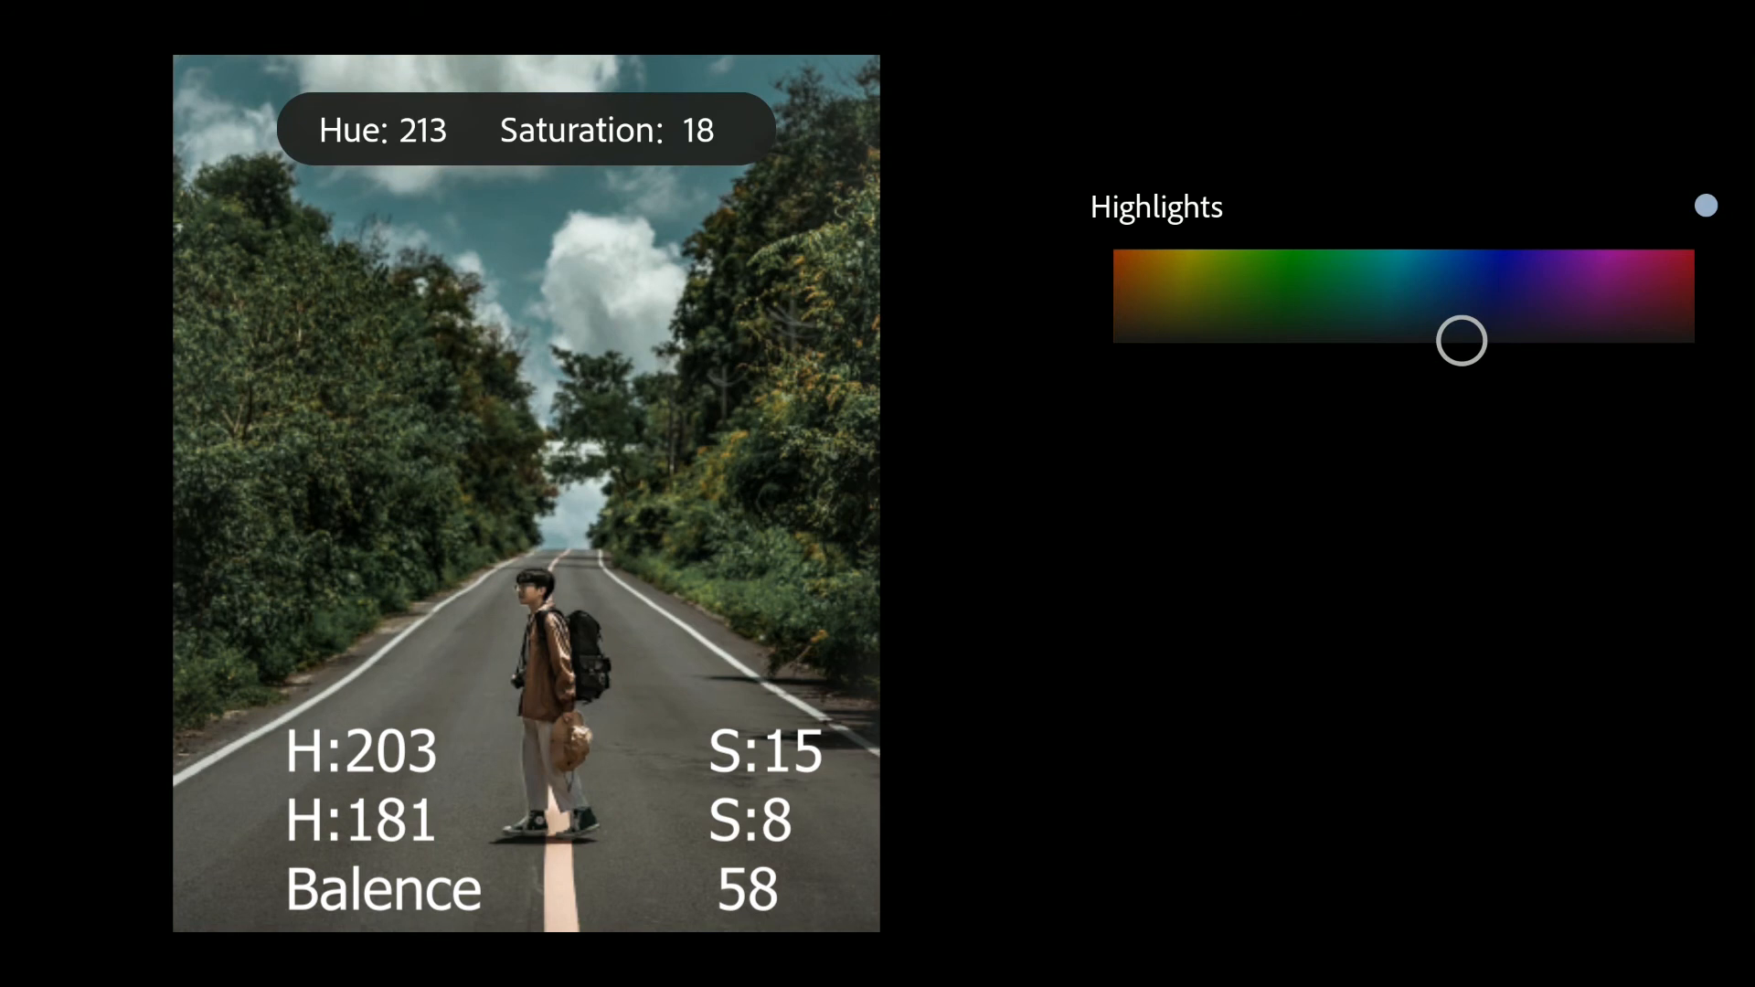
{"action": "left_click_drag", "start_coordinate": [1462, 340], "coordinate": [1463, 333]}
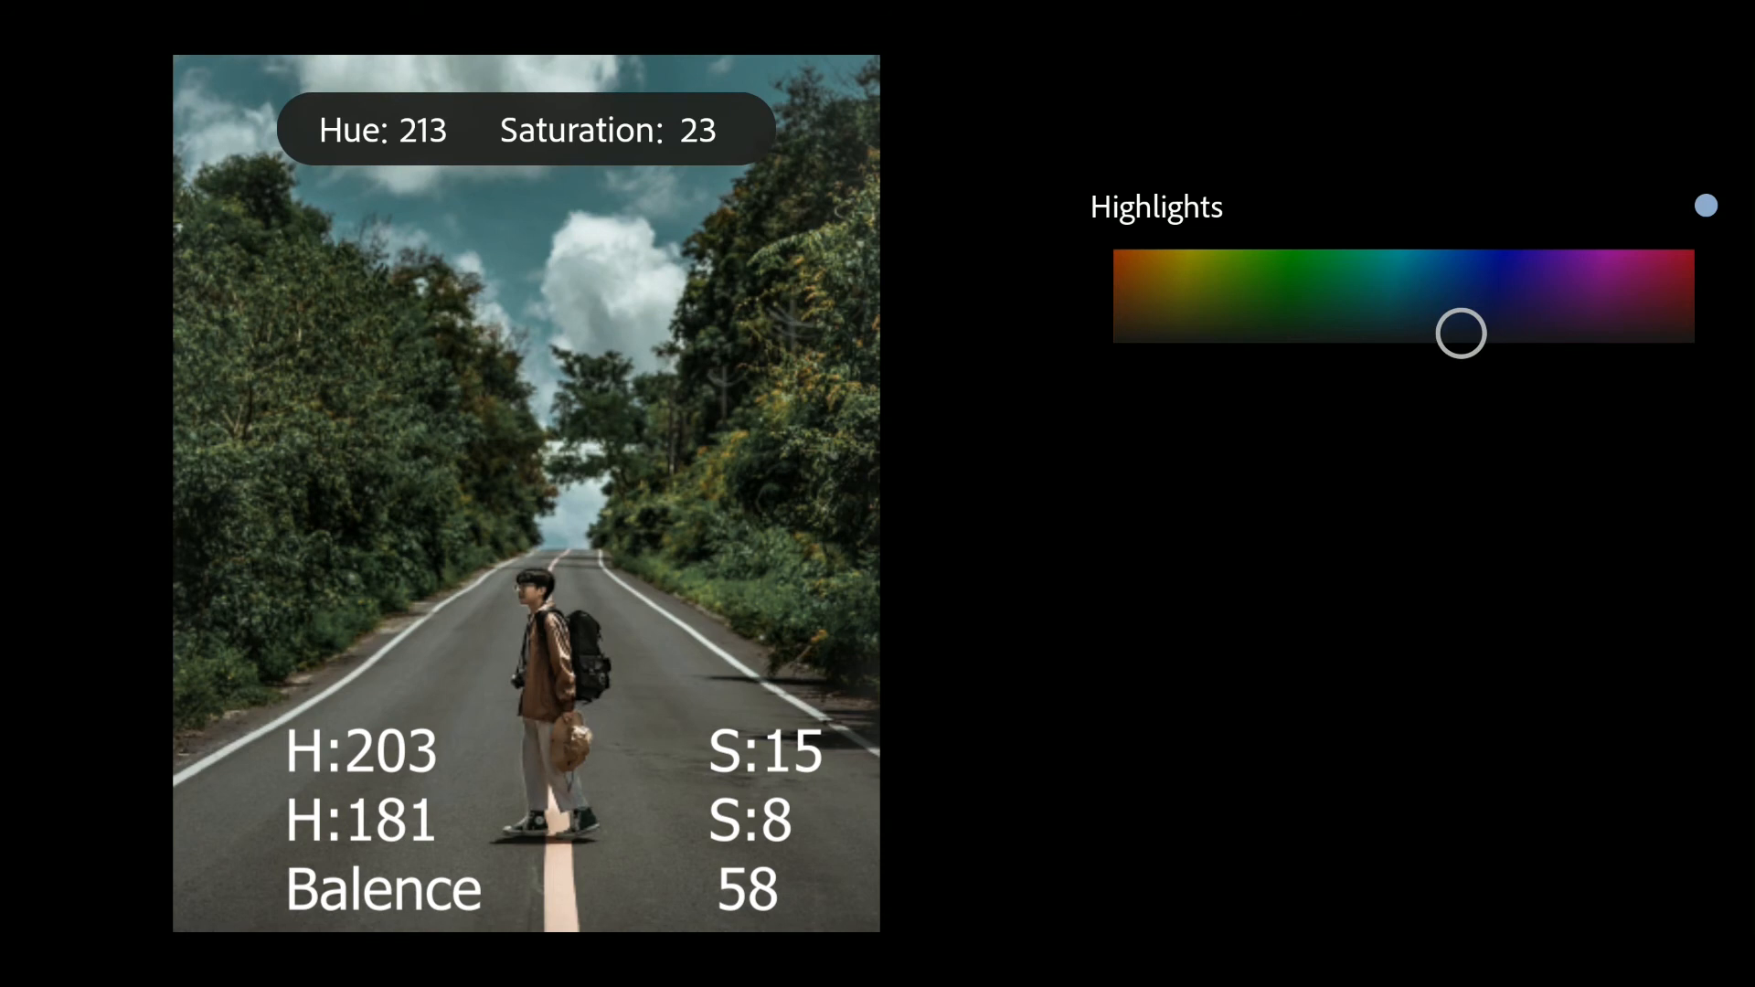
{"action": "left_click_drag", "start_coordinate": [1461, 332], "coordinate": [1442, 332]}
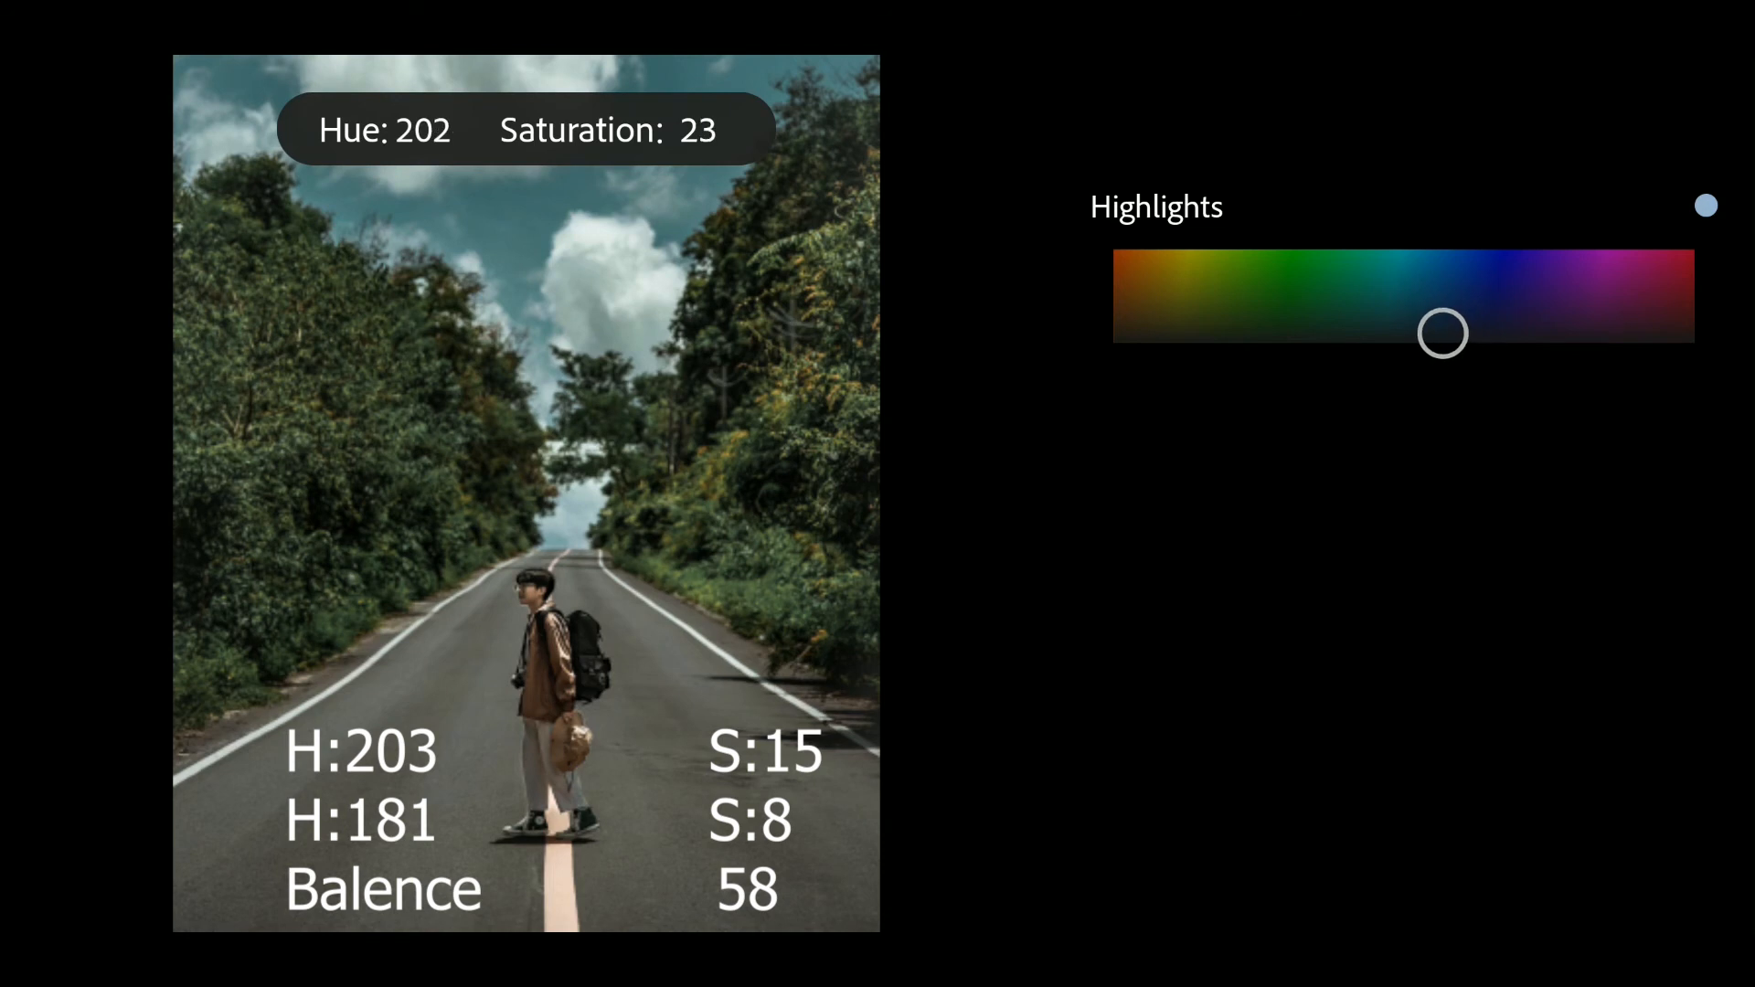
{"action": "left_click_drag", "start_coordinate": [1445, 332], "coordinate": [1444, 340]}
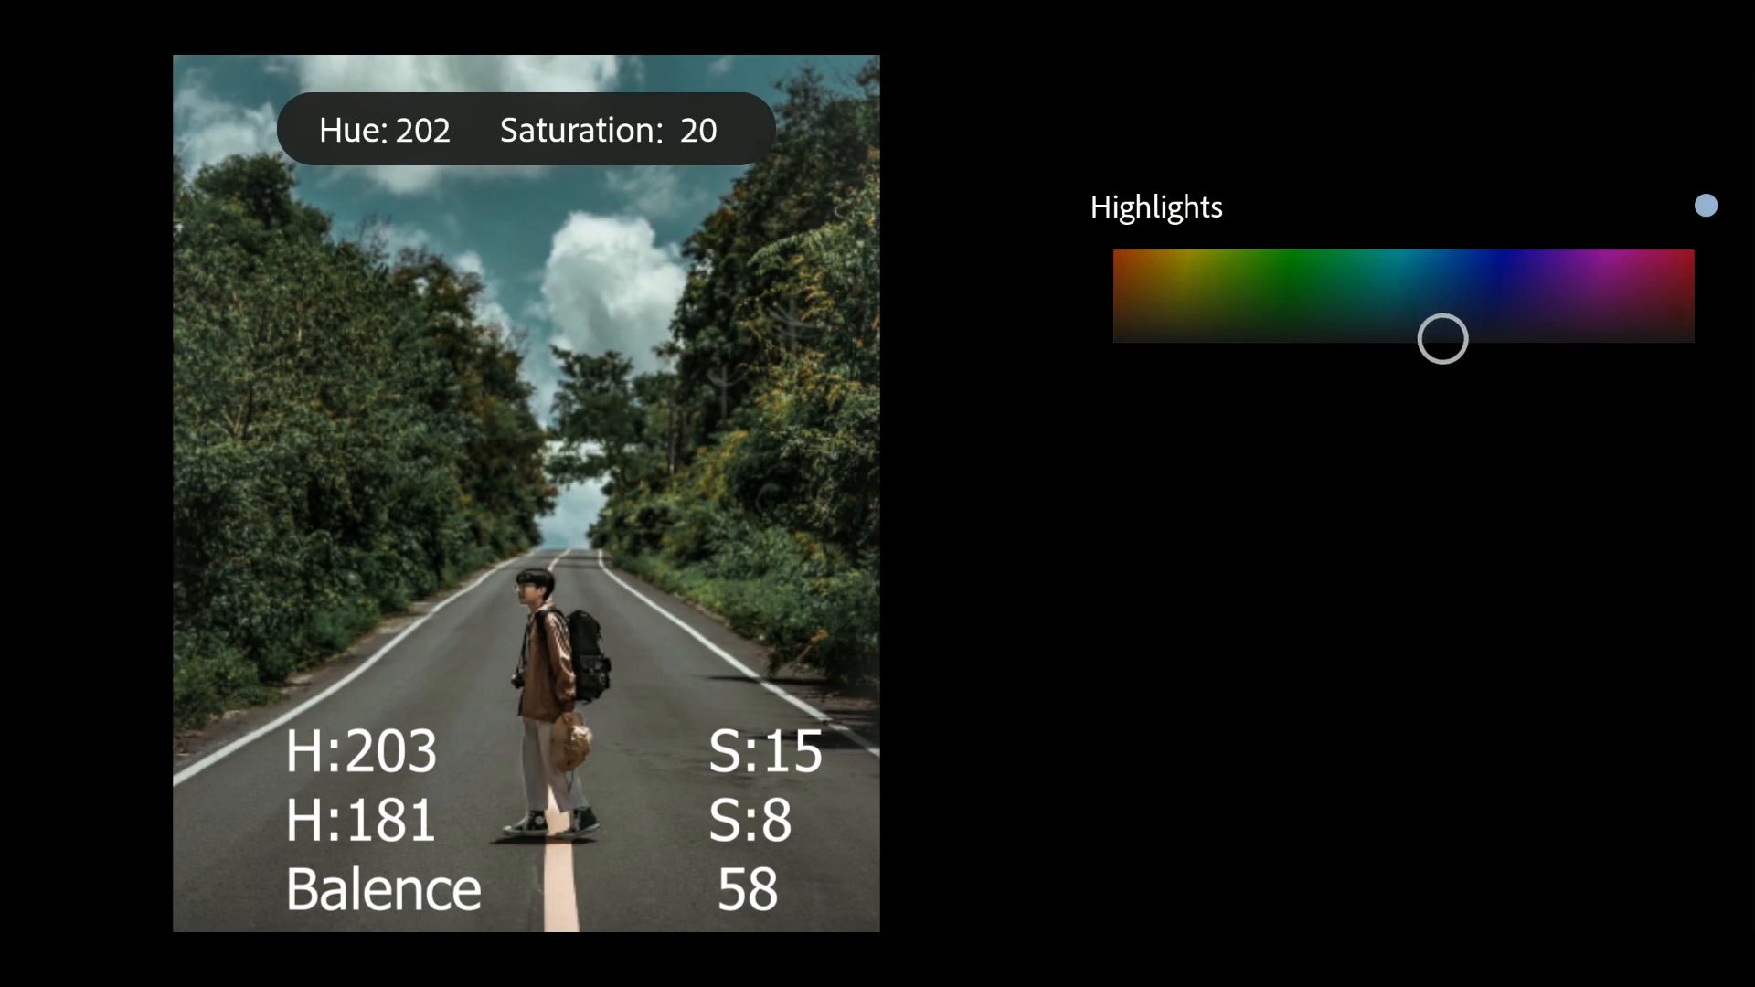
{"action": "left_click_drag", "start_coordinate": [1440, 338], "coordinate": [1440, 342]}
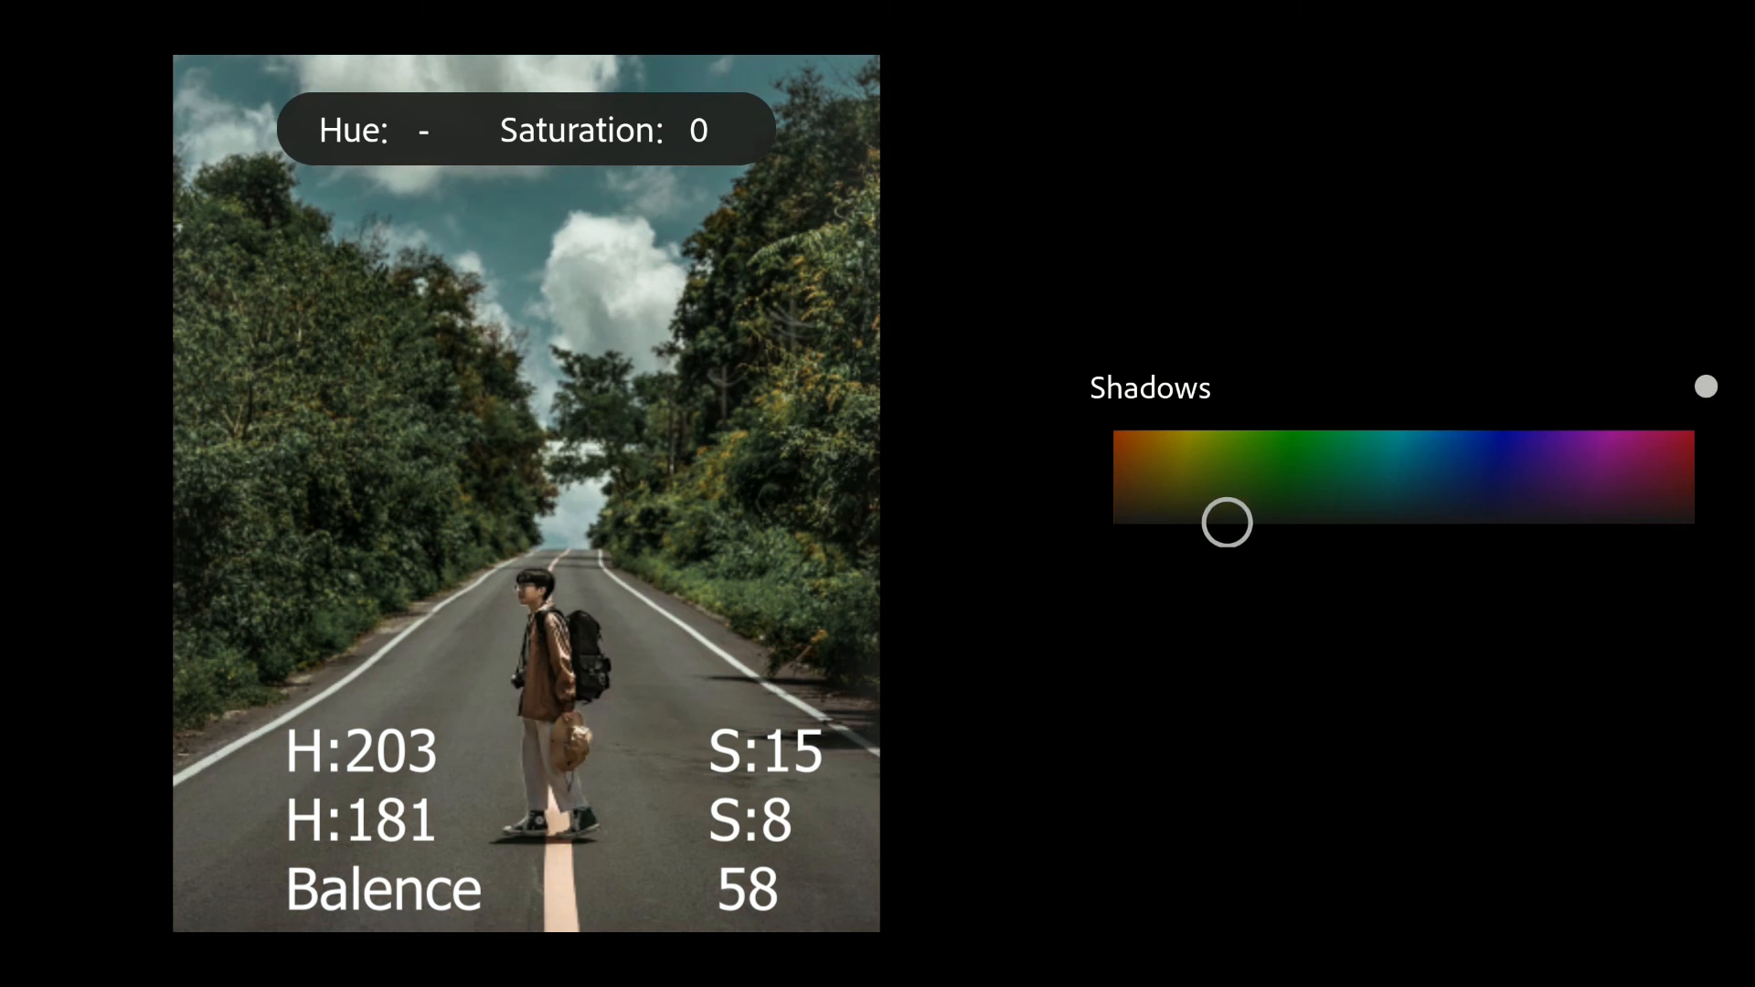
- Give the shadows a subtle teal split-tone tint around Hue 178, Saturation 9
{"action": "left_click_drag", "start_coordinate": [1229, 521], "coordinate": [1384, 520]}
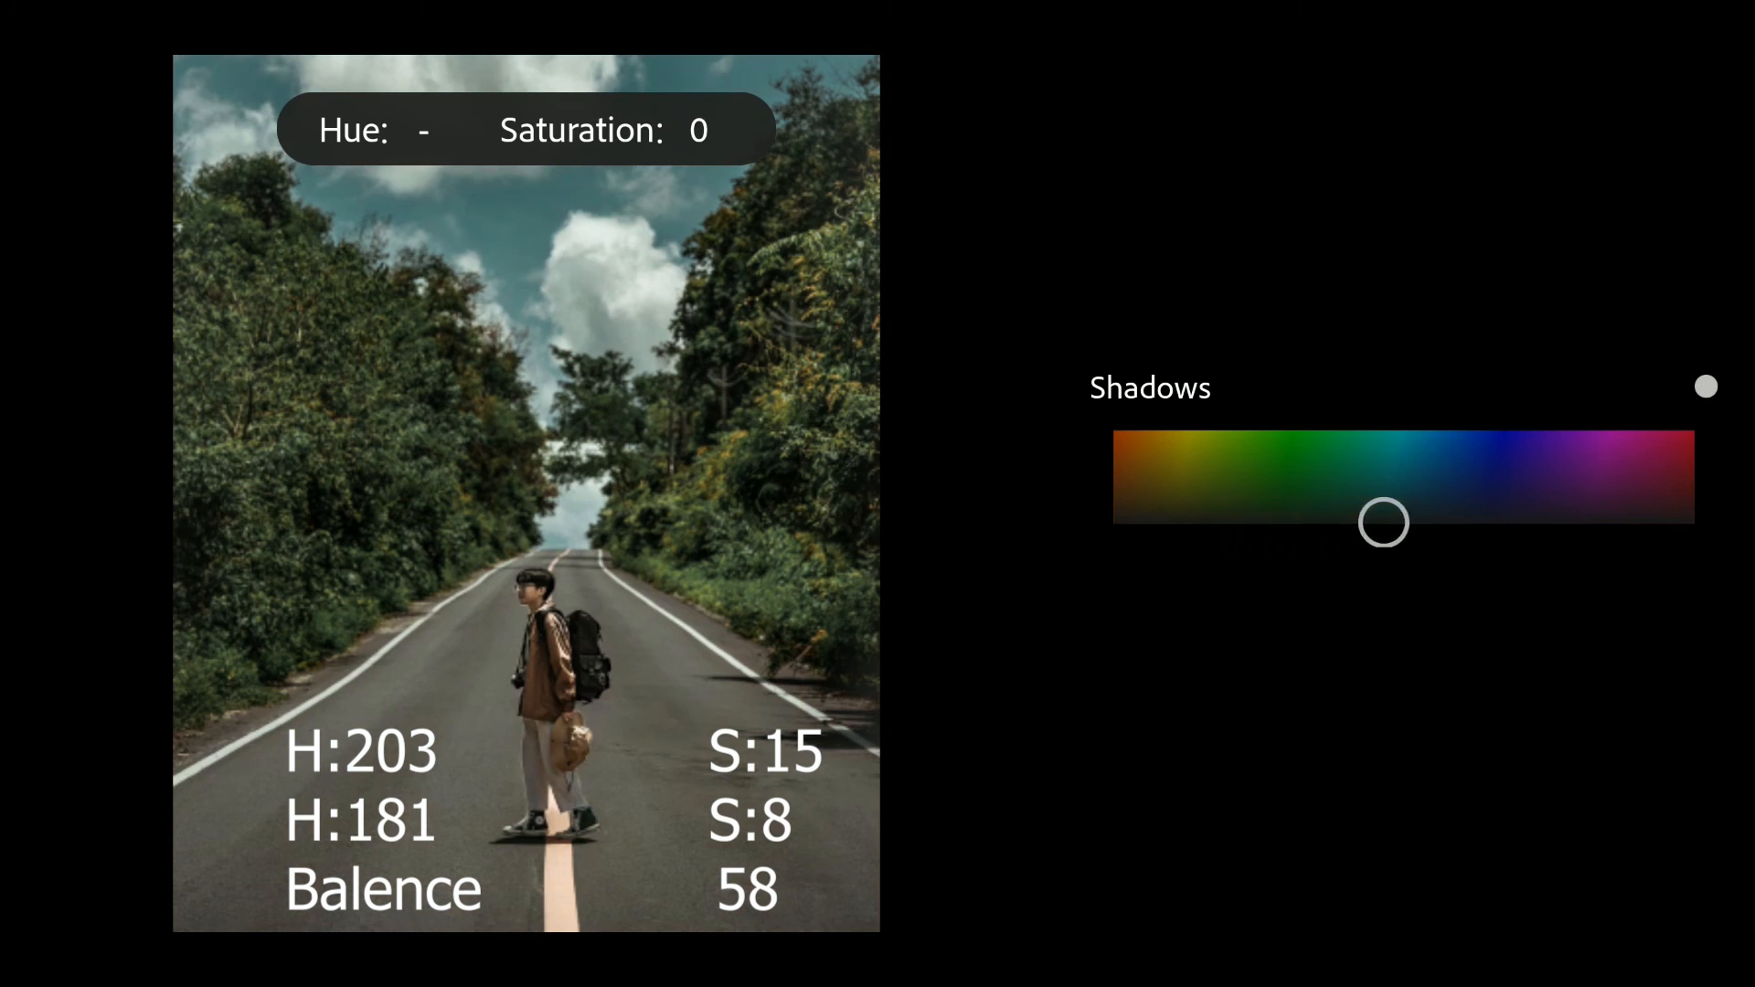
{"action": "left_click_drag", "start_coordinate": [1384, 521], "coordinate": [1393, 523]}
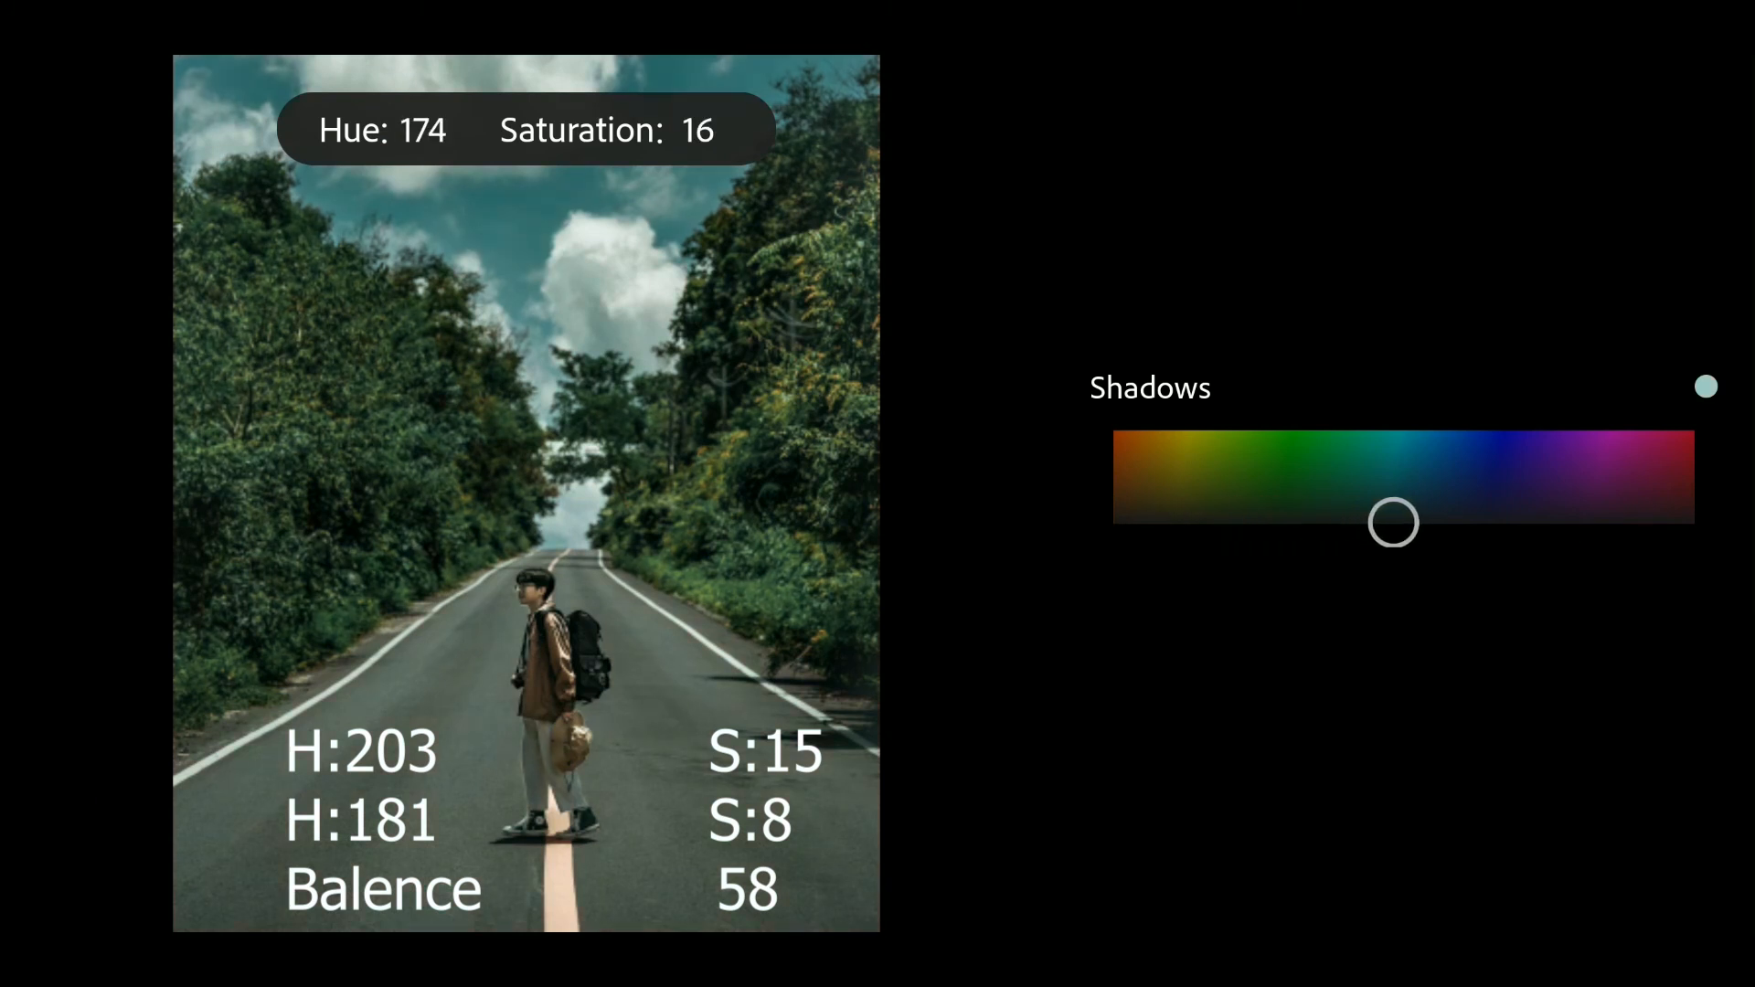
{"action": "left_click_drag", "start_coordinate": [1393, 523], "coordinate": [1358, 506]}
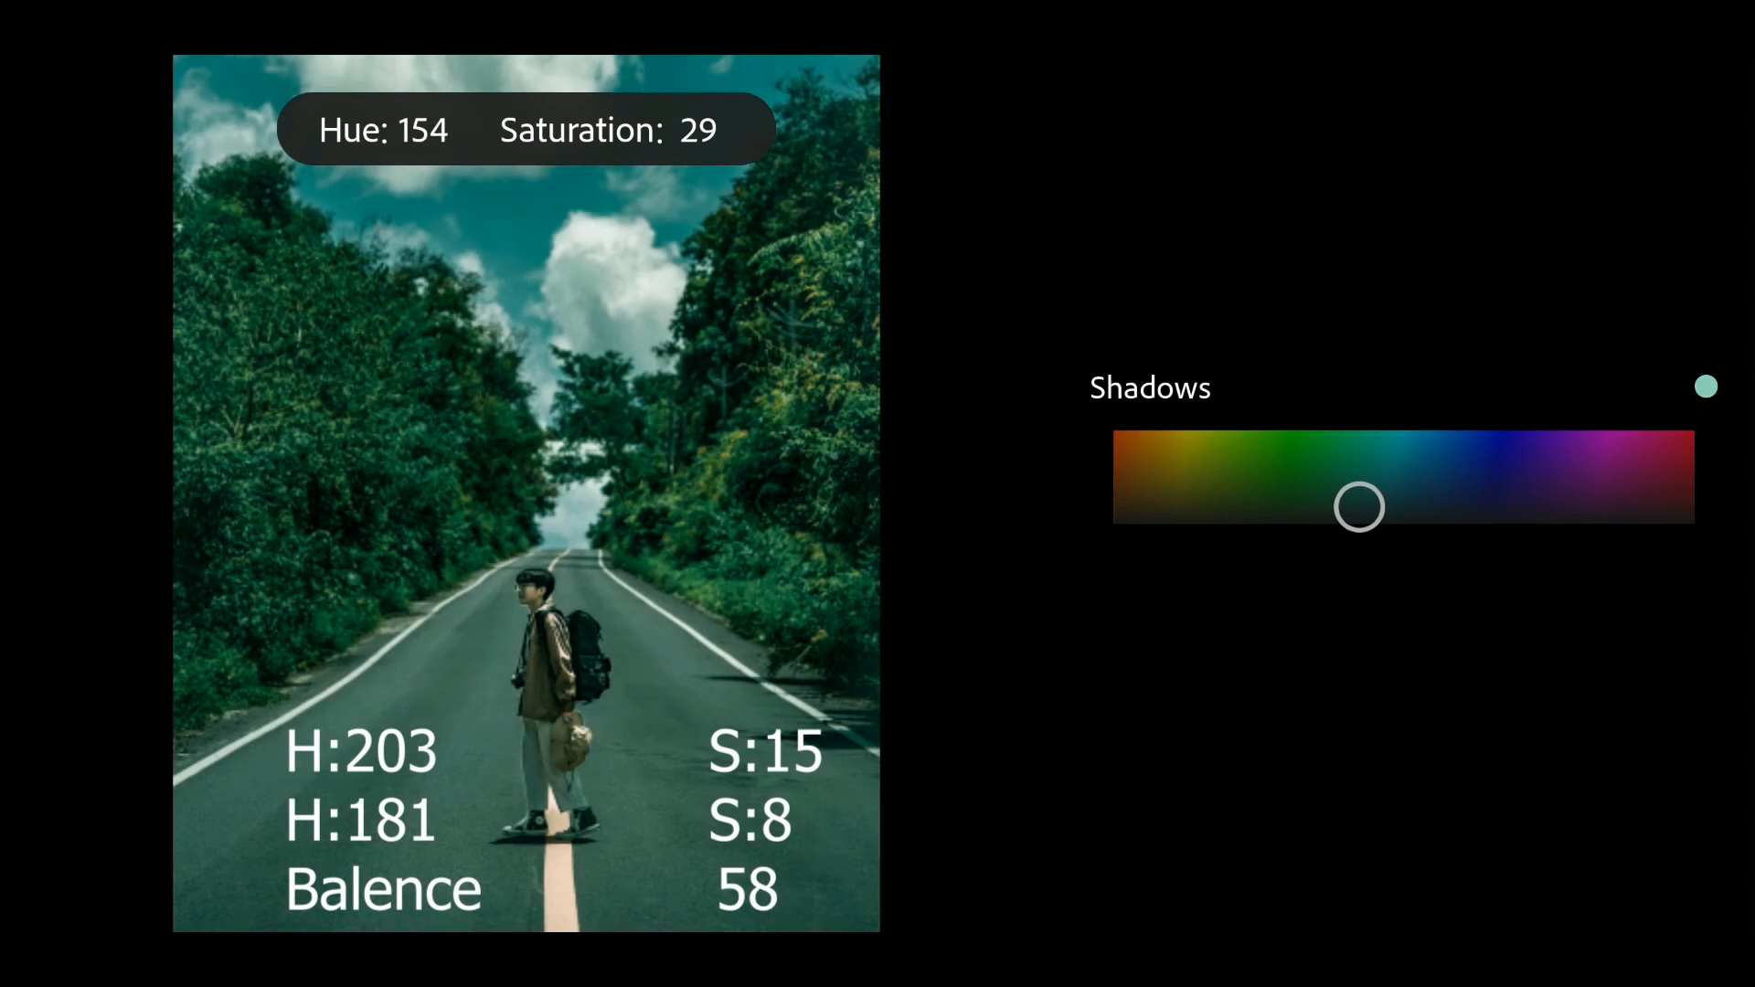
{"action": "left_click_drag", "start_coordinate": [1358, 506], "coordinate": [1402, 521]}
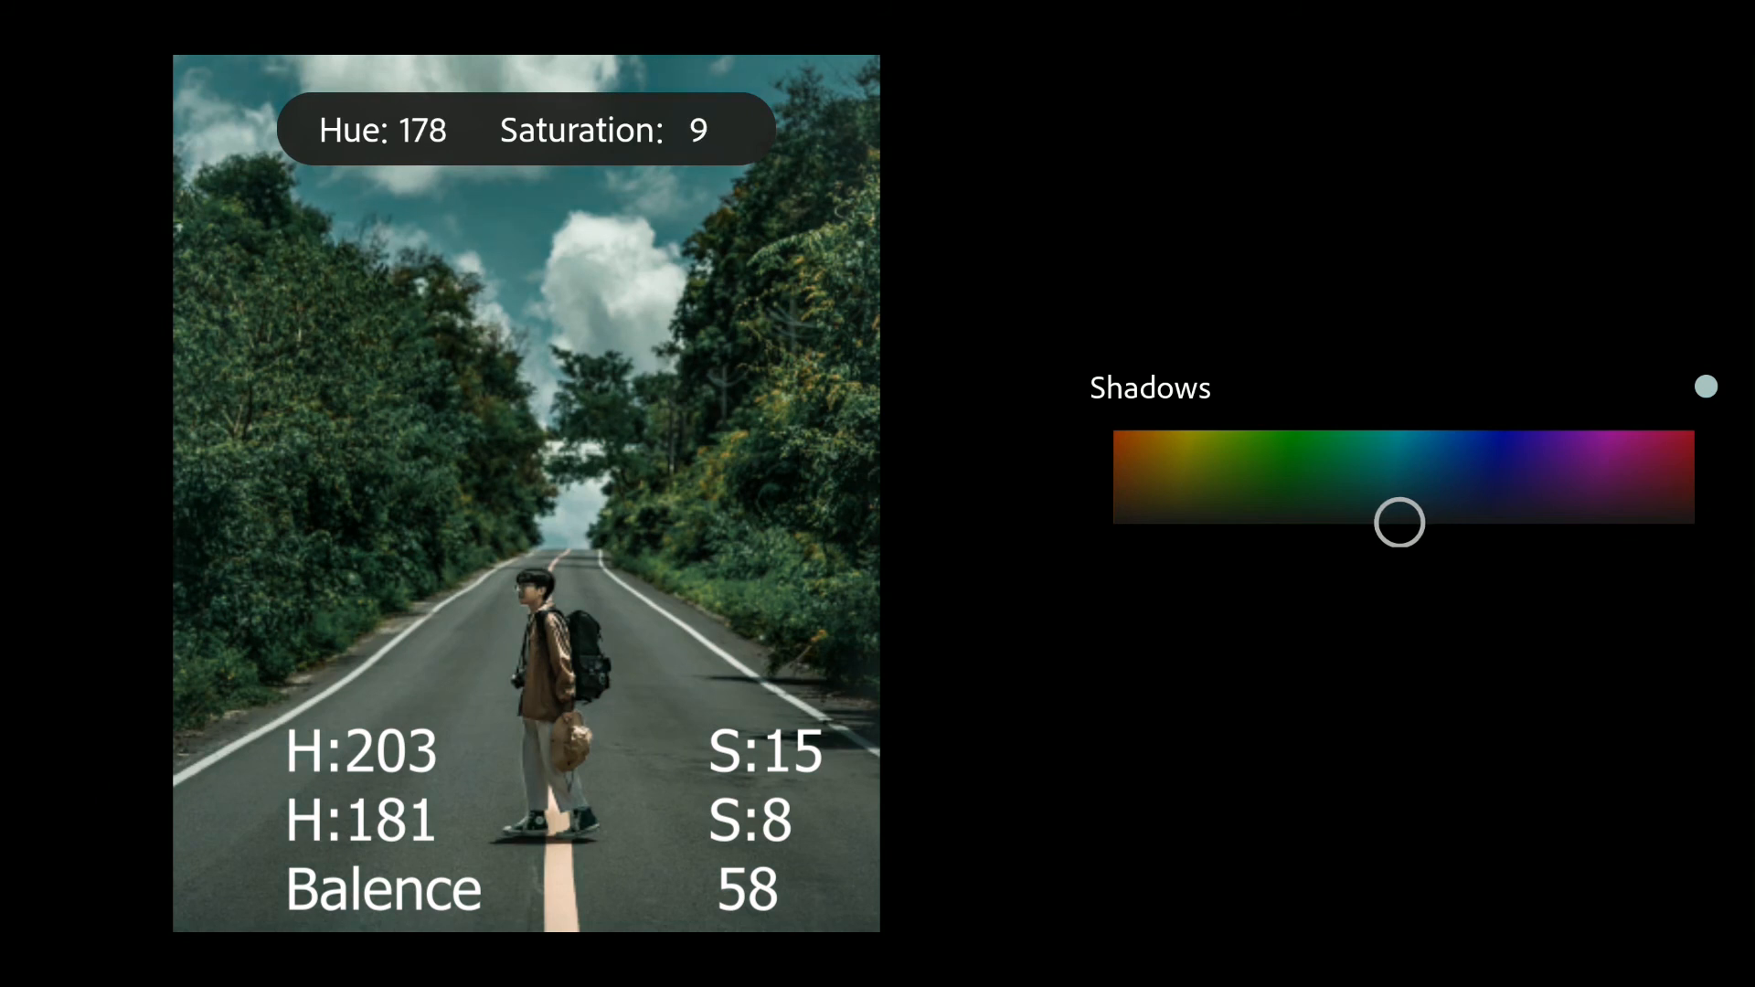
{"action": "left_click_drag", "start_coordinate": [1398, 521], "coordinate": [1407, 521]}
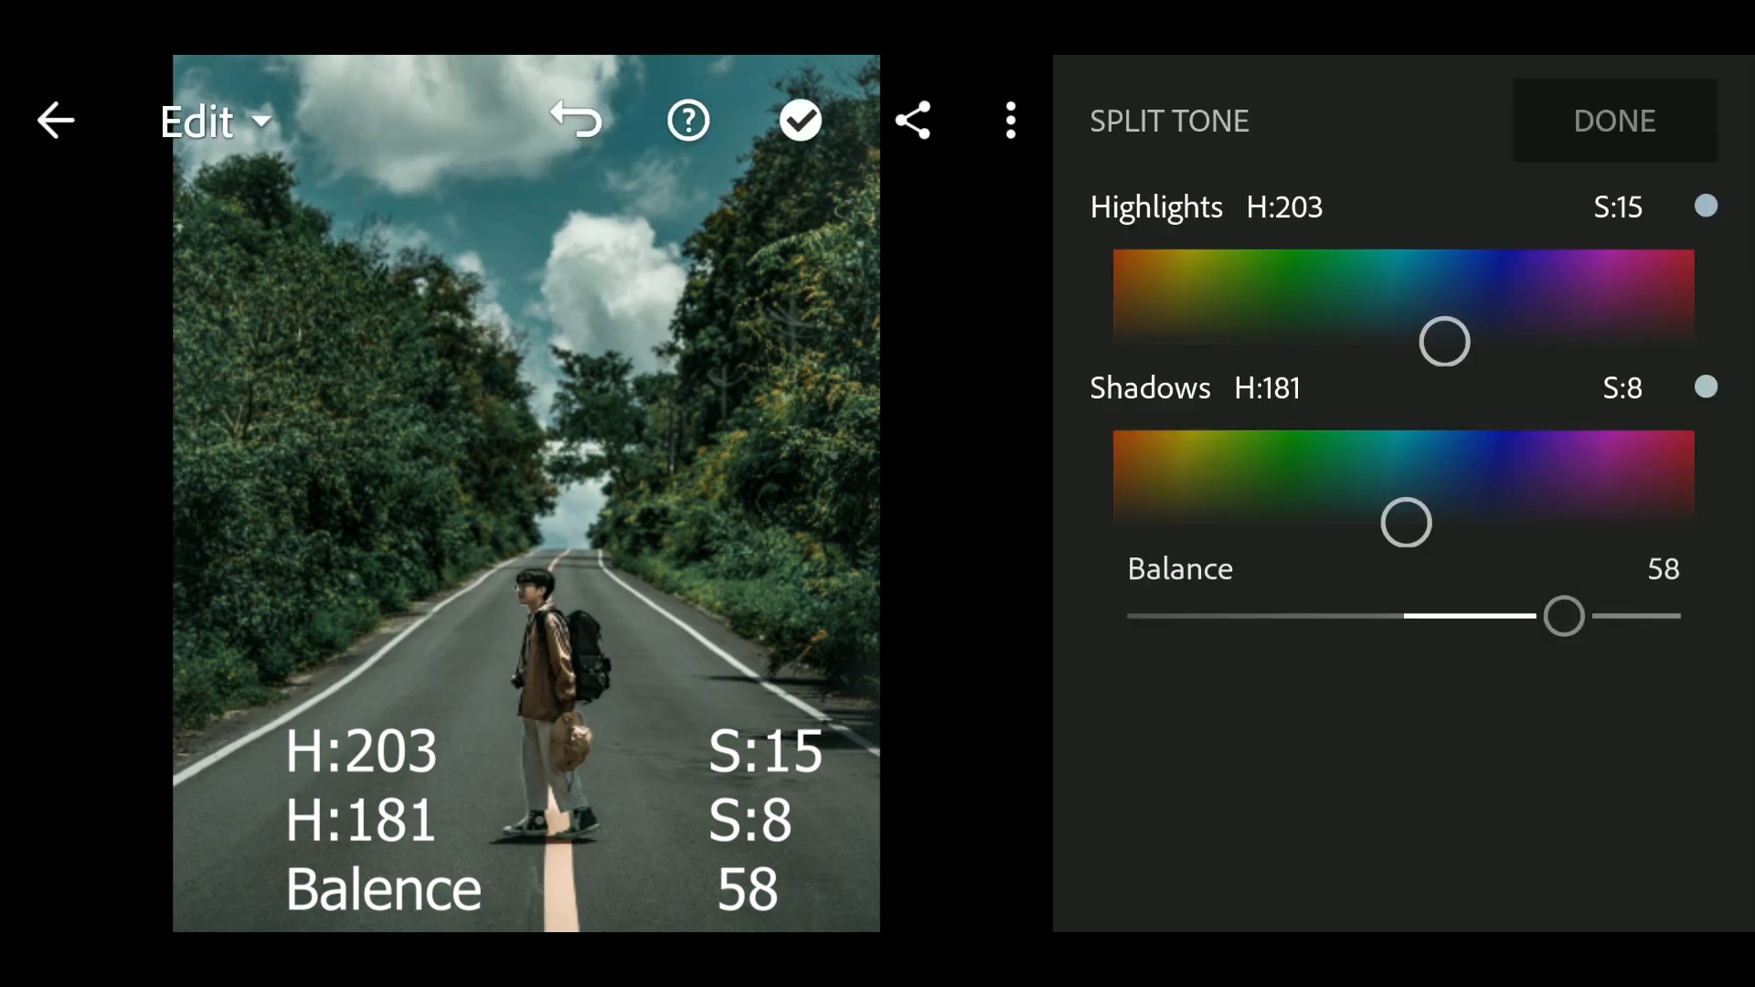
- Confirm the split-tone settings with DONE and scroll down to the Detail panel
{"action": "left_click", "coordinate": [1613, 121]}
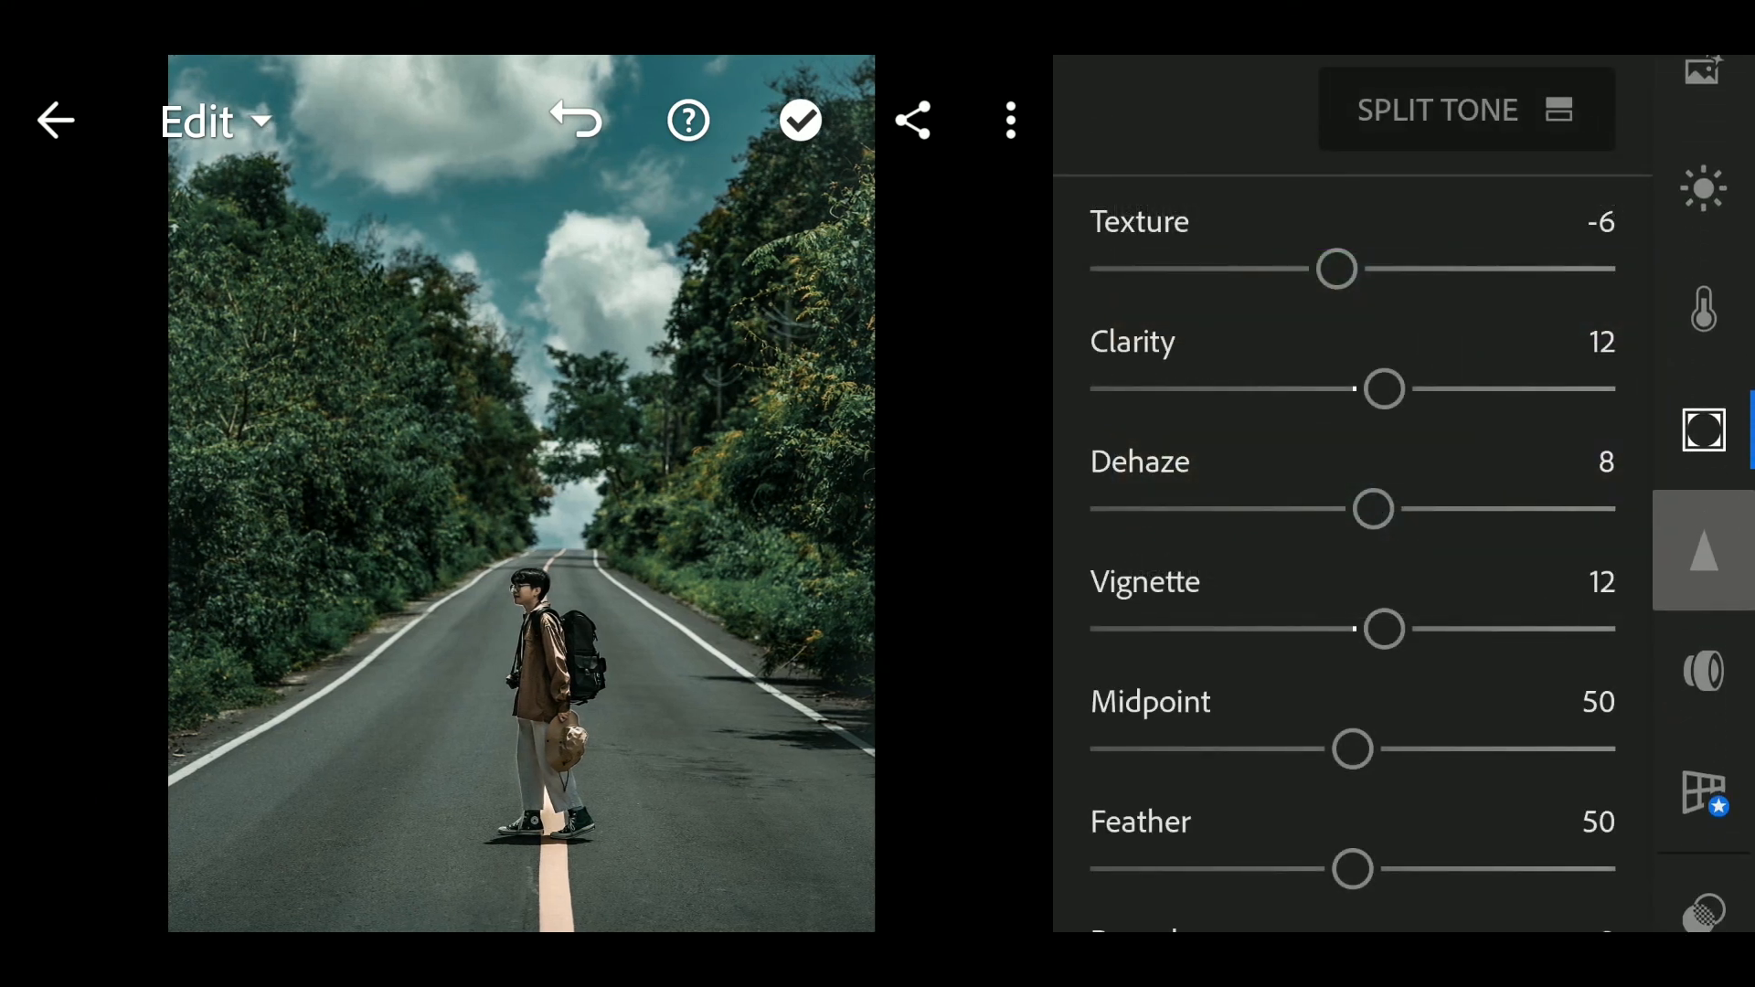
{"action": "scroll", "scroll_direction": "down", "scroll_amount": 3}
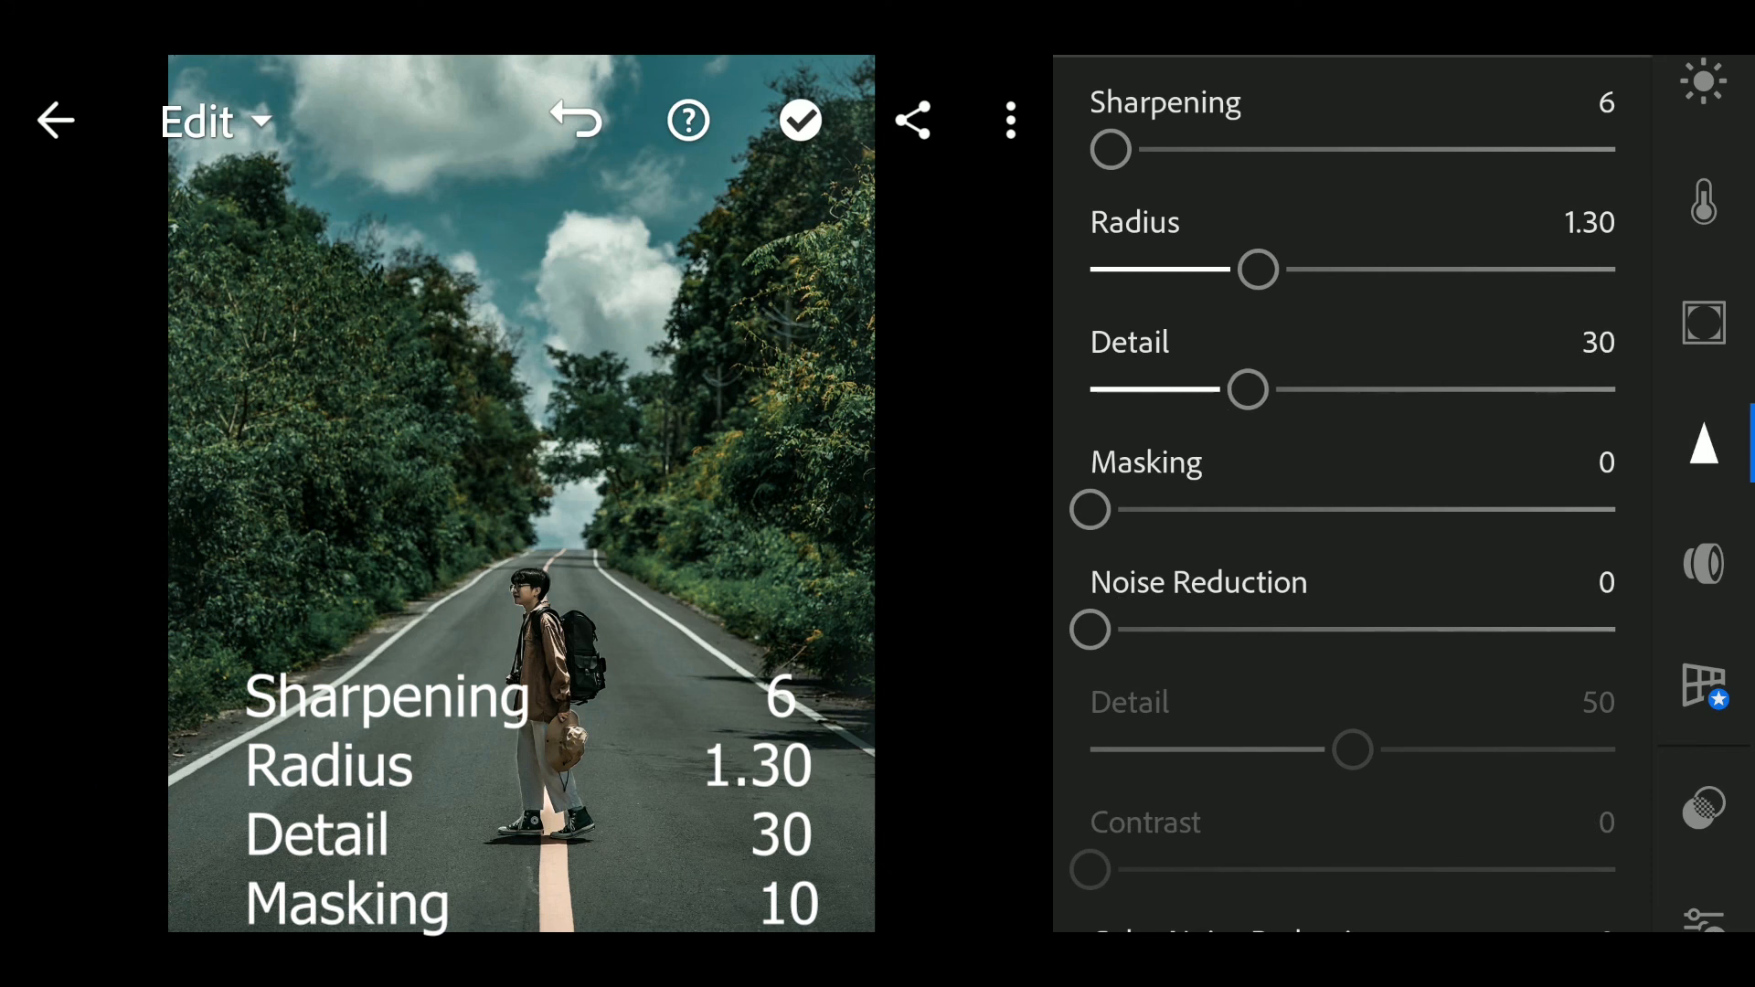
- Set sharpening Masking 10, Noise Reduction 10, noise Detail 60 and Contrast 14
{"action": "left_click_drag", "start_coordinate": [1089, 510], "coordinate": [1124, 510]}
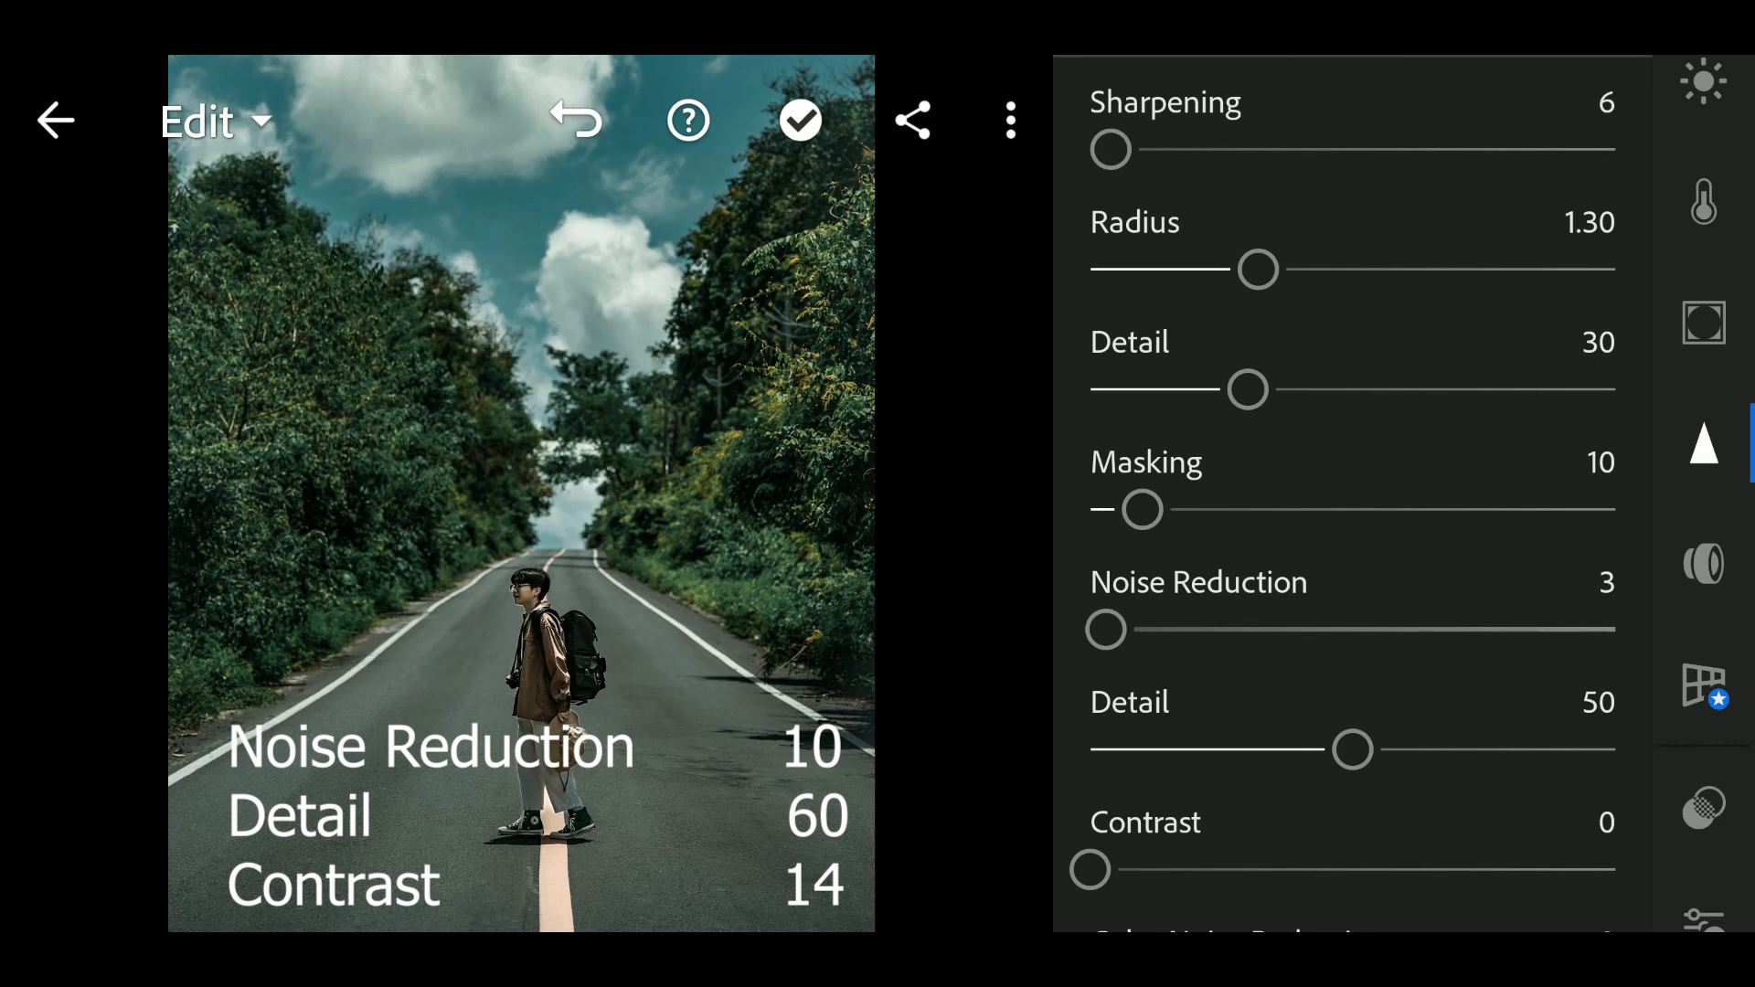
{"action": "left_click_drag", "start_coordinate": [1104, 631], "coordinate": [1129, 631]}
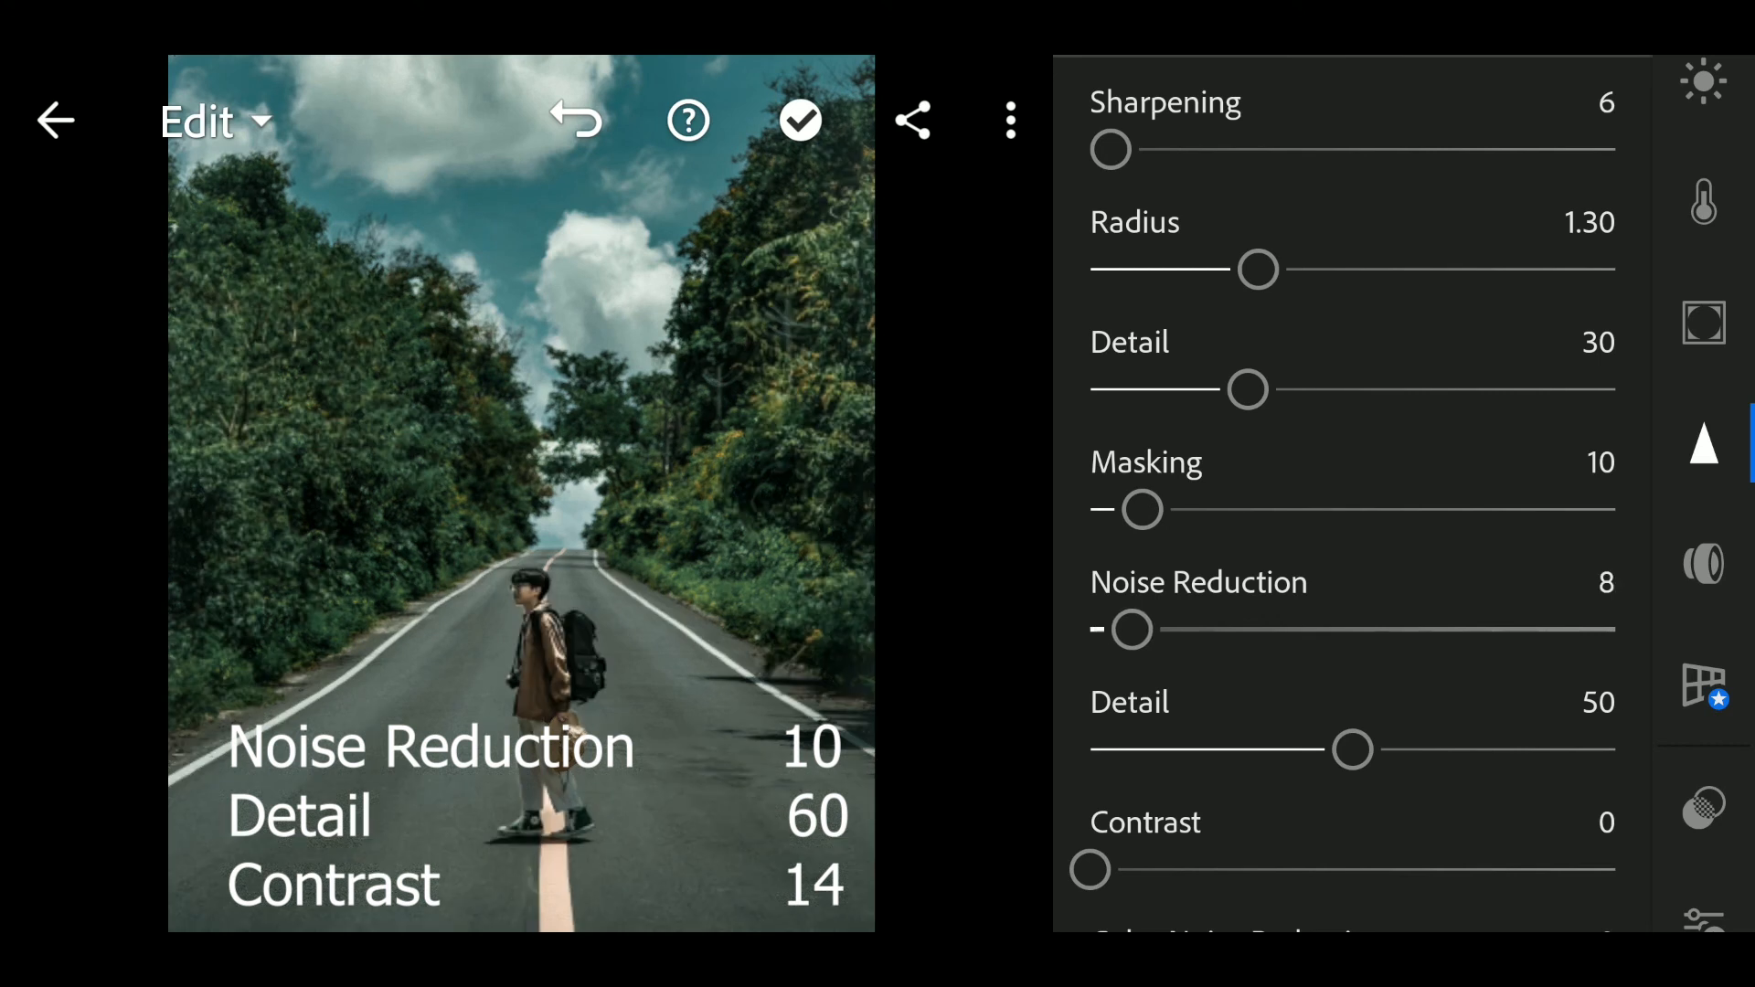
{"action": "left_click_drag", "start_coordinate": [1130, 629], "coordinate": [1144, 629]}
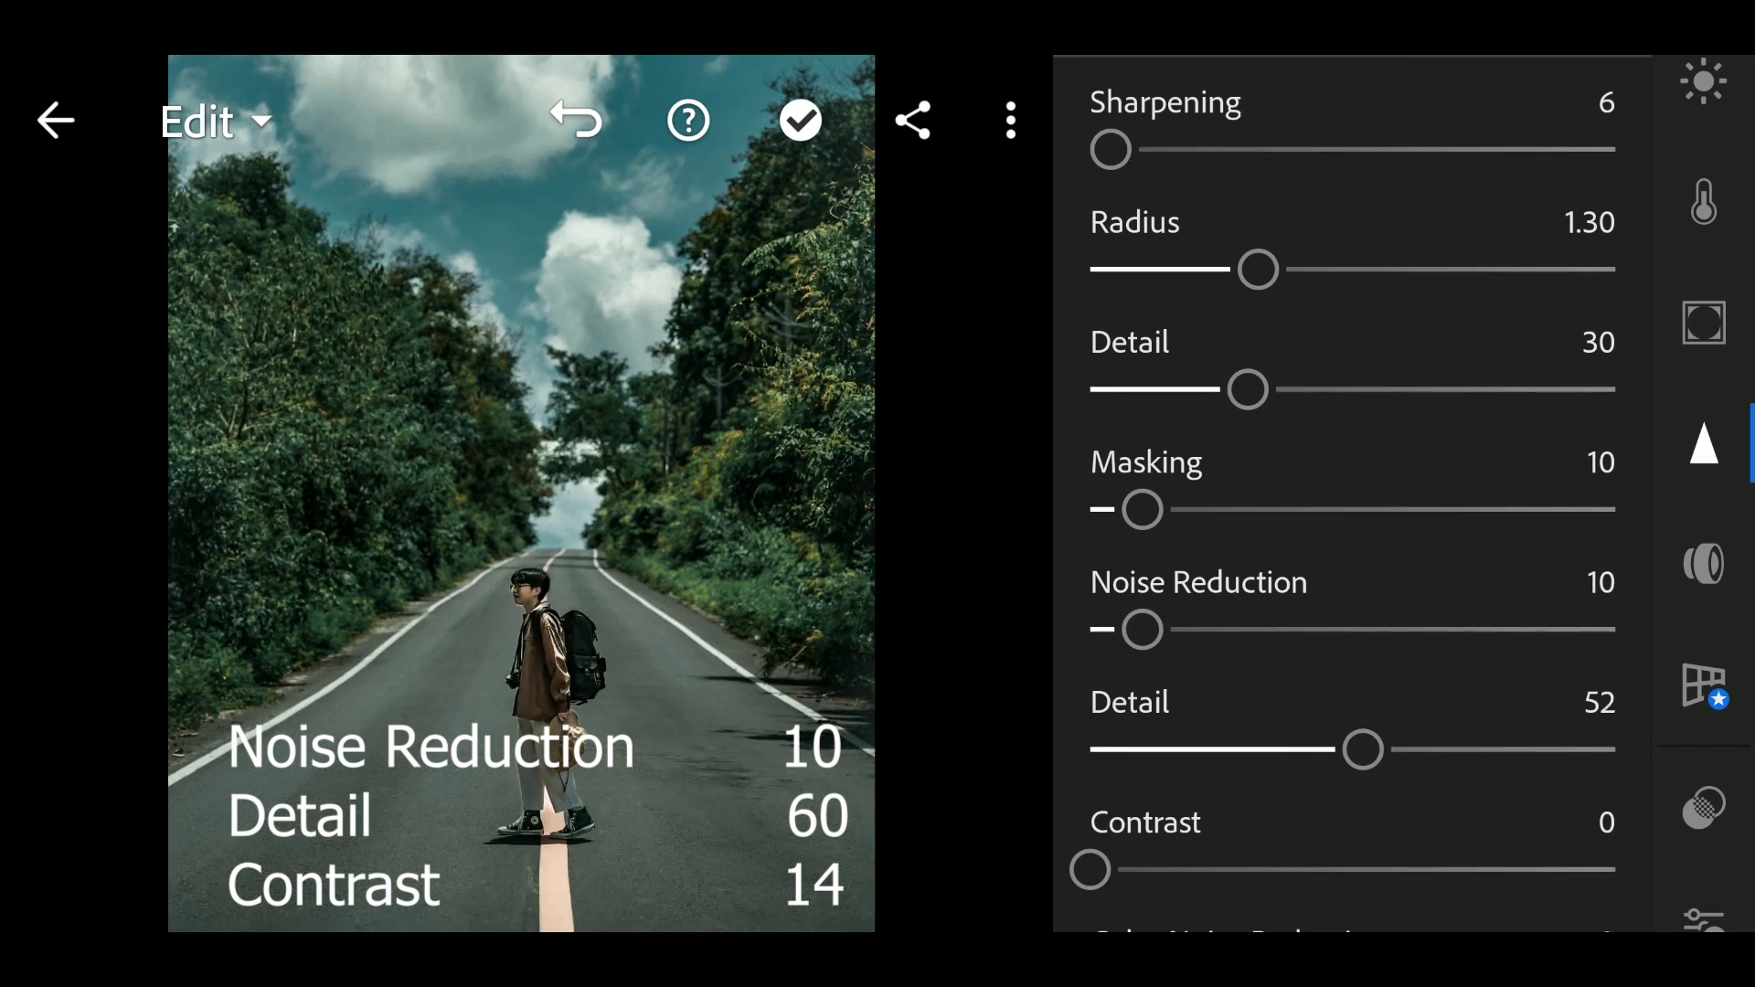
{"action": "left_click_drag", "start_coordinate": [1364, 751], "coordinate": [1395, 751]}
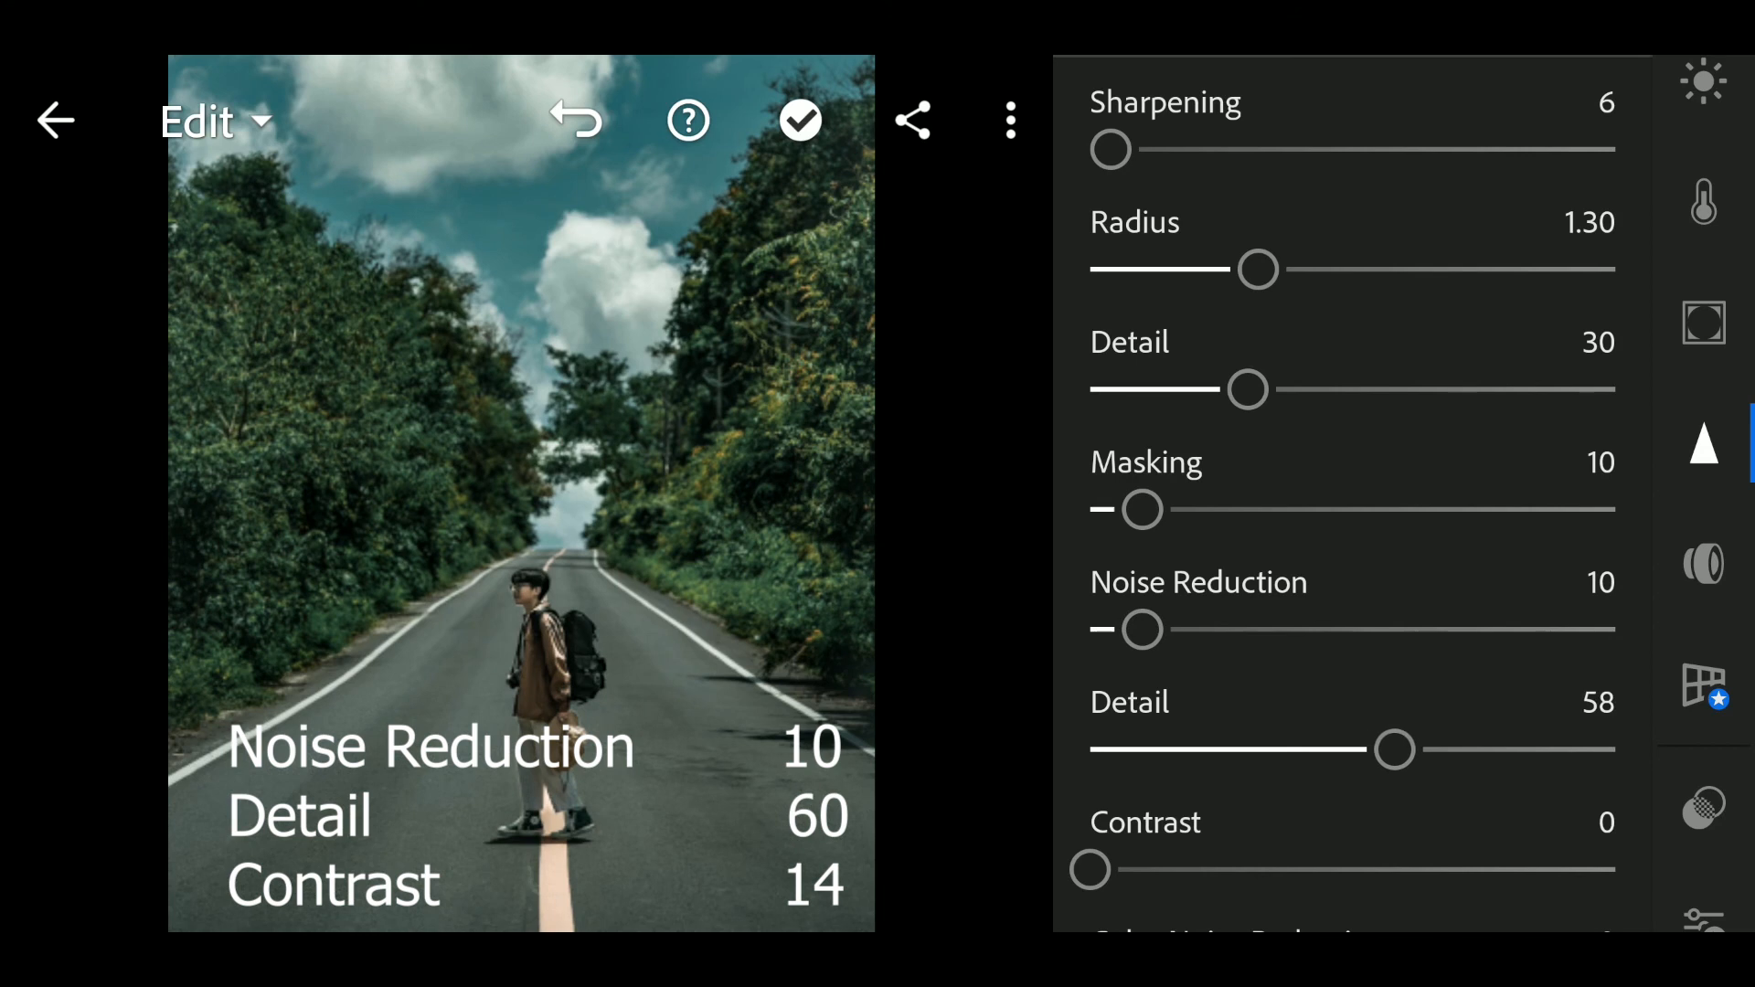
{"action": "left_click_drag", "start_coordinate": [1394, 751], "coordinate": [1415, 751]}
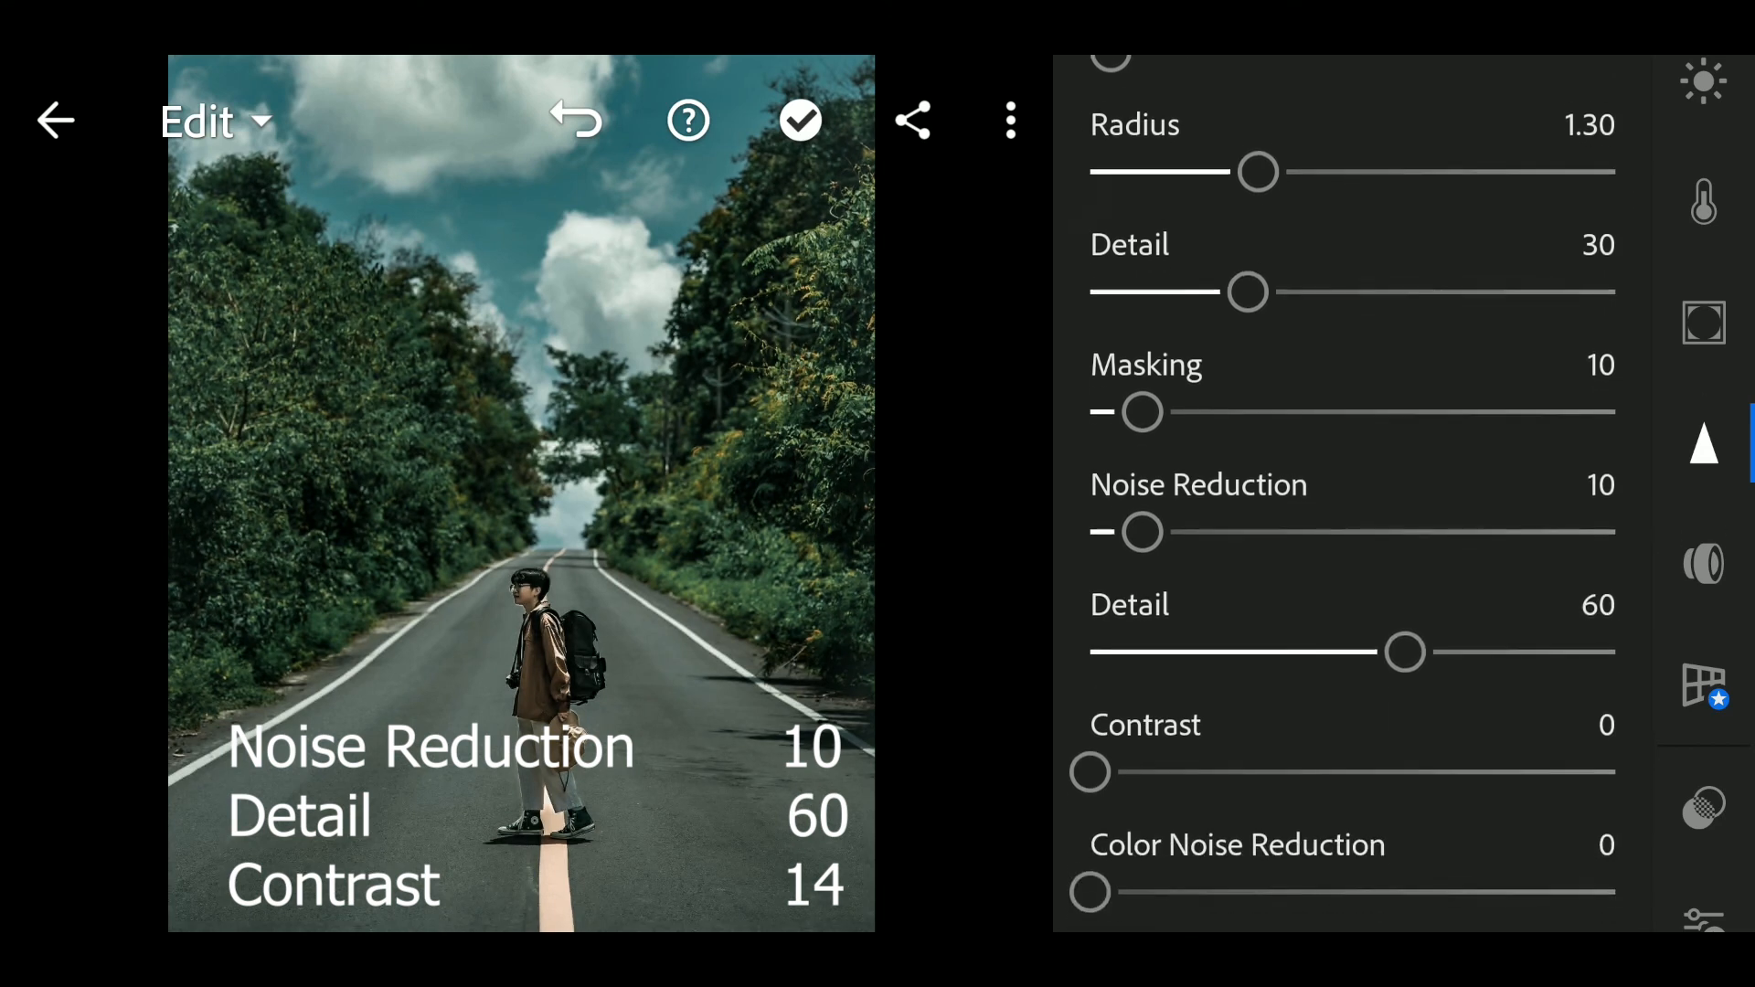
{"action": "scroll", "scroll_direction": "down", "scroll_amount": 3}
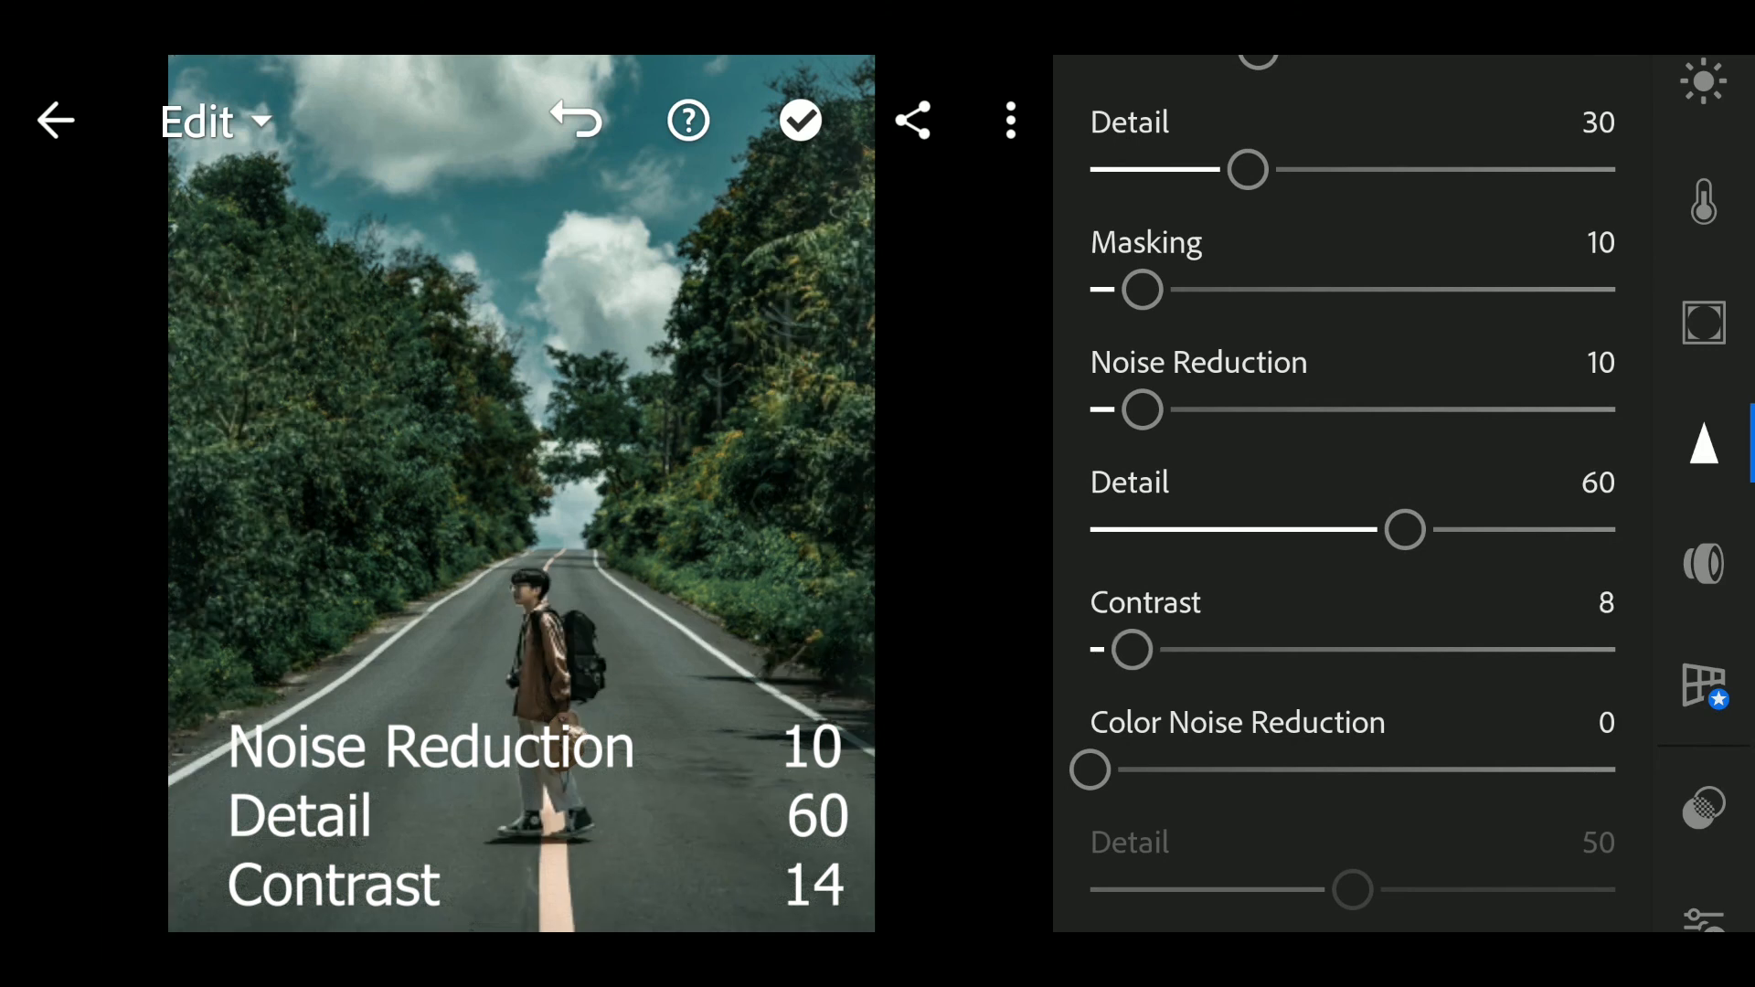
{"action": "left_click_drag", "start_coordinate": [1129, 649], "coordinate": [1164, 649]}
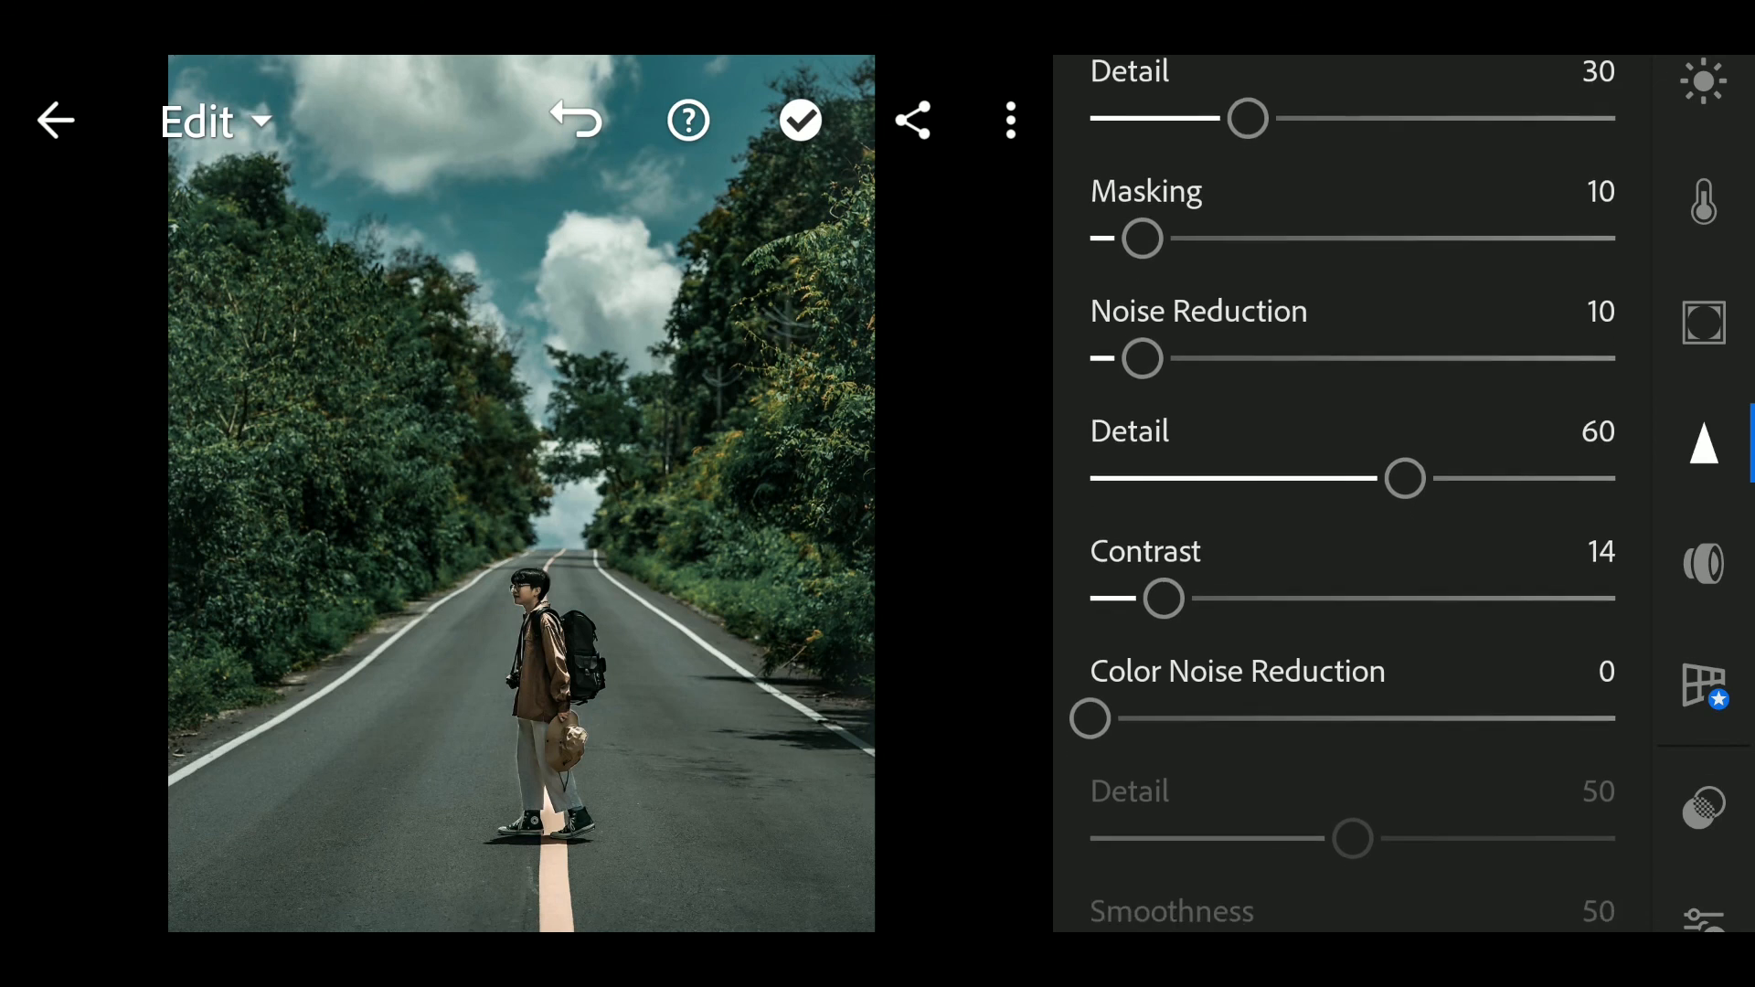
{"action": "scroll", "scroll_direction": "down", "scroll_amount": 3}
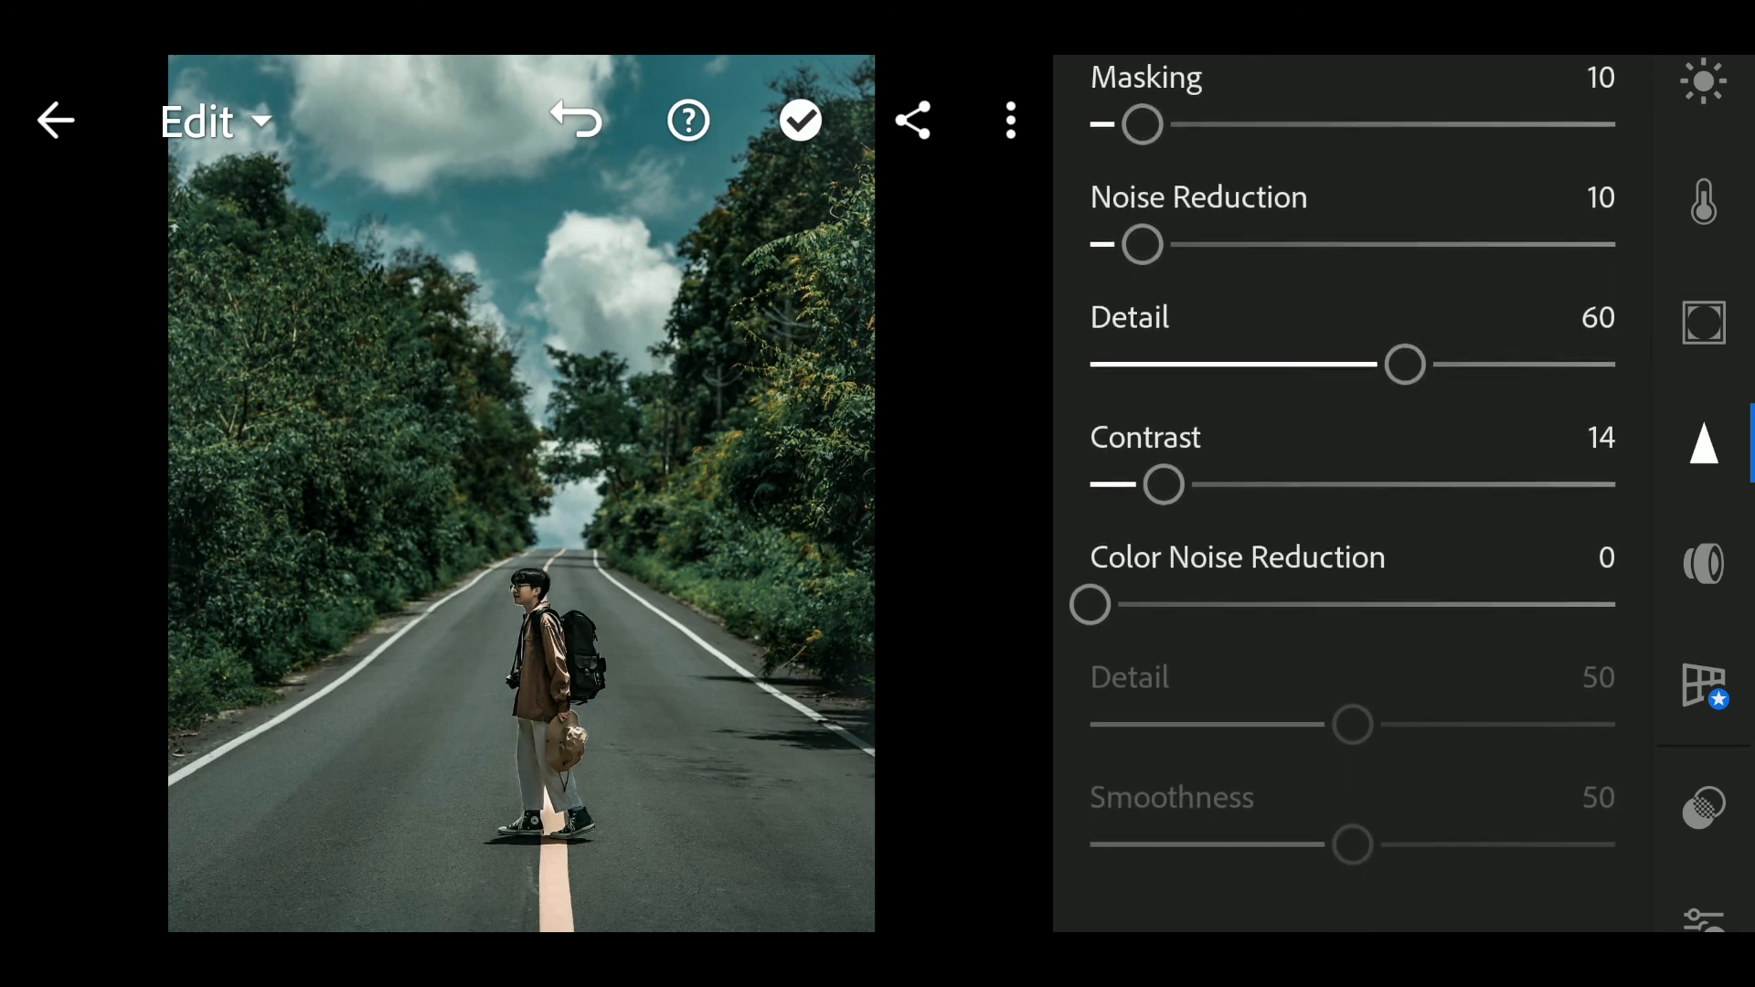
- Set Color Noise Reduction 10 with Detail 58 and Smoothness 68
{"action": "left_click_drag", "start_coordinate": [1088, 605], "coordinate": [1115, 605]}
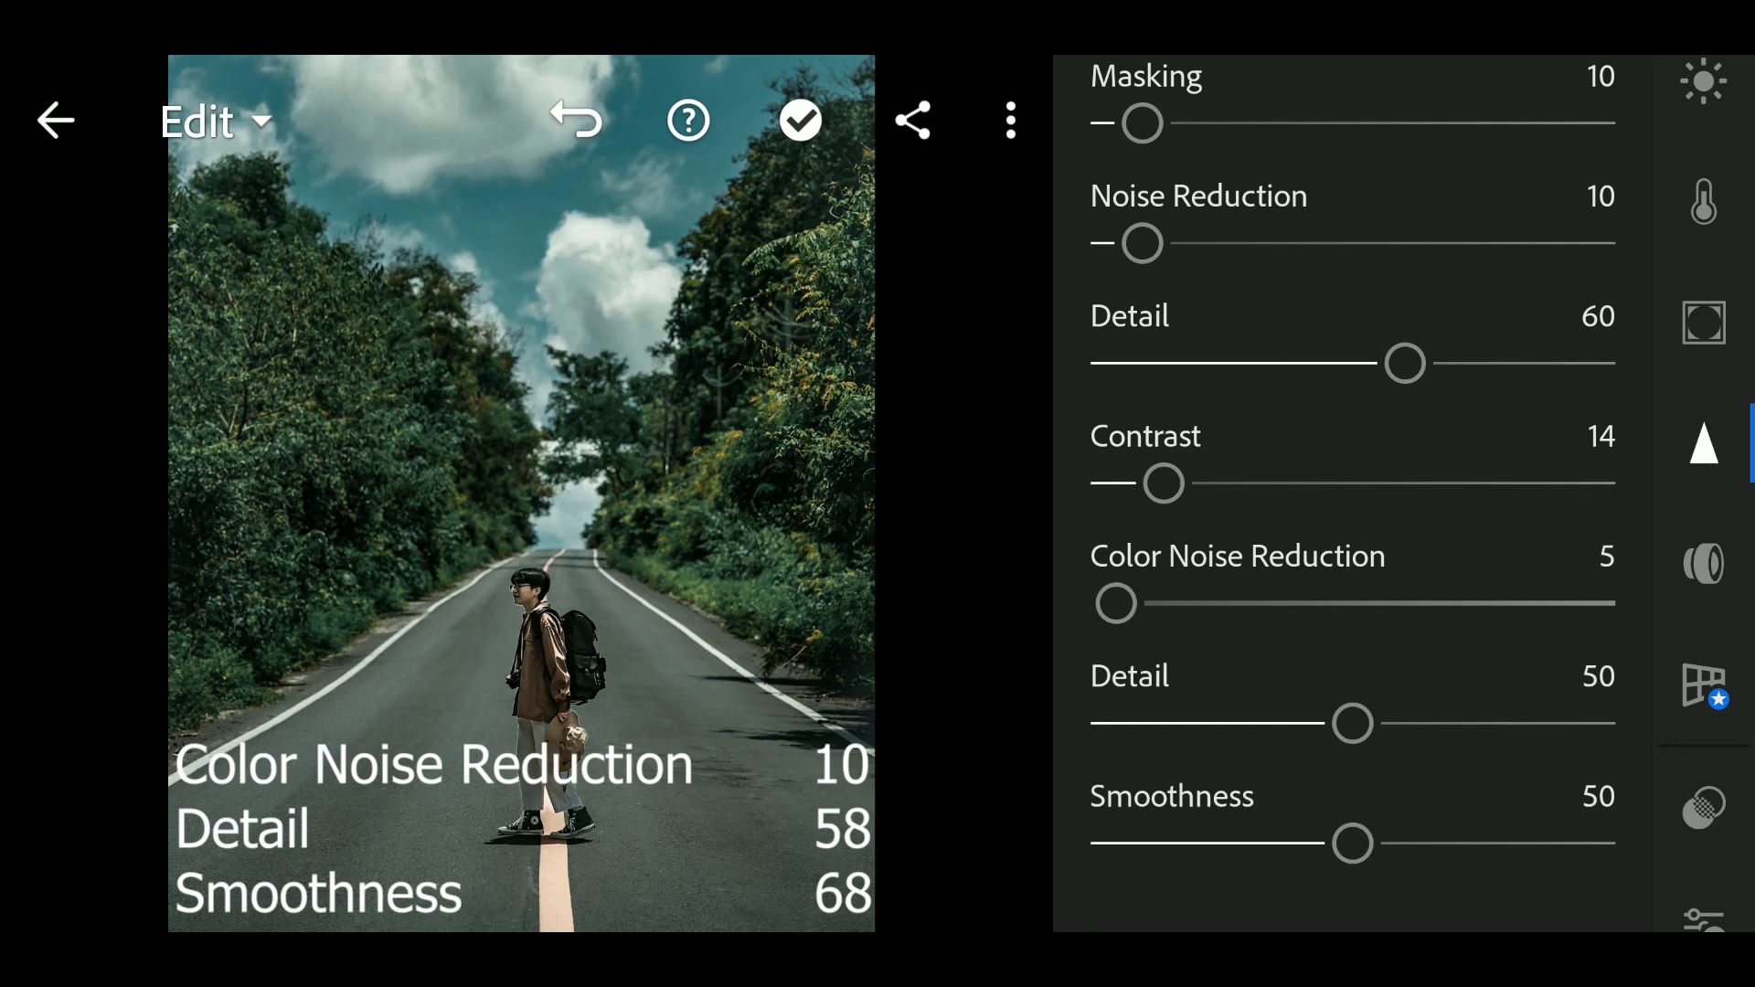
{"action": "left_click_drag", "start_coordinate": [1115, 603], "coordinate": [1139, 603]}
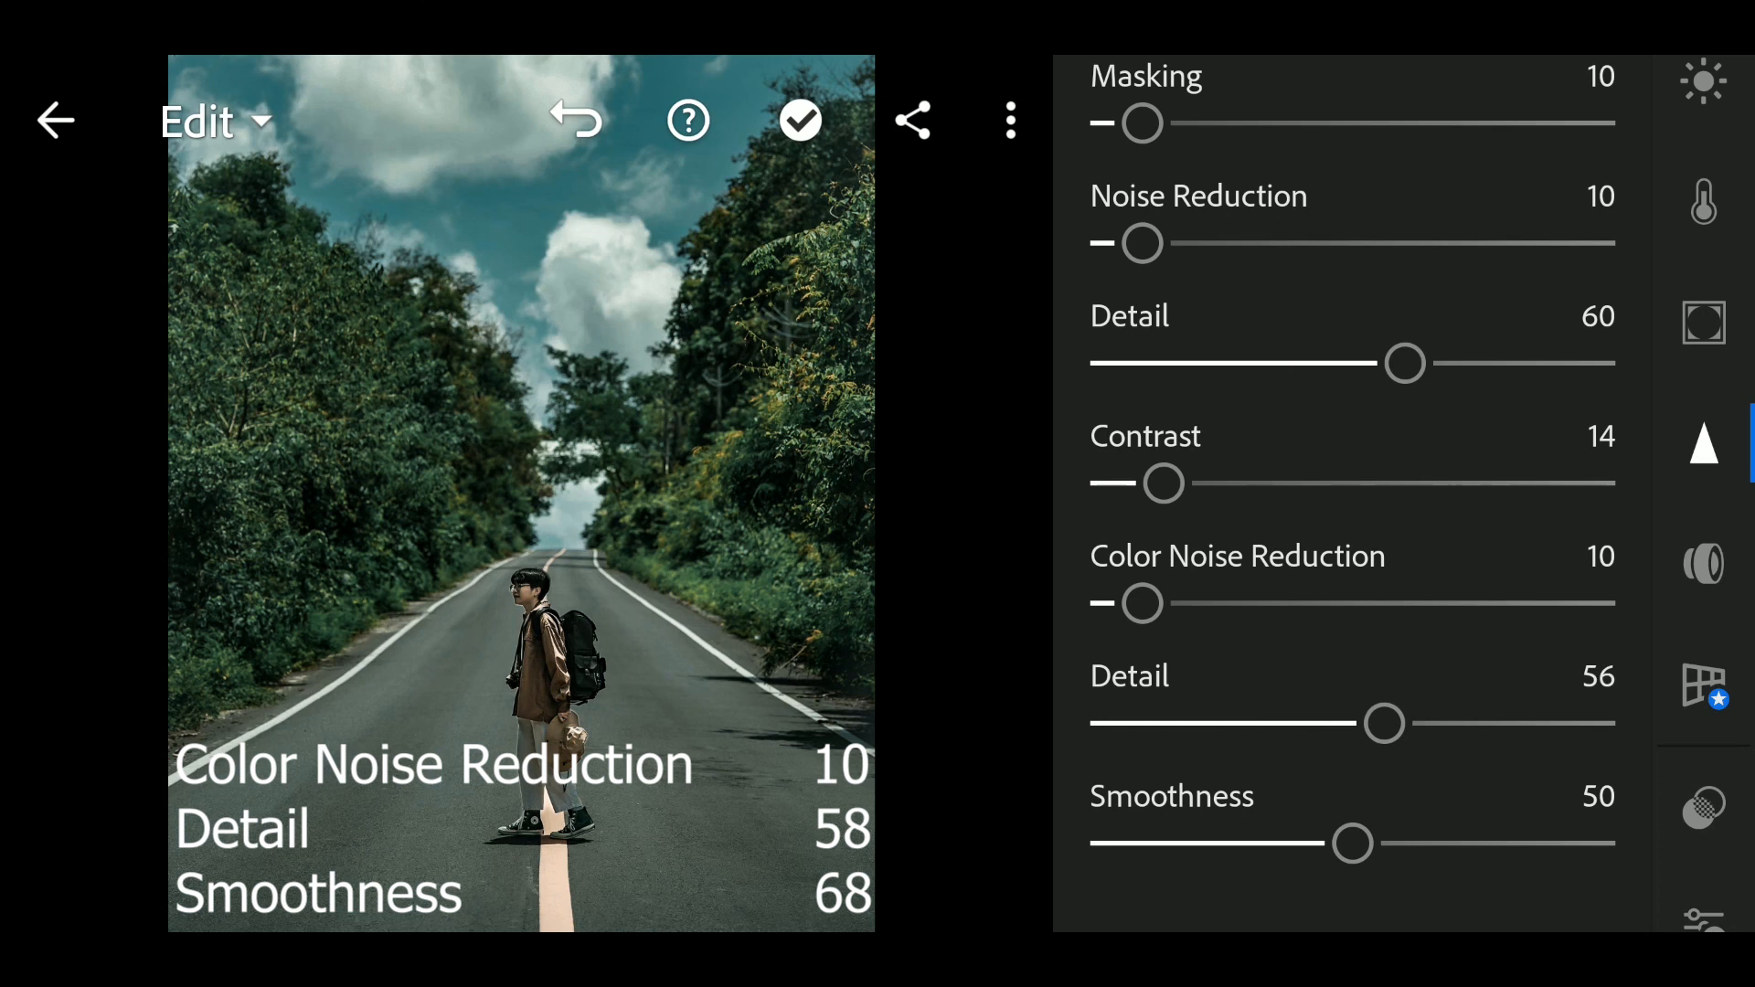
{"action": "left_click_drag", "start_coordinate": [1353, 843], "coordinate": [1368, 843]}
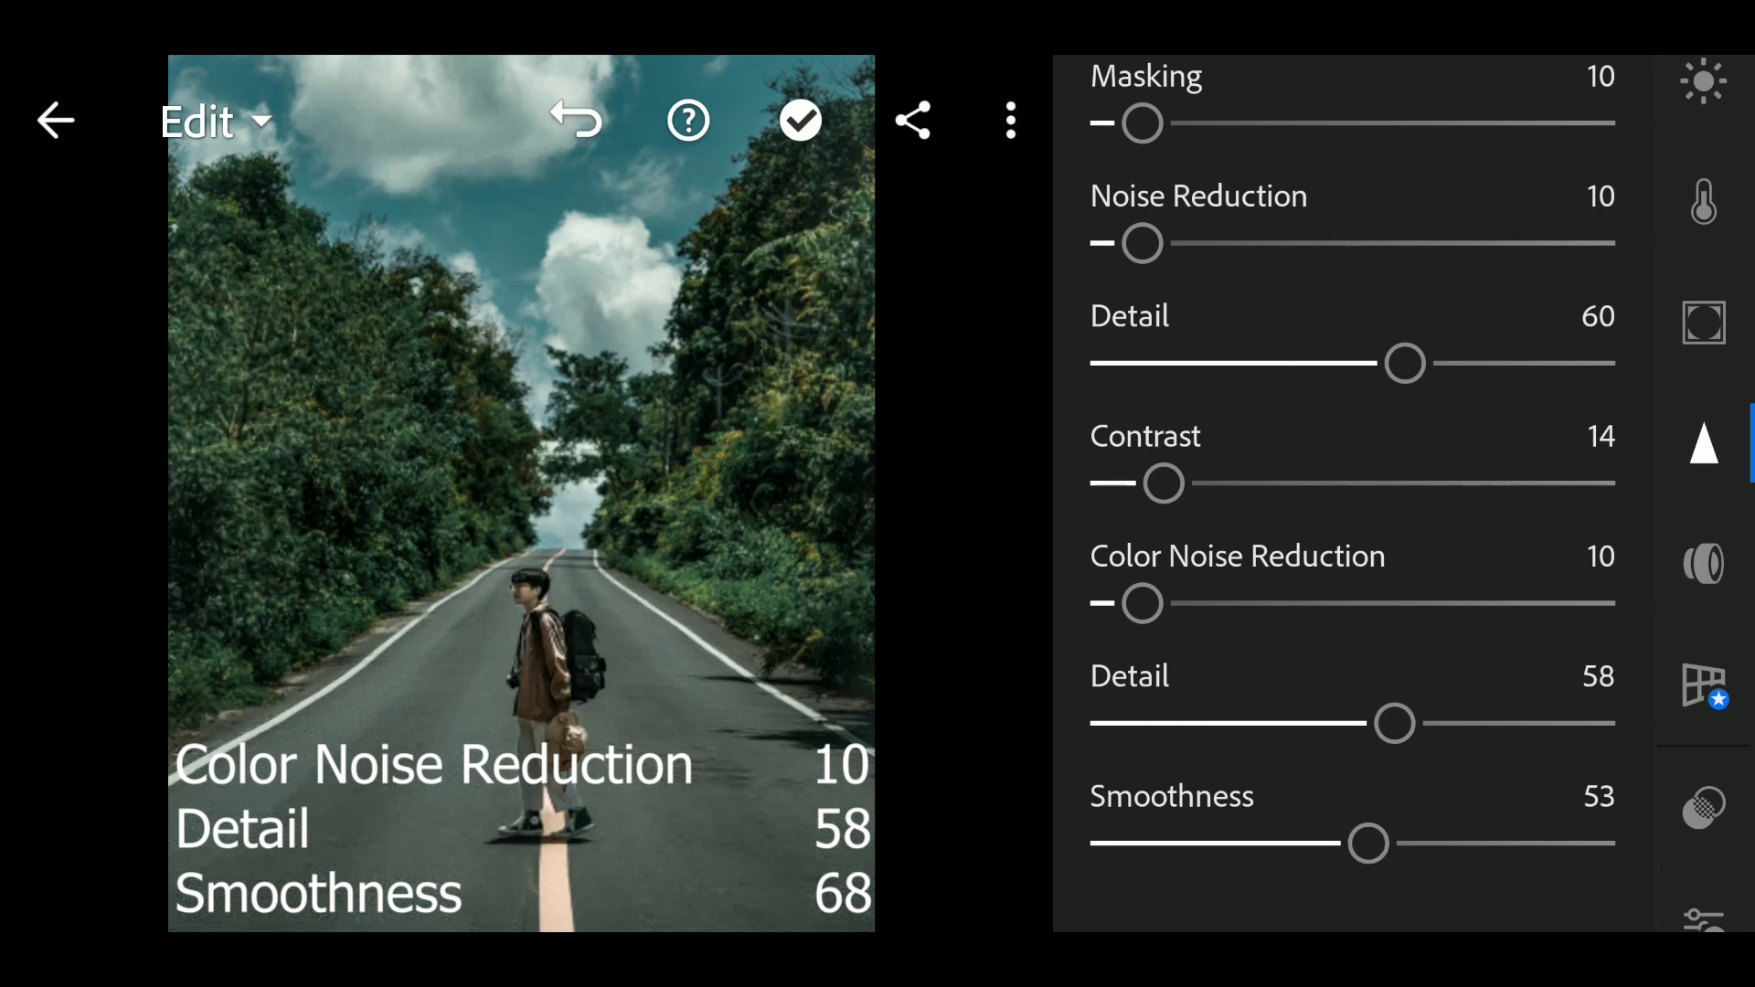
{"action": "left_click_drag", "start_coordinate": [1368, 844], "coordinate": [1395, 845]}
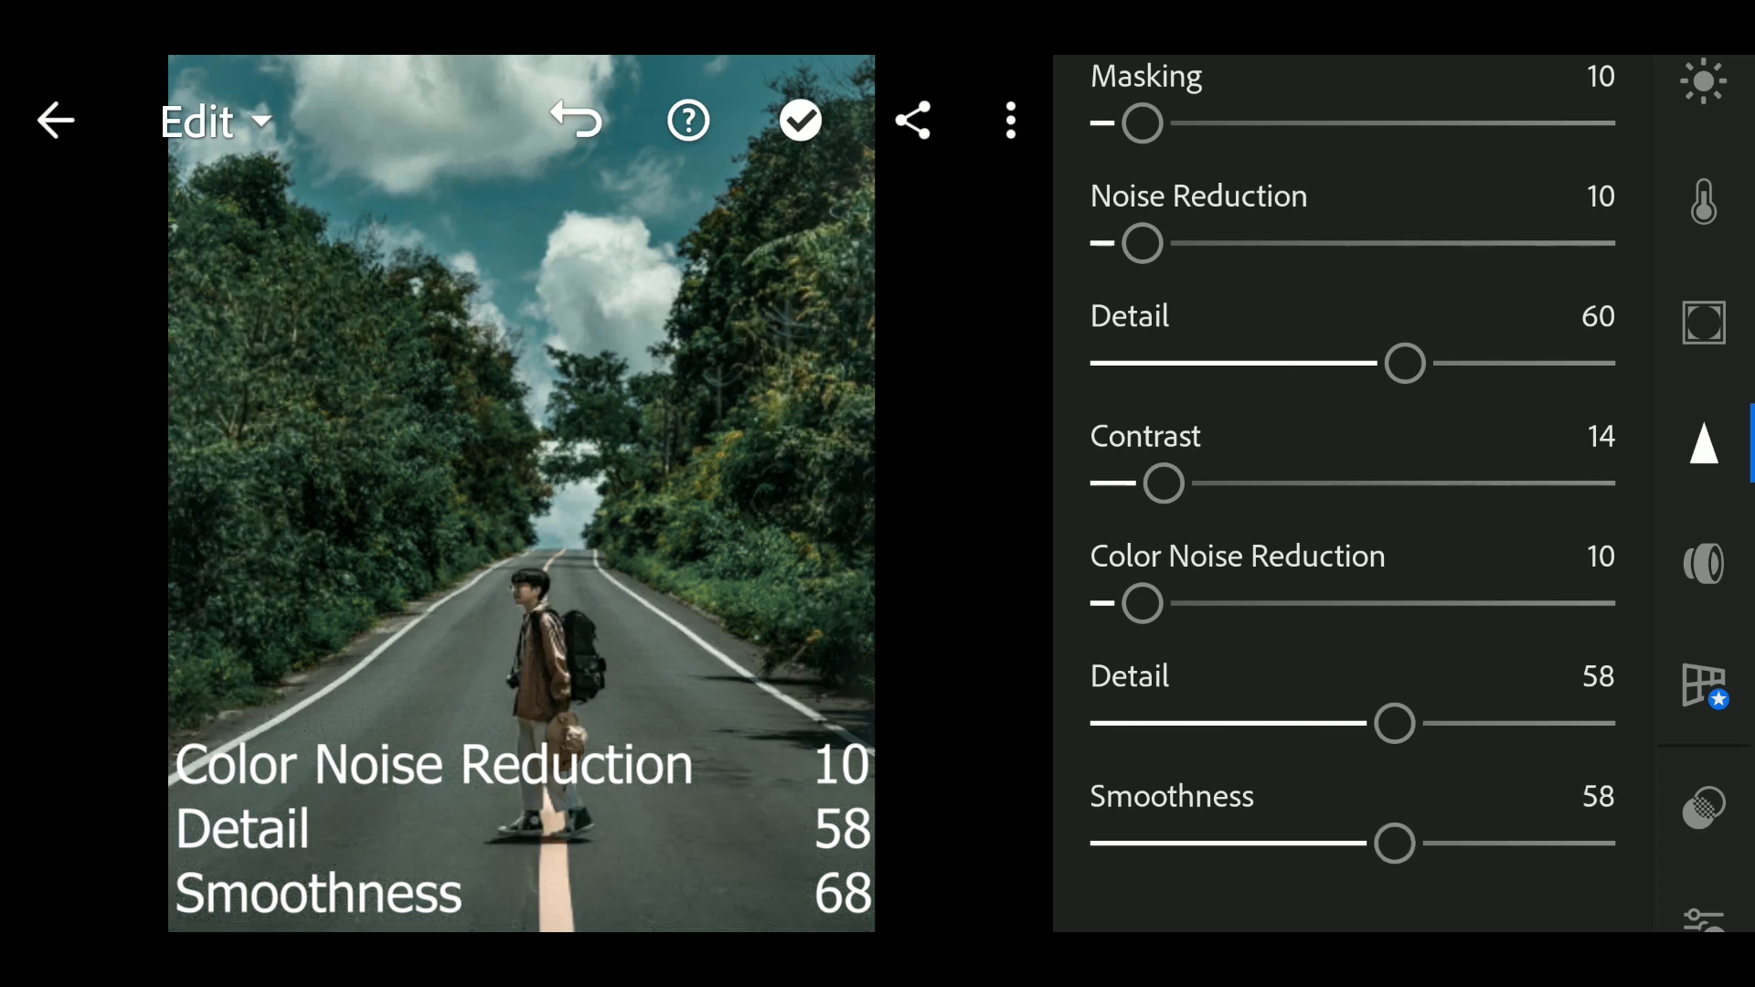
{"action": "left_click_drag", "start_coordinate": [1395, 844], "coordinate": [1433, 844]}
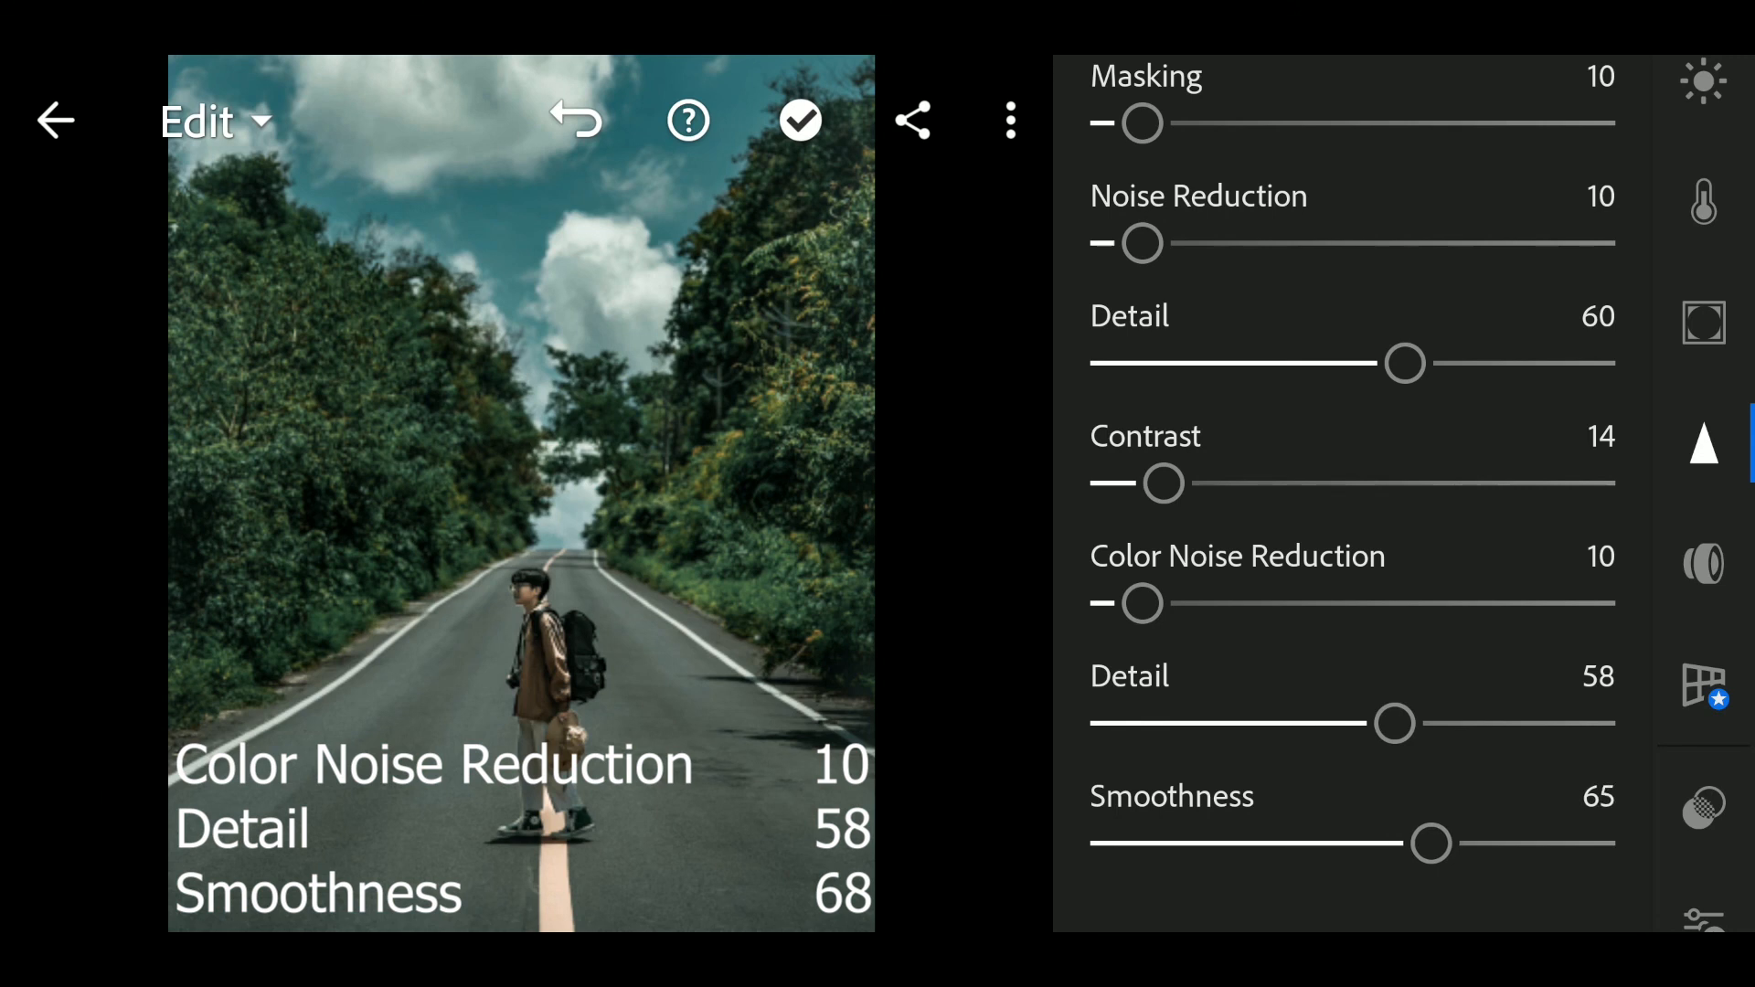
{"action": "left_click_drag", "start_coordinate": [1433, 845], "coordinate": [1448, 845]}
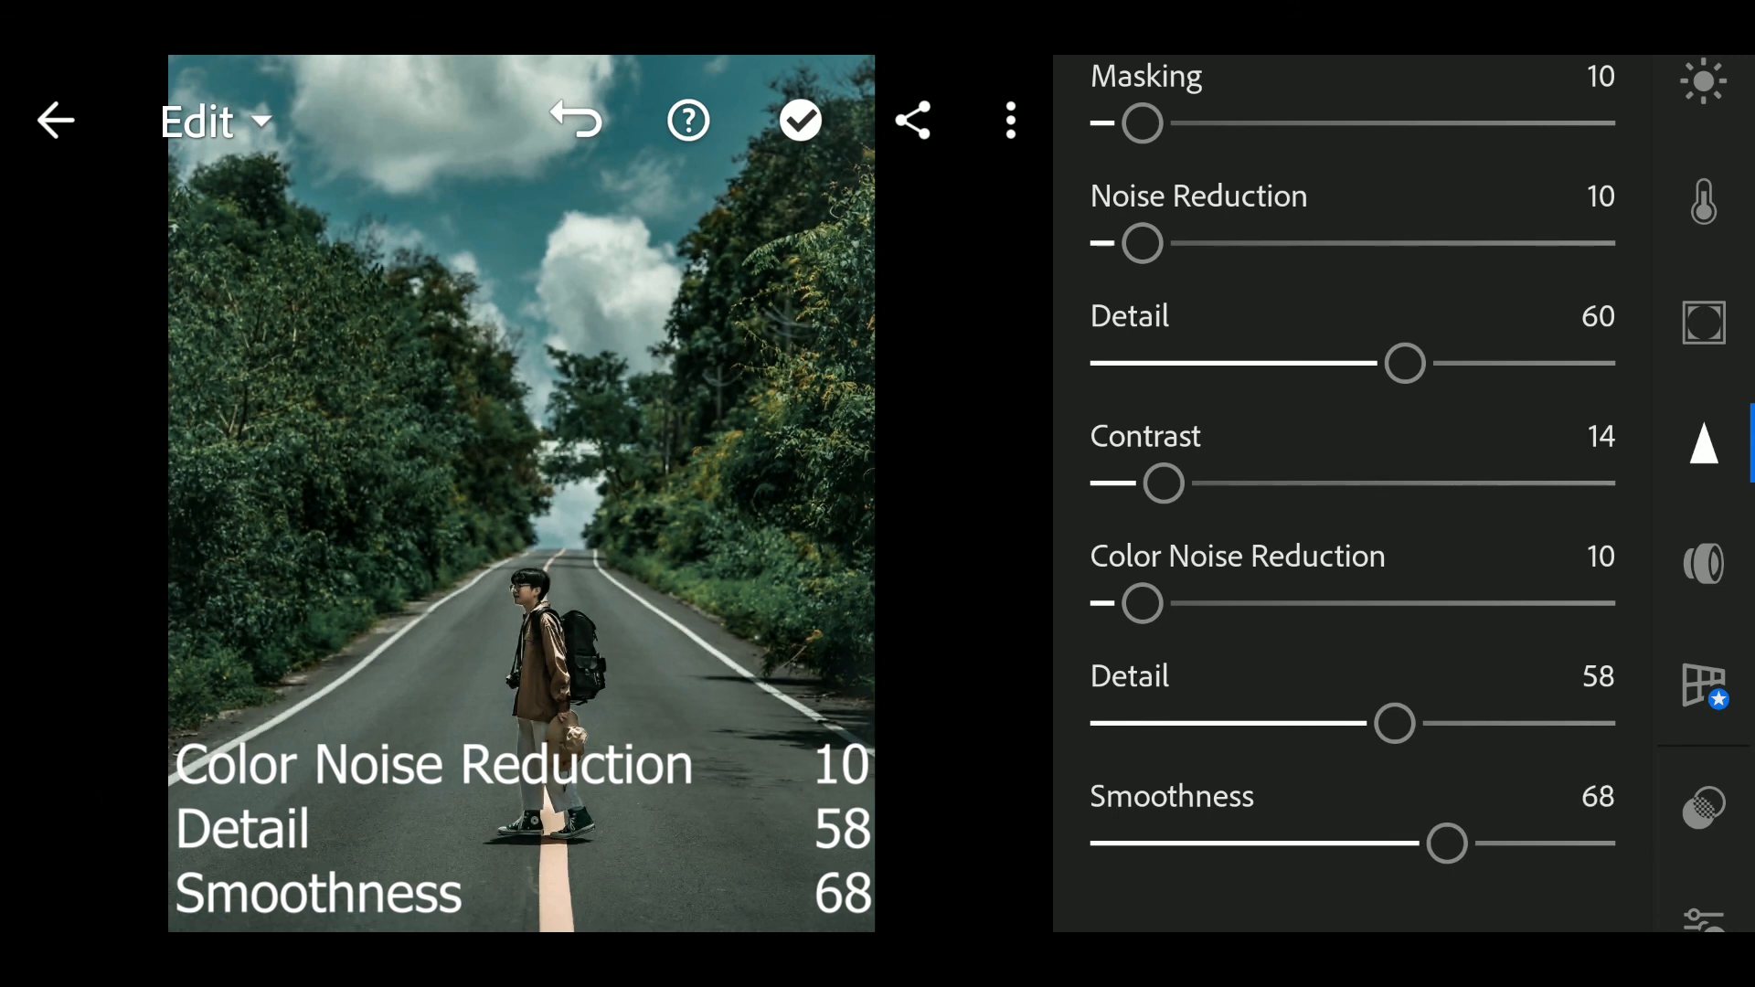
- Scroll back through the Detail panel to review the settings
{"action": "scroll", "scroll_direction": "down", "scroll_amount": 3}
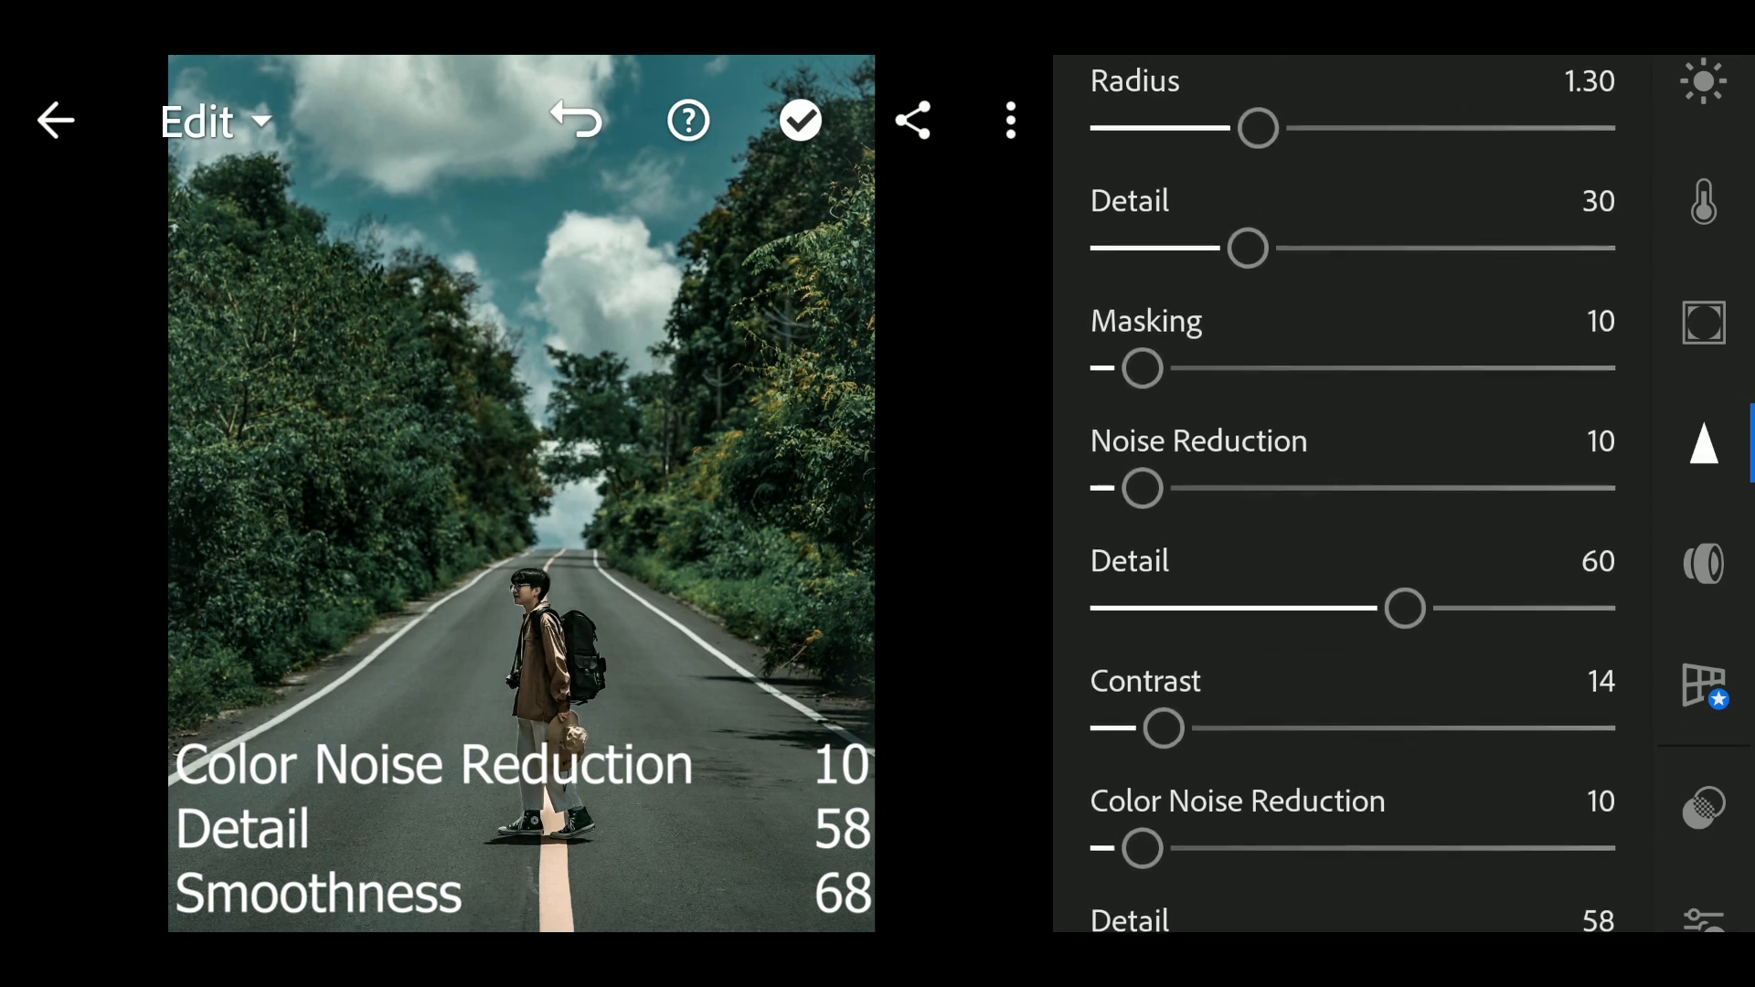
{"action": "scroll", "scroll_direction": "down", "scroll_amount": 3}
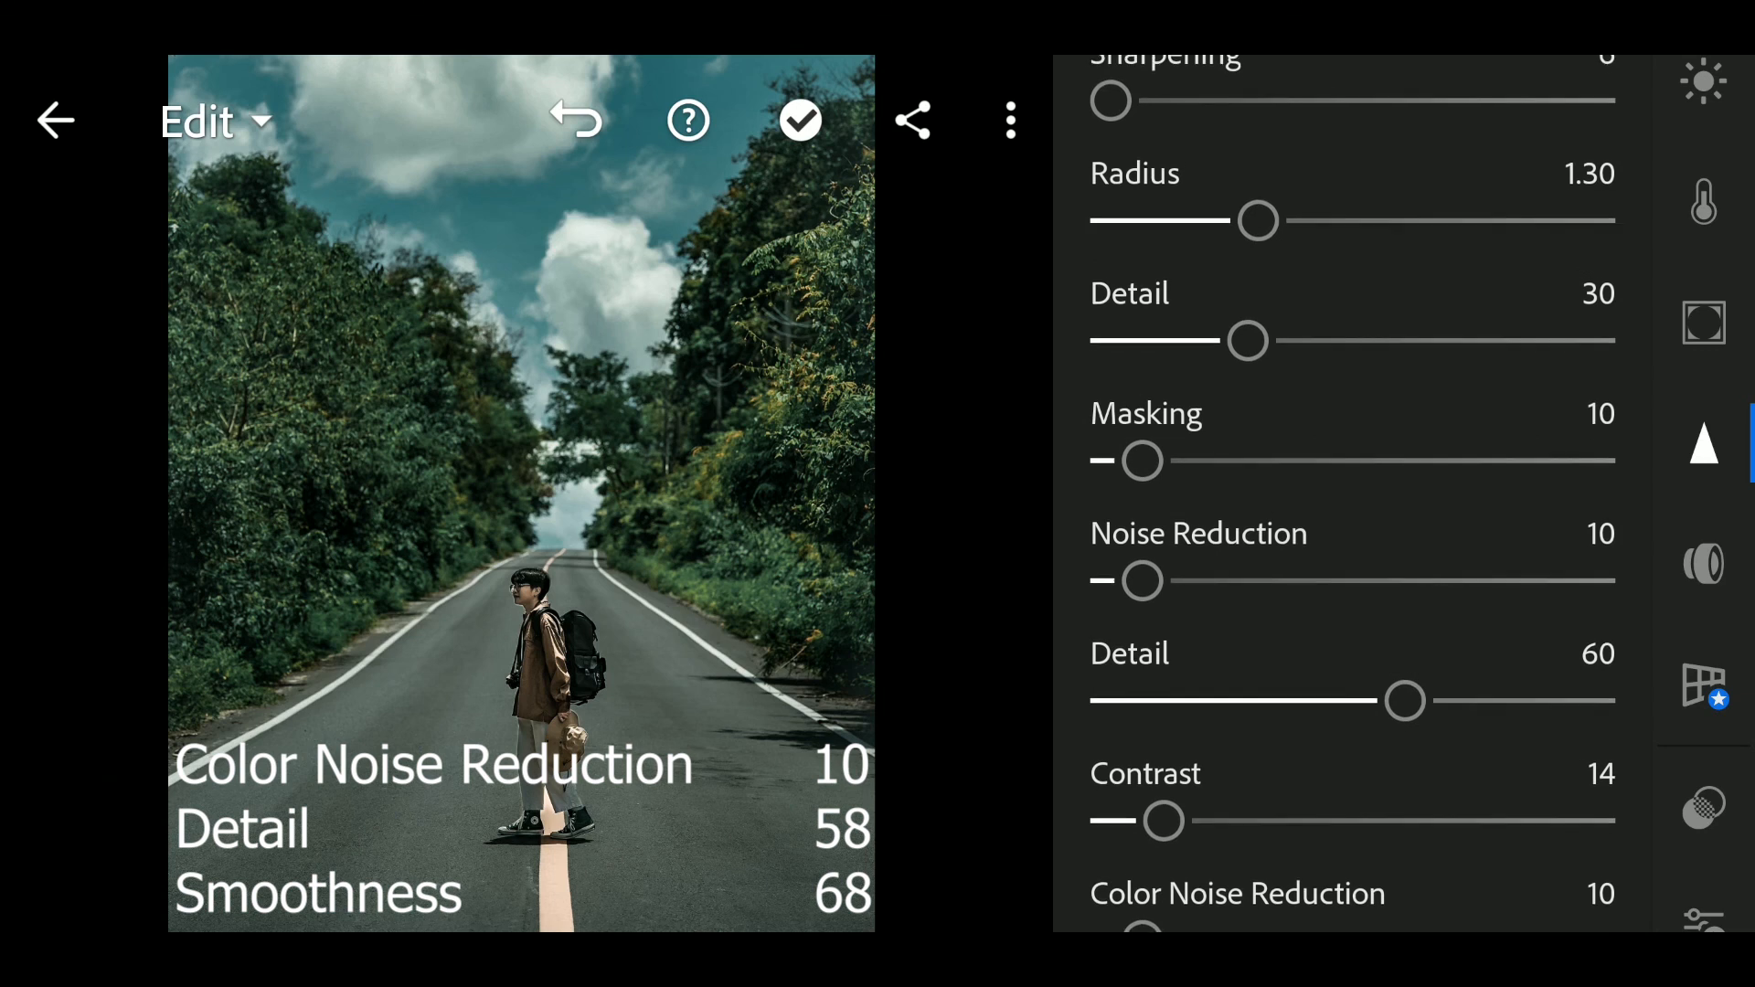
{"action": "scroll", "scroll_direction": "down", "scroll_amount": 3}
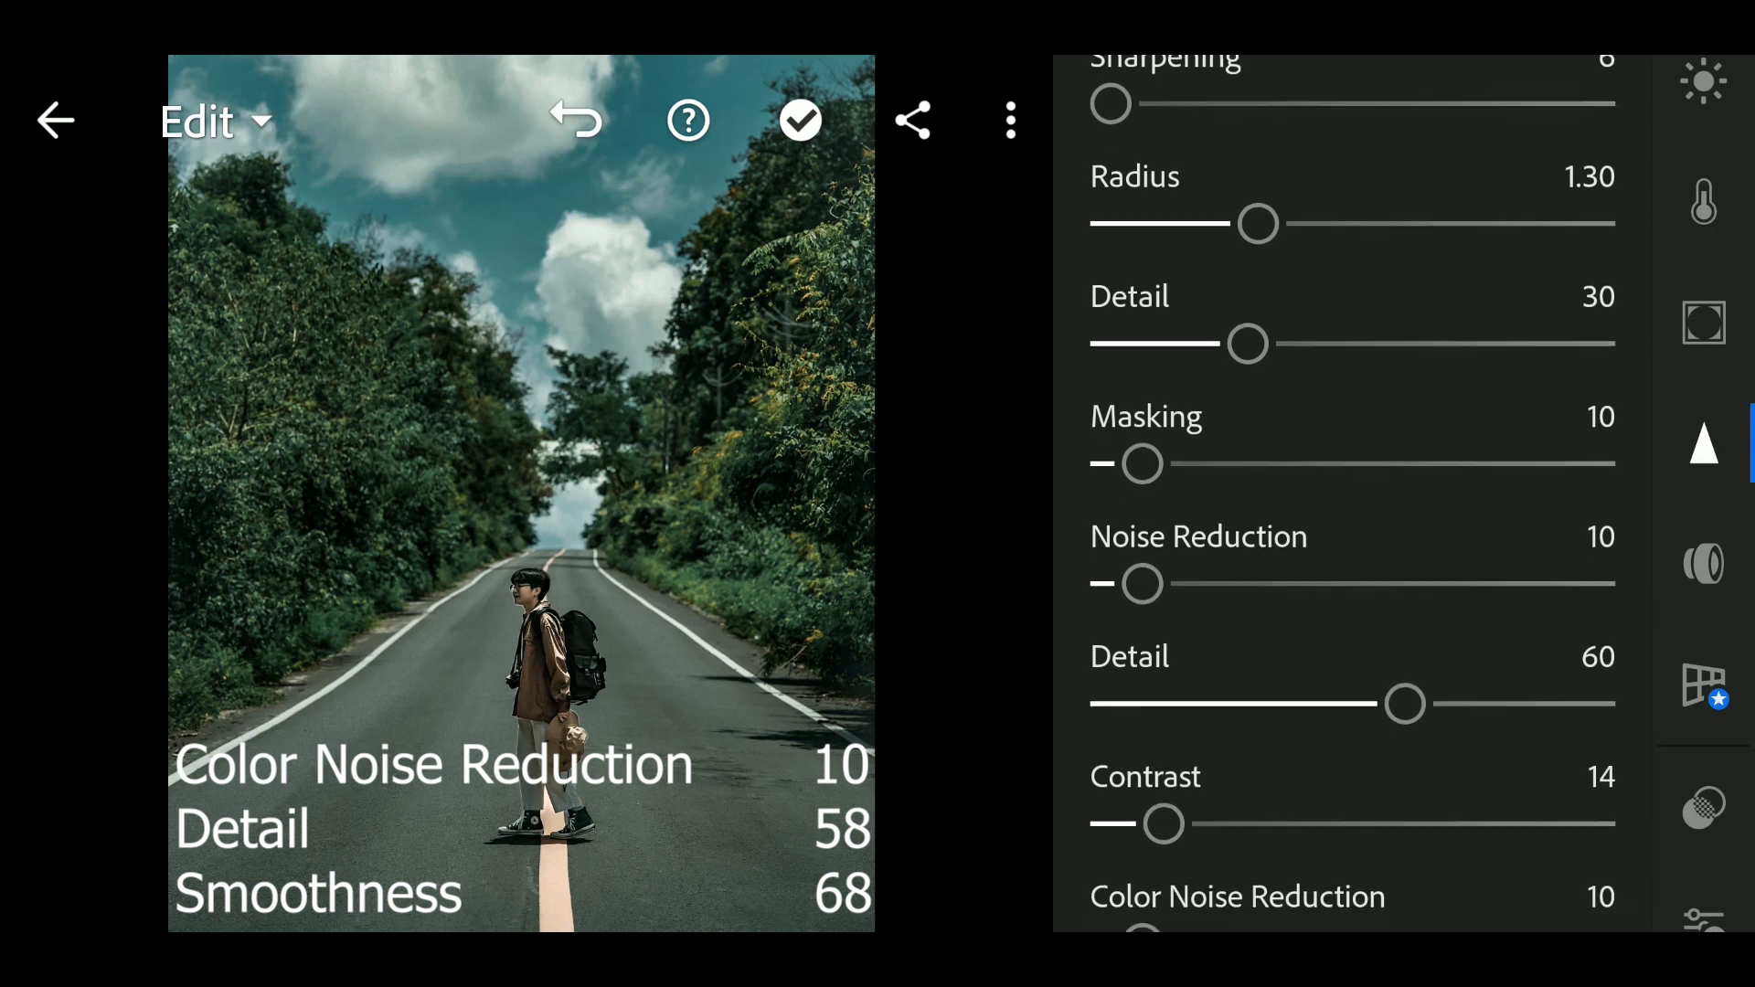
{"action": "scroll", "scroll_direction": "down", "scroll_amount": 3}
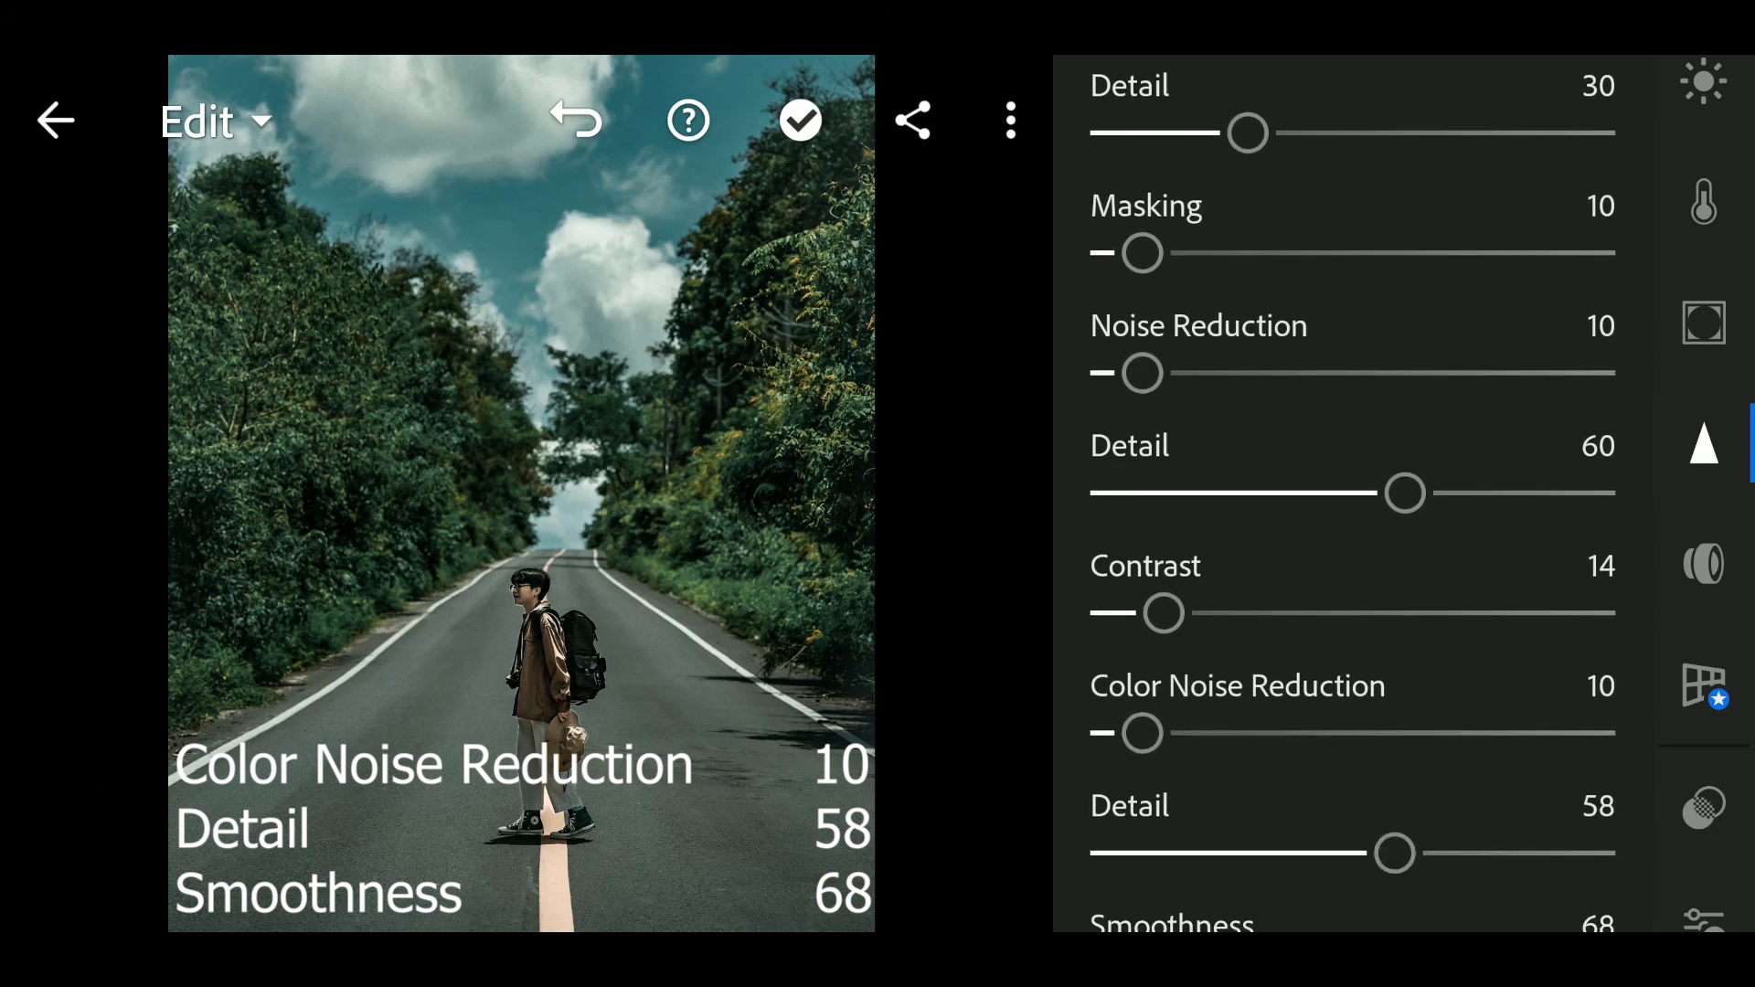
{"action": "scroll", "scroll_direction": "down", "scroll_amount": 3}
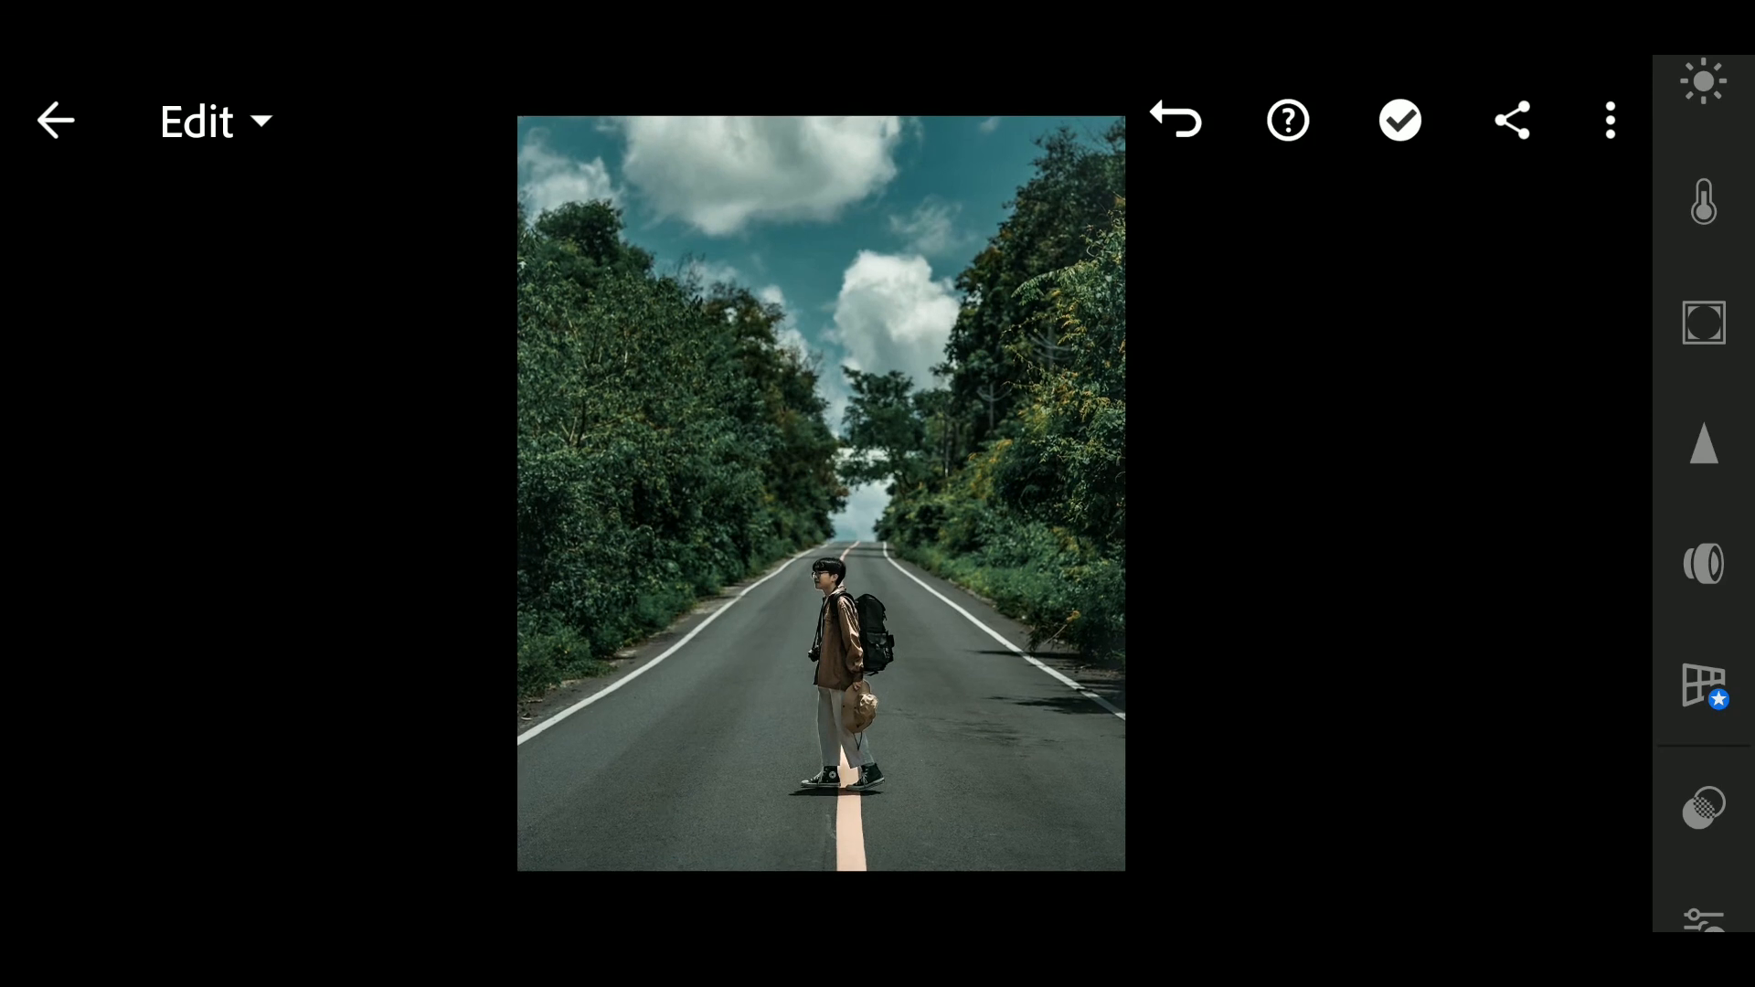
- Copy the photo's edit settings from the ⋮ menu, keeping Tools unchecked
{"action": "left_click", "coordinate": [1609, 121]}
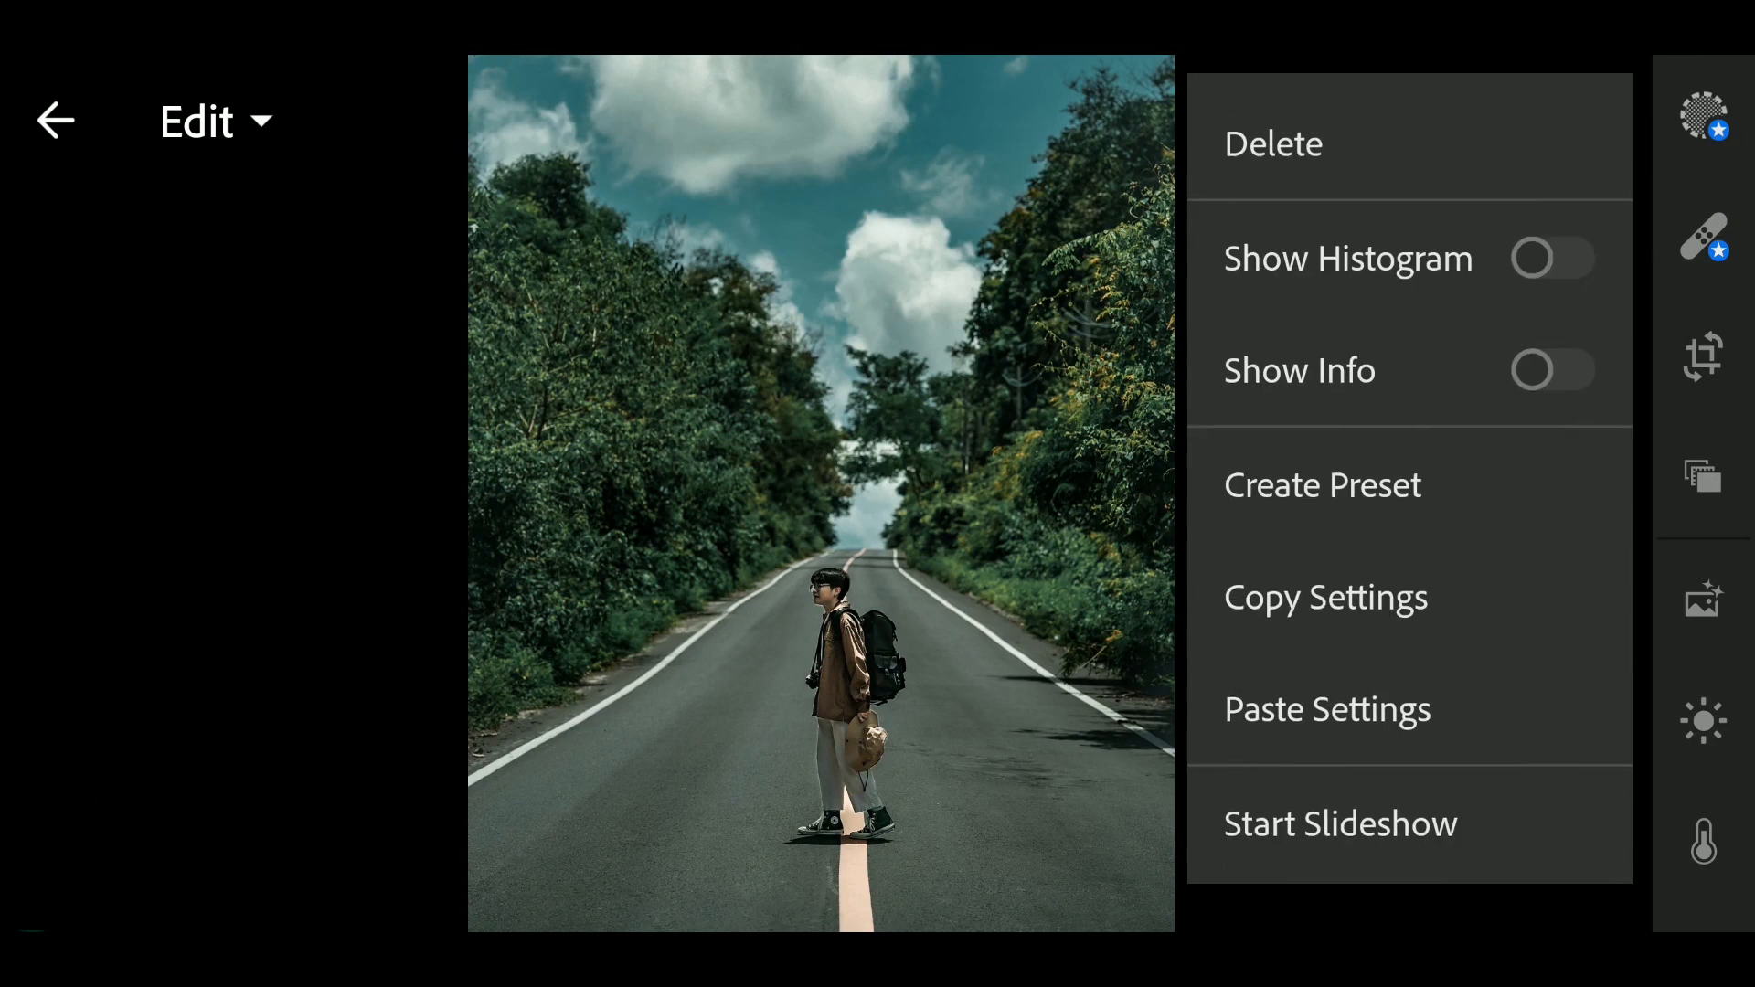
{"action": "left_click", "coordinate": [1325, 596]}
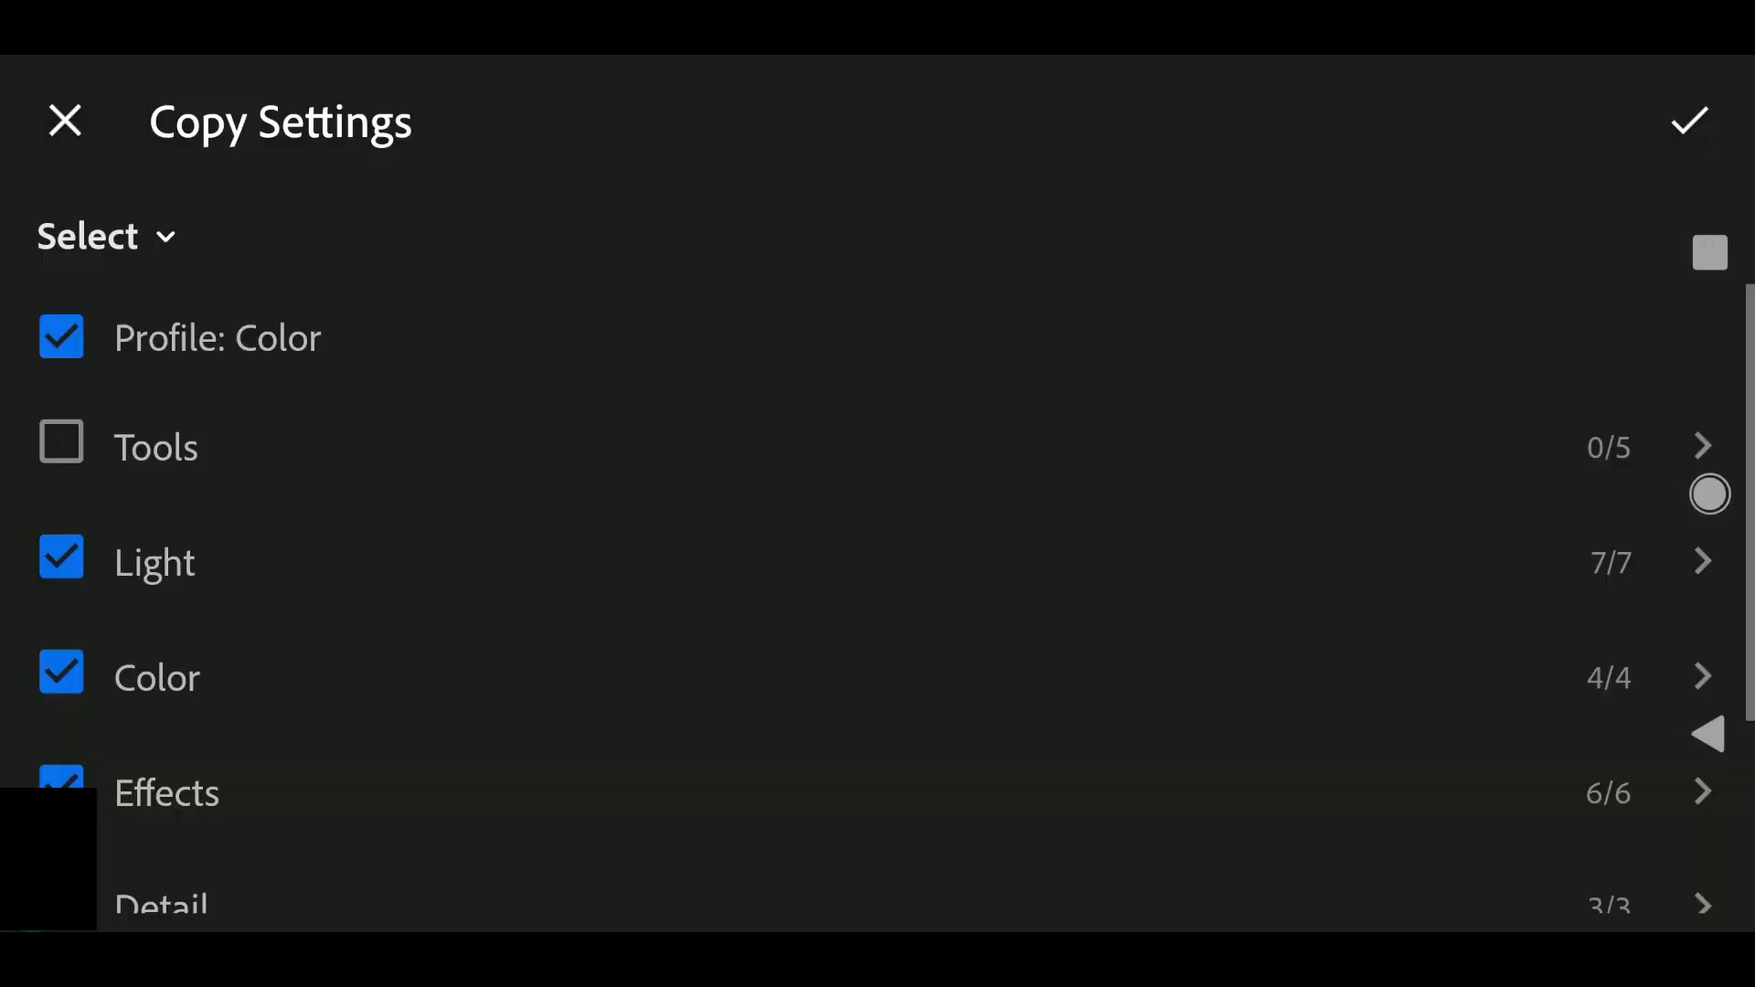
{"action": "left_click", "coordinate": [1691, 121]}
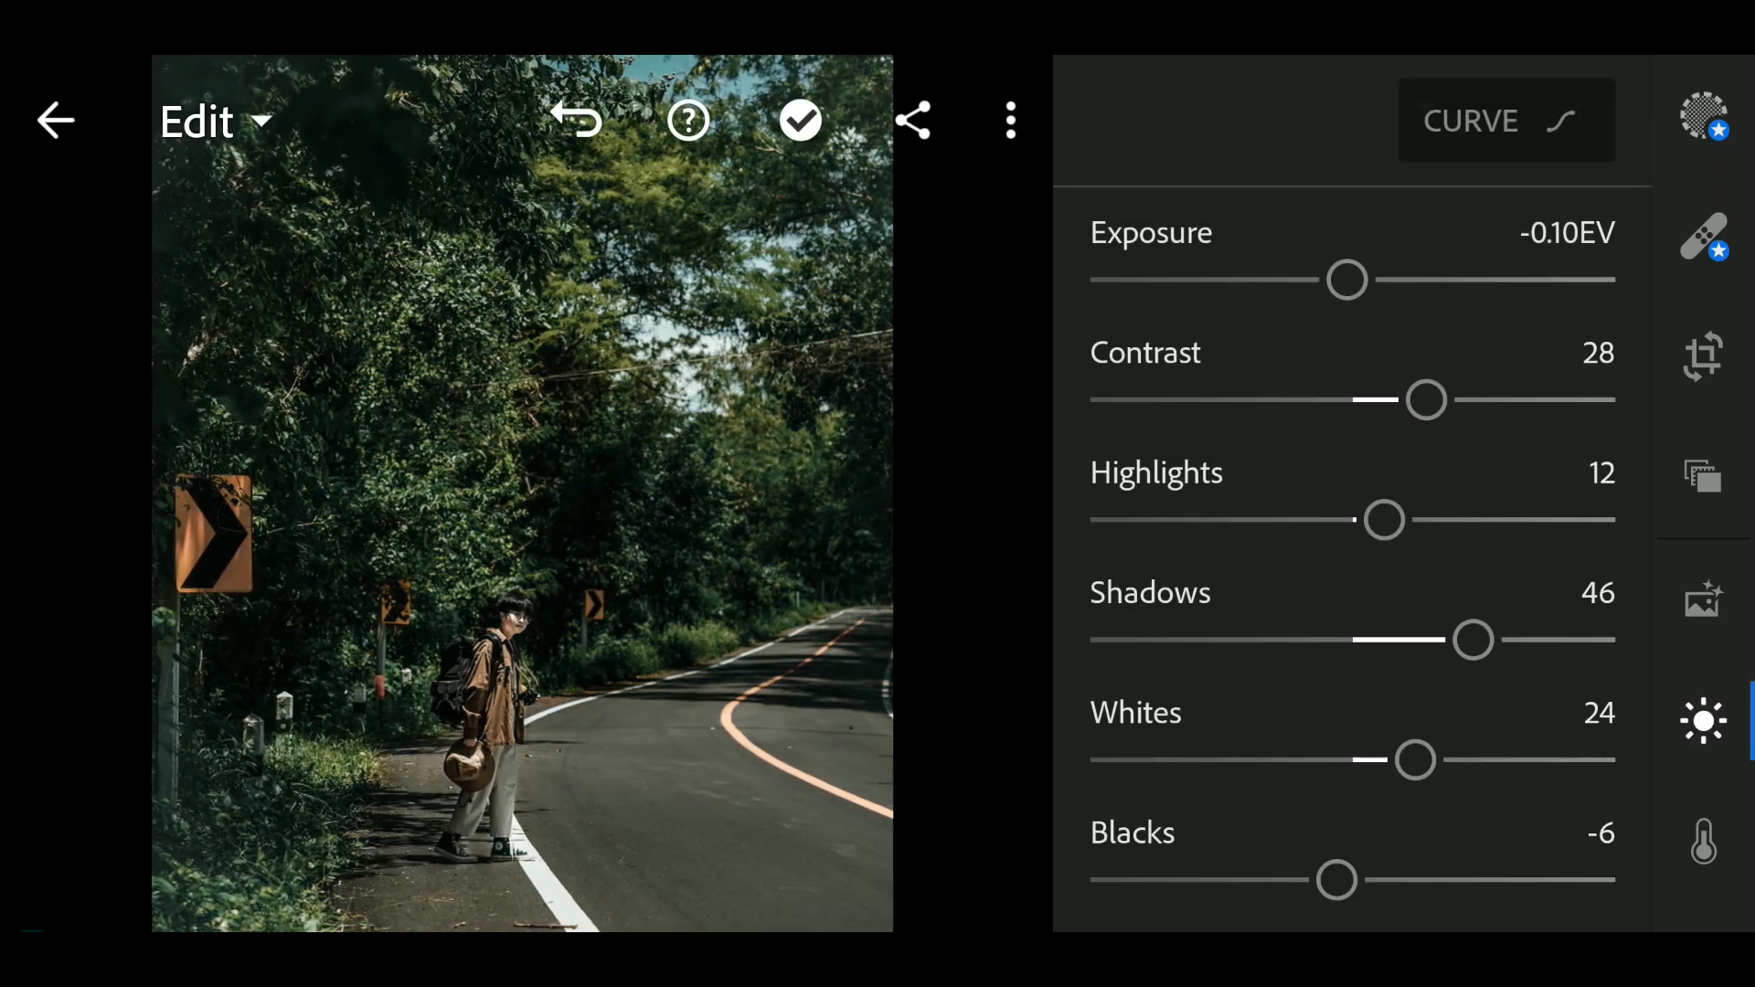
- Paste the copied grade onto the next road photo and view its Light adjustments
{"action": "left_click_drag", "start_coordinate": [1348, 280], "coordinate": [1388, 279]}
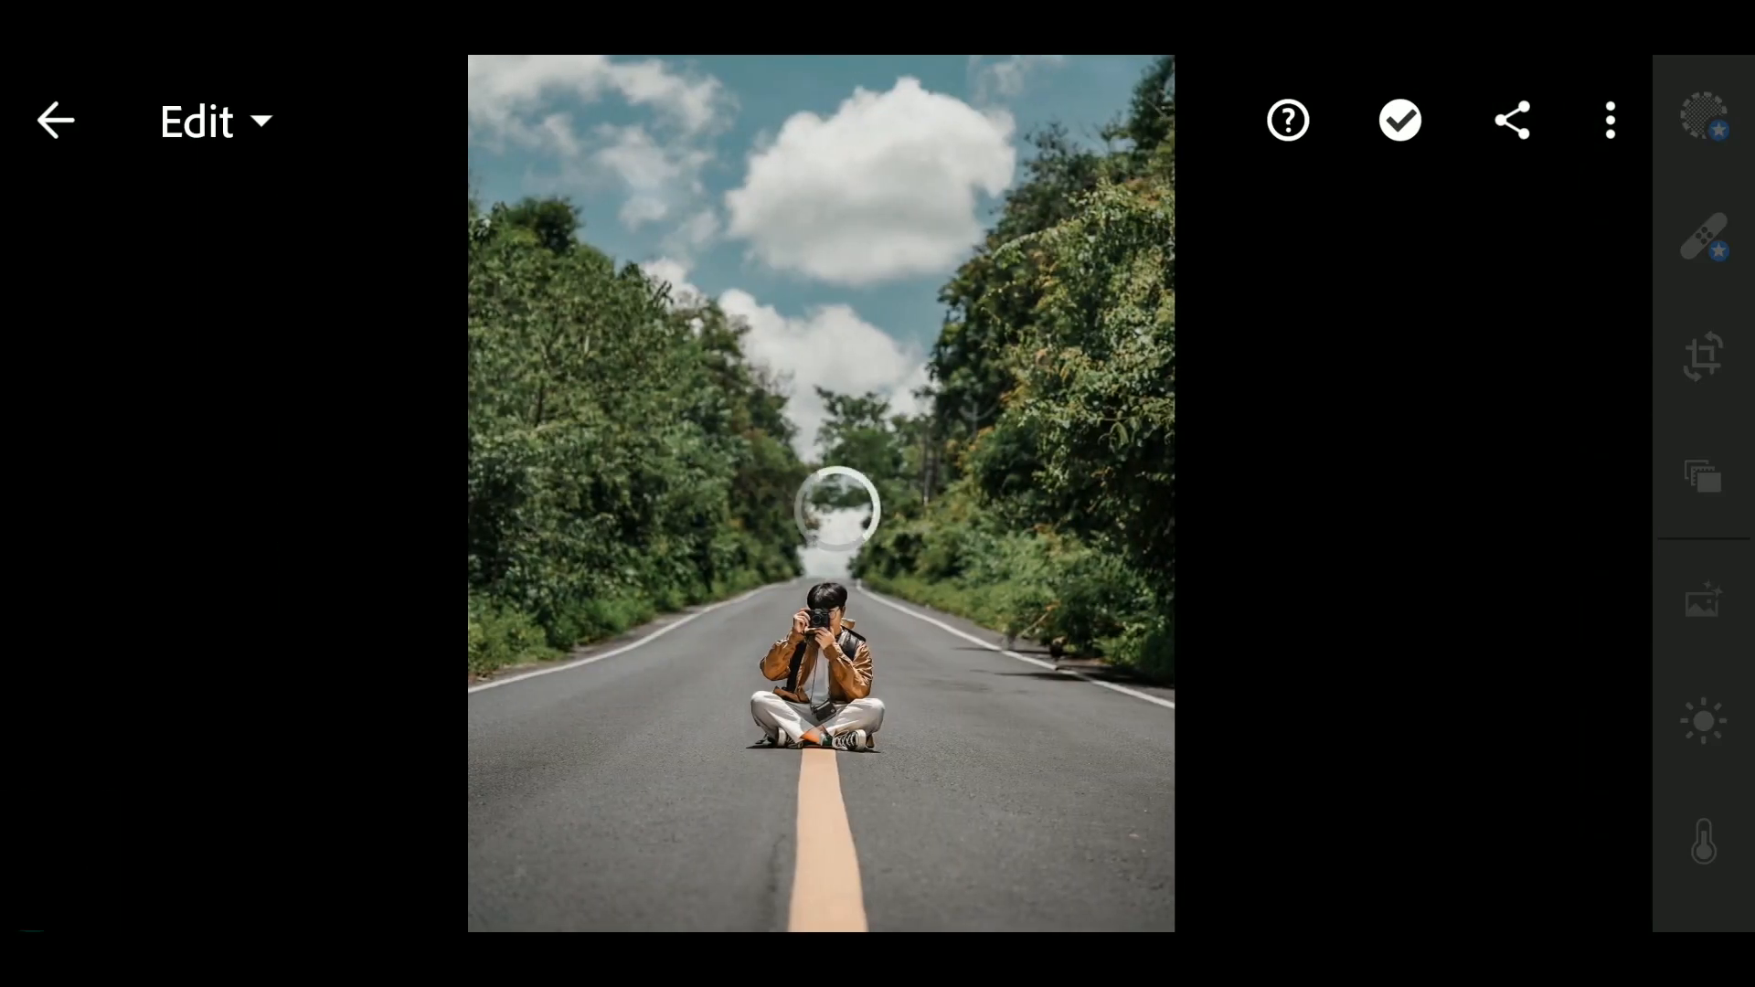
{"action": "left_click", "coordinate": [1609, 121]}
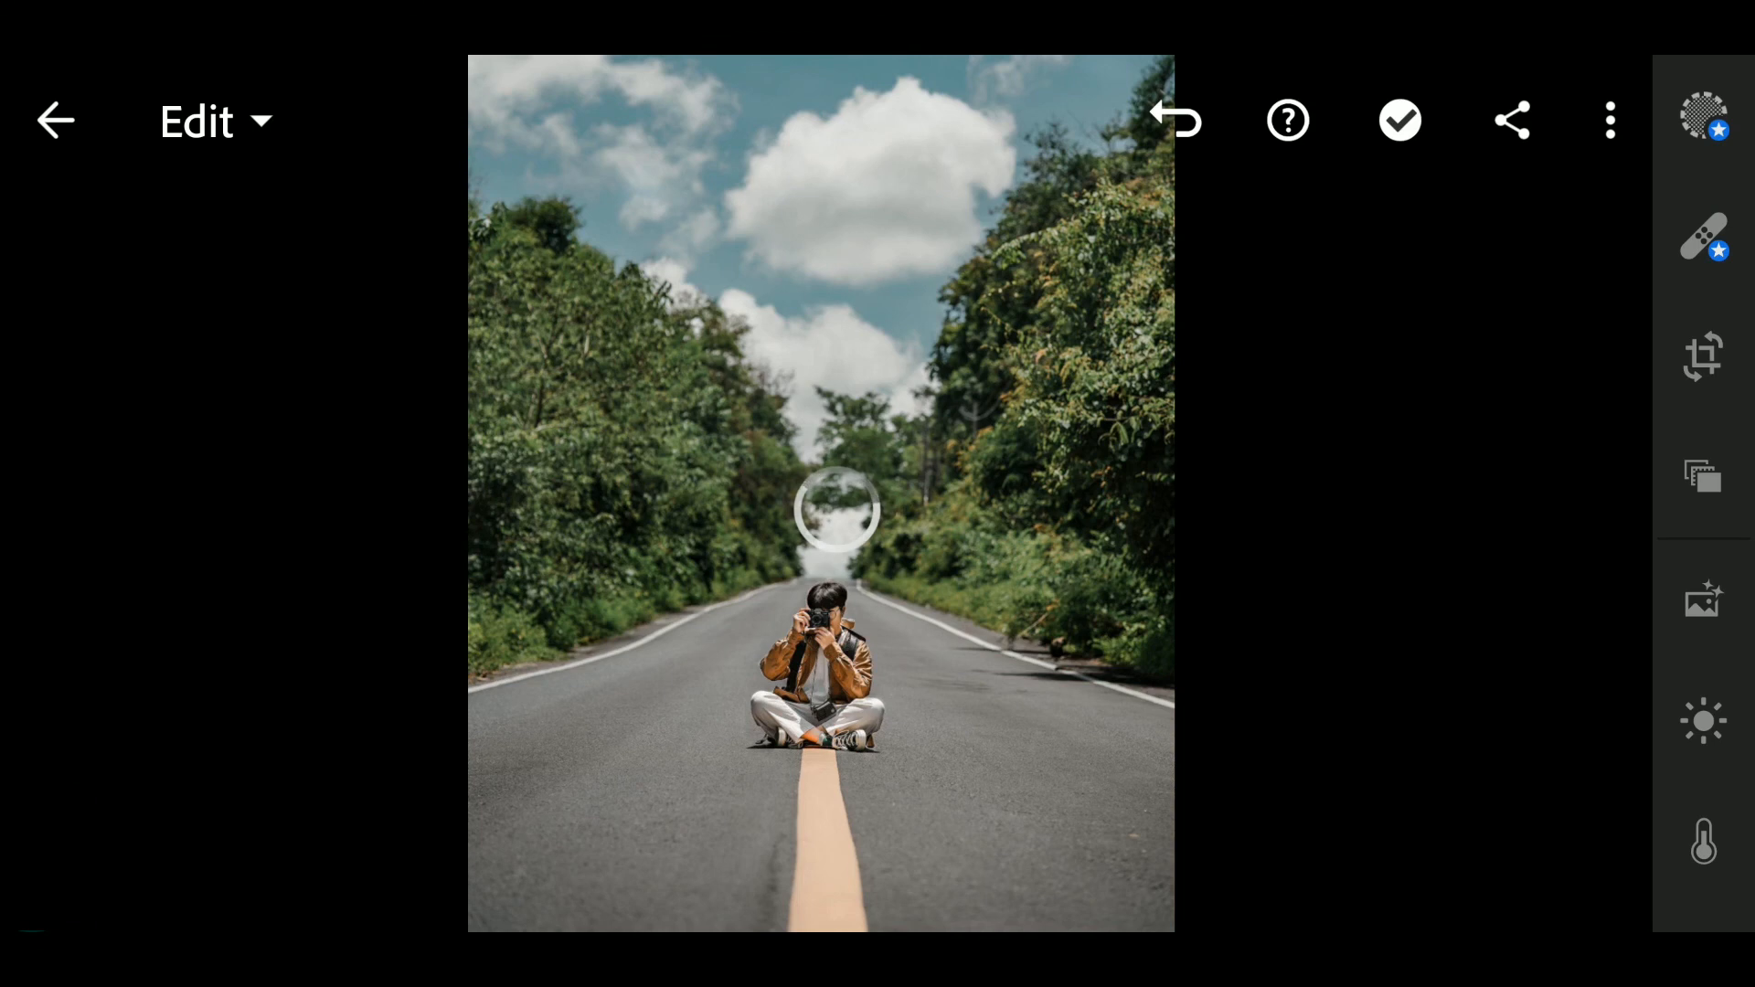
{"action": "left_click", "coordinate": [1704, 721]}
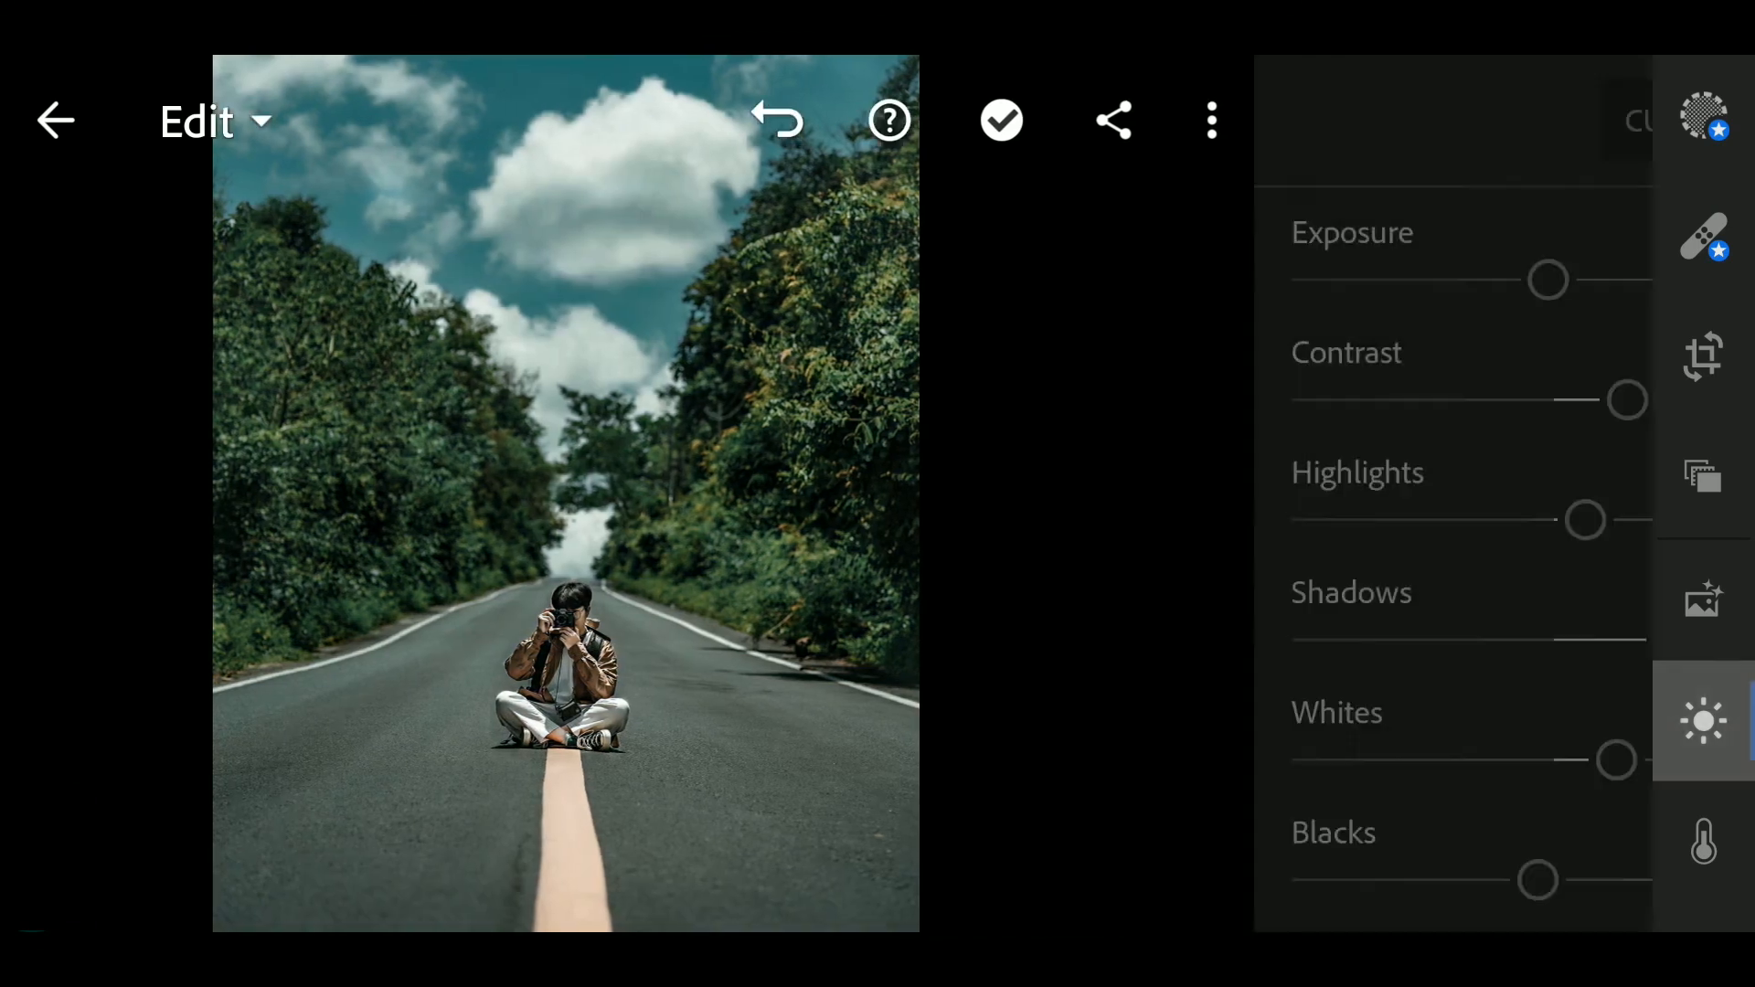